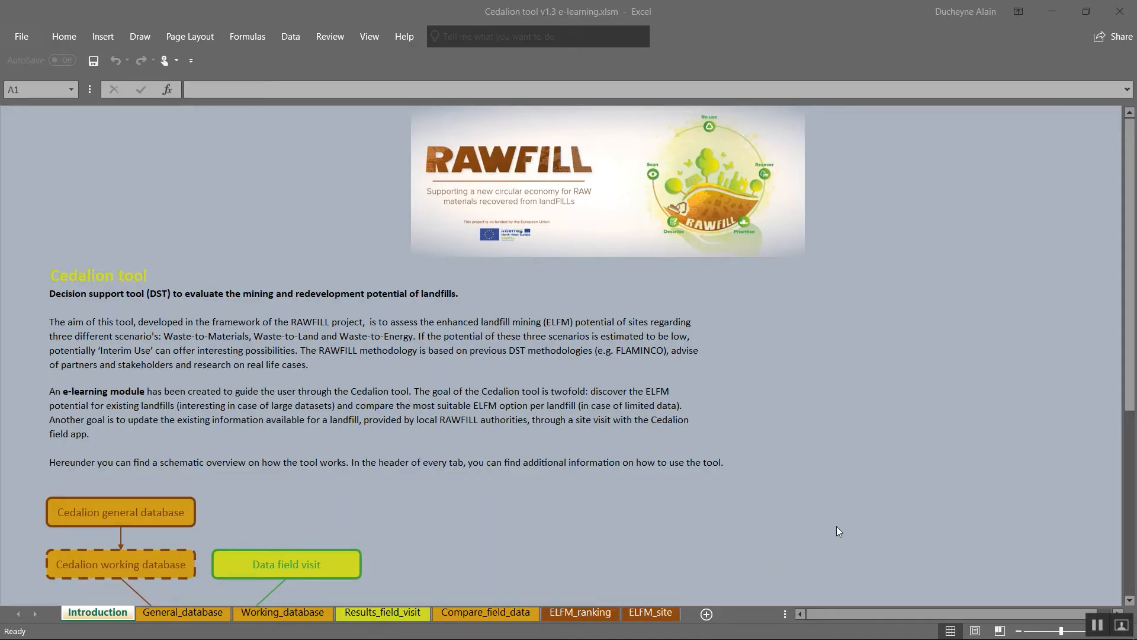
- Switch to the General_database sheet listing the nine landfill sites and their criteria
scroll("down", 3)
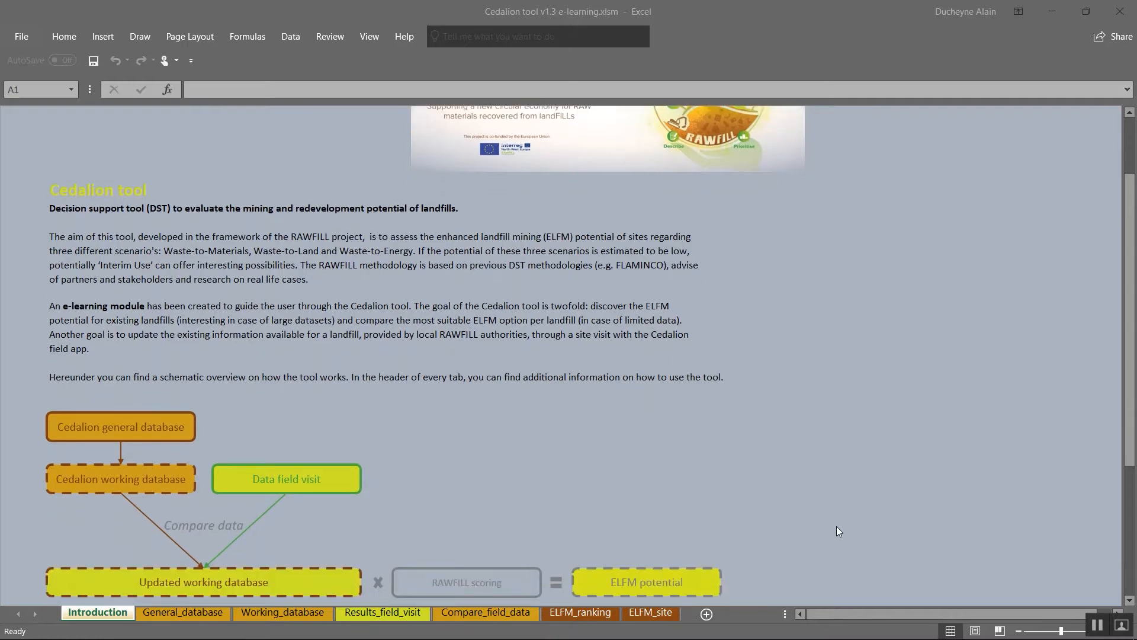
scroll("down", 3)
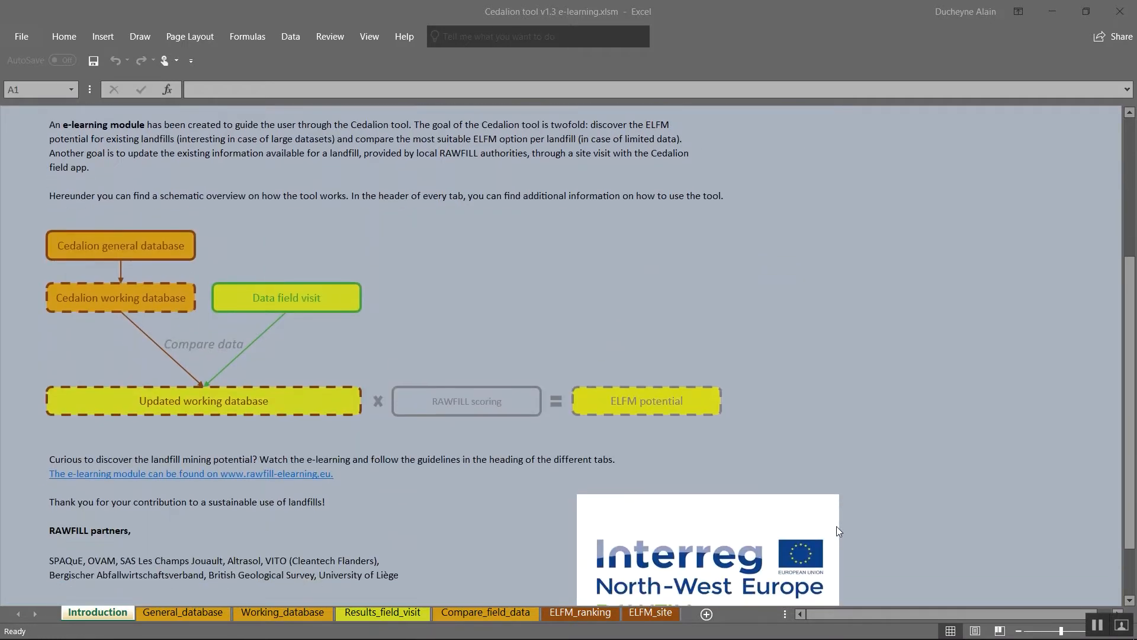
scroll("down", 3)
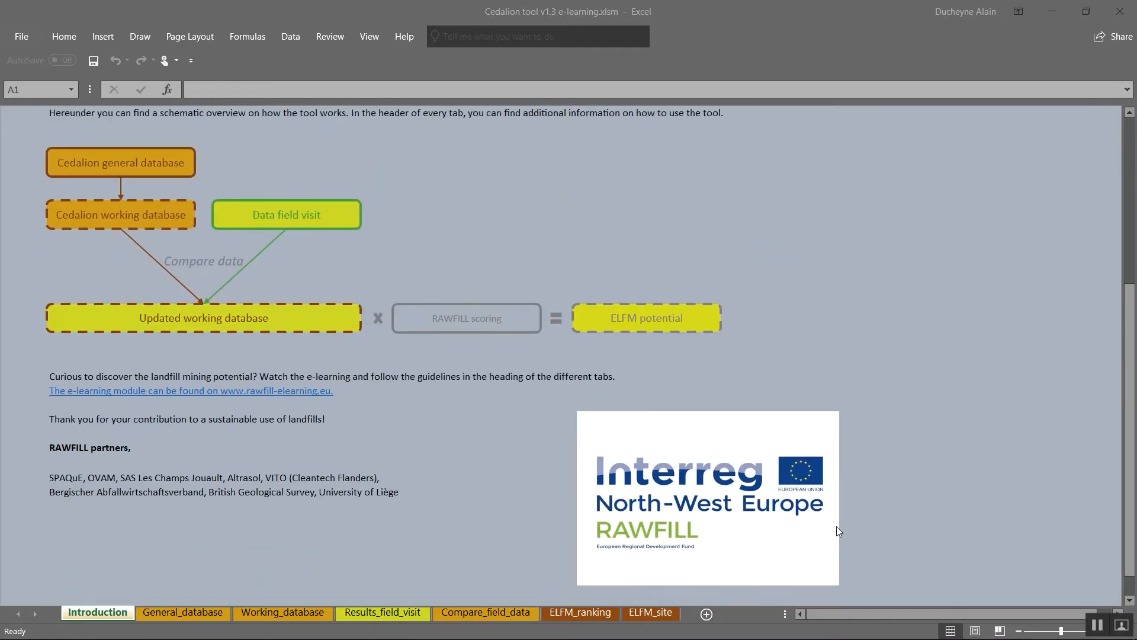
scroll("up", 3)
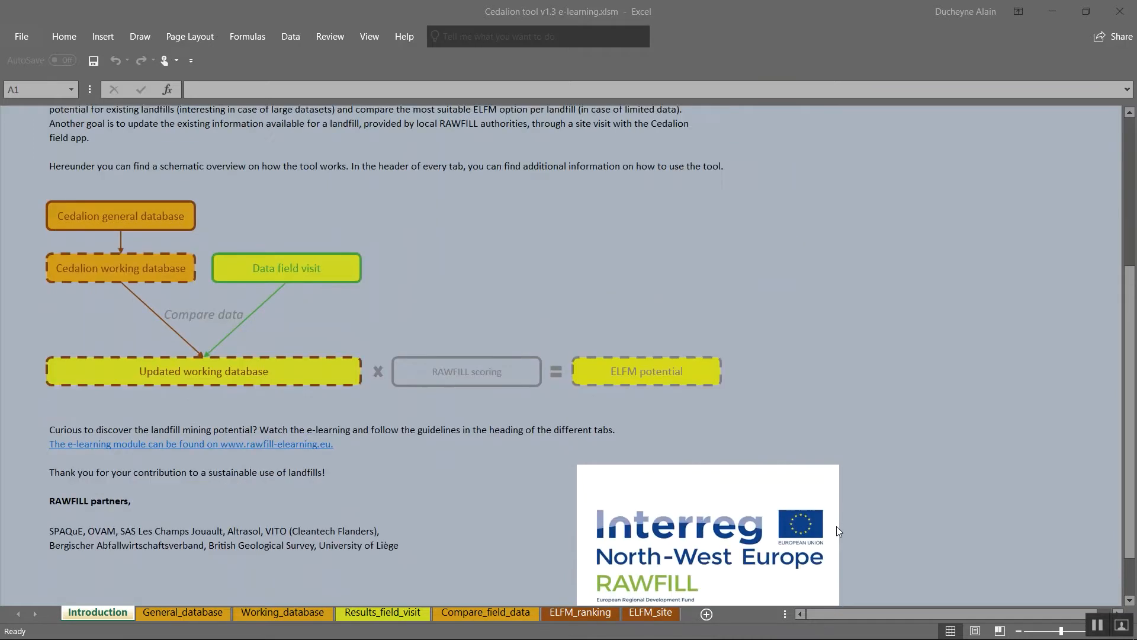
scroll("up", 3)
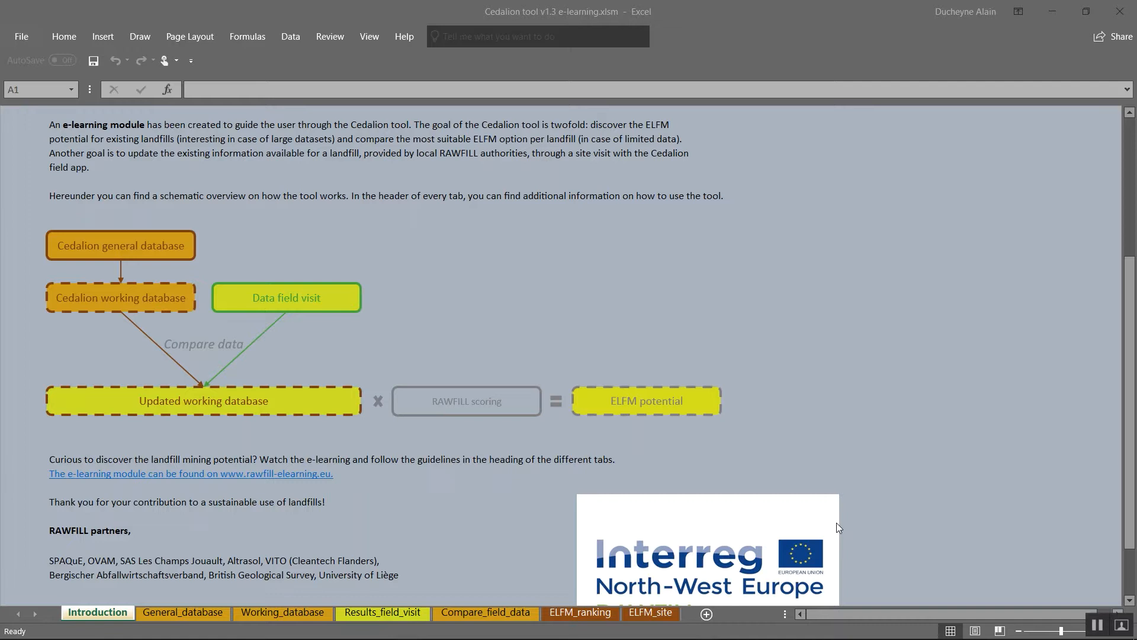
scroll("up", 3)
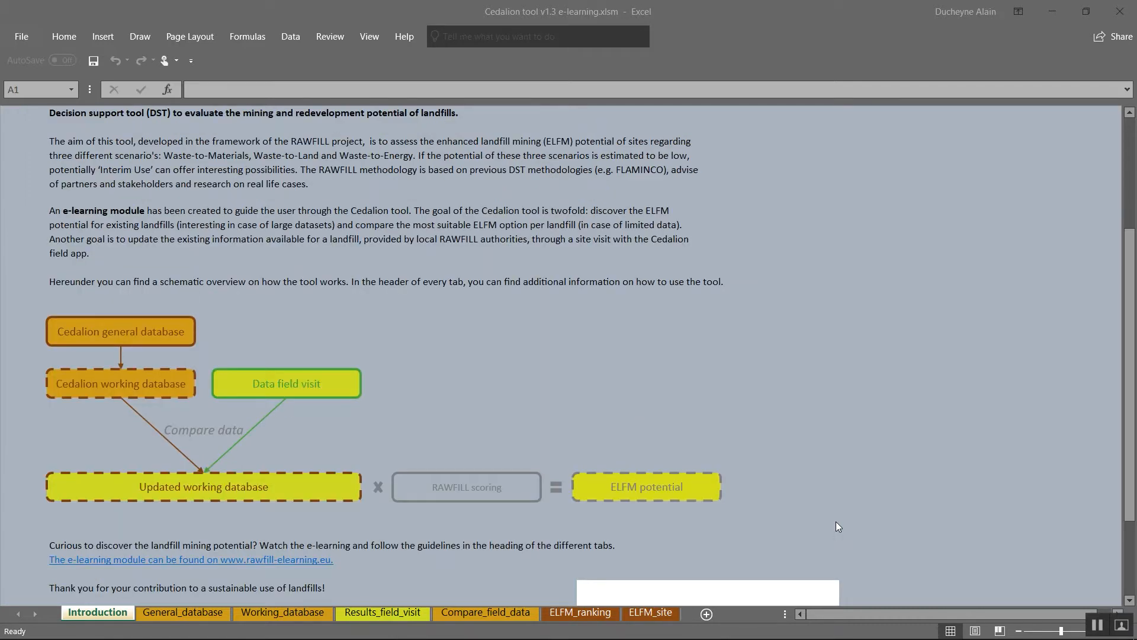
mouse_move(756, 491)
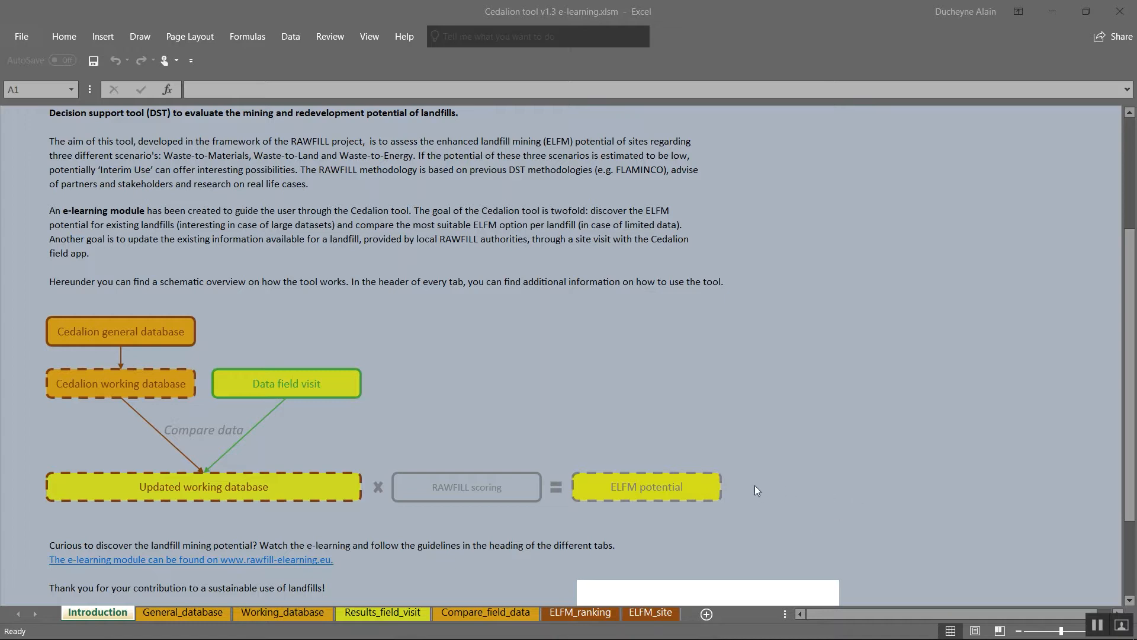
mouse_move(768, 453)
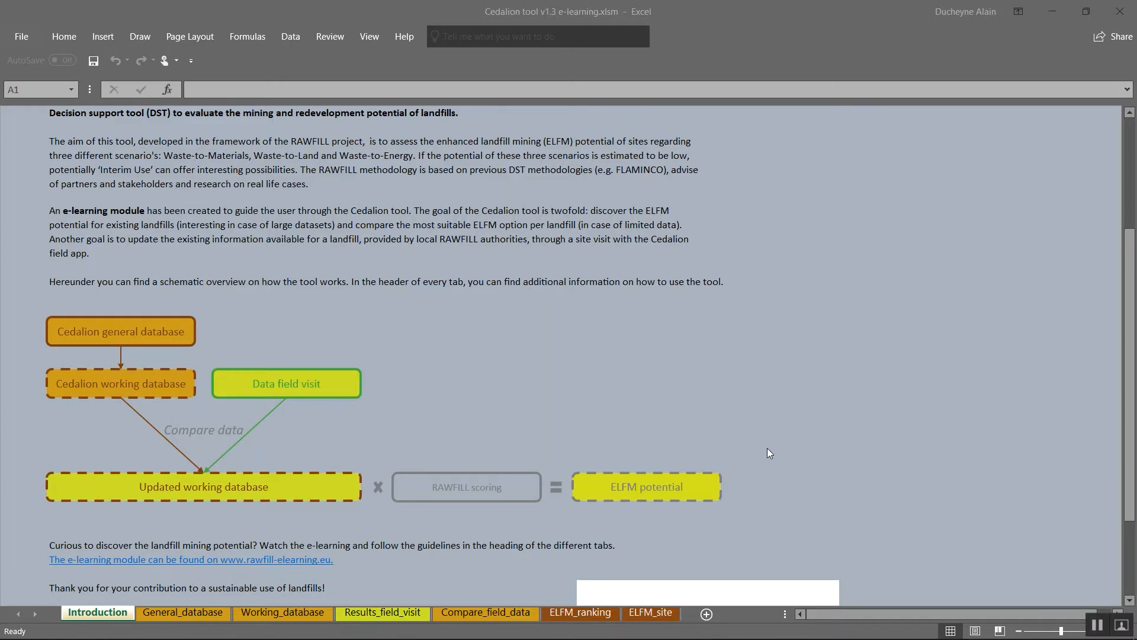
mouse_move(756, 454)
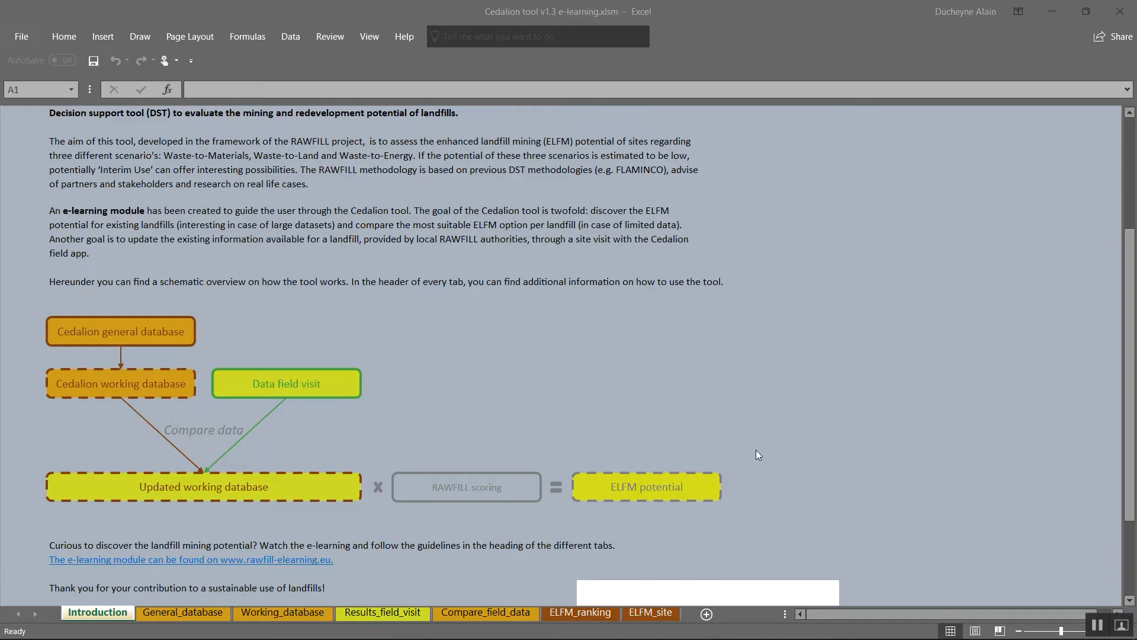
mouse_move(288, 397)
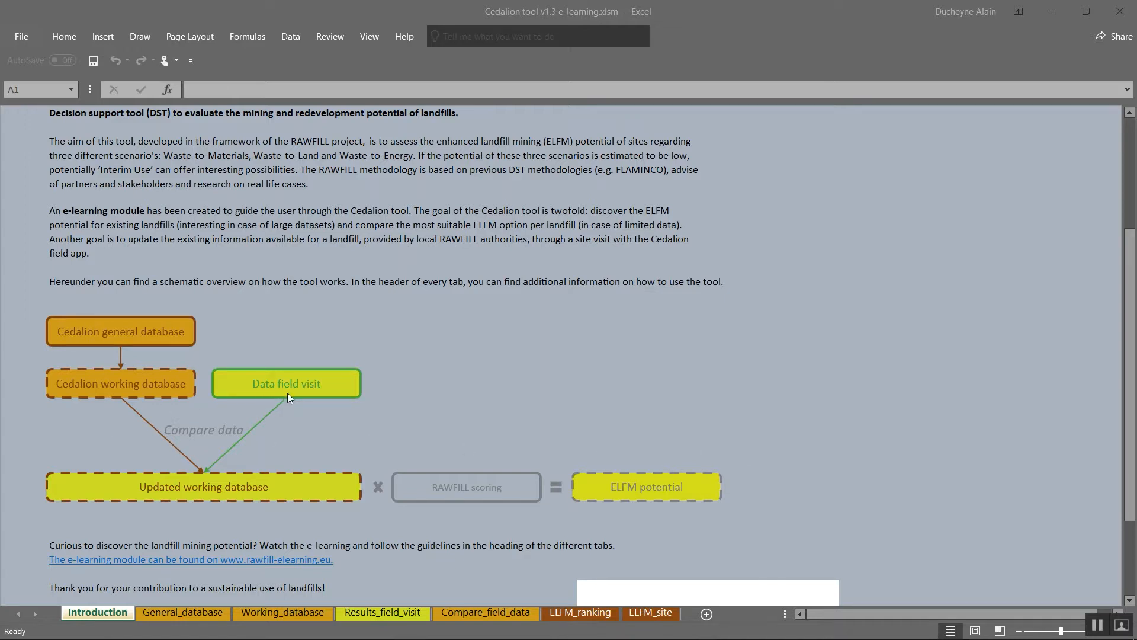
mouse_move(312, 414)
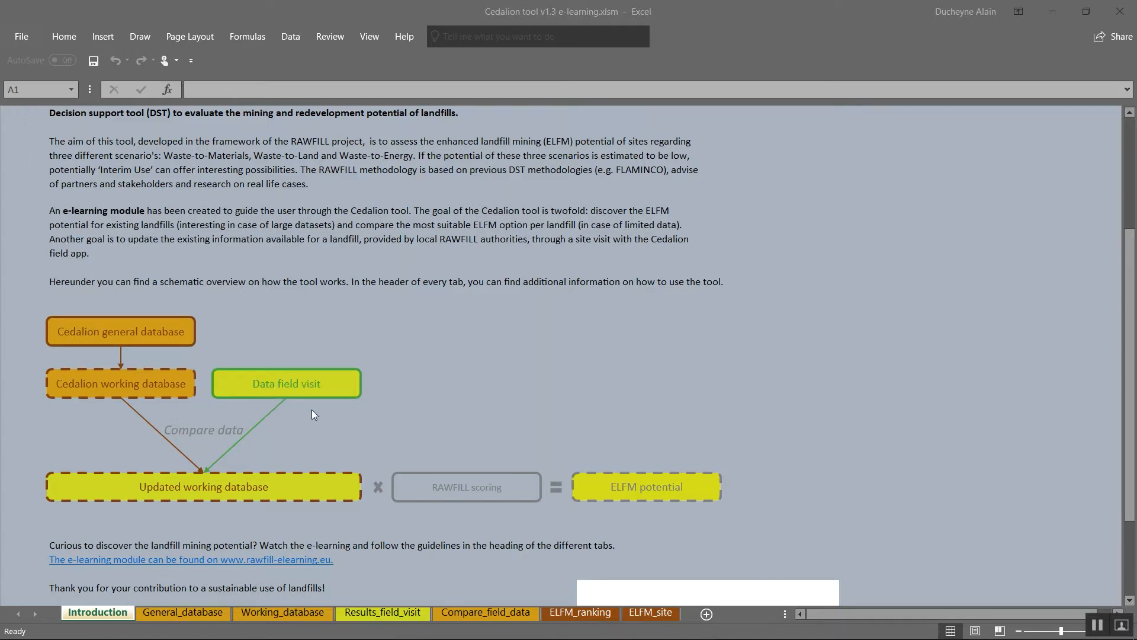
mouse_move(533, 419)
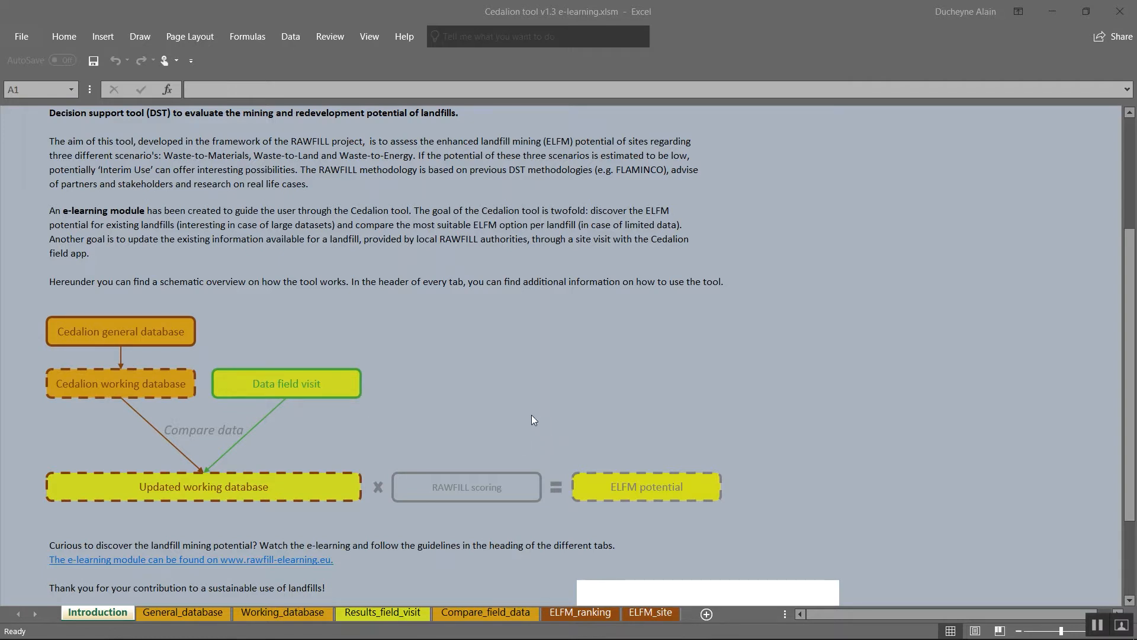
mouse_move(138, 523)
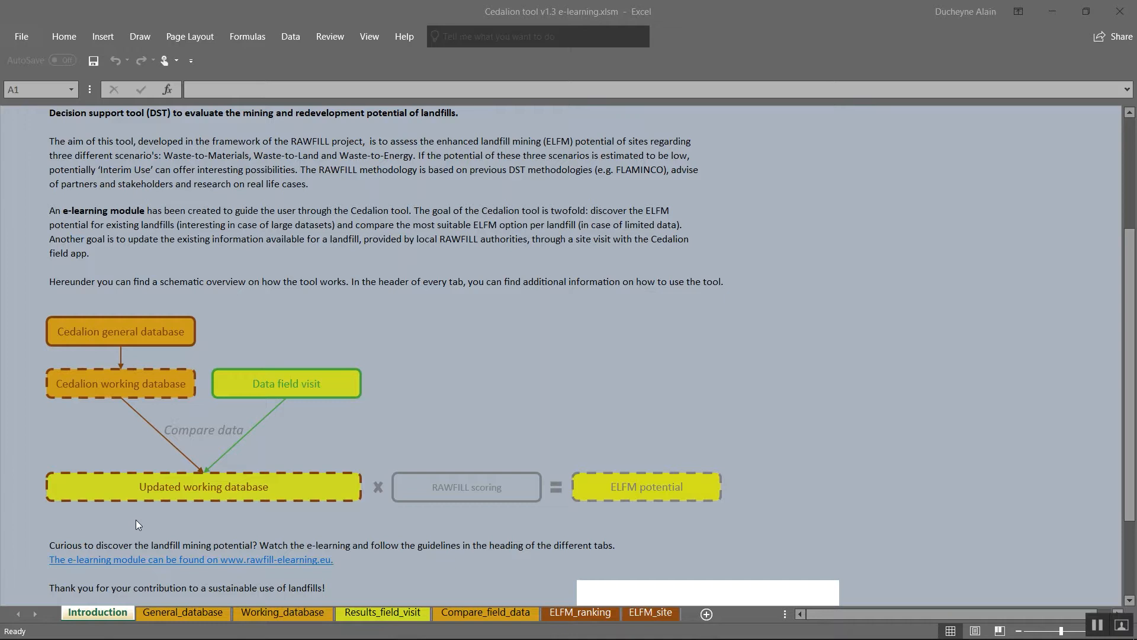
mouse_move(175, 525)
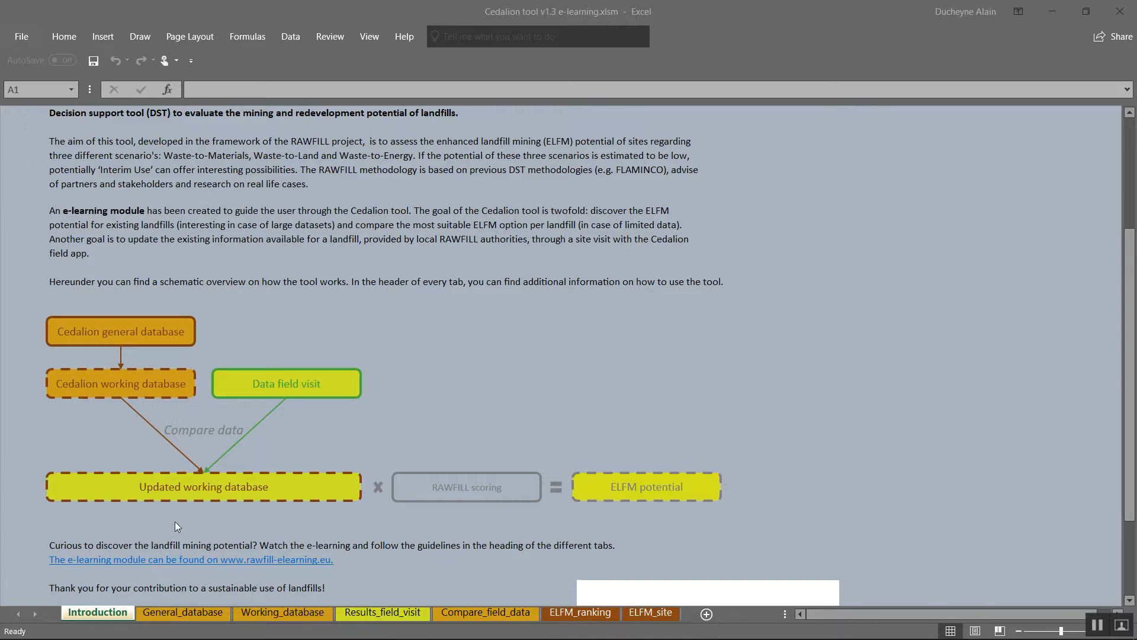
mouse_move(184, 620)
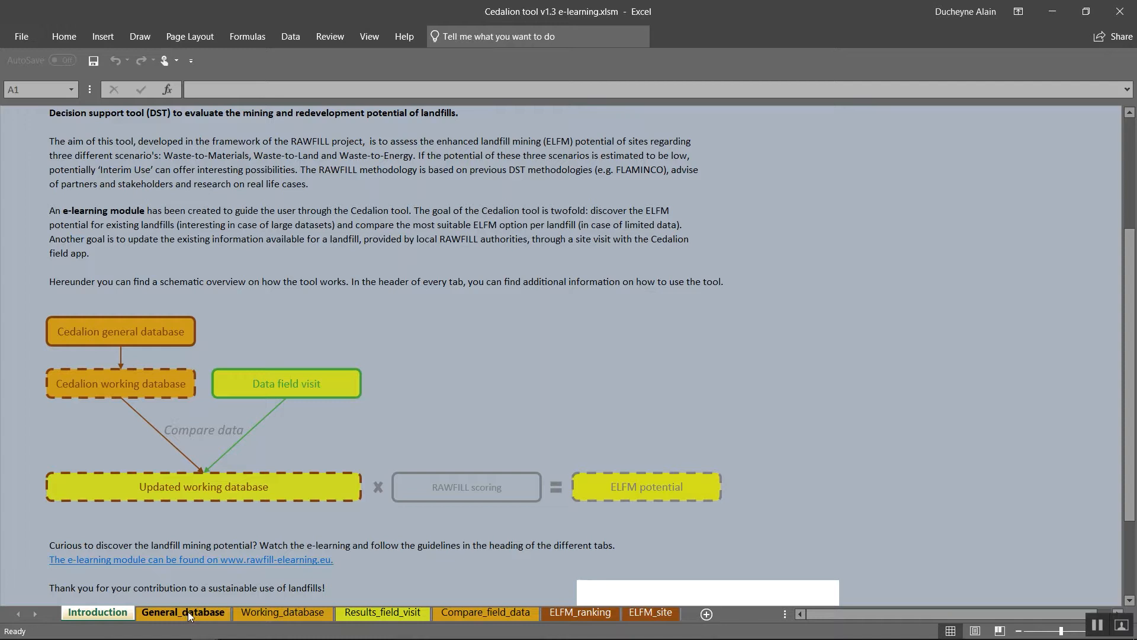
left_click(182, 611)
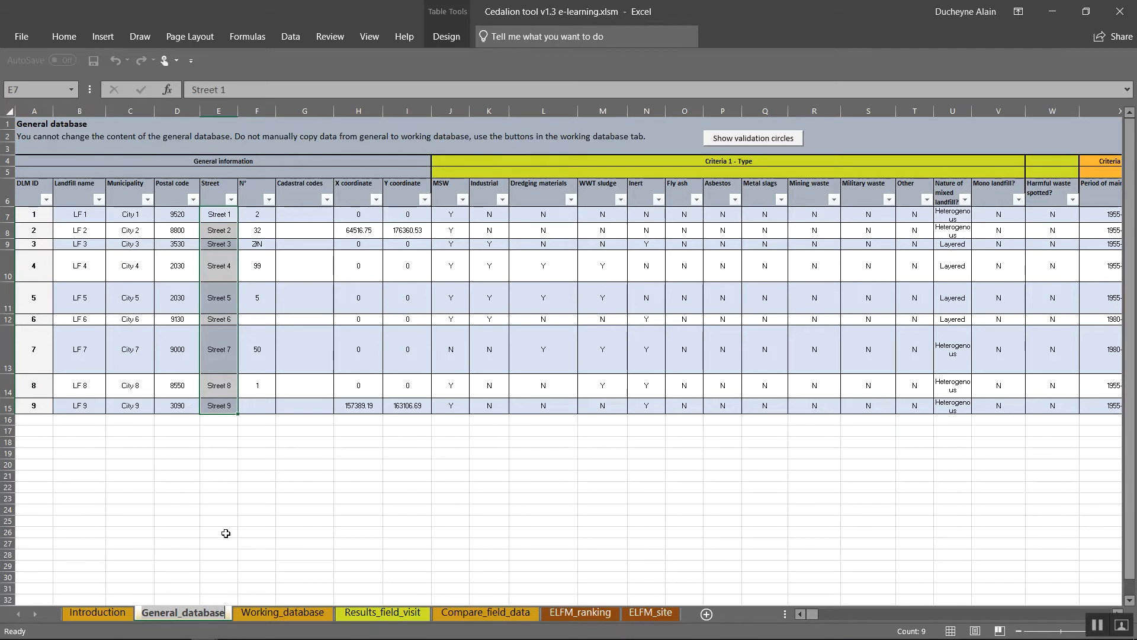
mouse_move(251, 546)
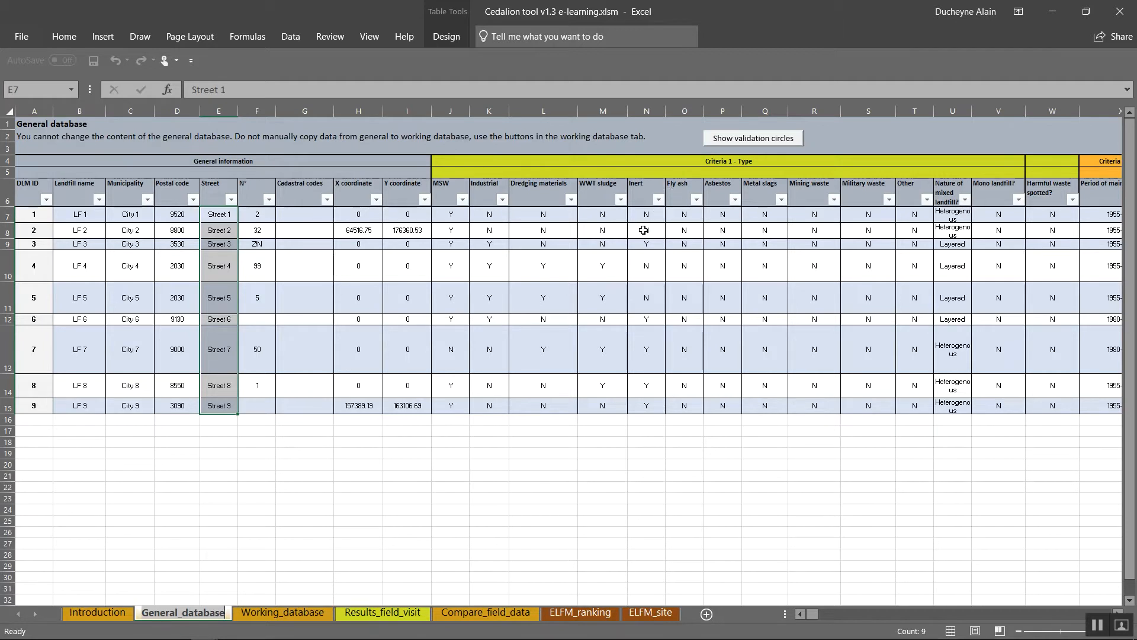
mouse_move(1057, 598)
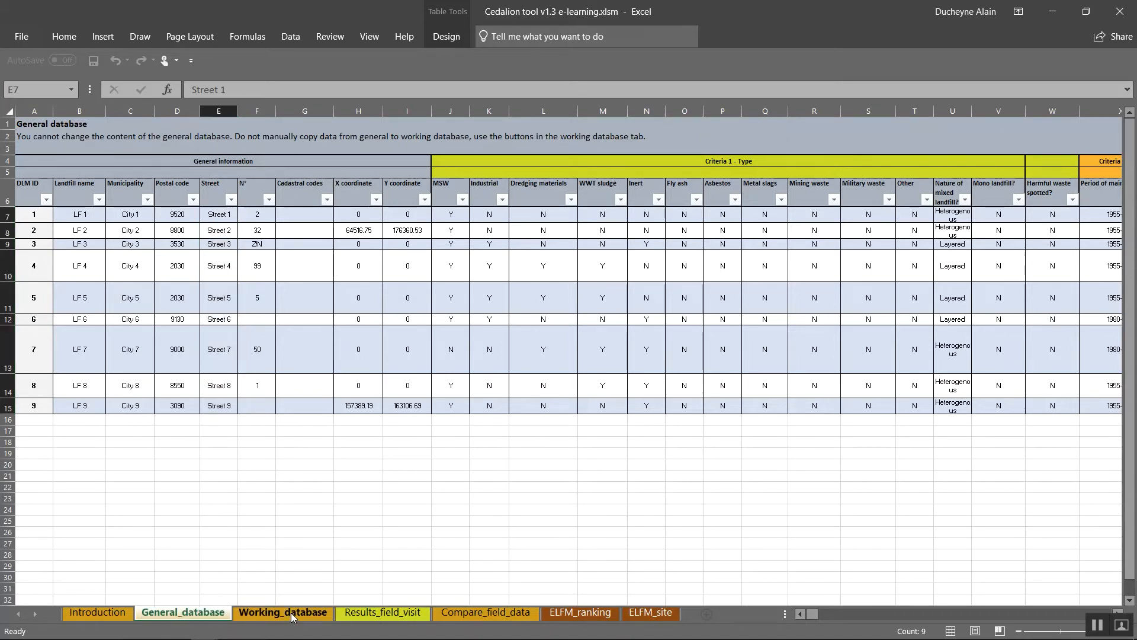
- Enter site ID 2 in the Working_database selection box, then return to General_database
left_click(283, 612)
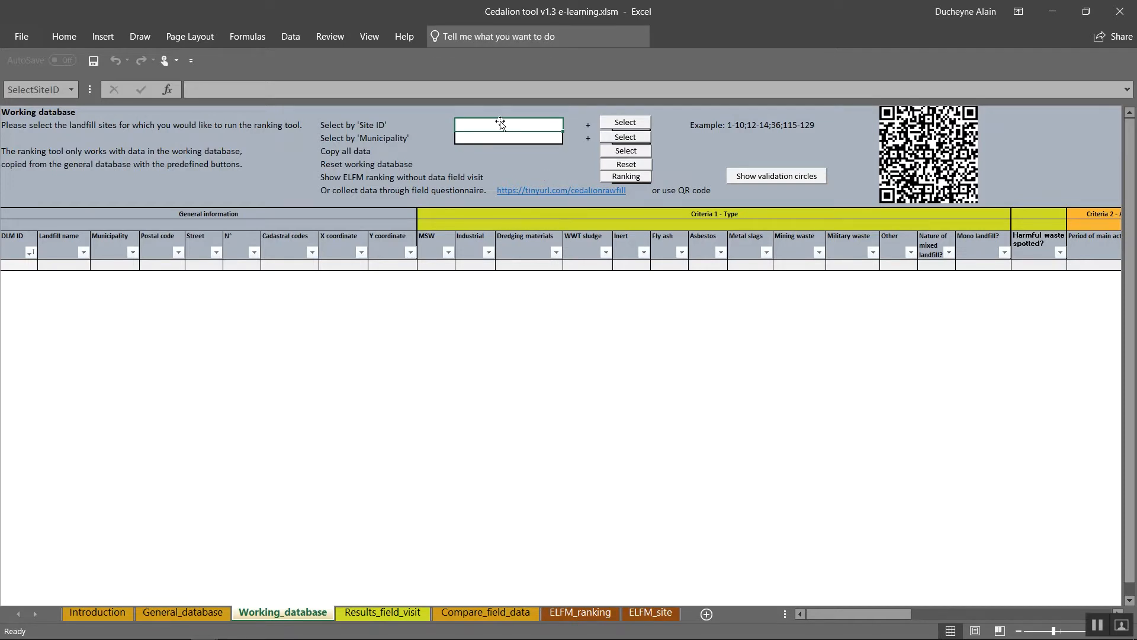
mouse_move(492, 125)
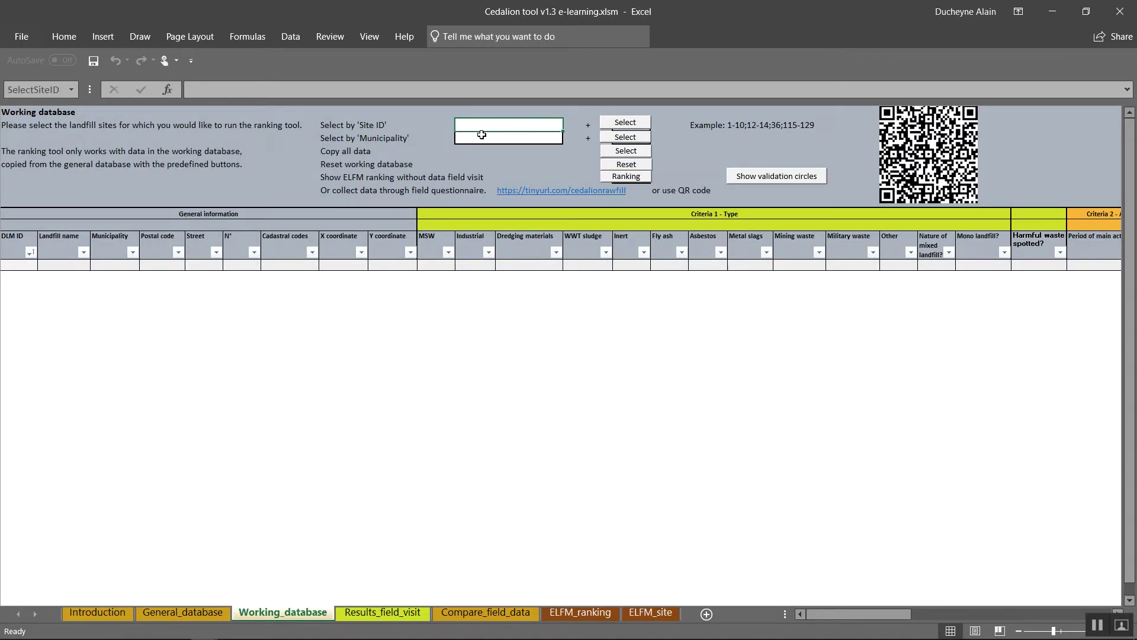
type("@")
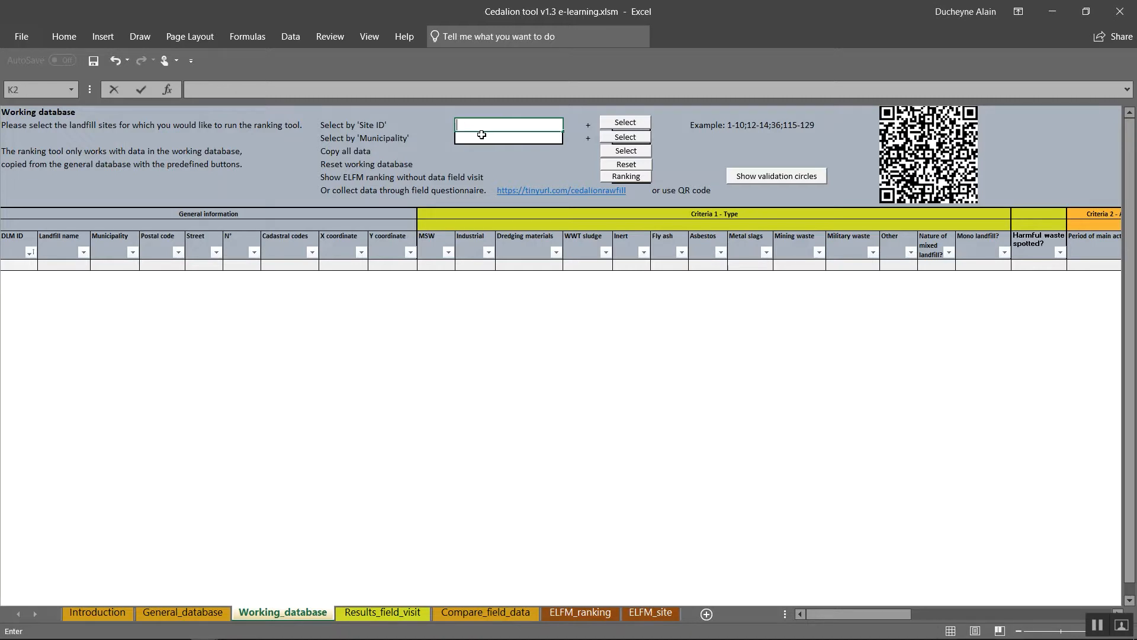
type("2")
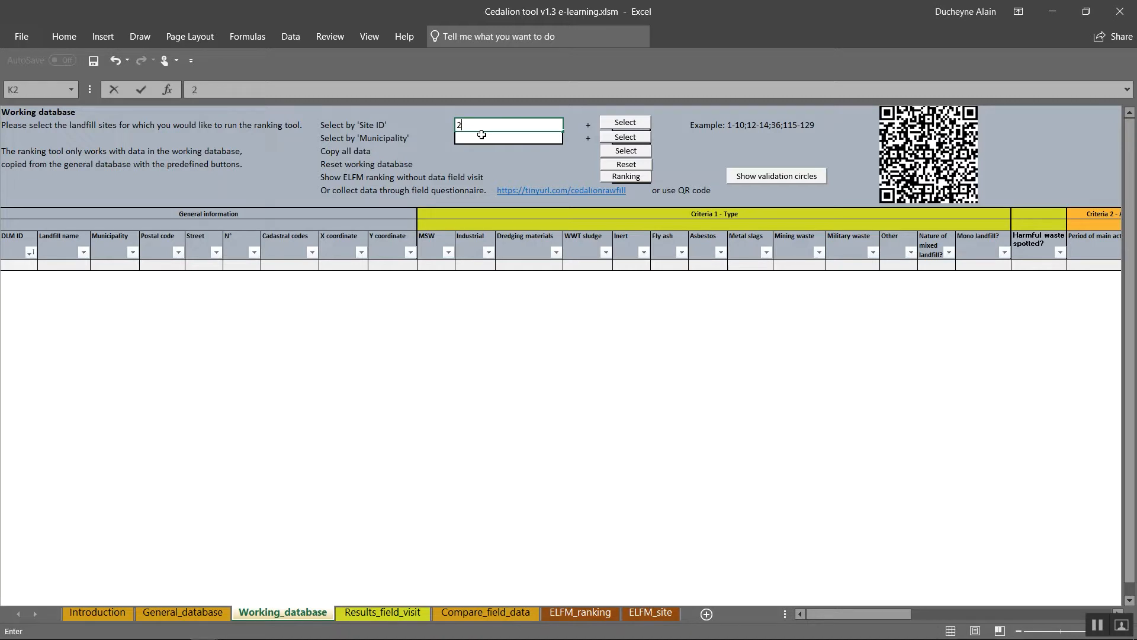
left_click(181, 612)
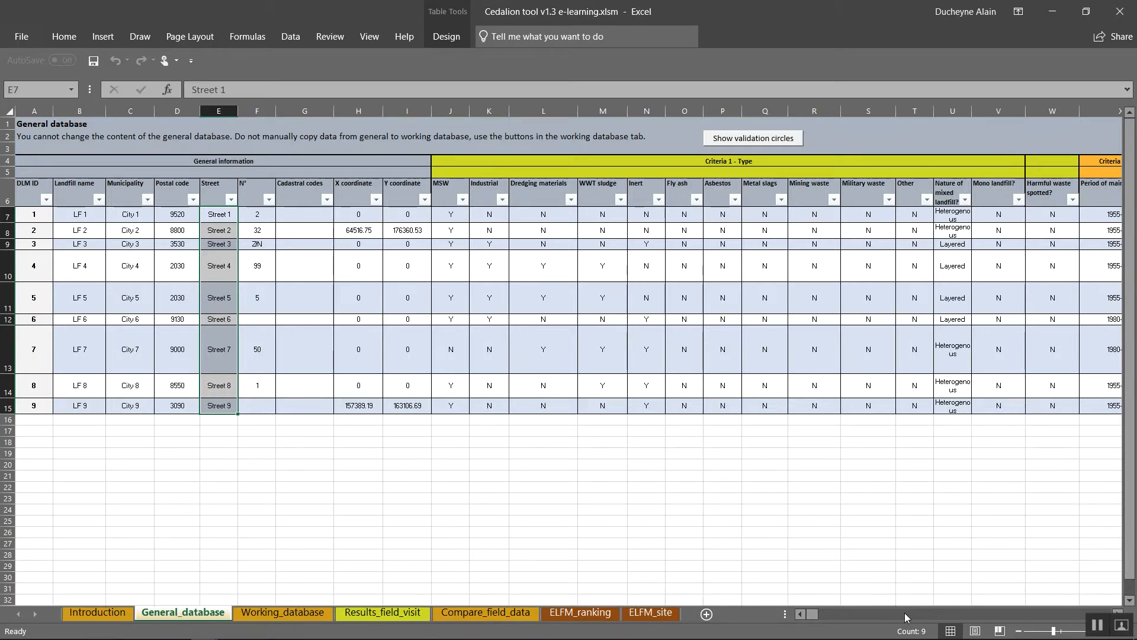
mouse_move(1115, 616)
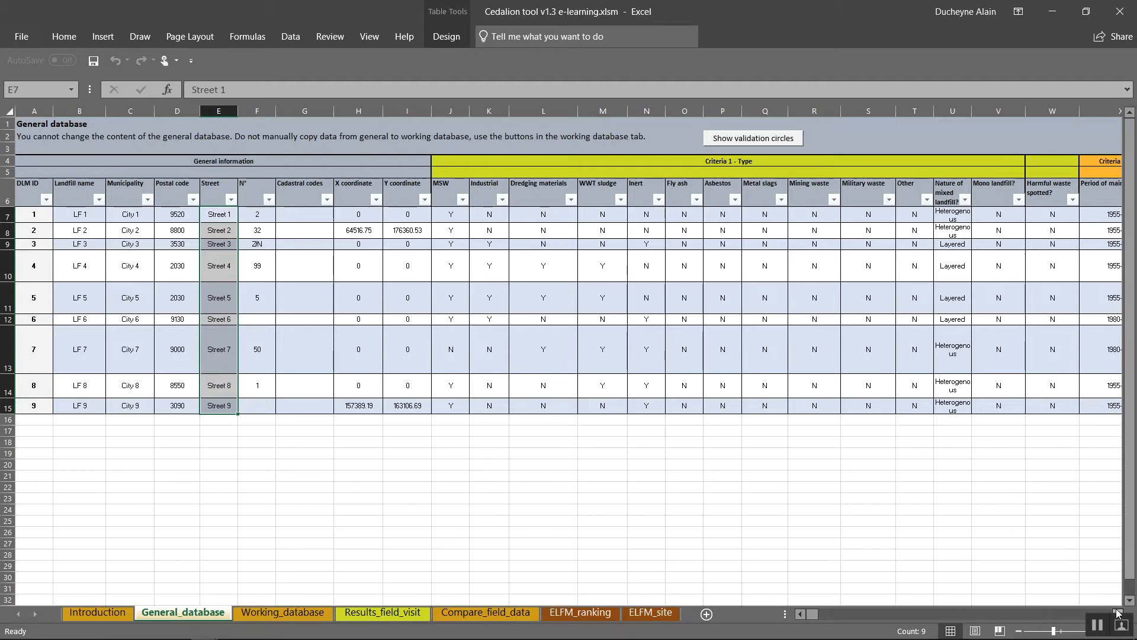
mouse_move(787, 607)
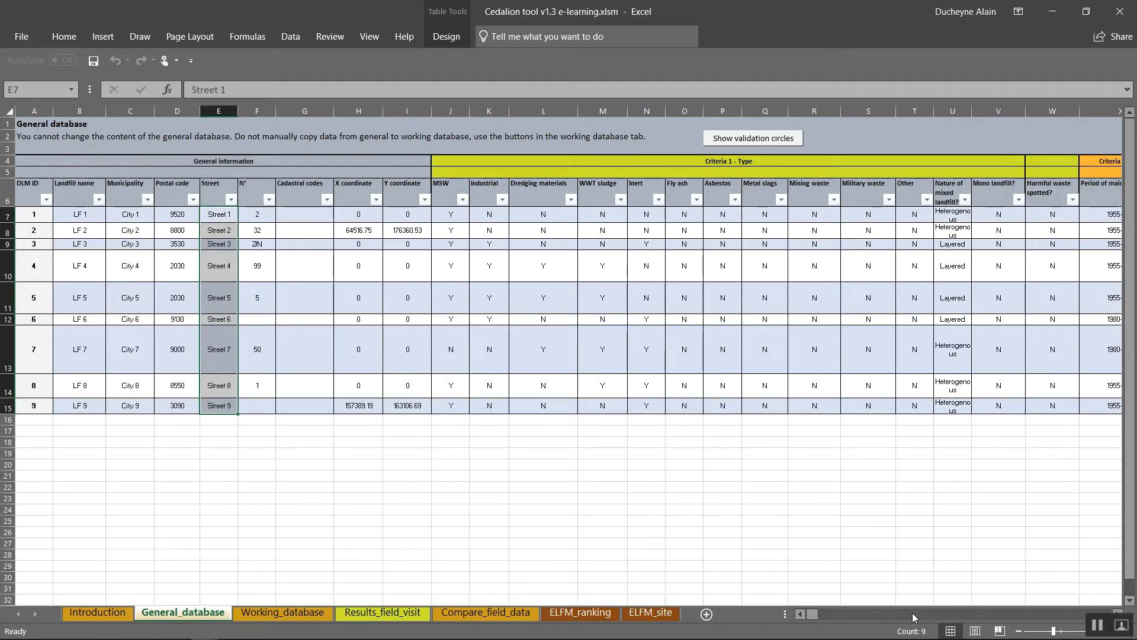
mouse_move(1076, 618)
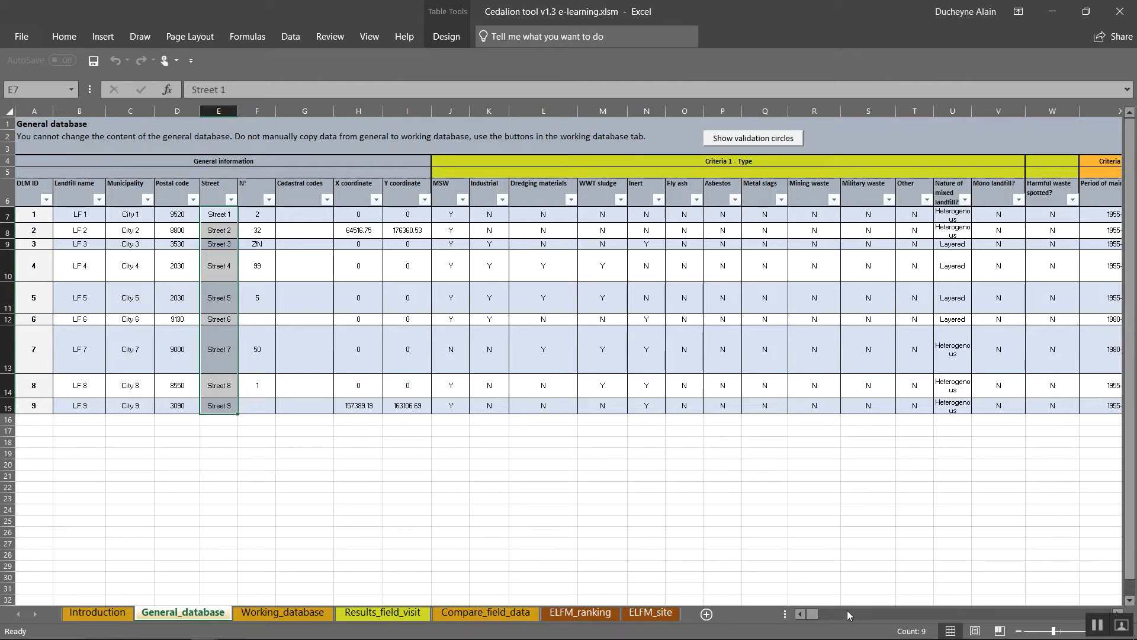
mouse_move(906, 617)
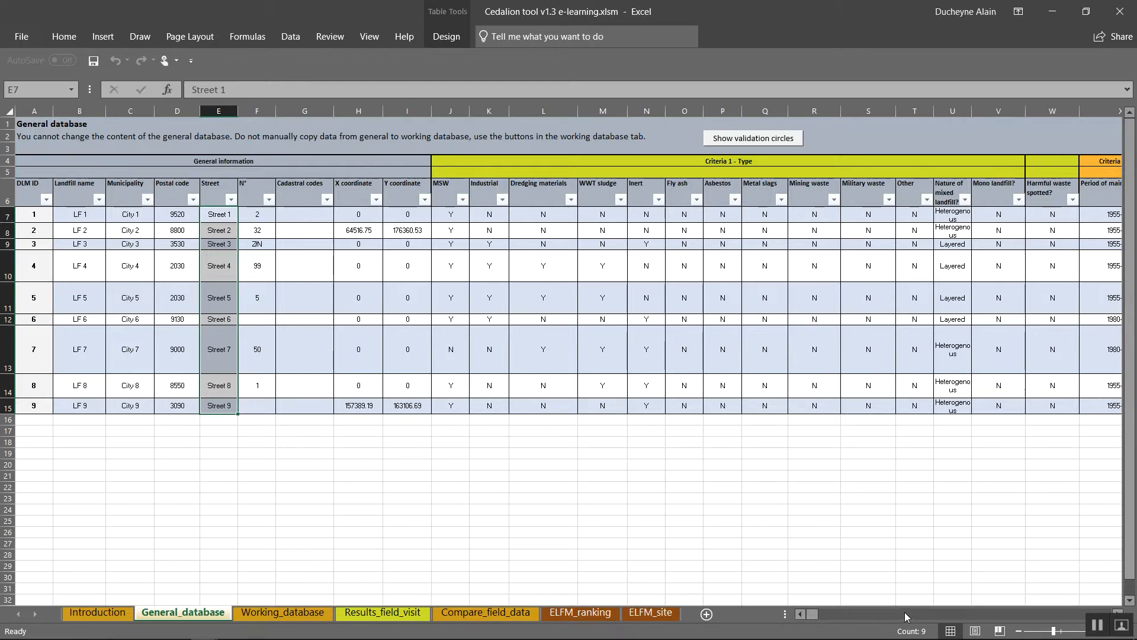
mouse_move(1119, 616)
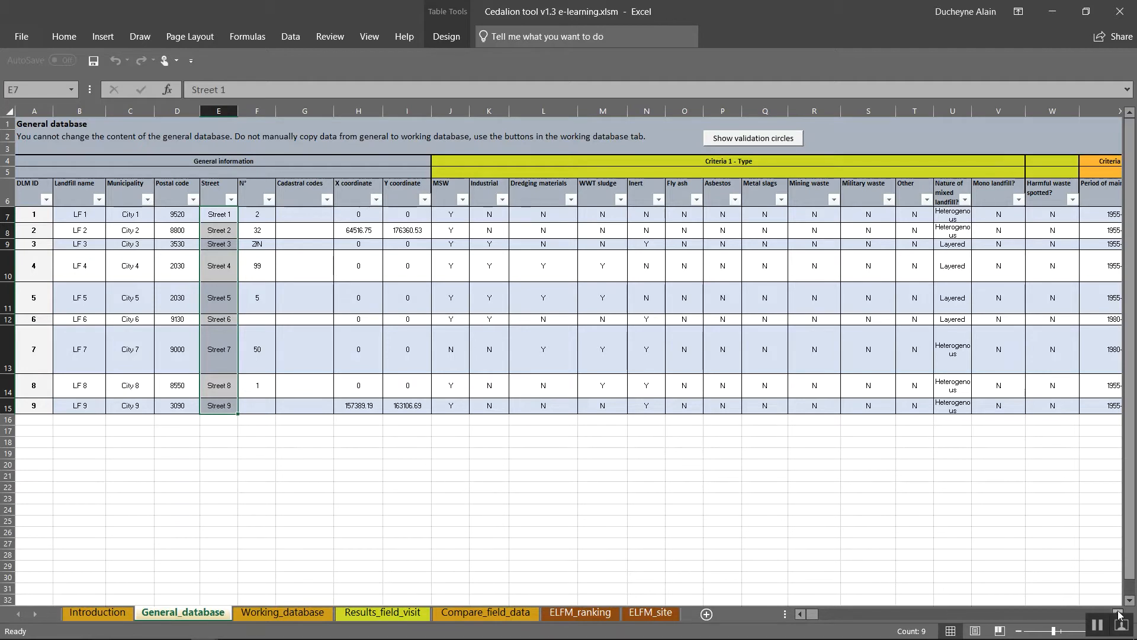
scroll("right", 3)
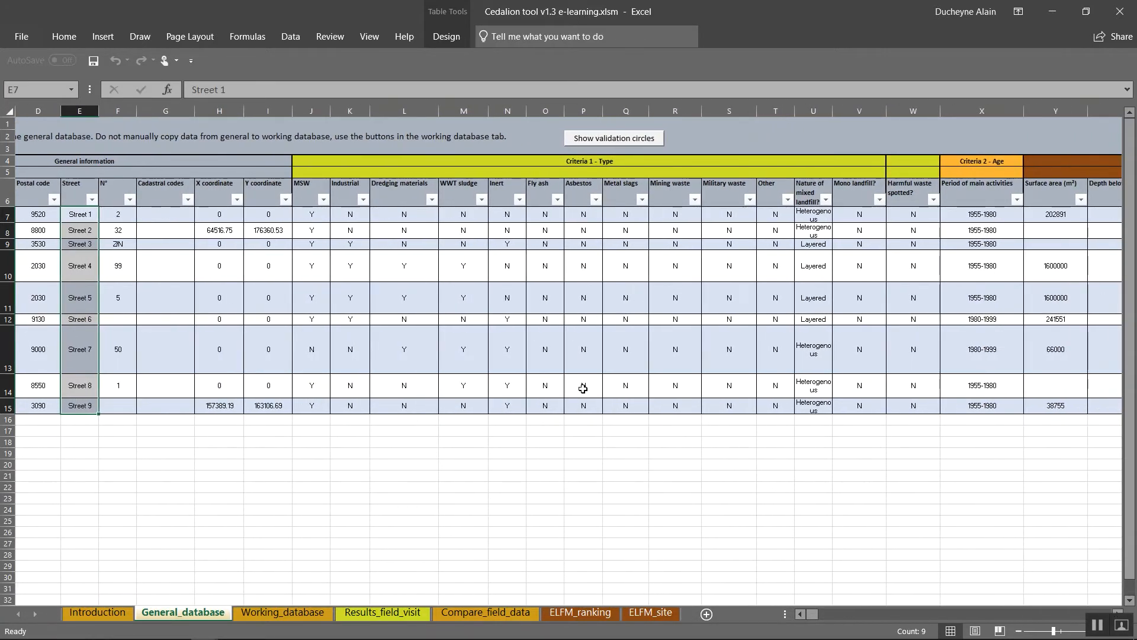
mouse_move(621, 176)
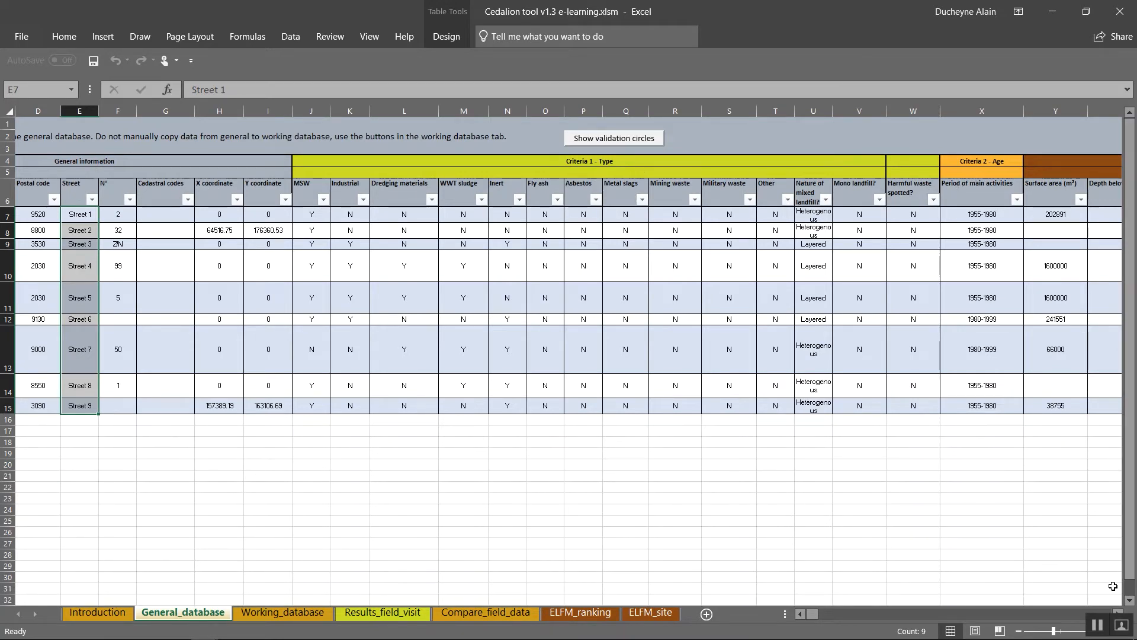
scroll("right", 3)
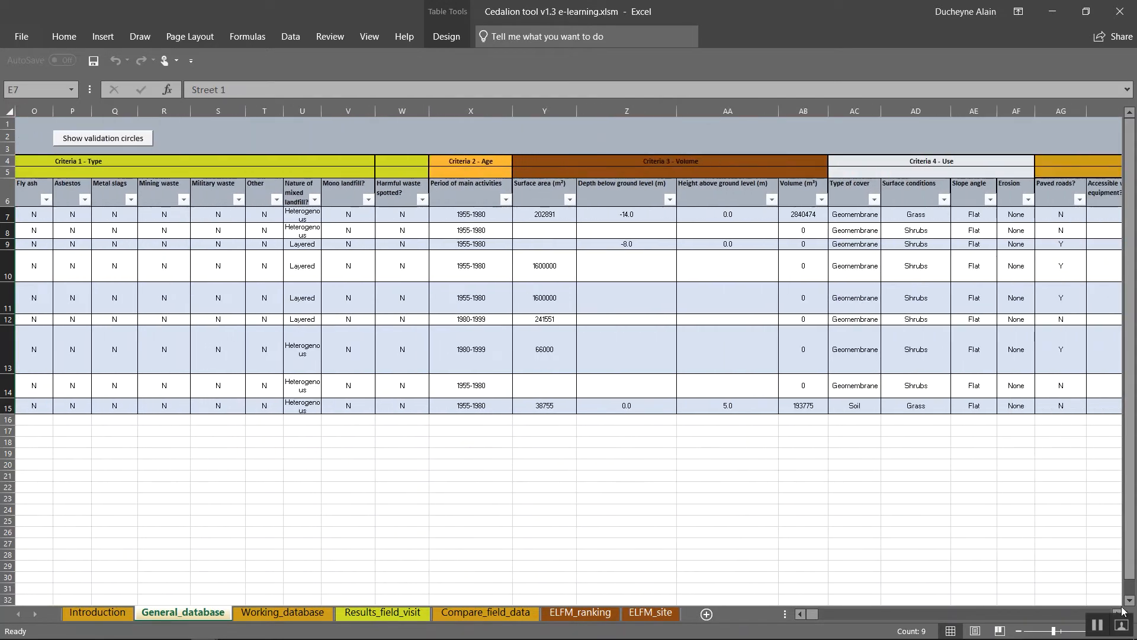
scroll("right", 3)
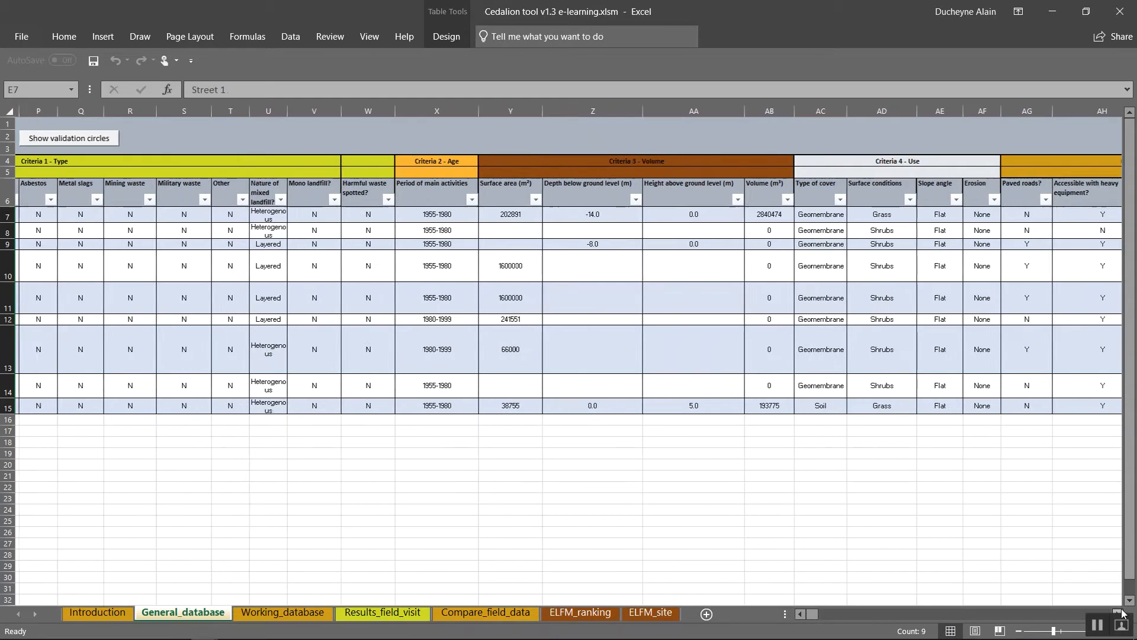
scroll("right", 3)
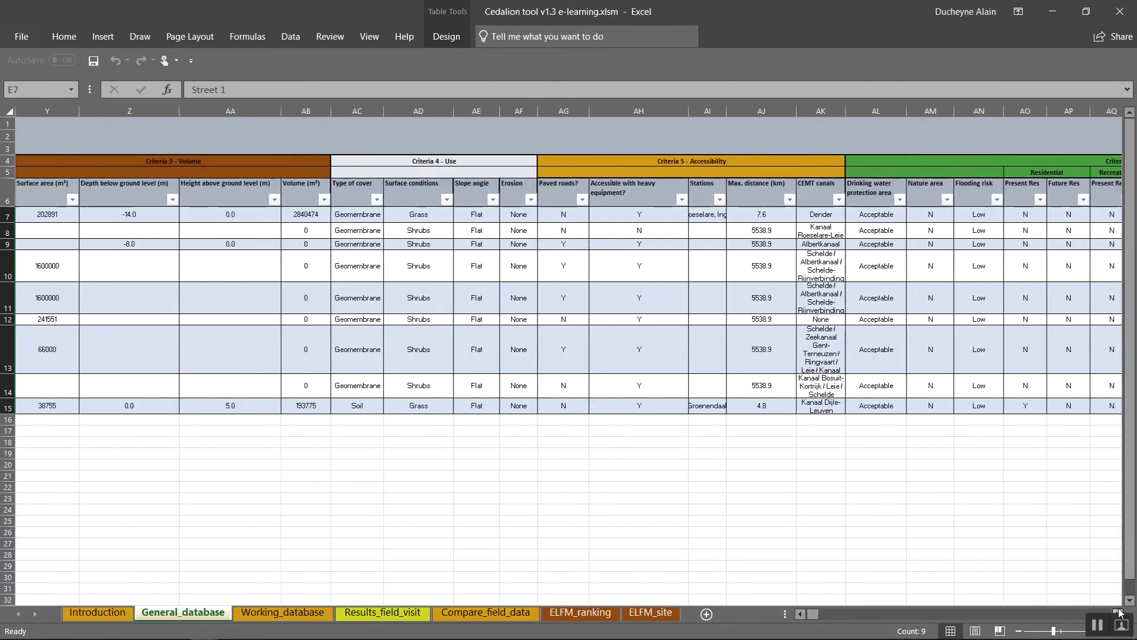
scroll("right", 3)
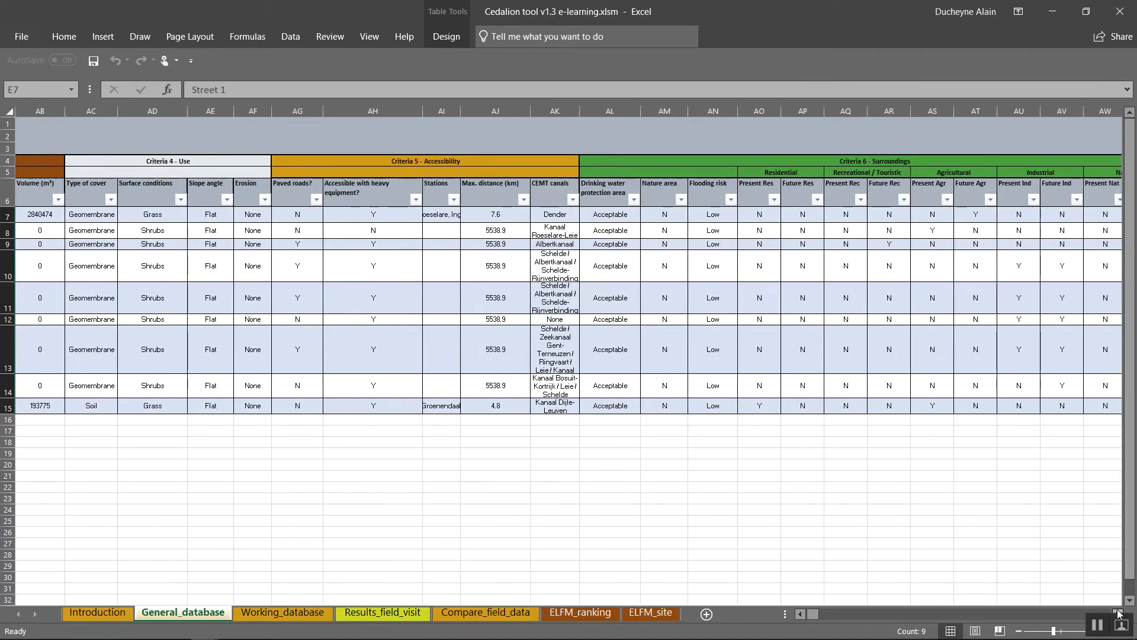
scroll("right", 3)
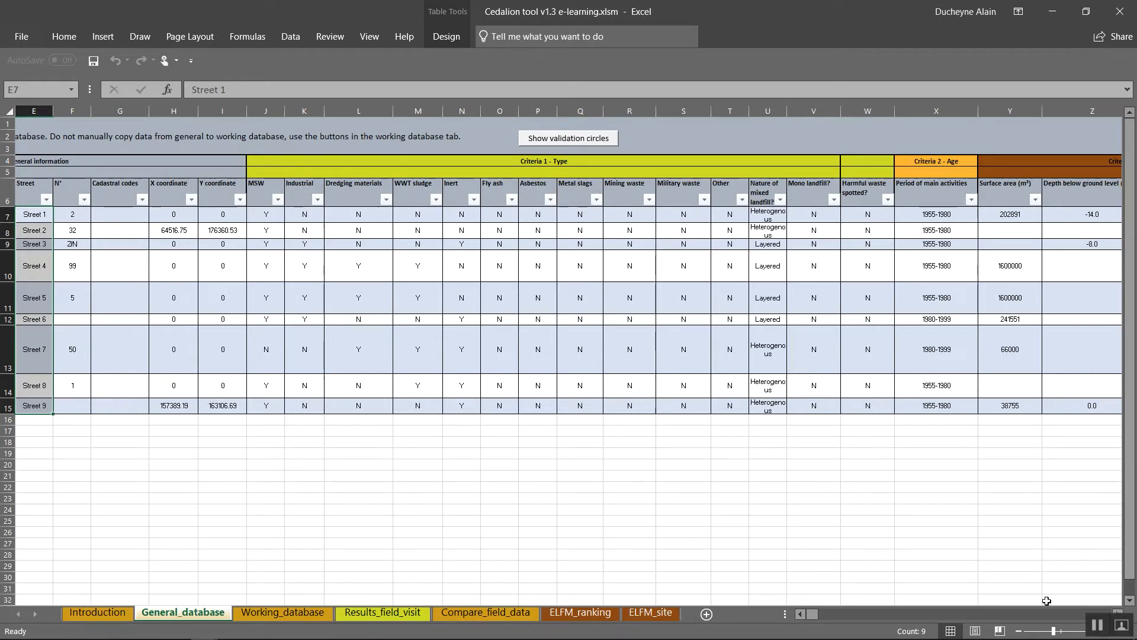
mouse_move(569, 508)
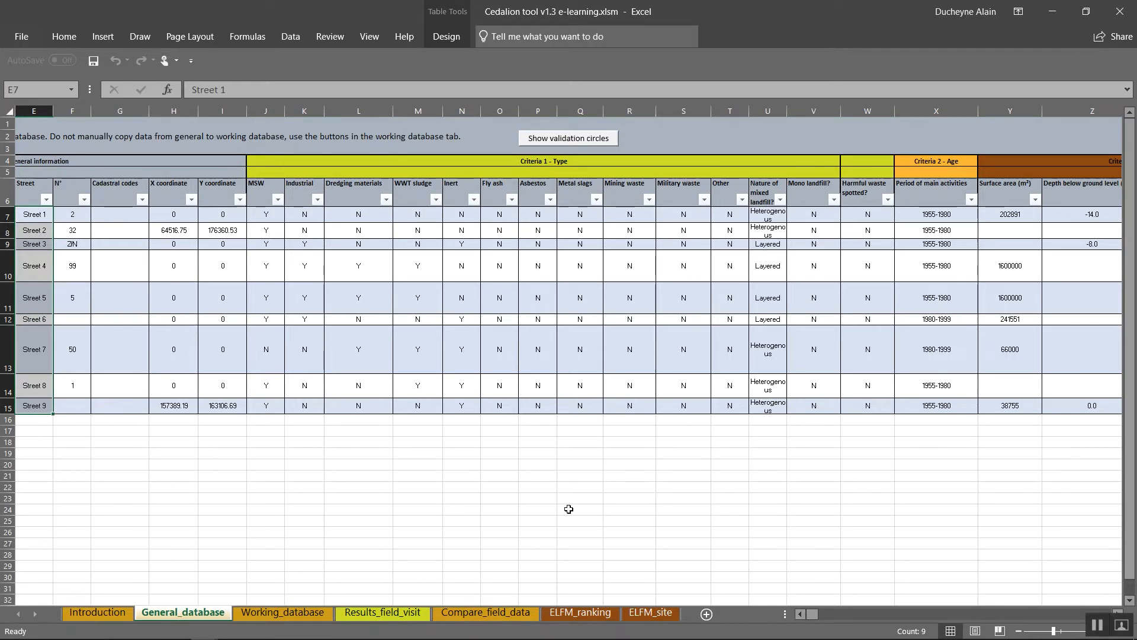
left_click(120, 214)
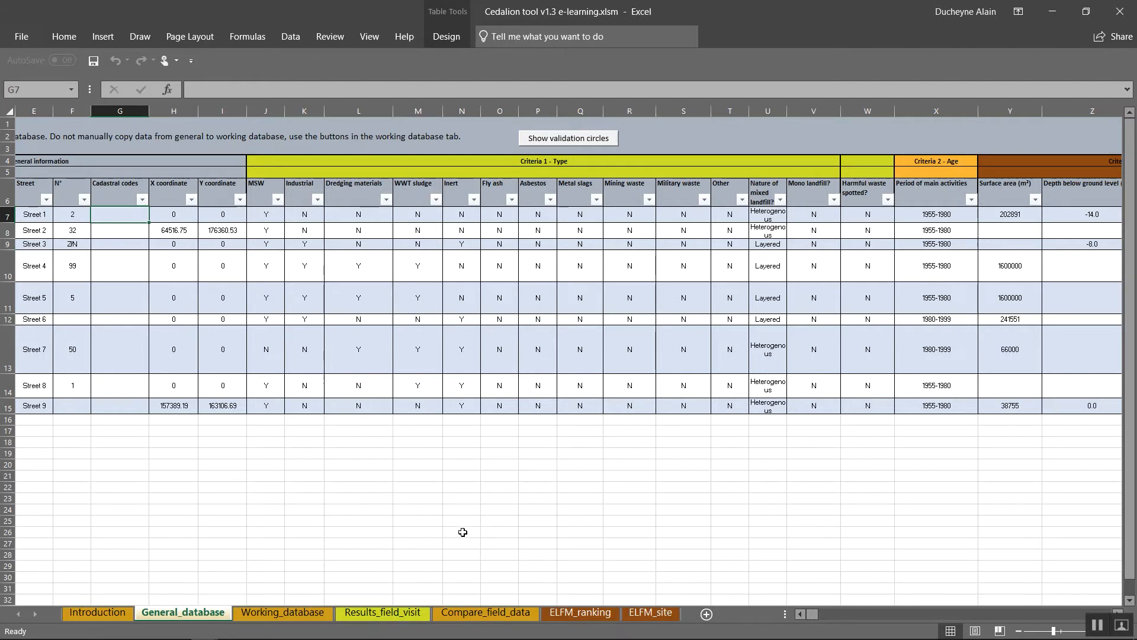
left_click(172, 214)
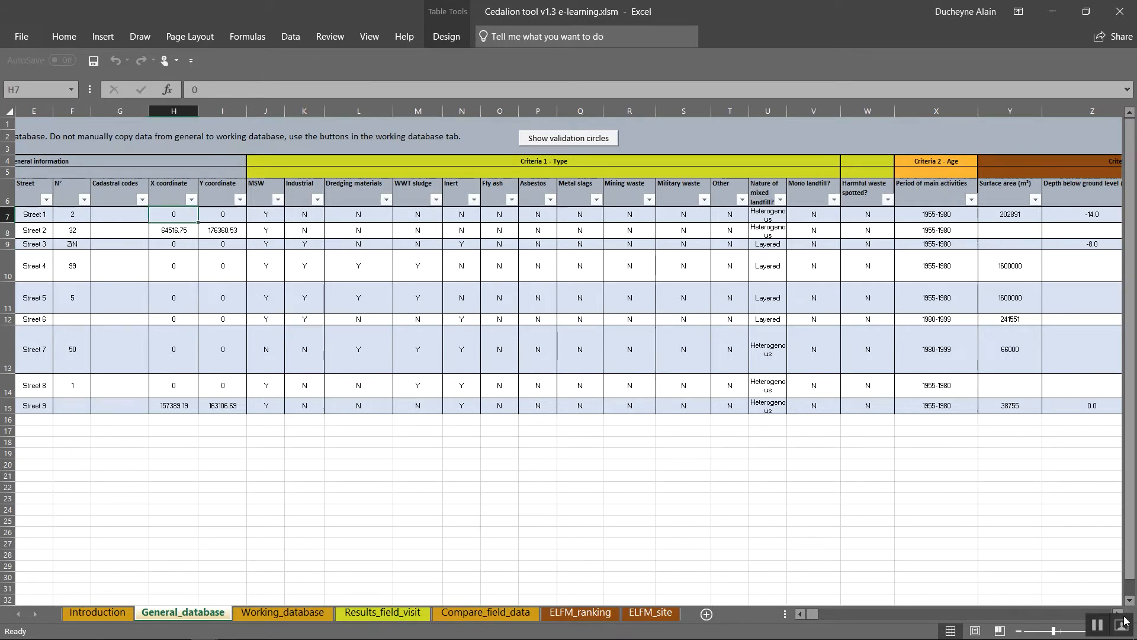
scroll("right", 3)
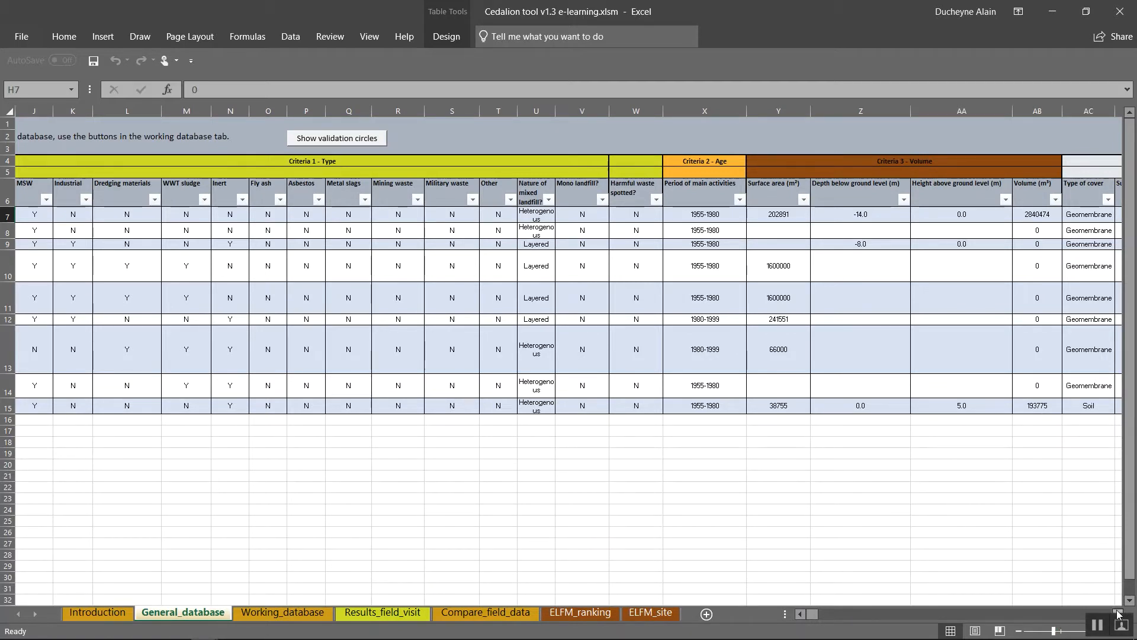
scroll("right", 3)
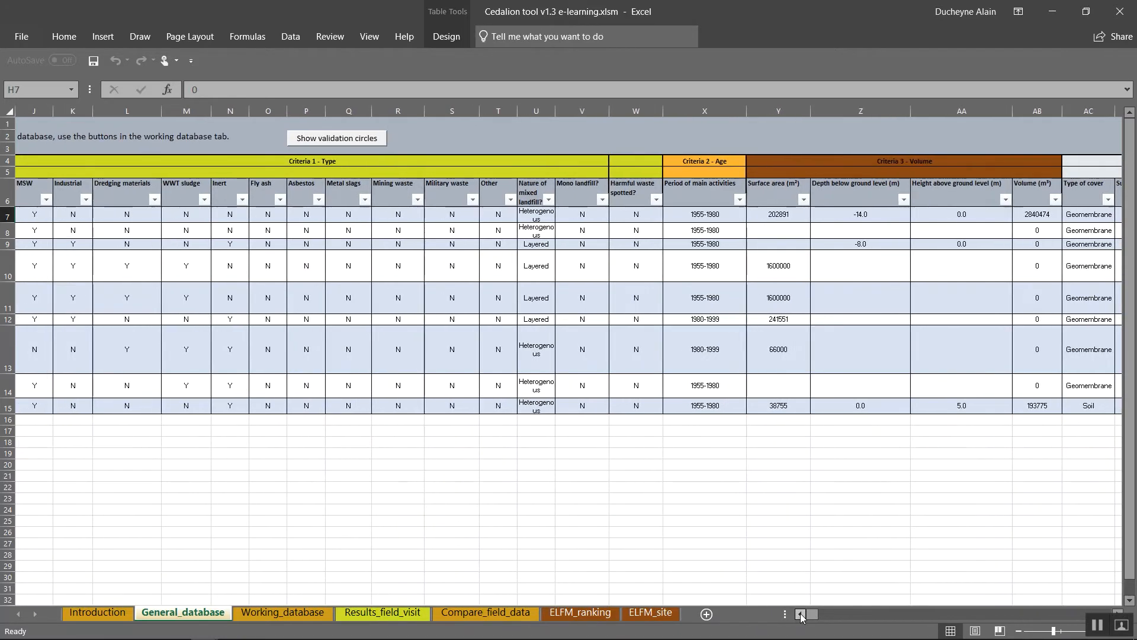
scroll("left", 3)
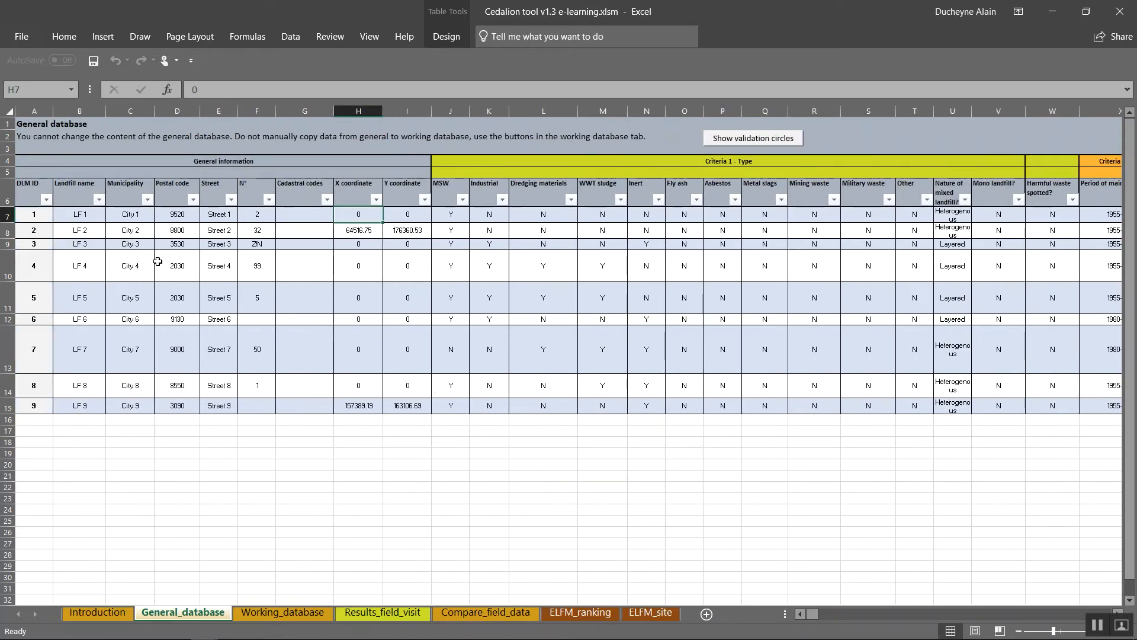
mouse_move(38, 312)
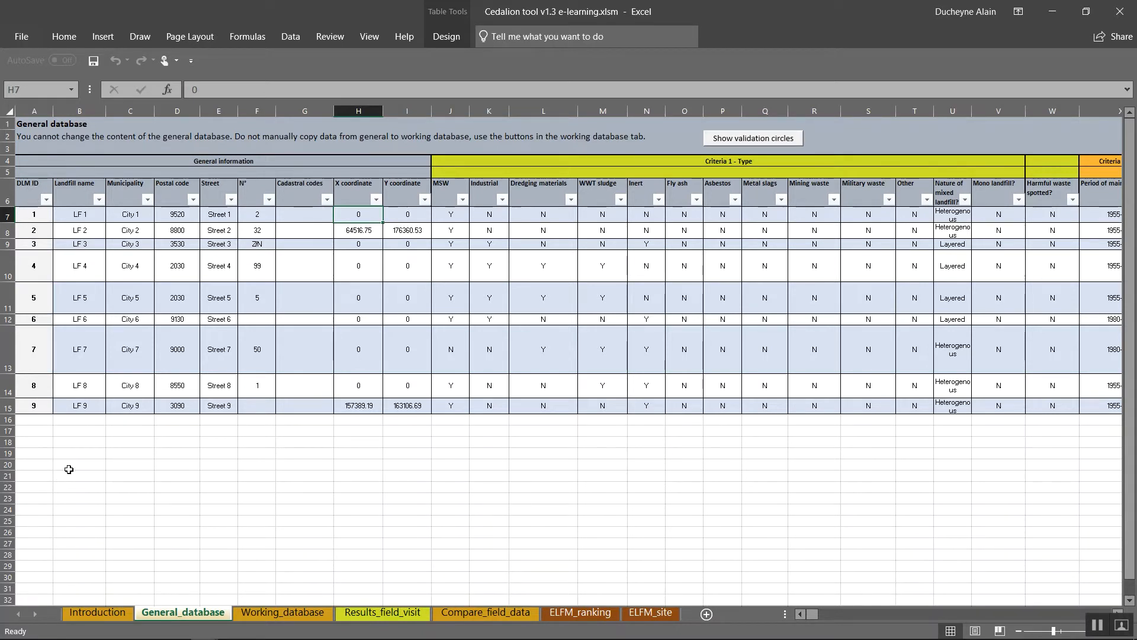
mouse_move(151, 494)
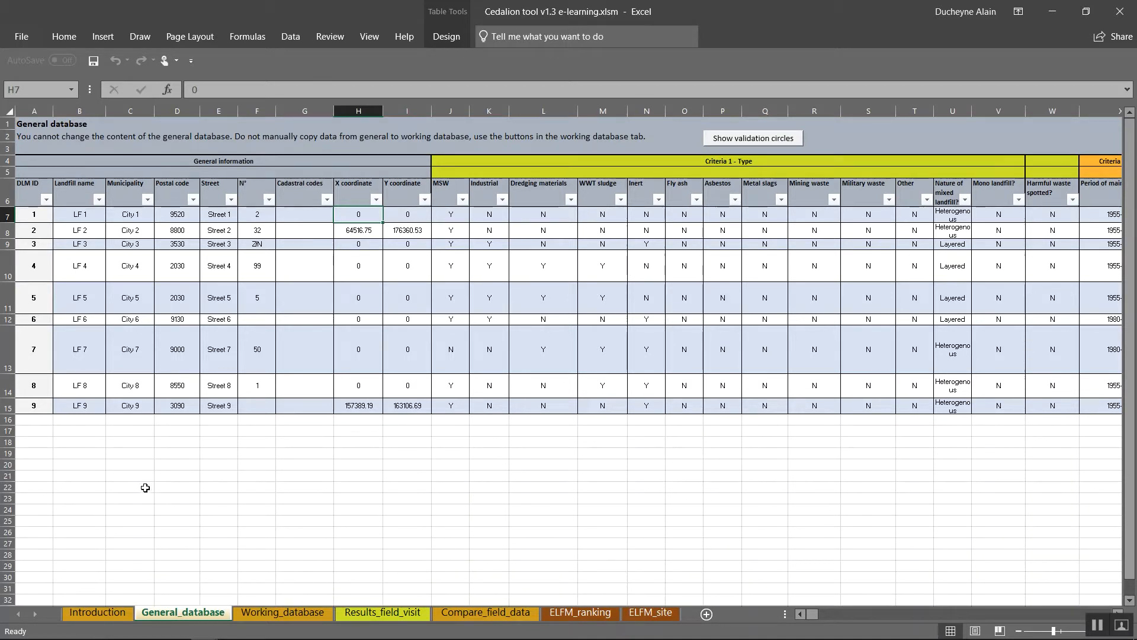
mouse_move(135, 469)
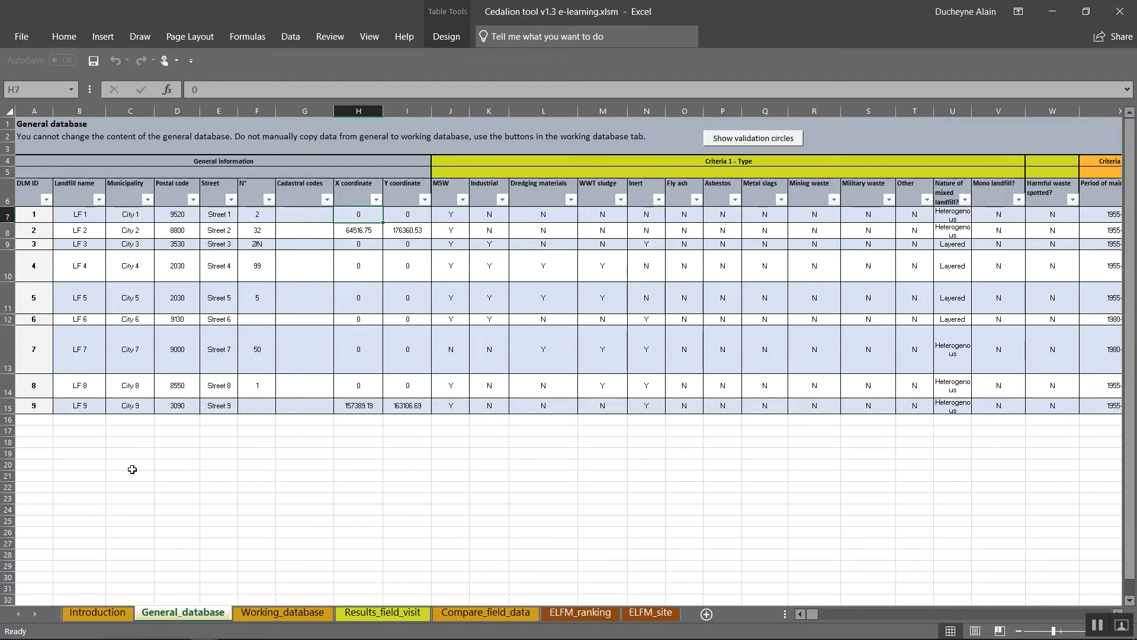
mouse_move(120, 472)
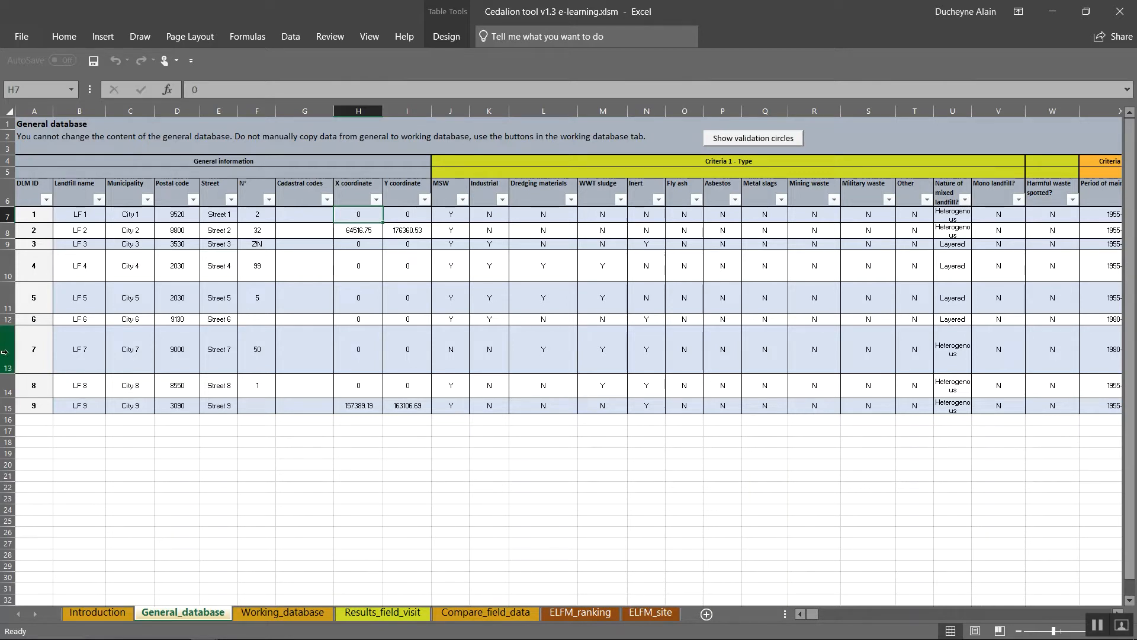
left_click(7, 349)
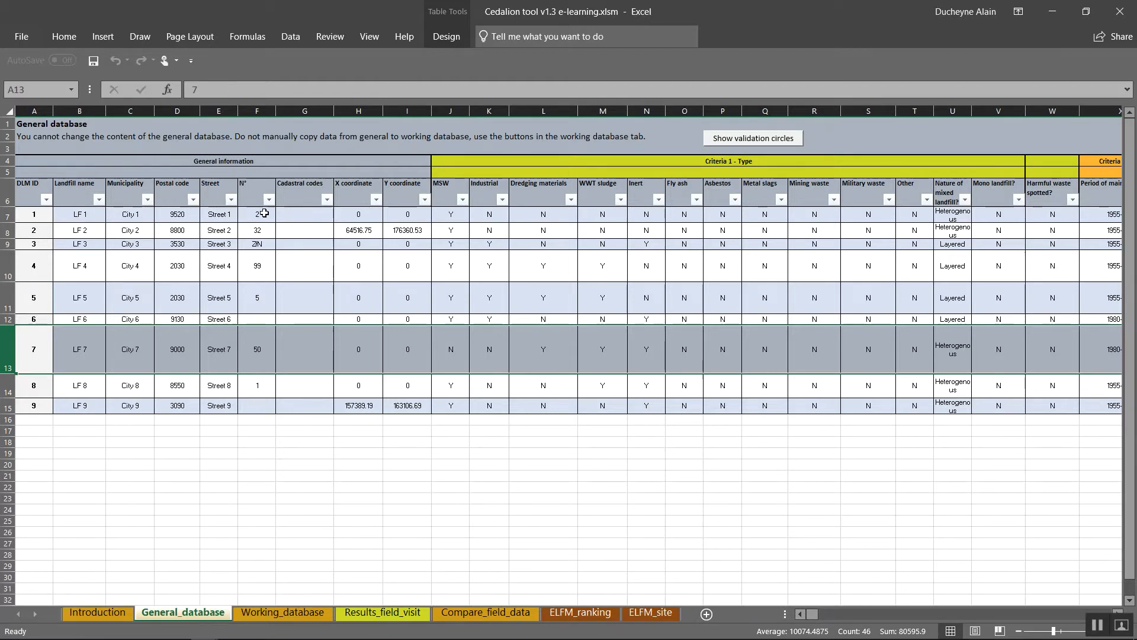
mouse_move(370, 230)
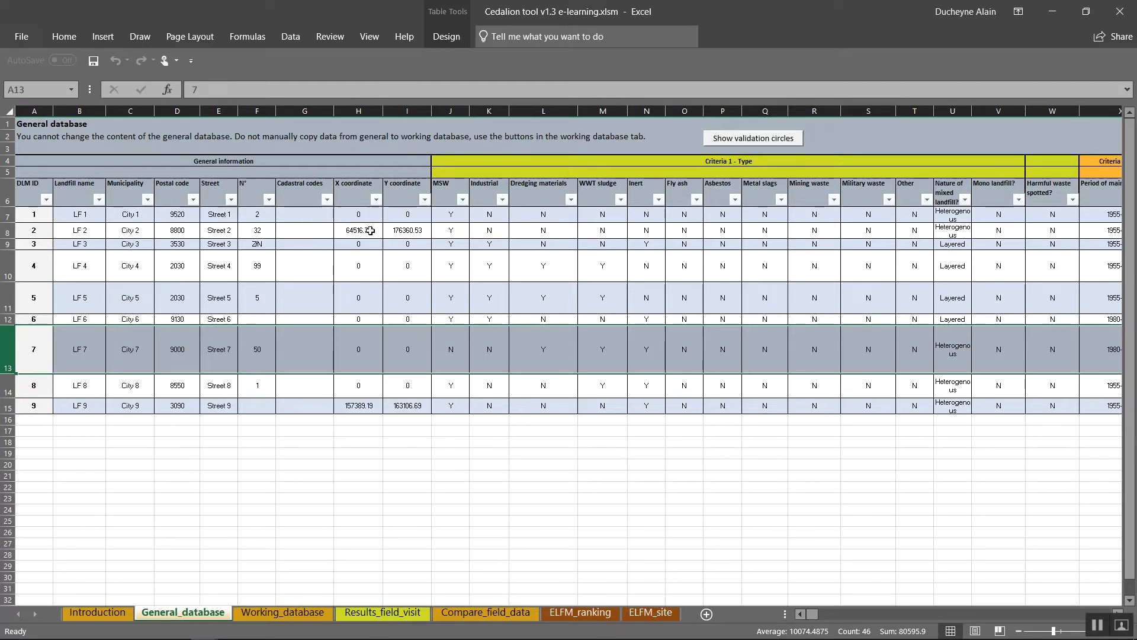
mouse_move(575, 470)
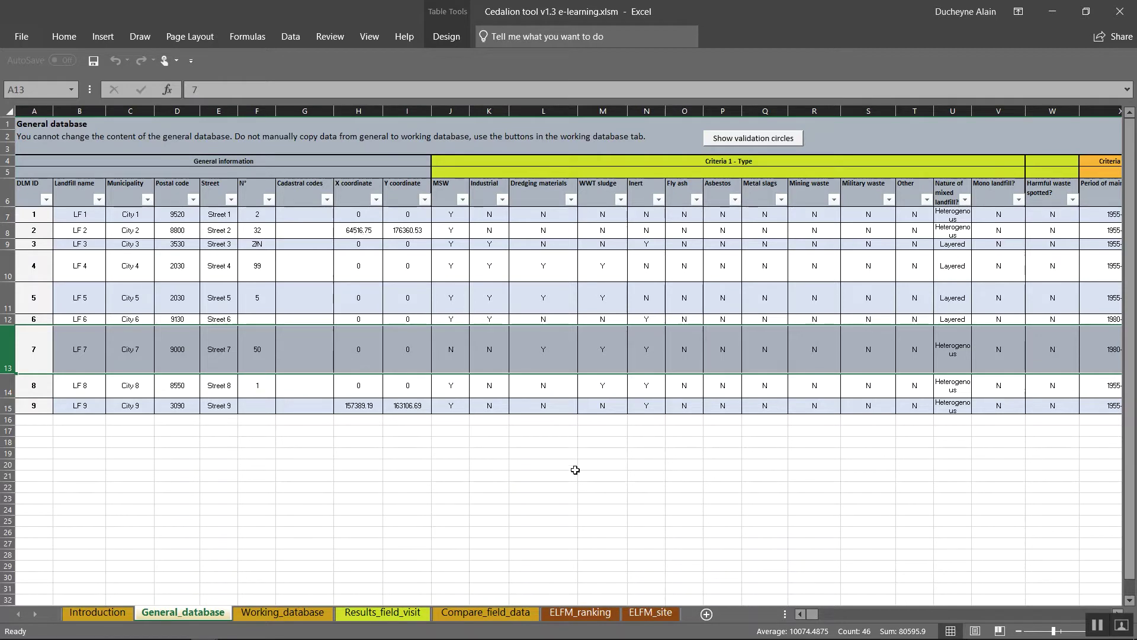
scroll("right", 3)
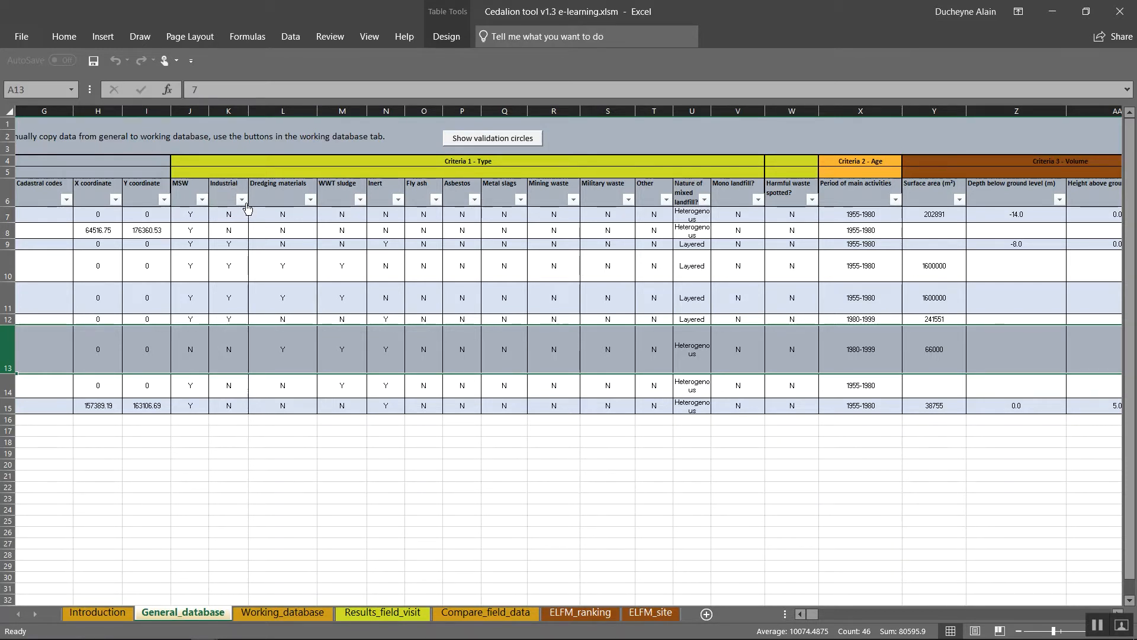
left_click(242, 200)
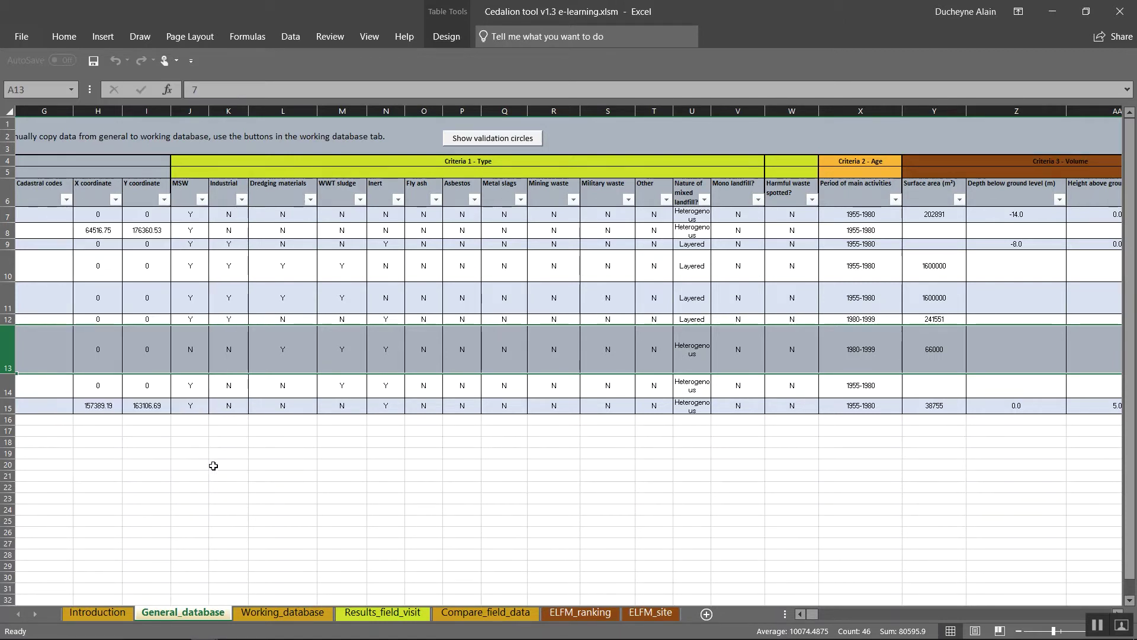
mouse_move(412, 194)
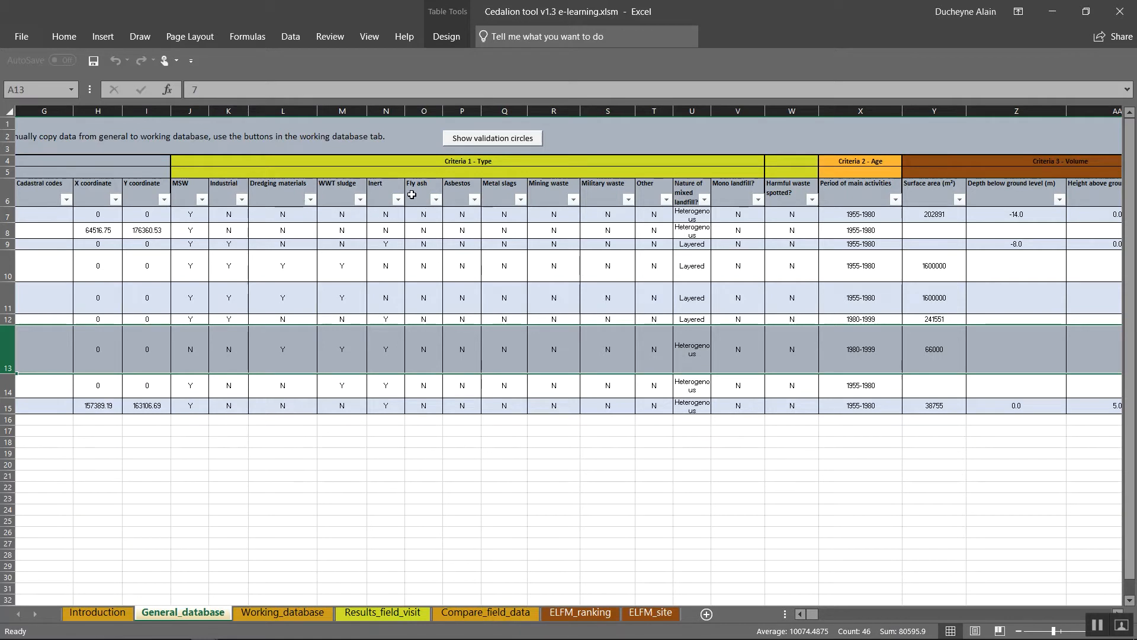
mouse_move(328, 209)
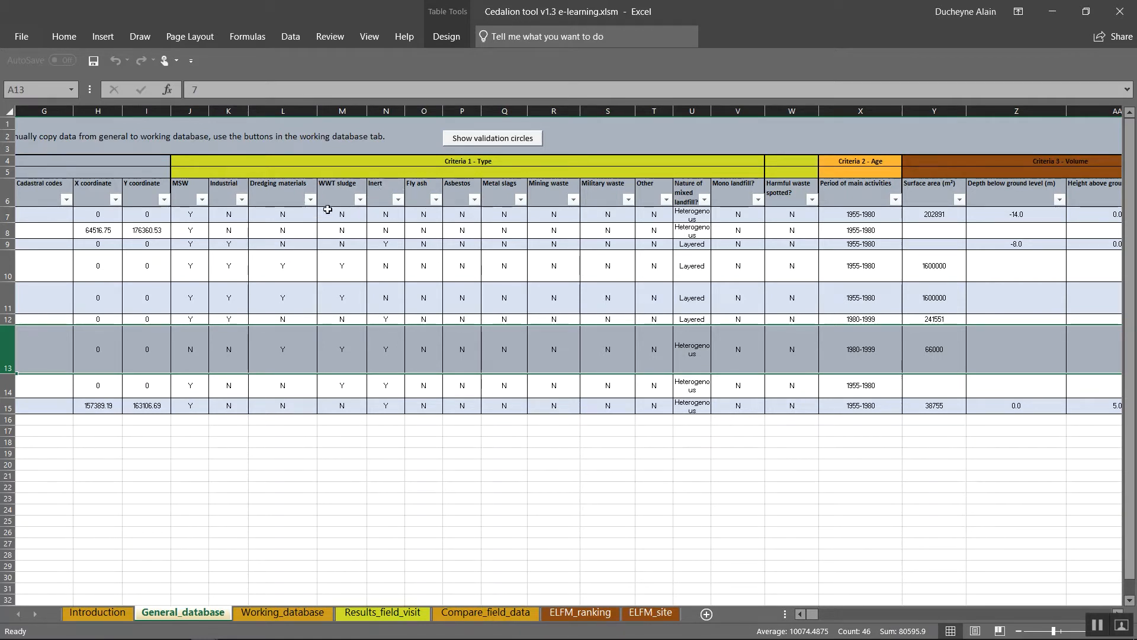
mouse_move(404, 203)
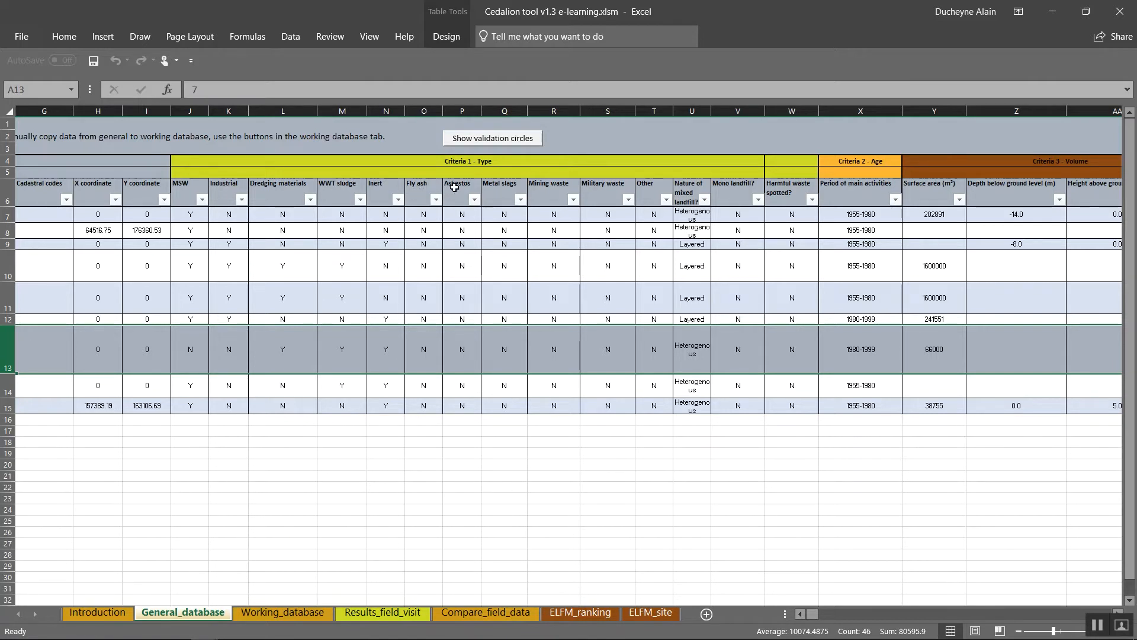
mouse_move(507, 192)
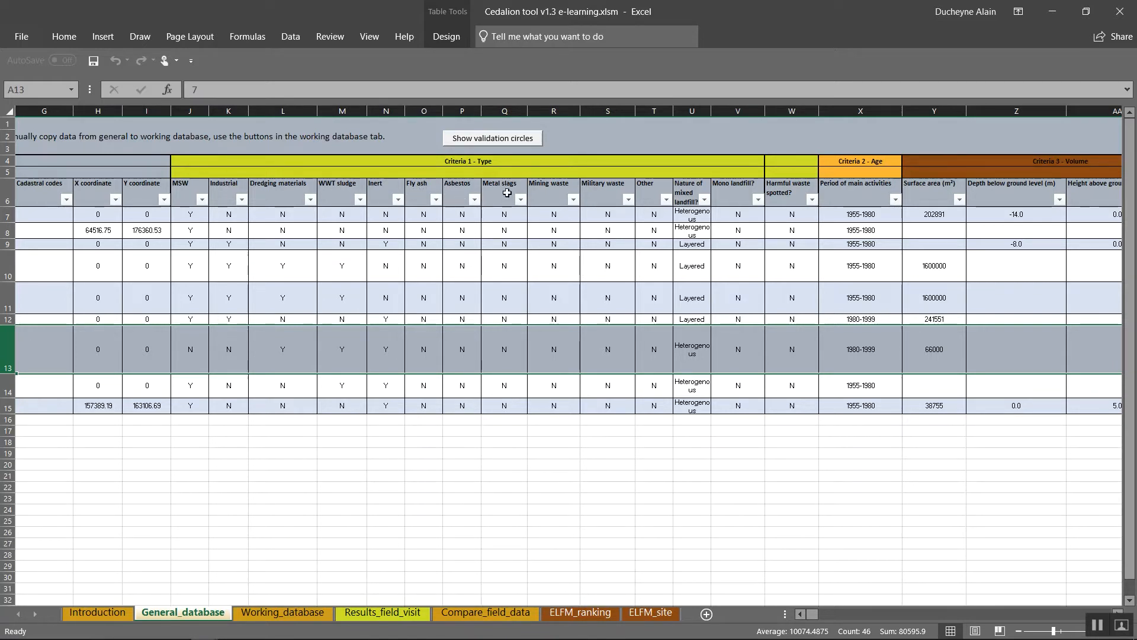
mouse_move(639, 198)
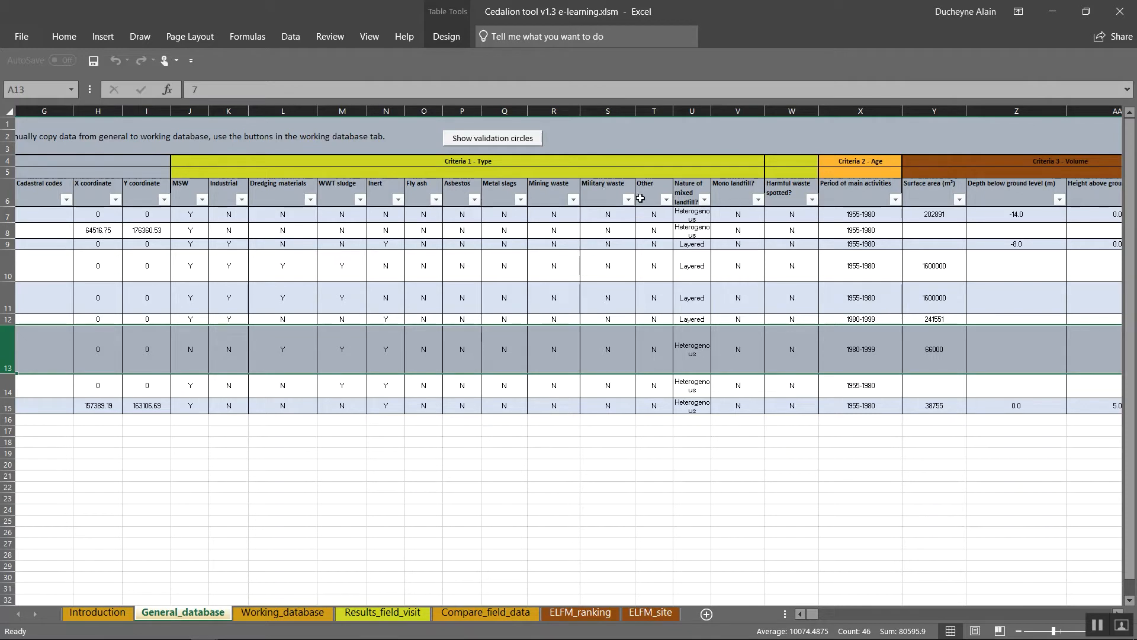
mouse_move(743, 190)
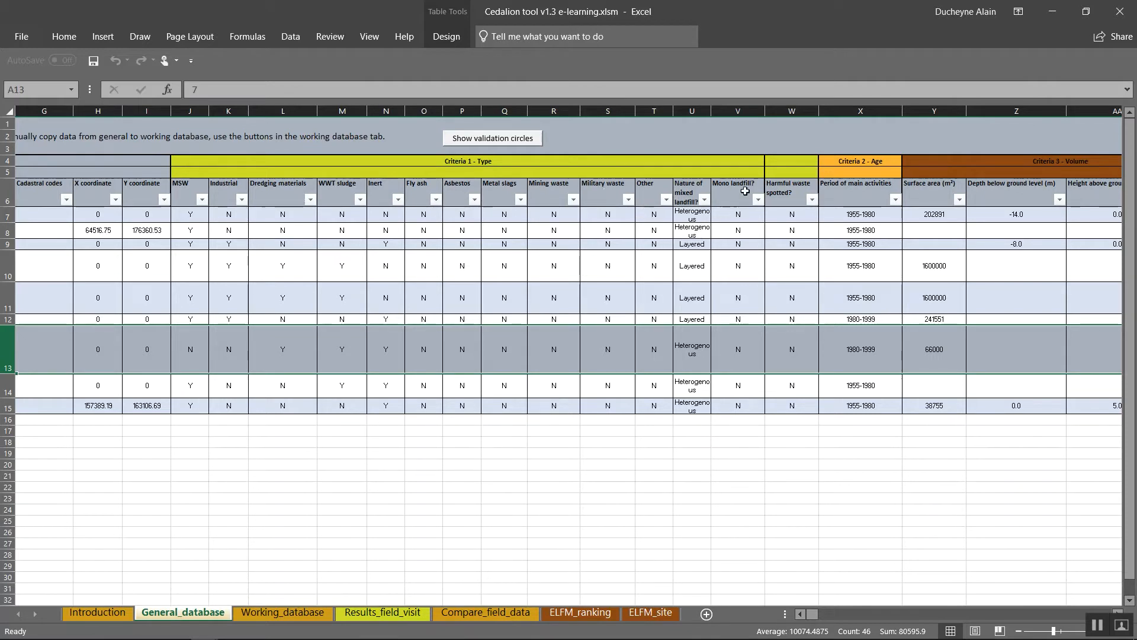
mouse_move(667, 211)
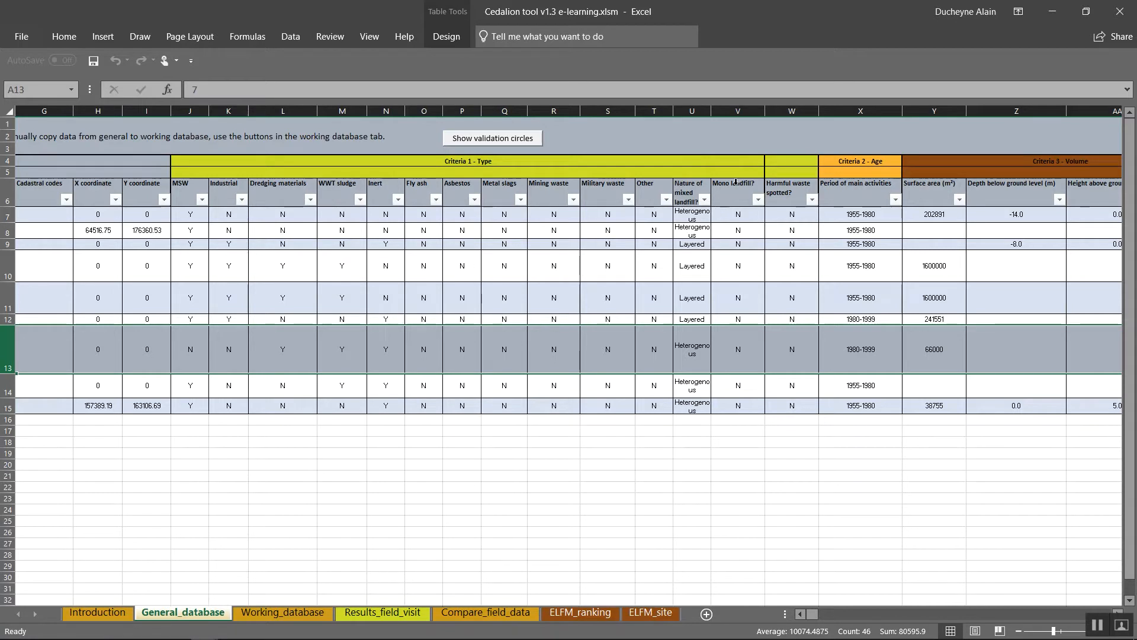
mouse_move(737, 194)
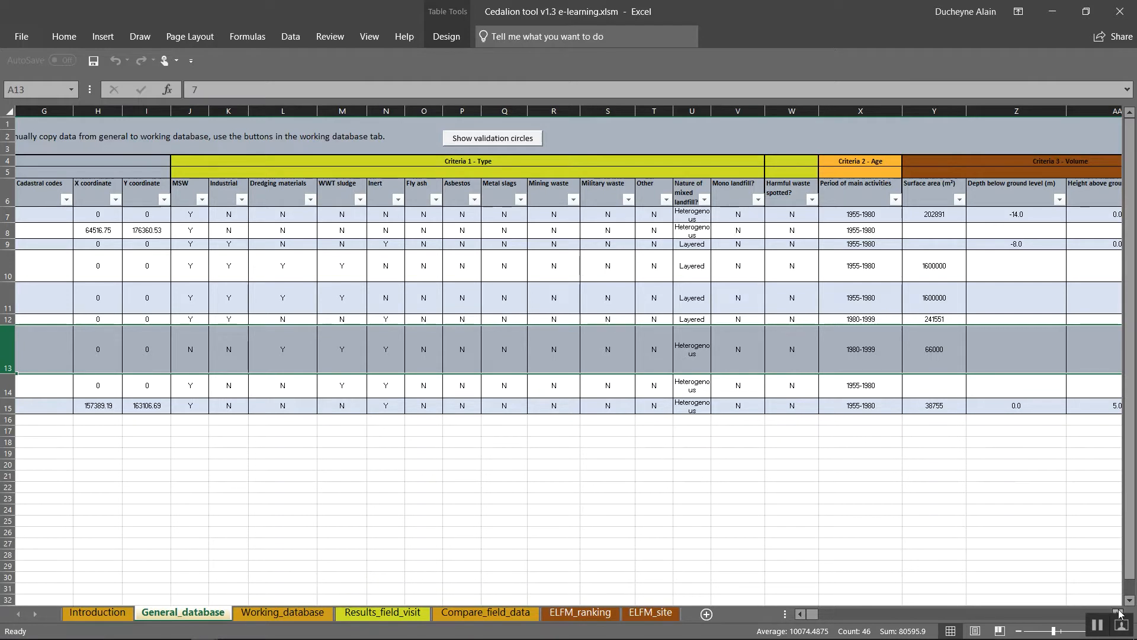
mouse_move(716, 404)
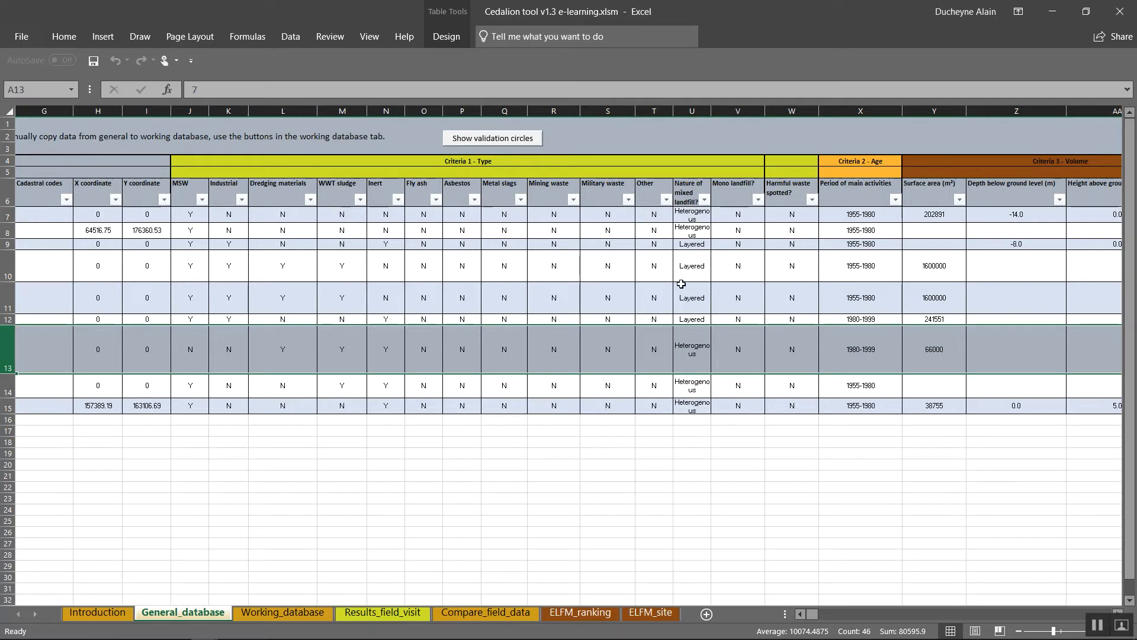
mouse_move(761, 377)
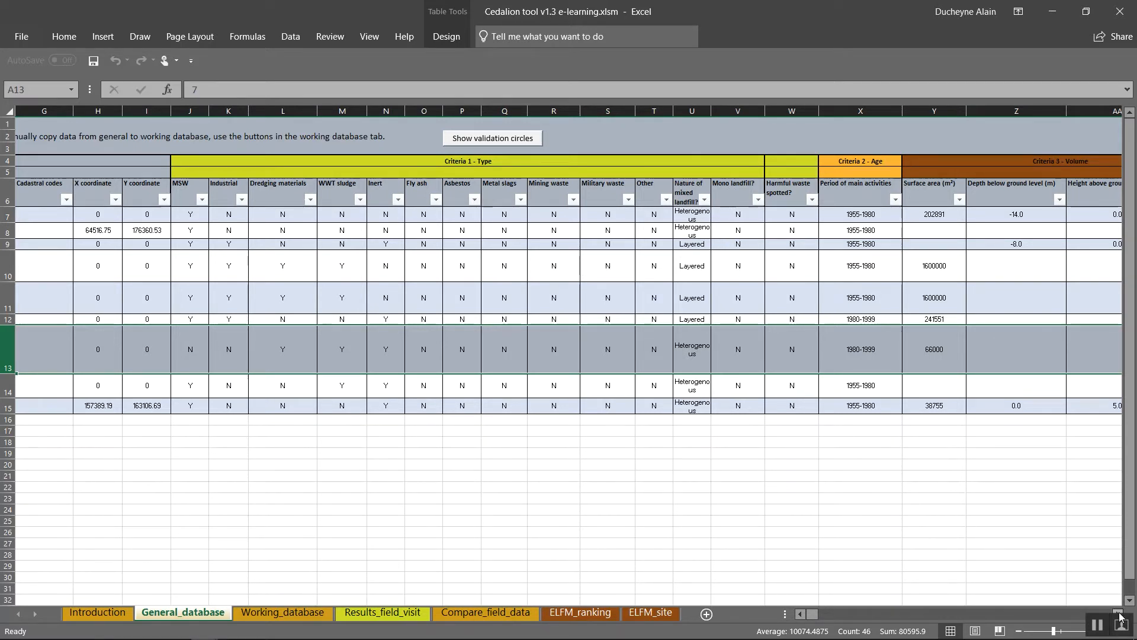
scroll("right", 3)
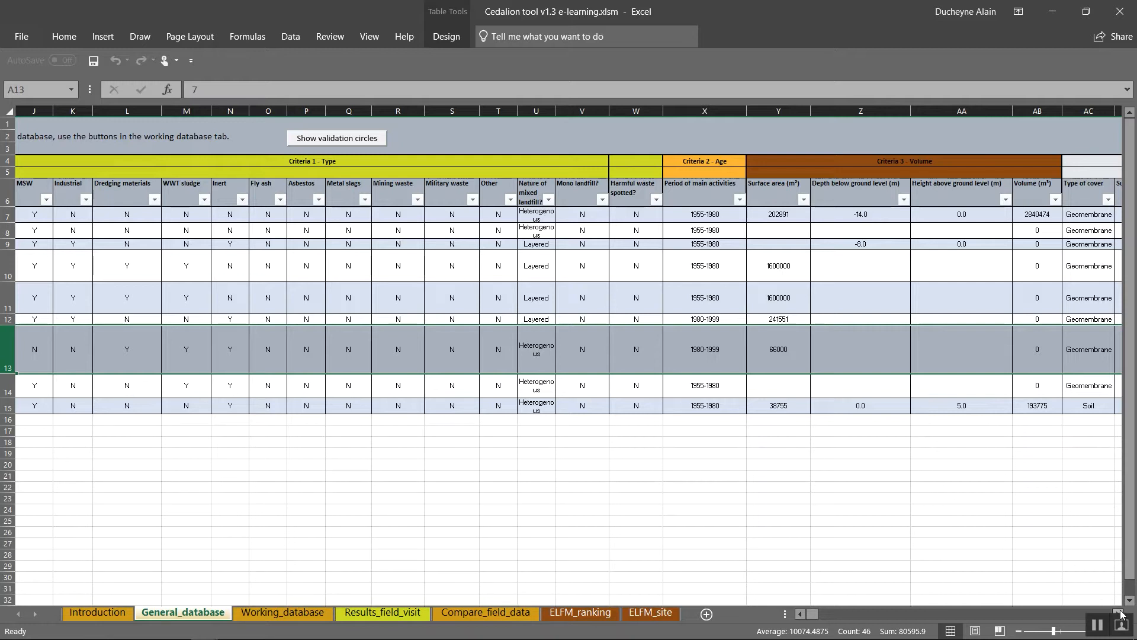
mouse_move(851, 563)
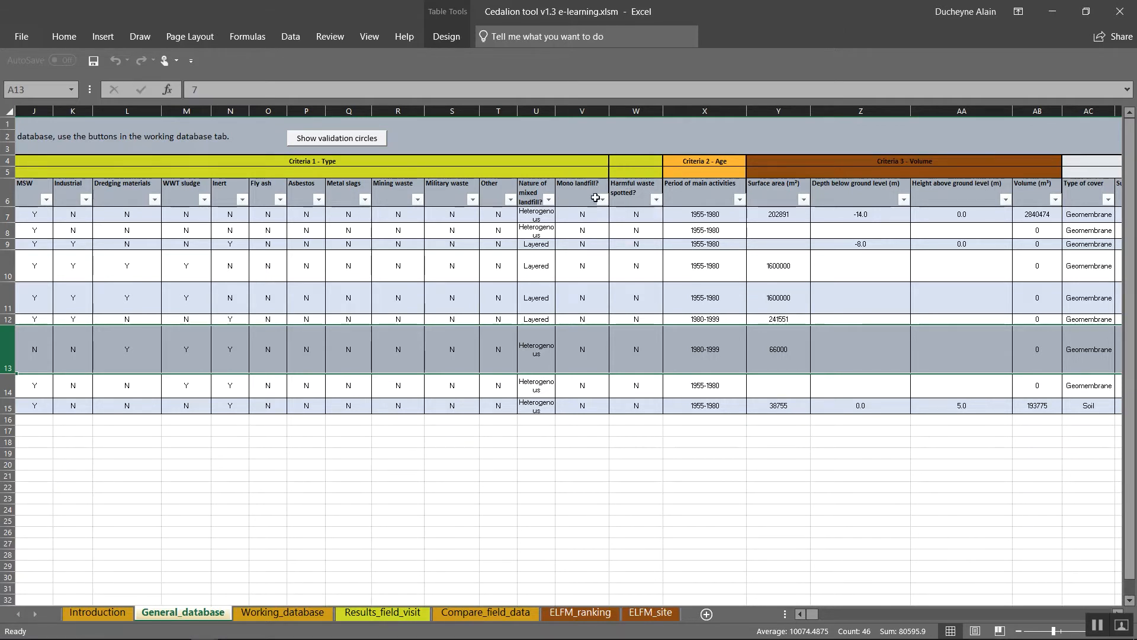
mouse_move(629, 214)
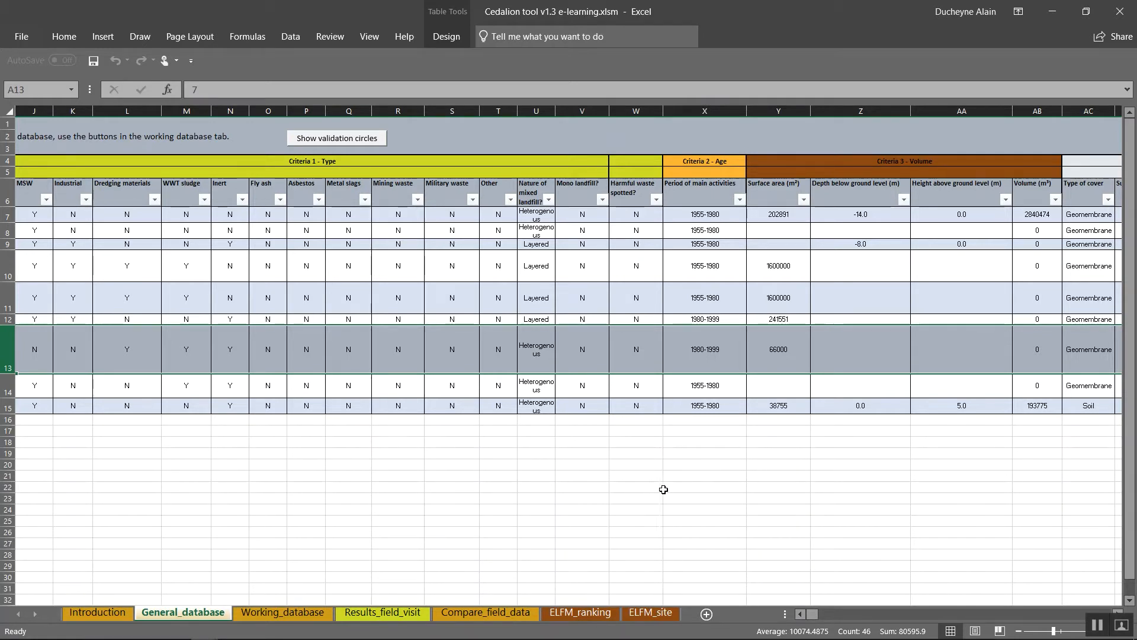
mouse_move(944, 534)
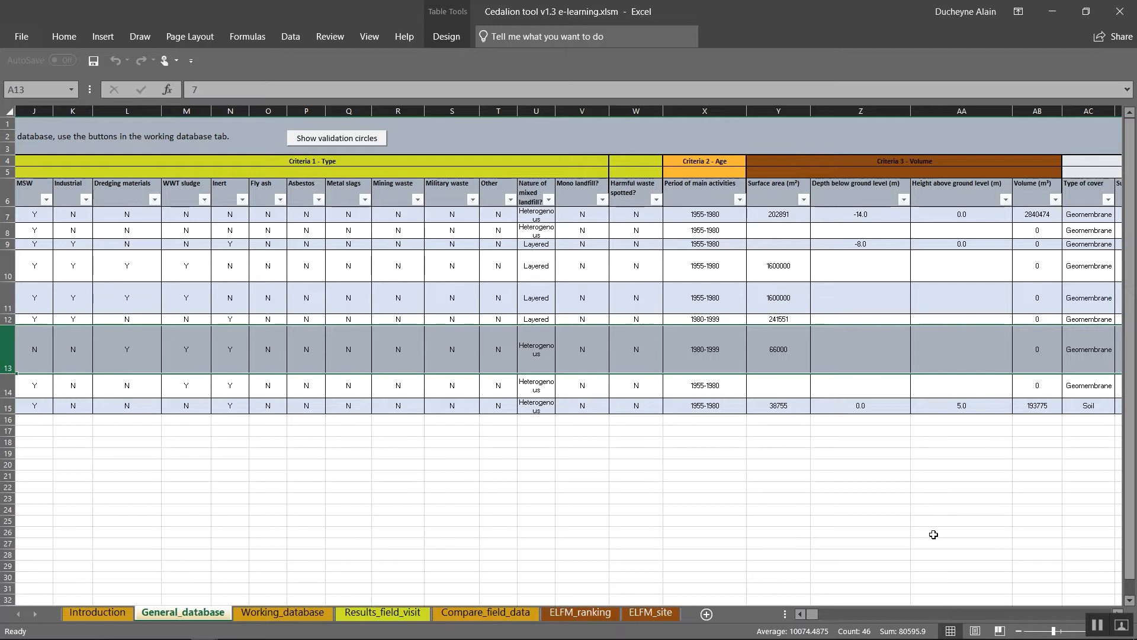
mouse_move(715, 228)
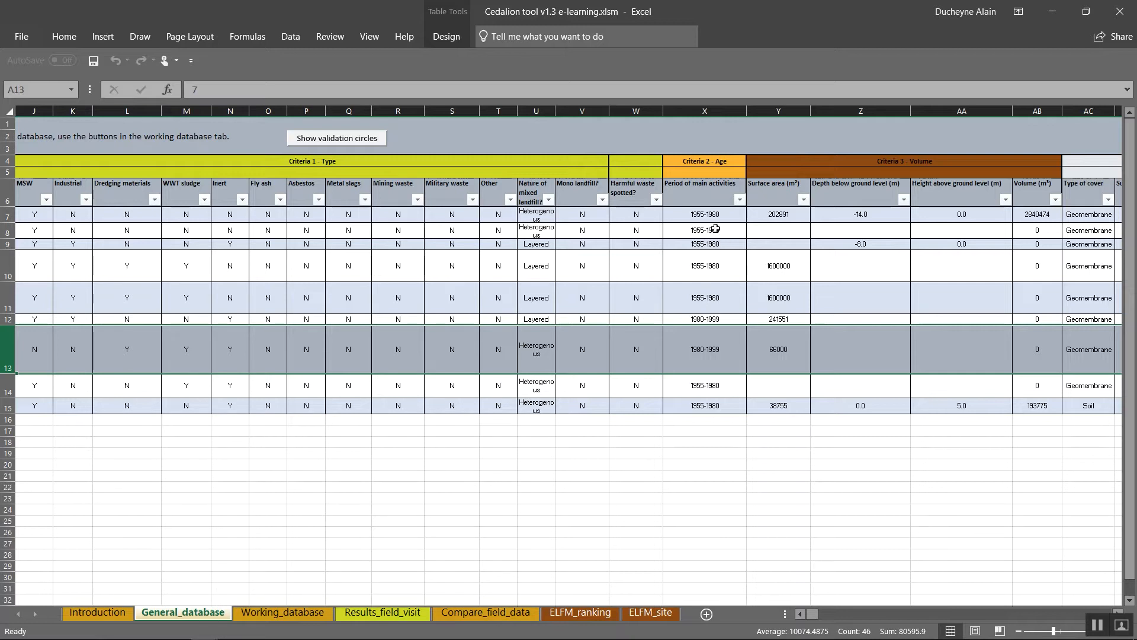
left_click(703, 214)
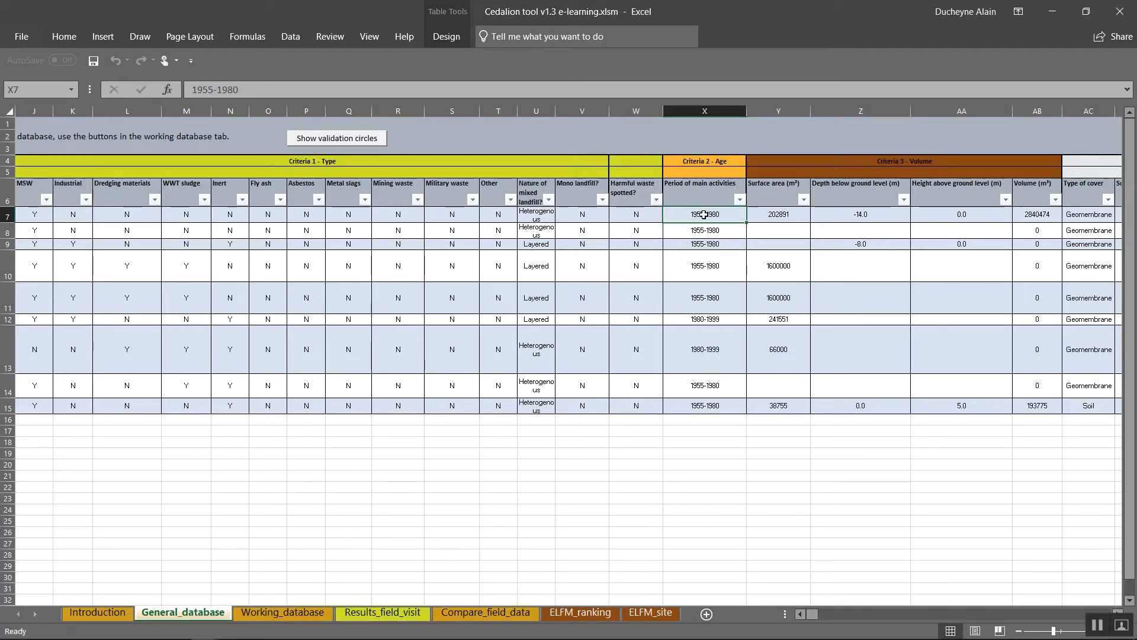
mouse_move(713, 411)
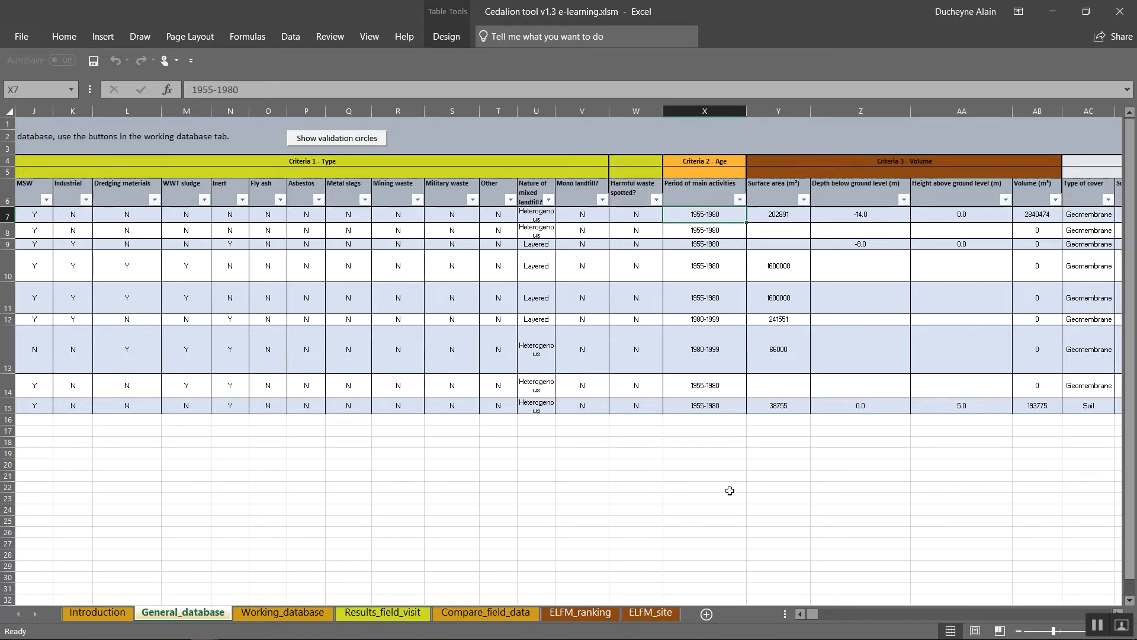
mouse_move(733, 235)
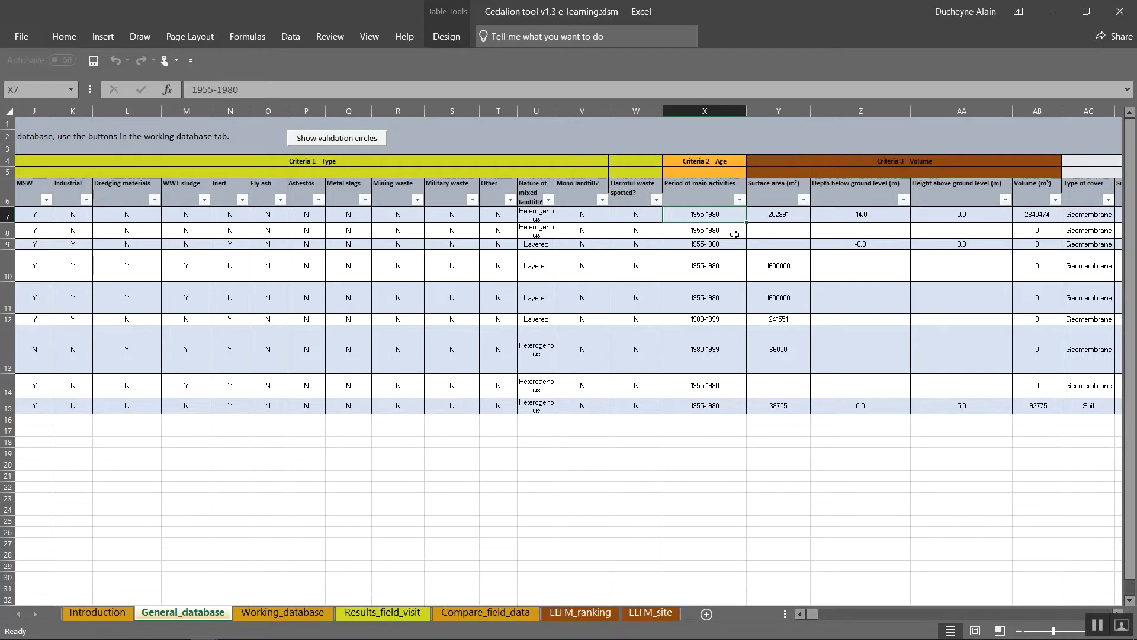
mouse_move(753, 456)
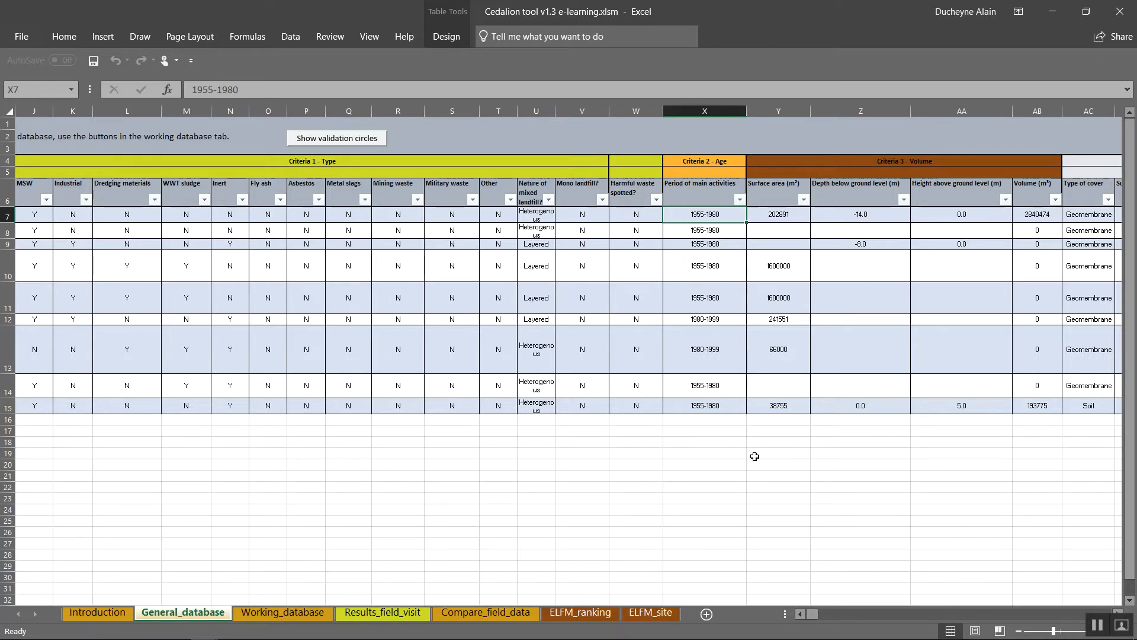
mouse_move(768, 561)
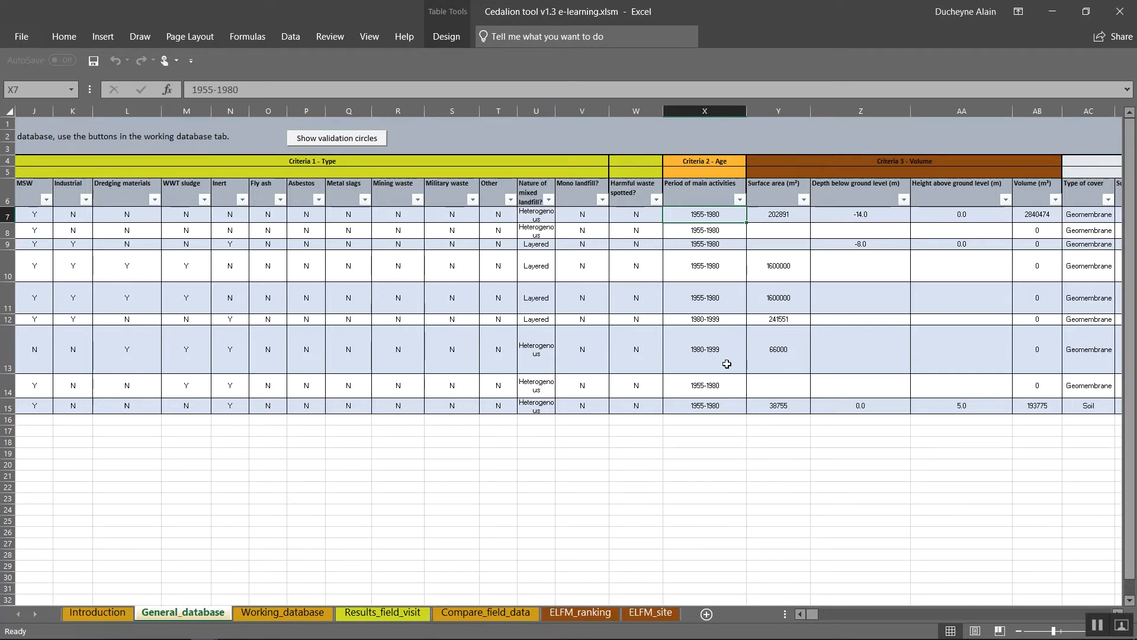
mouse_move(737, 507)
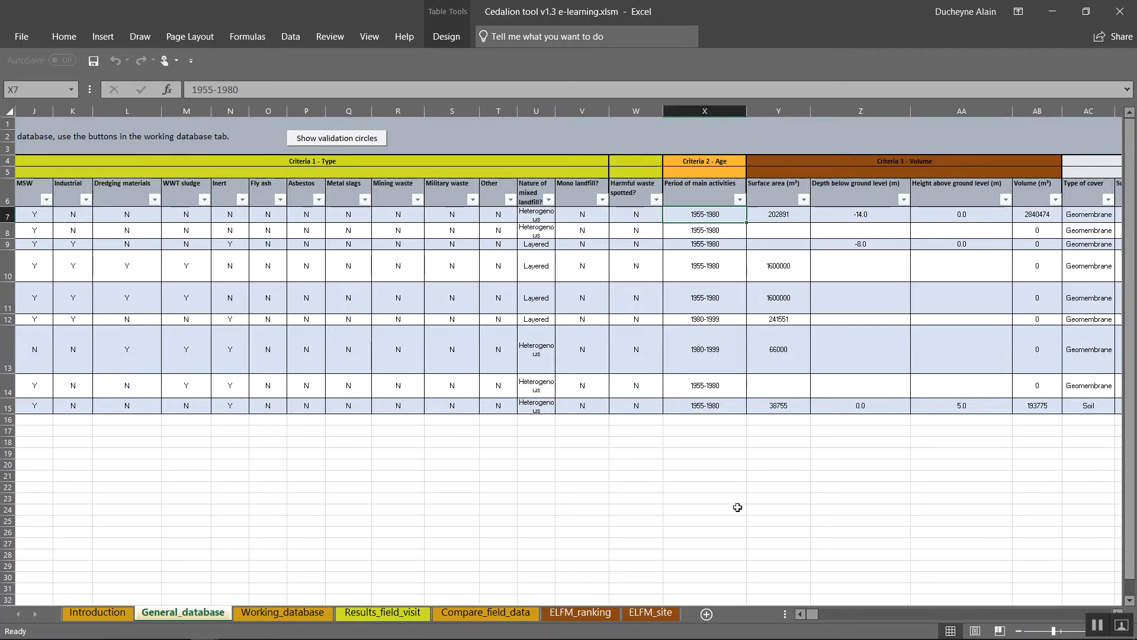
mouse_move(798, 209)
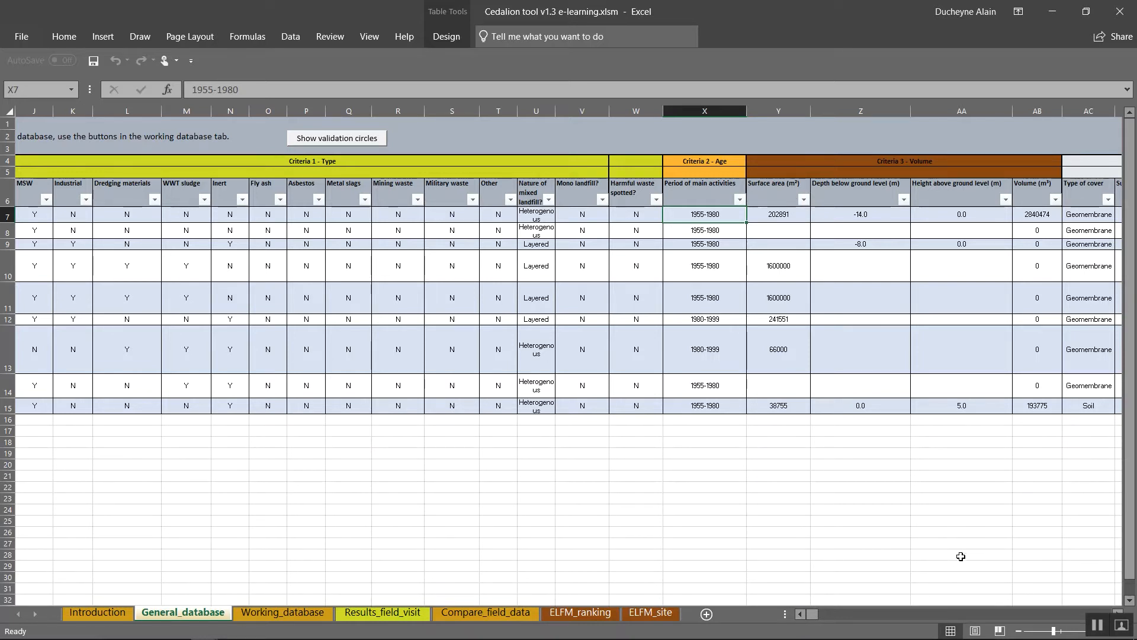
mouse_move(1121, 613)
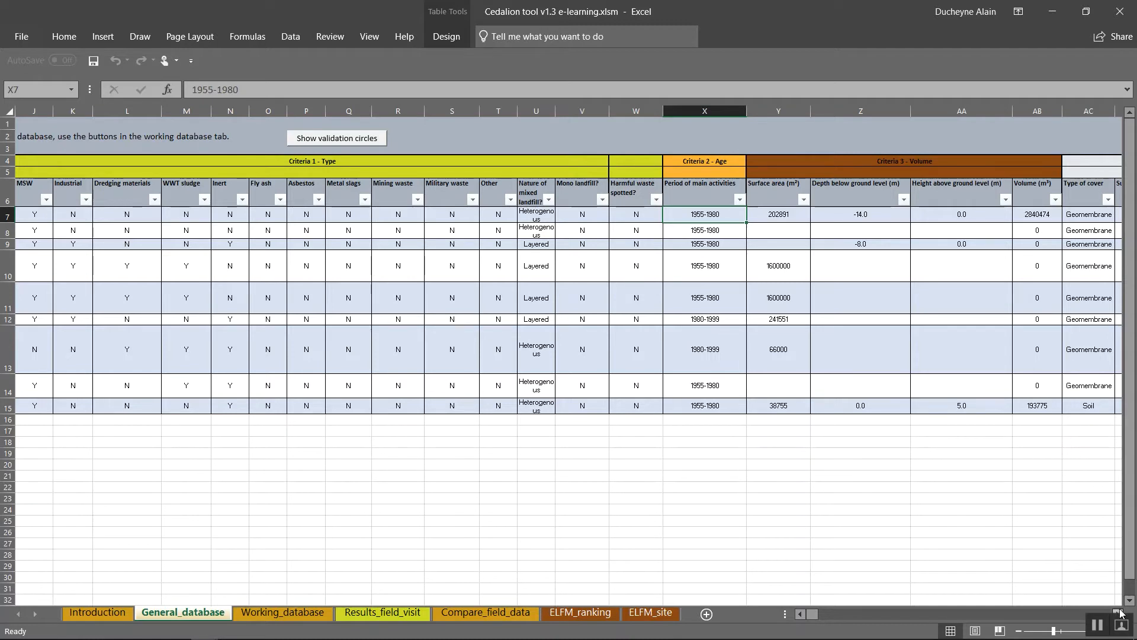
- Scroll right to show Criteria 4 – Use columns: surface conditions, slope angle, erosion
scroll("right", 3)
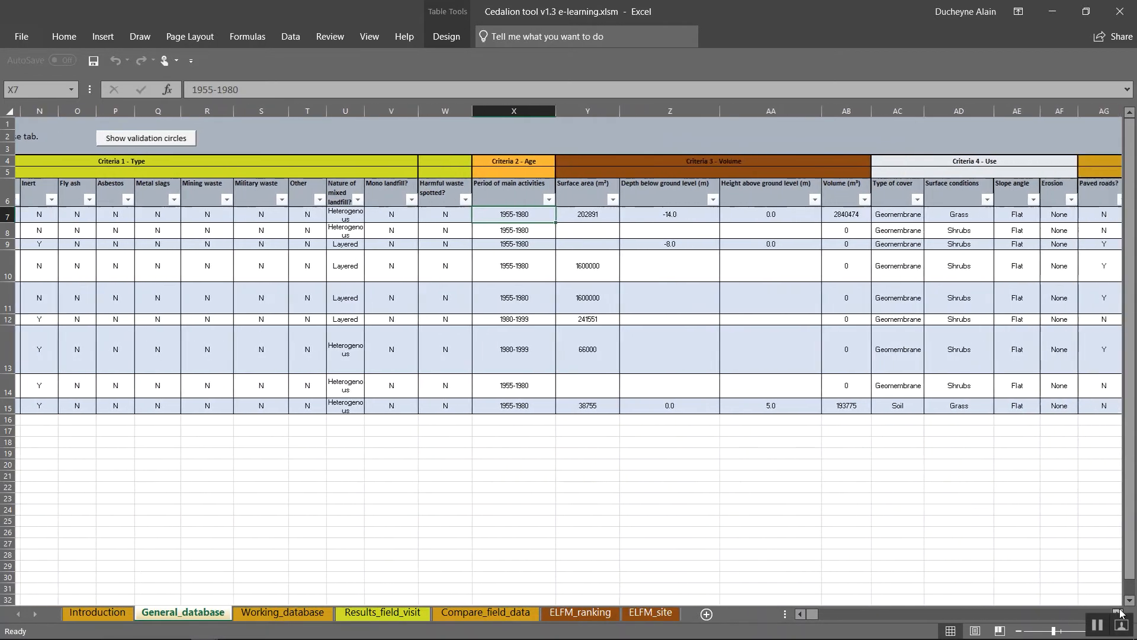
scroll("right", 3)
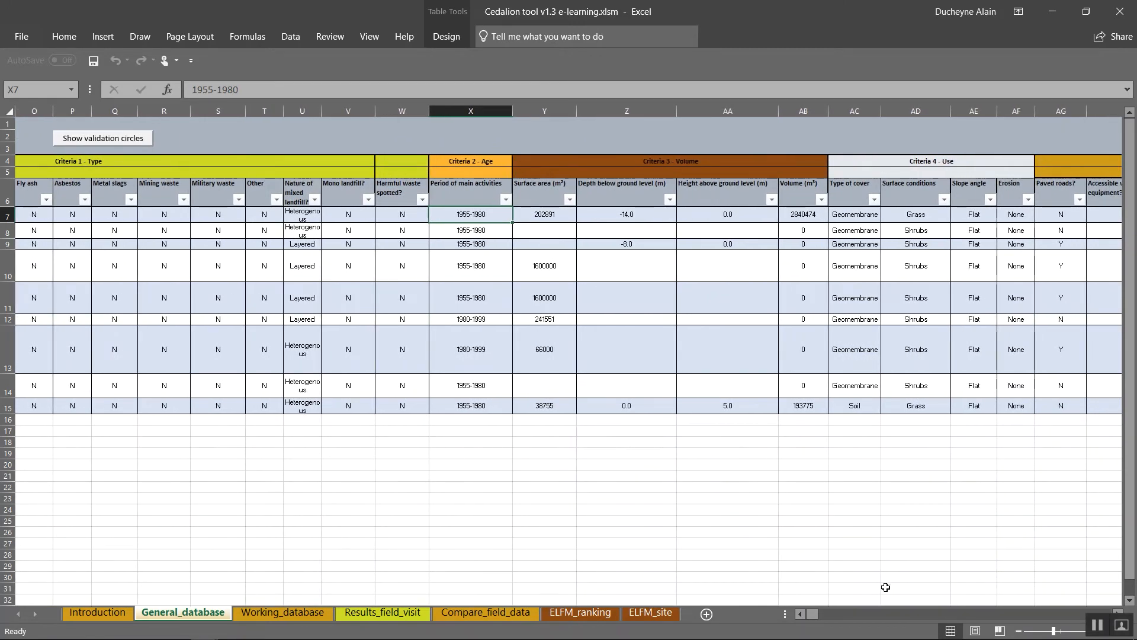
mouse_move(700, 191)
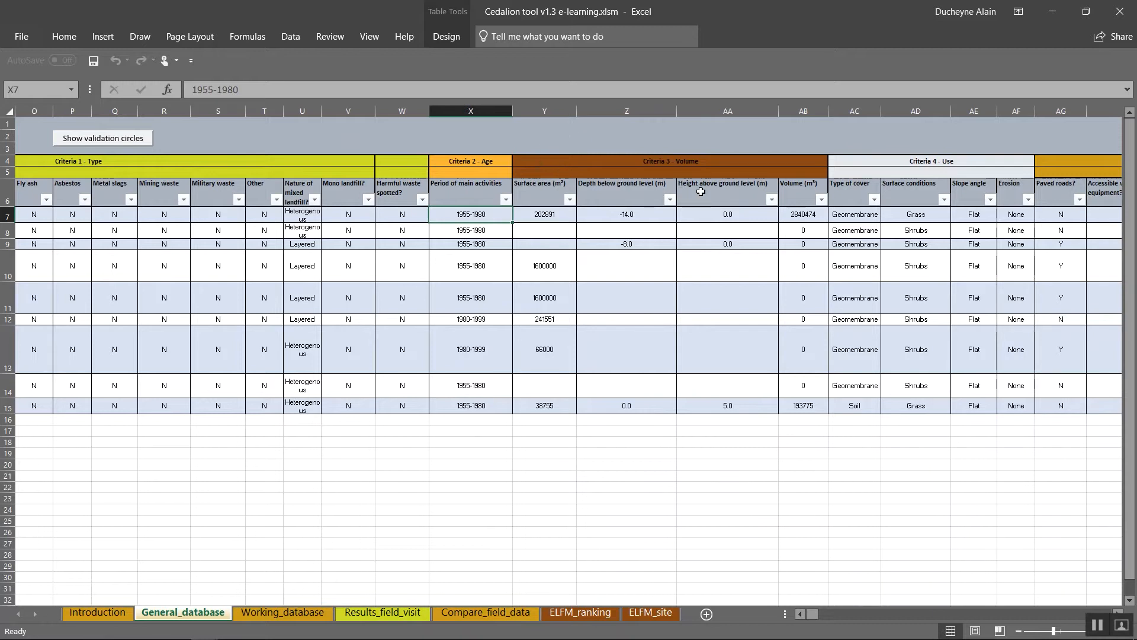
mouse_move(538, 282)
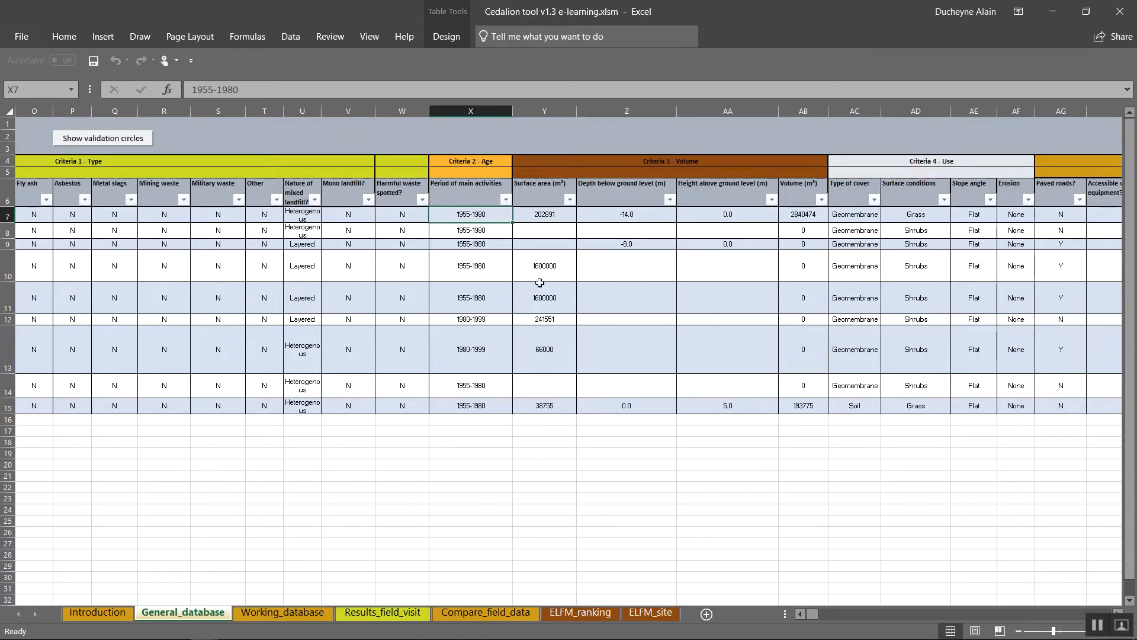
mouse_move(627, 203)
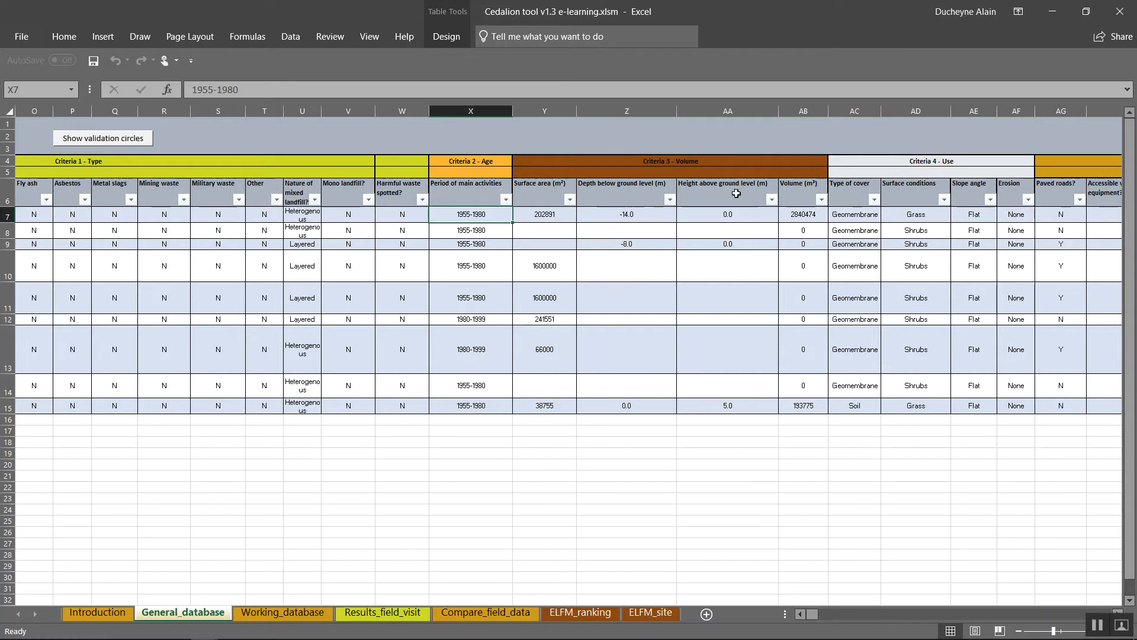
mouse_move(837, 513)
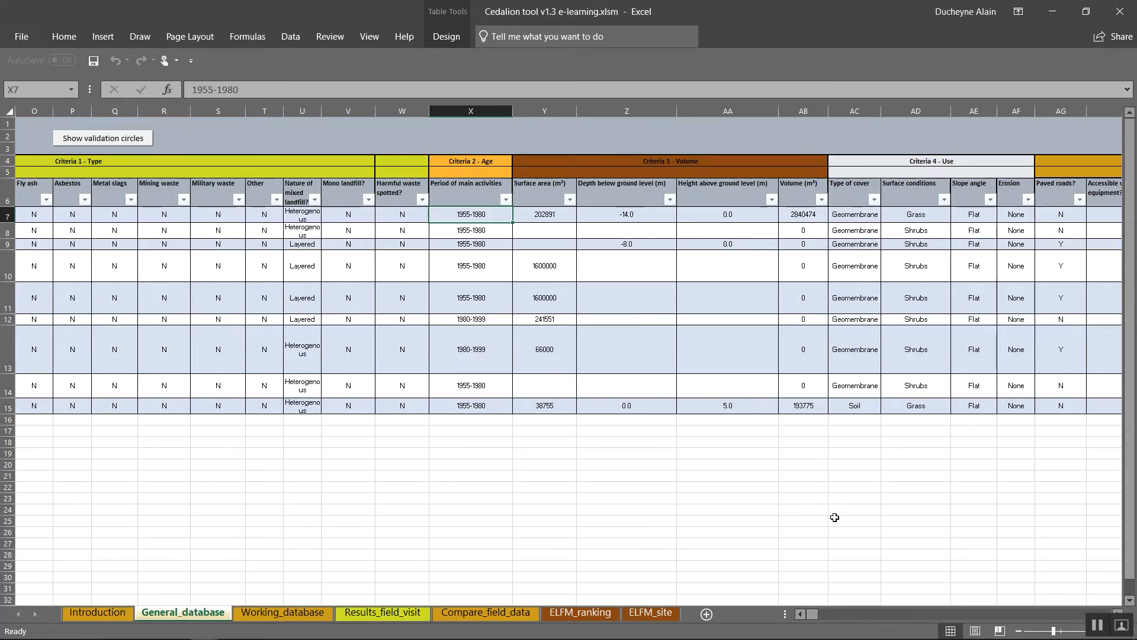
mouse_move(814, 220)
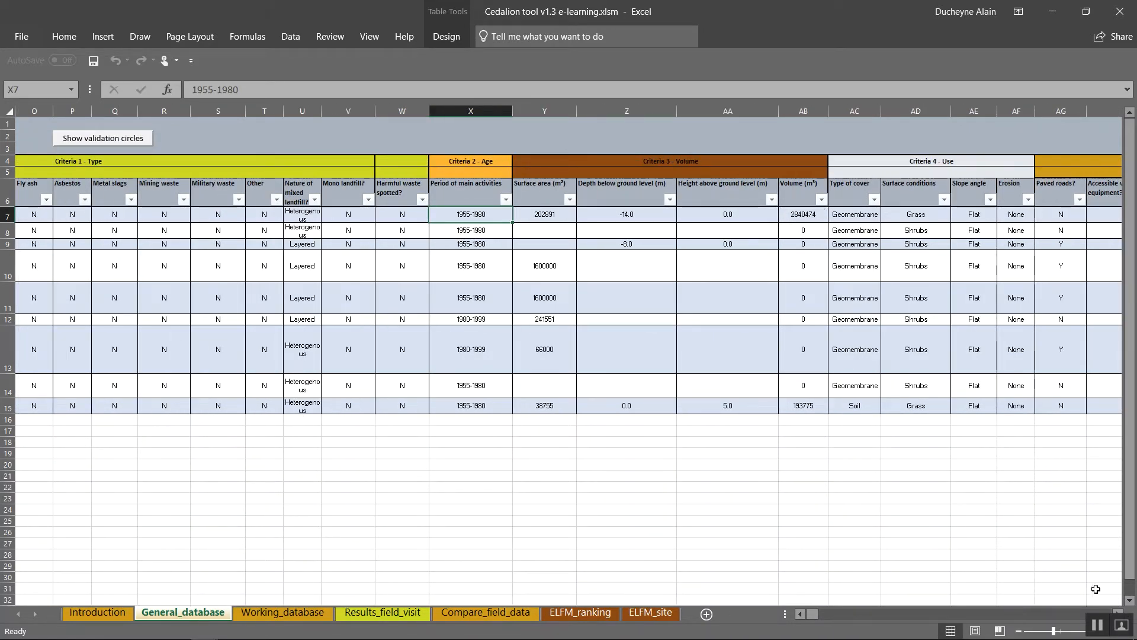
- Scroll right to show Criteria 5 – Accessibility columns like heavy-equipment access and maximum distance
scroll("right", 3)
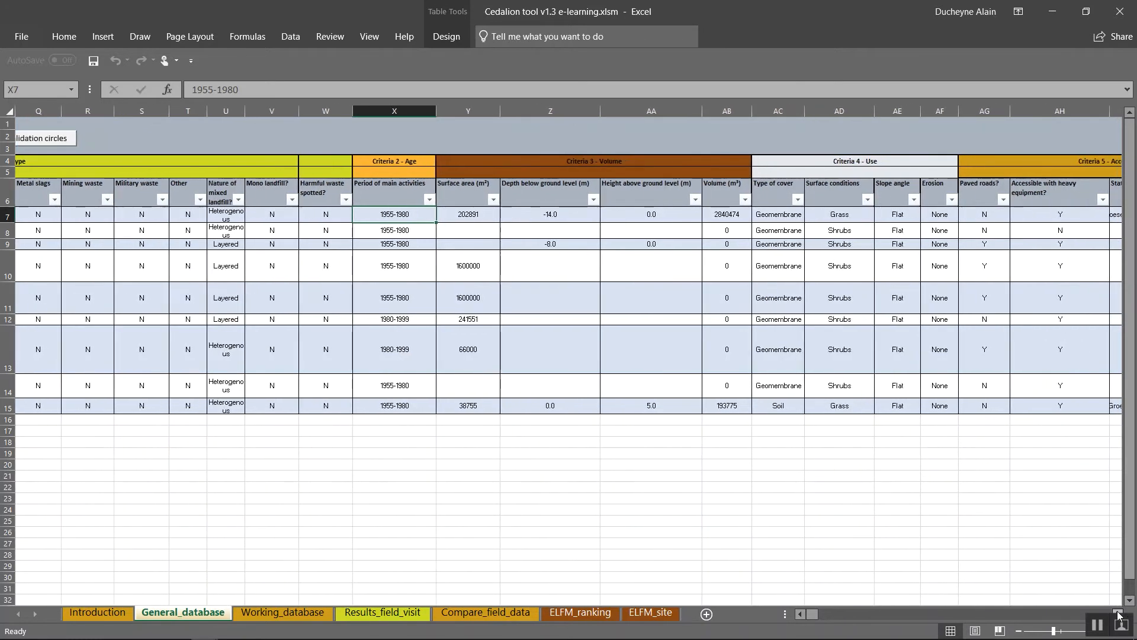
scroll("right", 3)
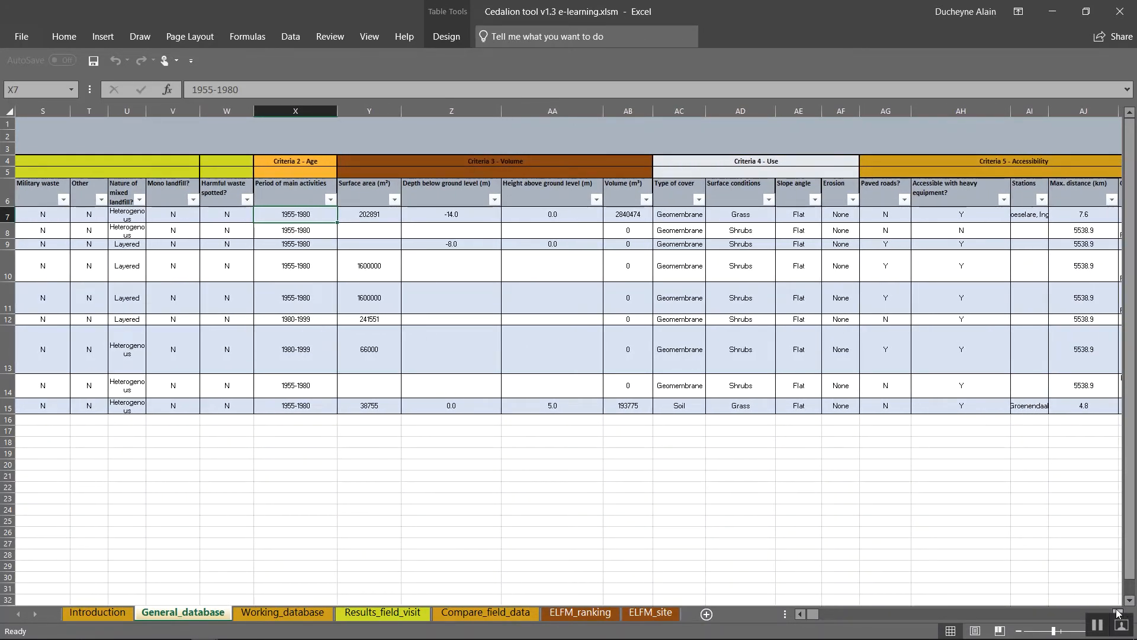
mouse_move(715, 205)
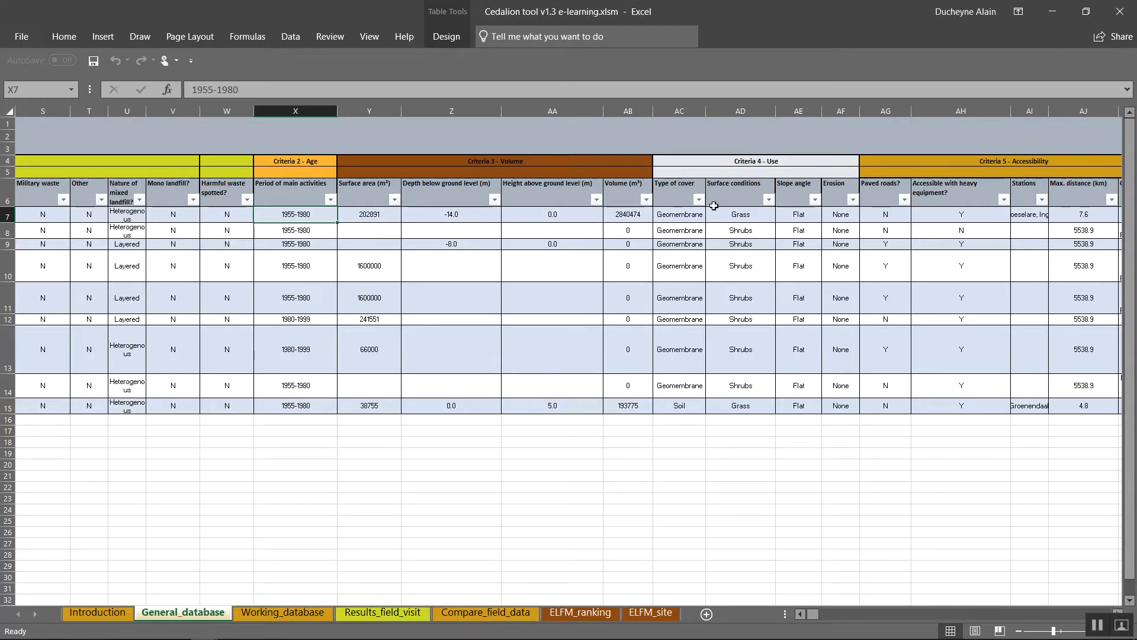
mouse_move(668, 416)
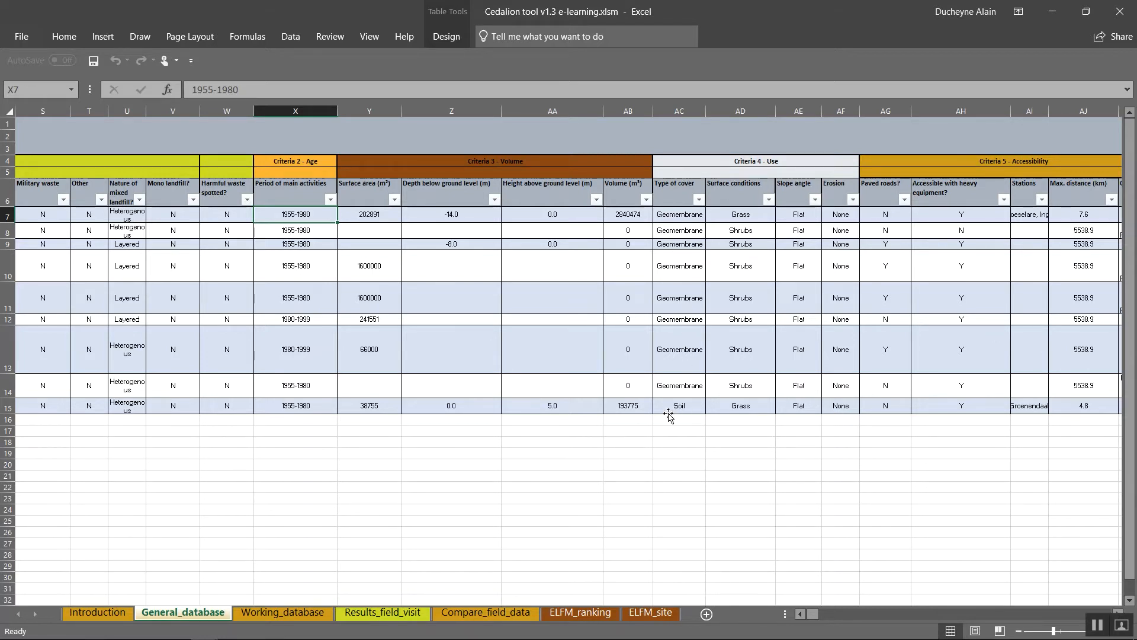
mouse_move(694, 294)
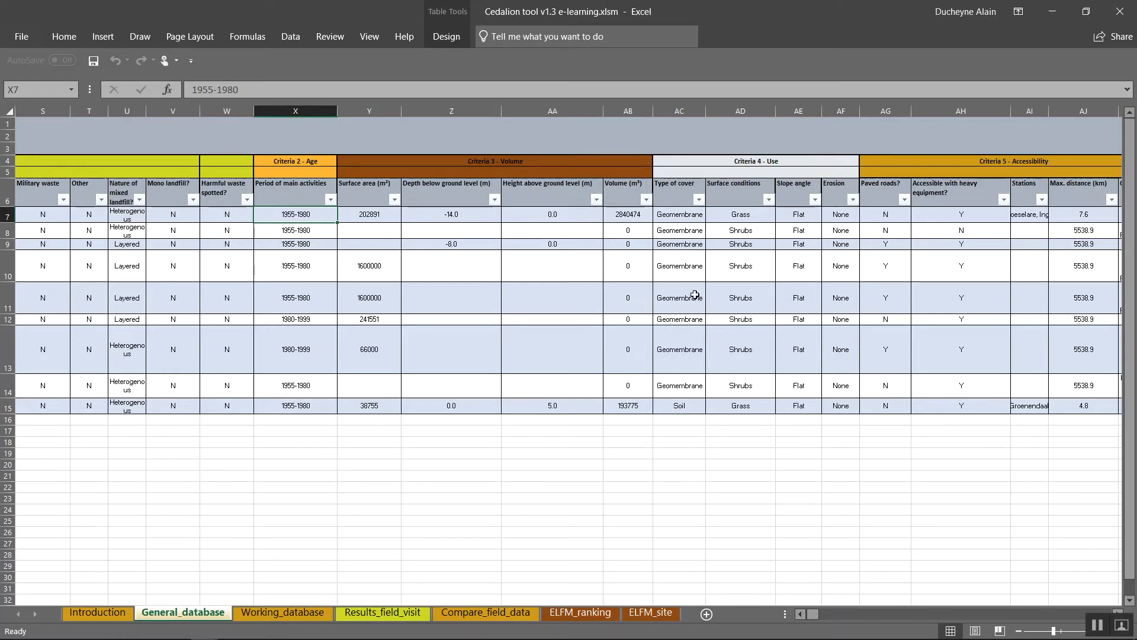
mouse_move(770, 521)
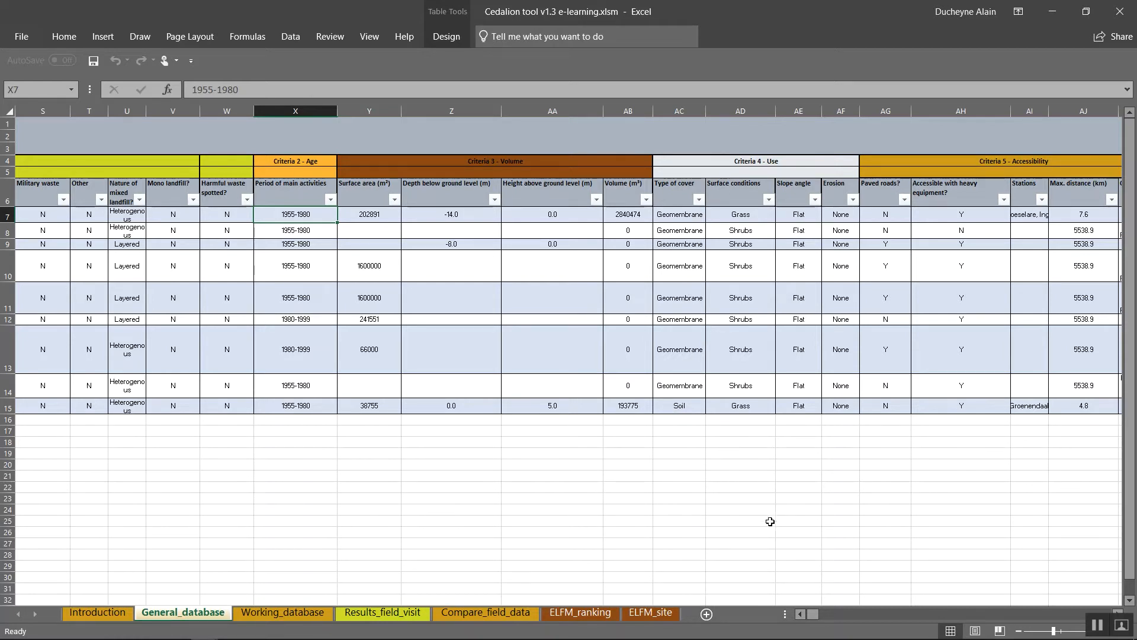
mouse_move(1103, 611)
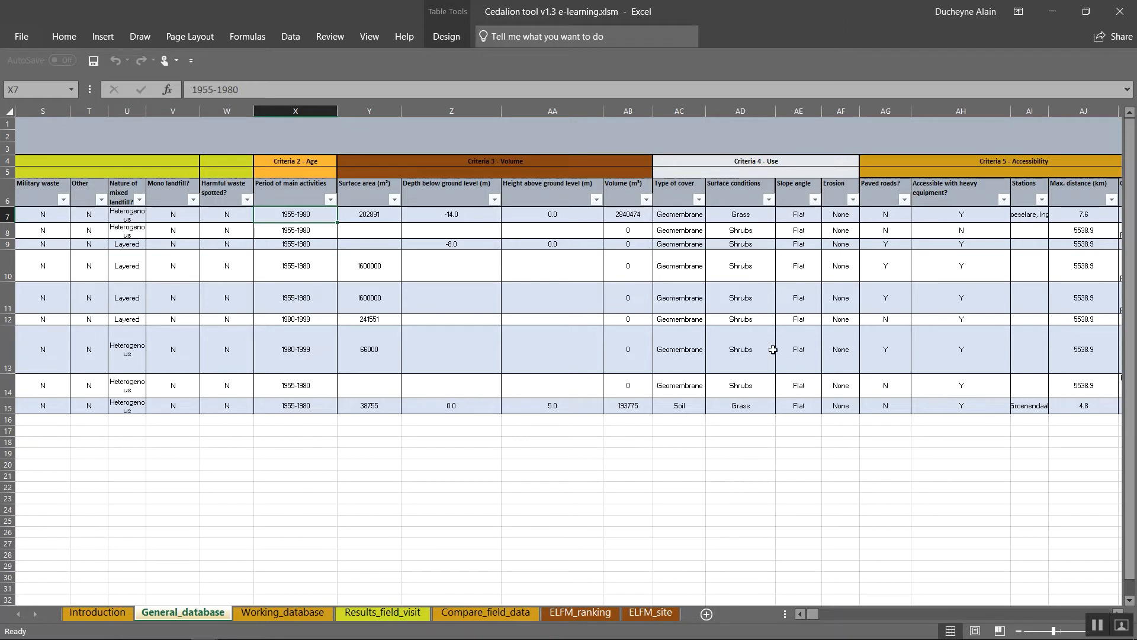
mouse_move(741, 285)
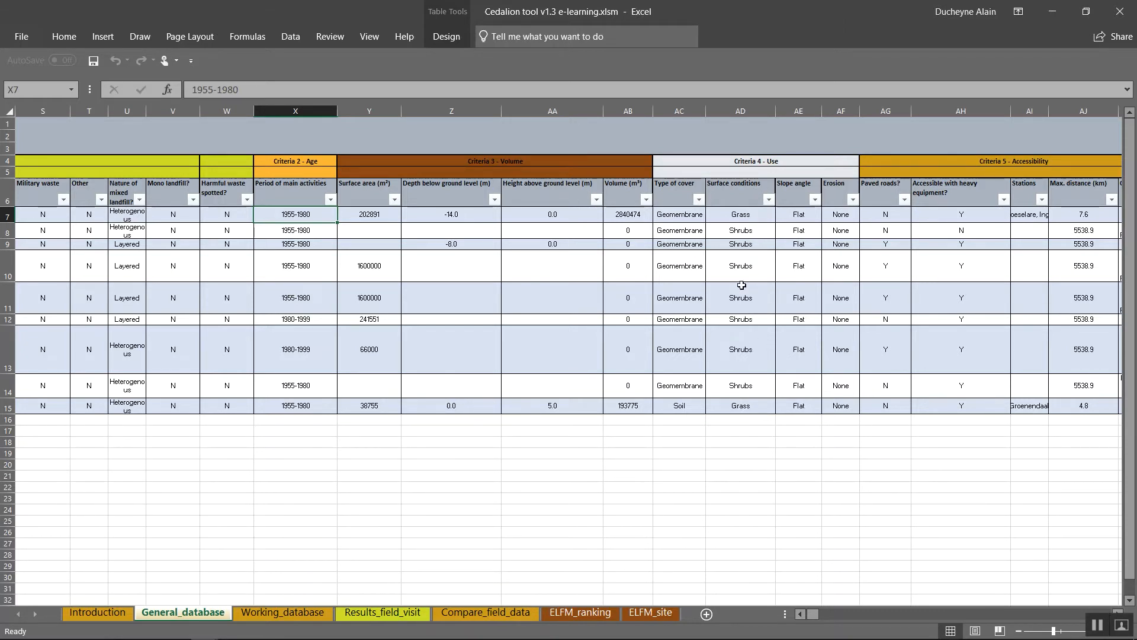
mouse_move(752, 513)
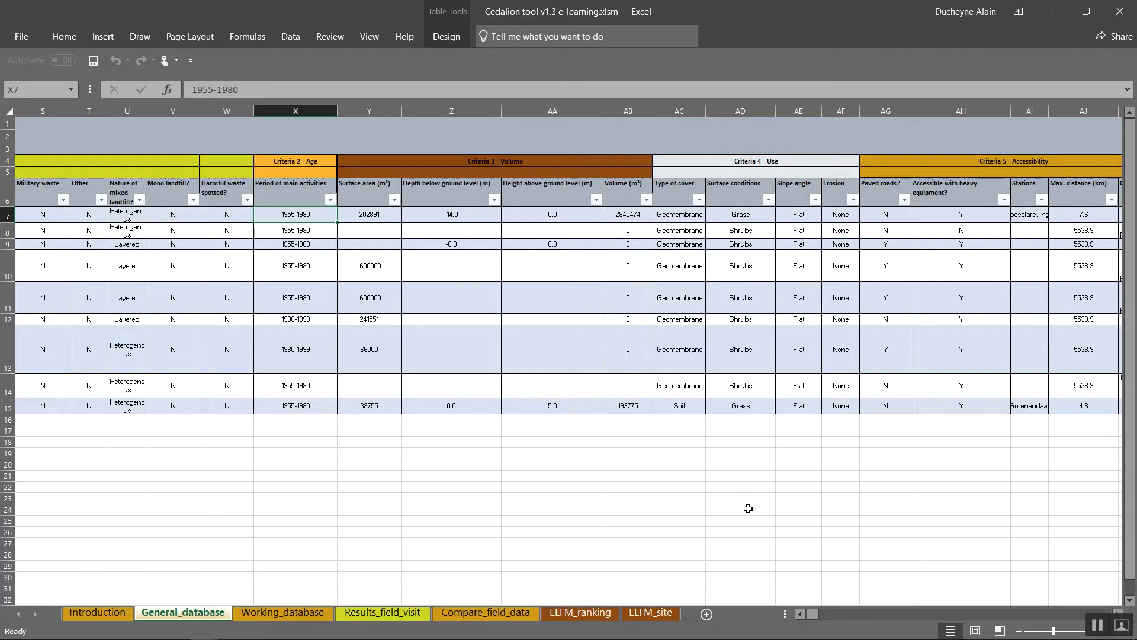
mouse_move(794, 317)
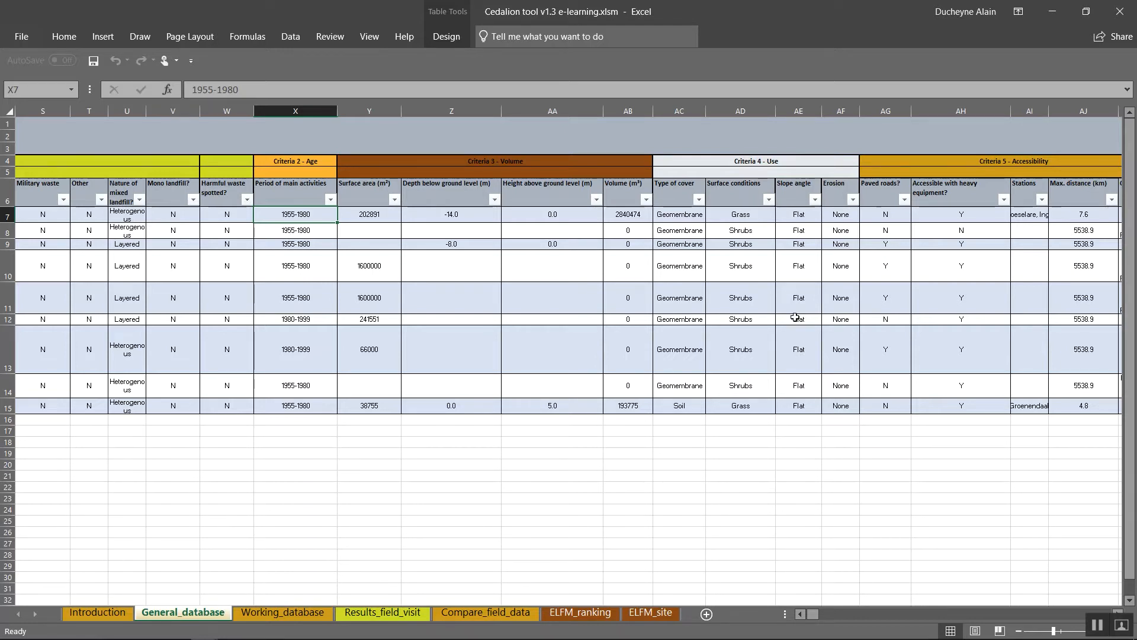
mouse_move(750, 436)
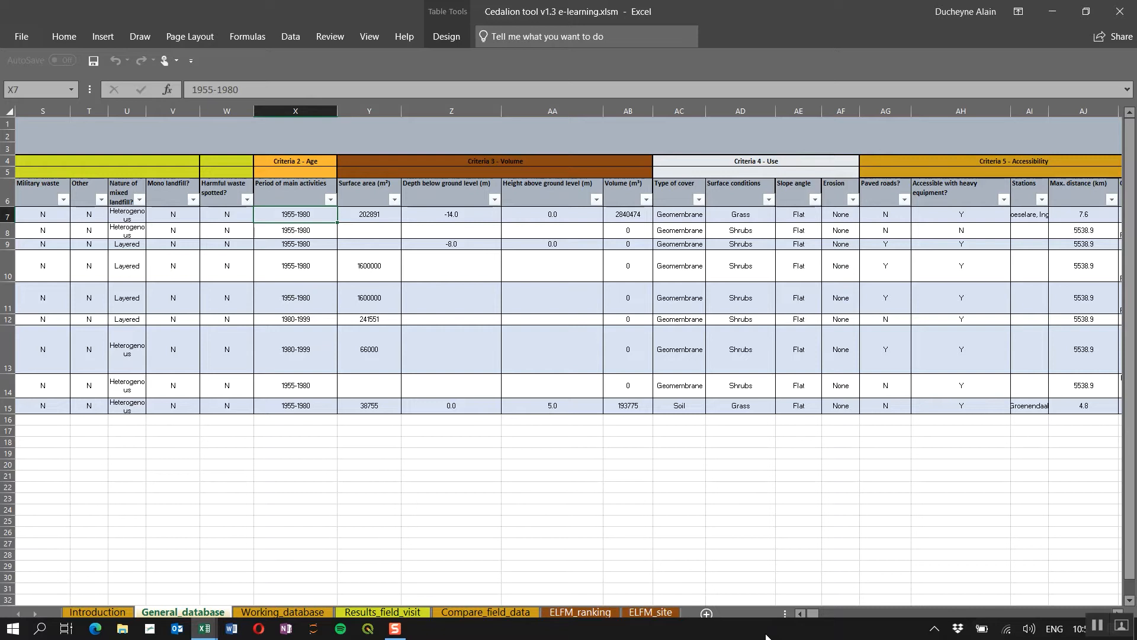
mouse_move(779, 438)
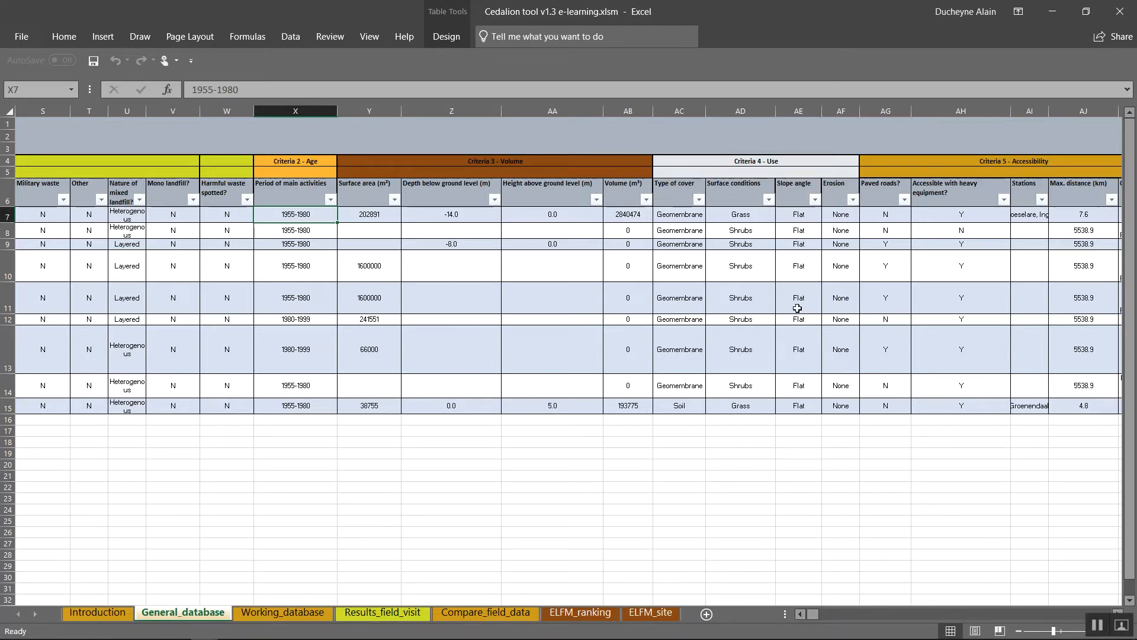
left_click(814, 199)
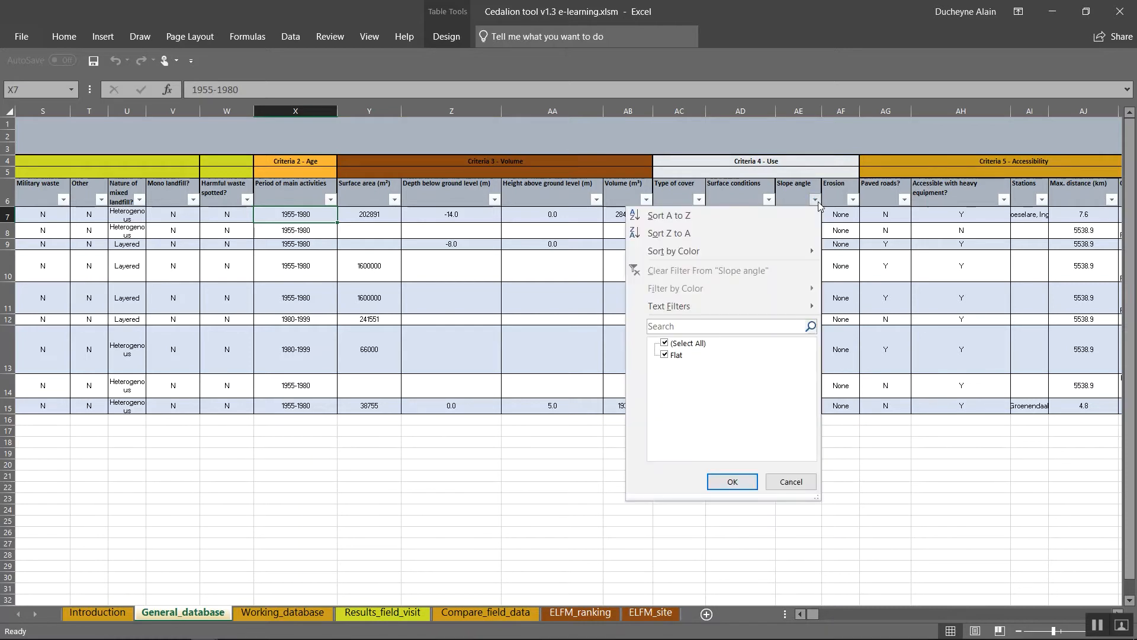
left_click(731, 482)
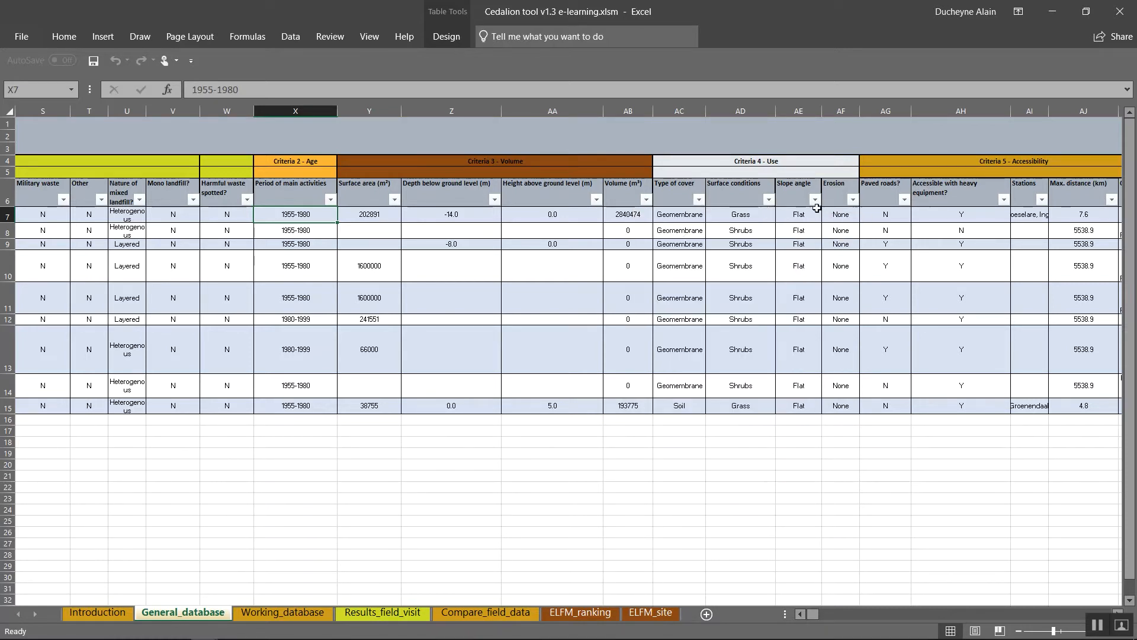
mouse_move(799, 310)
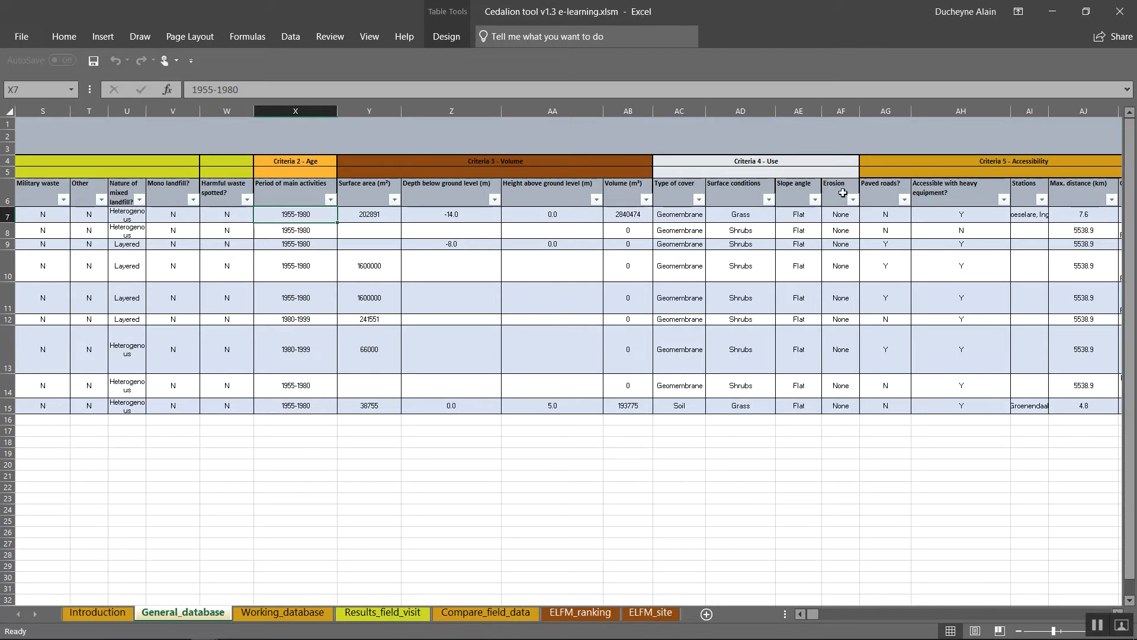
mouse_move(842, 463)
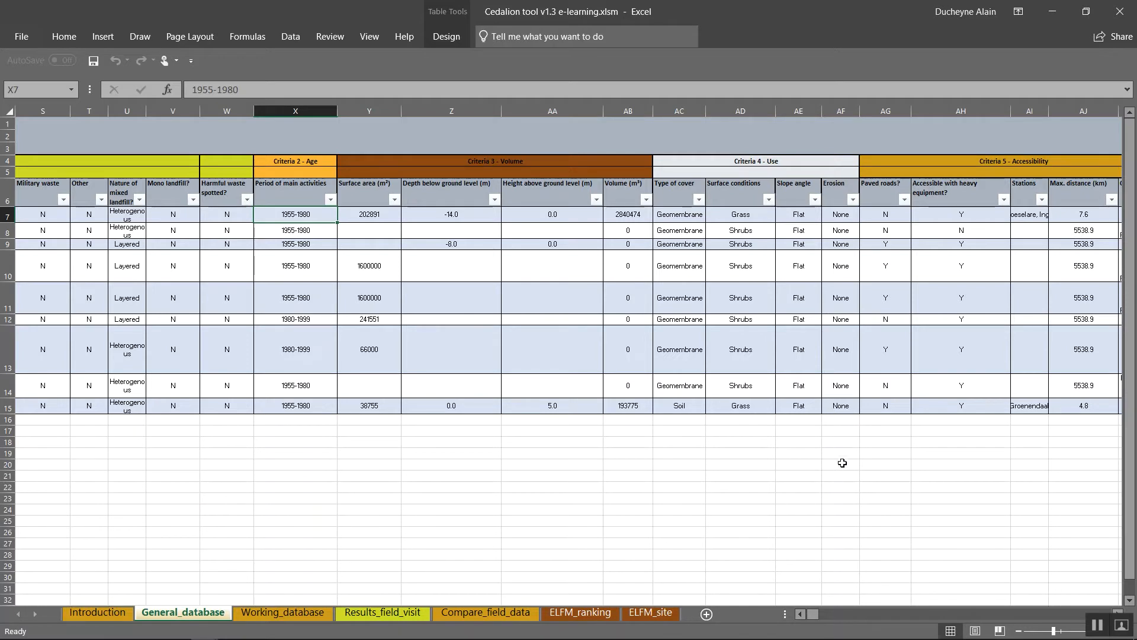
mouse_move(898, 567)
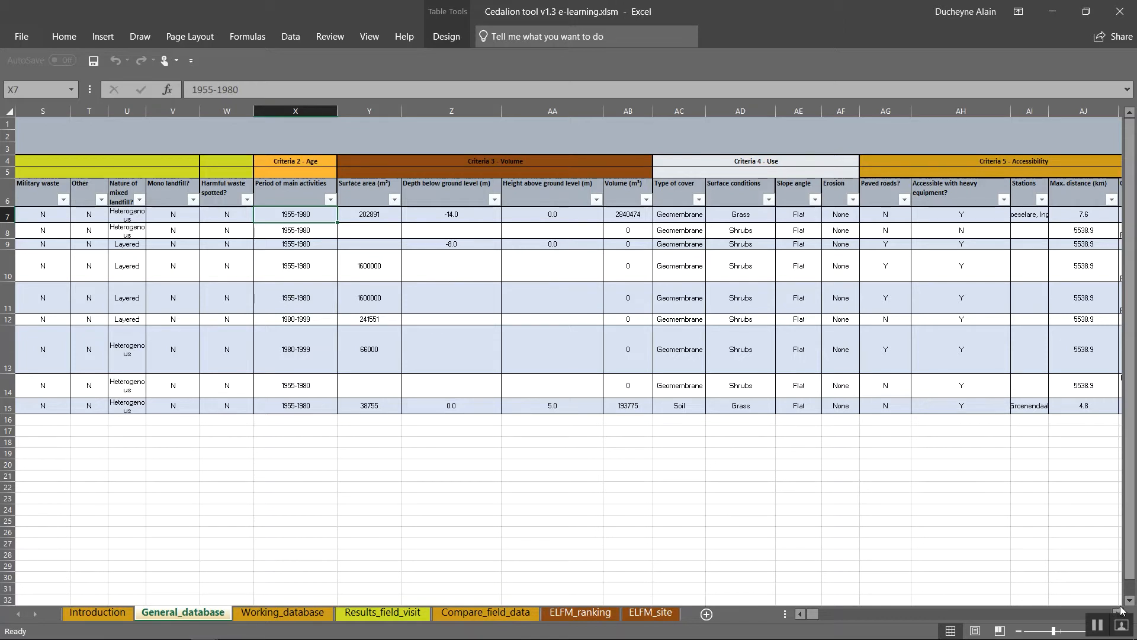
- Scroll right to columns Z–AR, showing CEMT canals and drinking-water, nature and flooding criteria
scroll("right", 3)
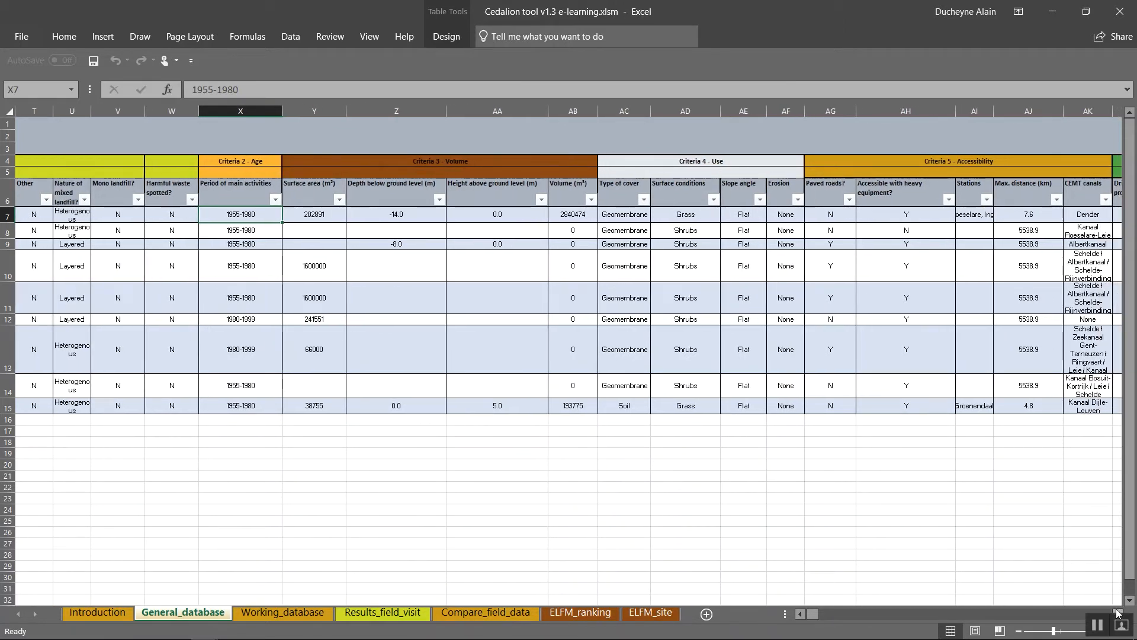
scroll("right", 3)
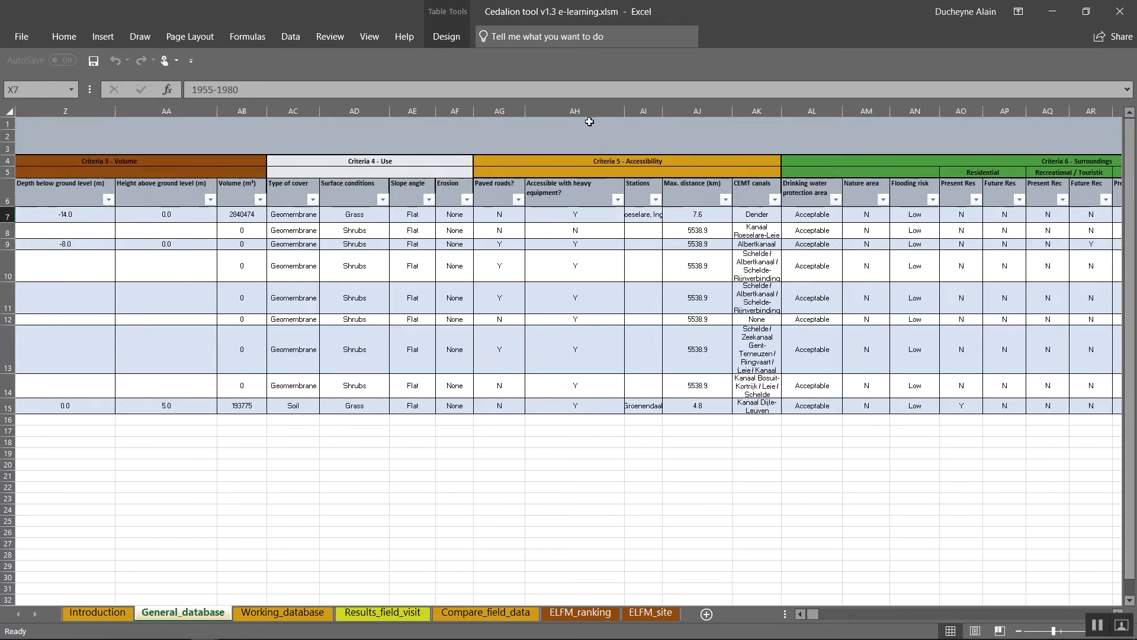
mouse_move(566, 138)
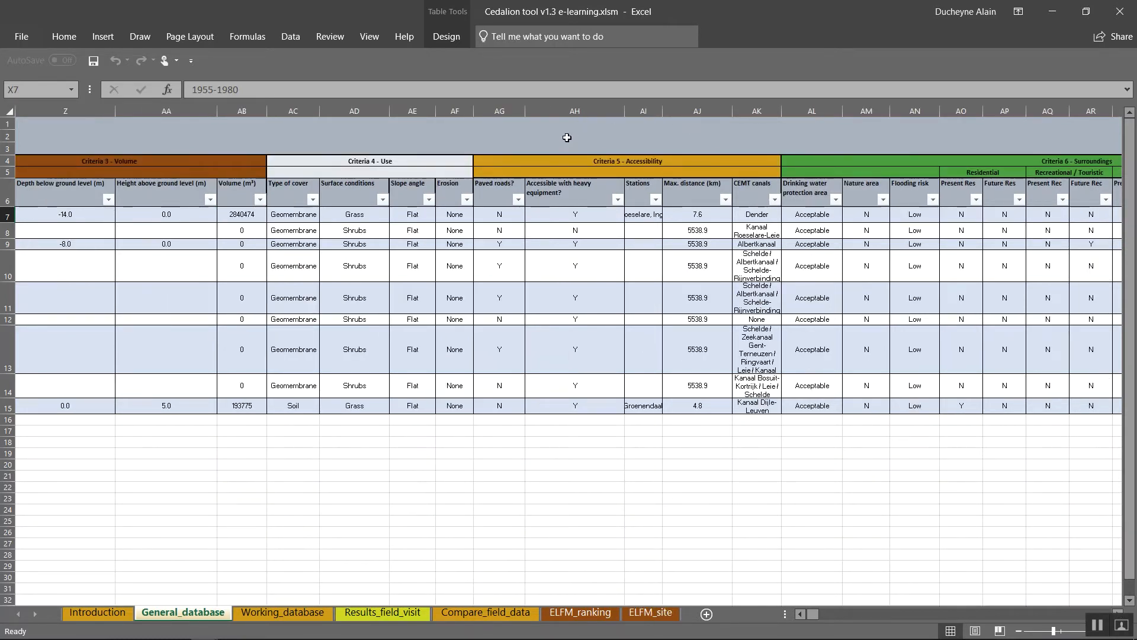
mouse_move(604, 187)
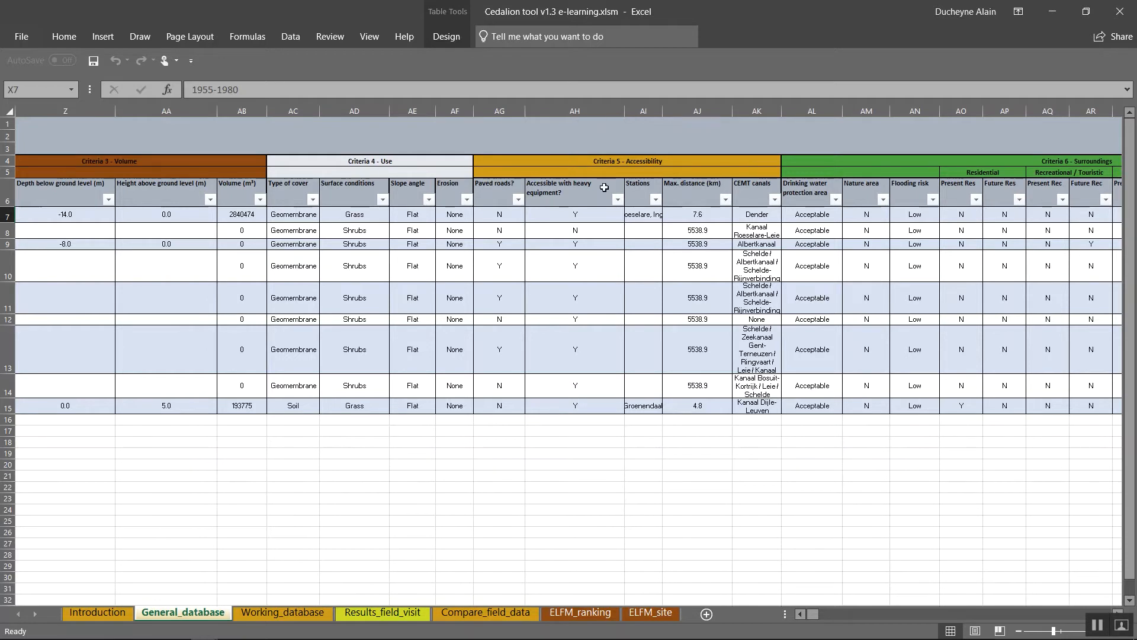
mouse_move(523, 566)
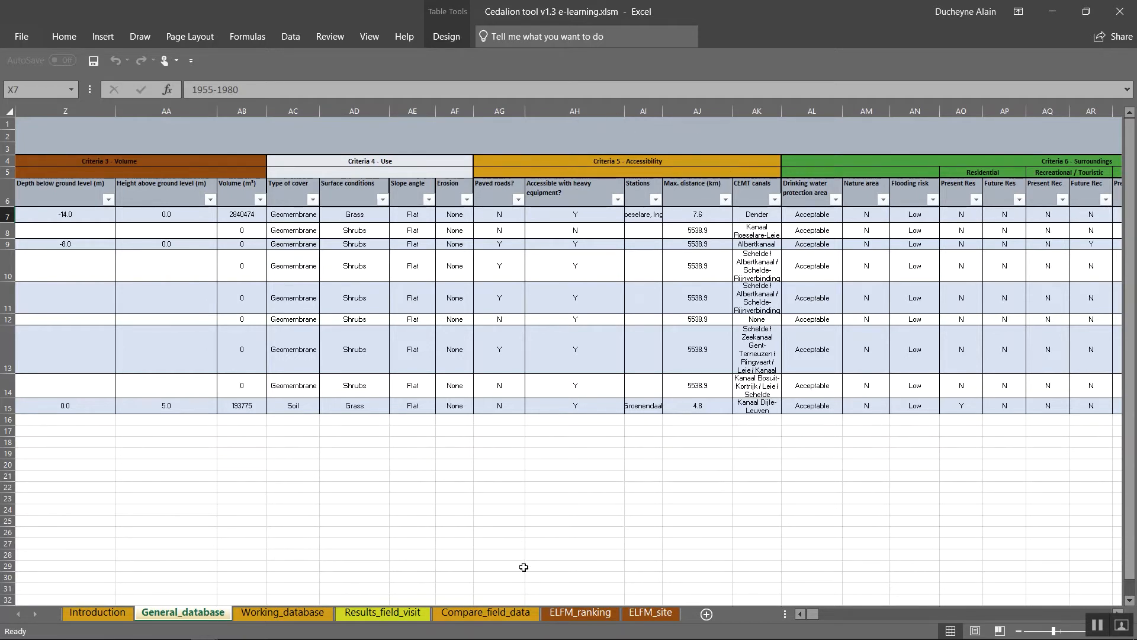
mouse_move(498, 196)
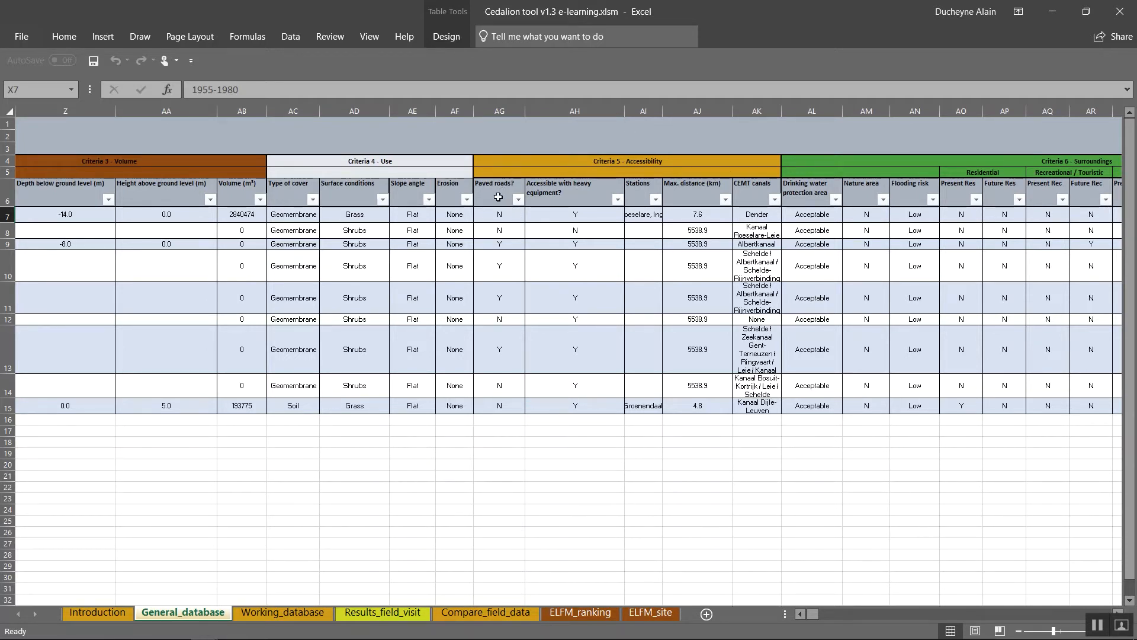
mouse_move(575, 181)
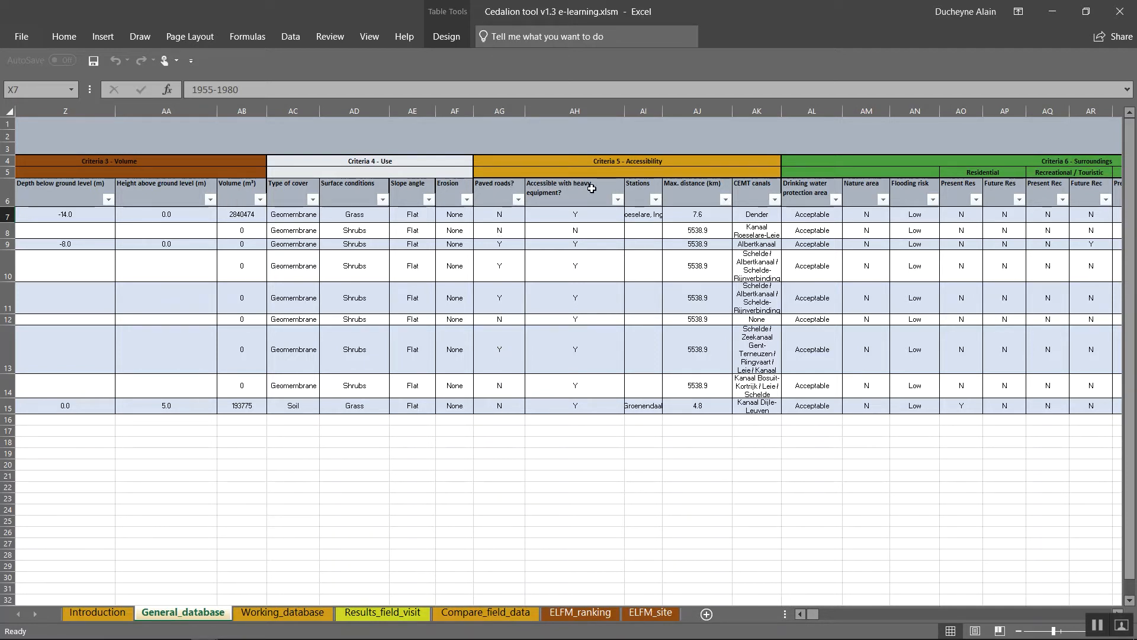
mouse_move(718, 184)
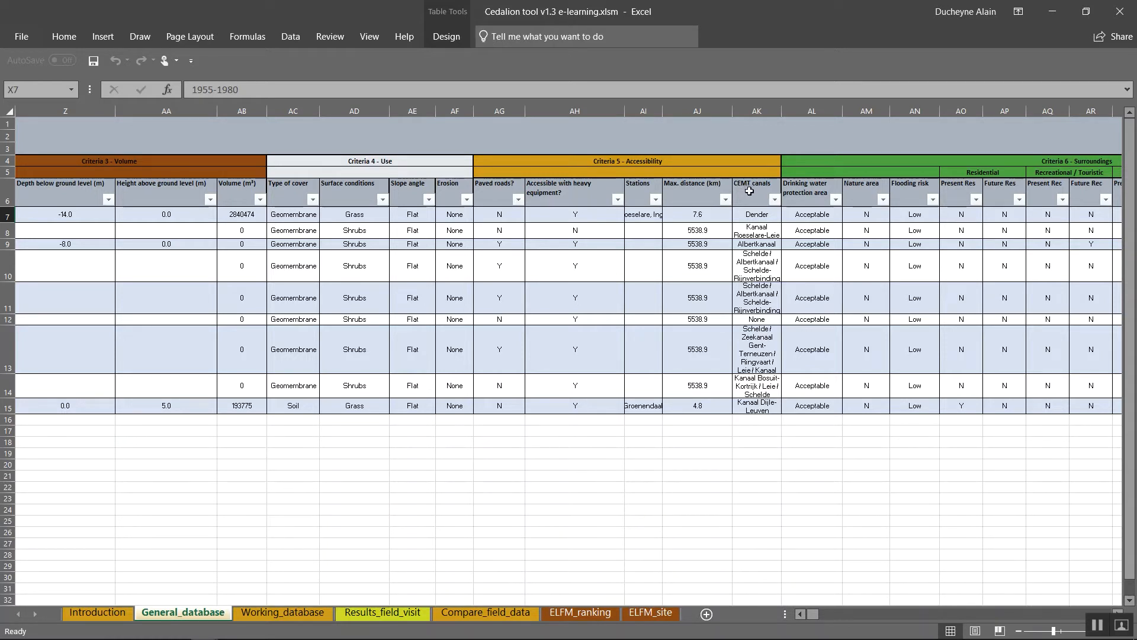
mouse_move(655, 191)
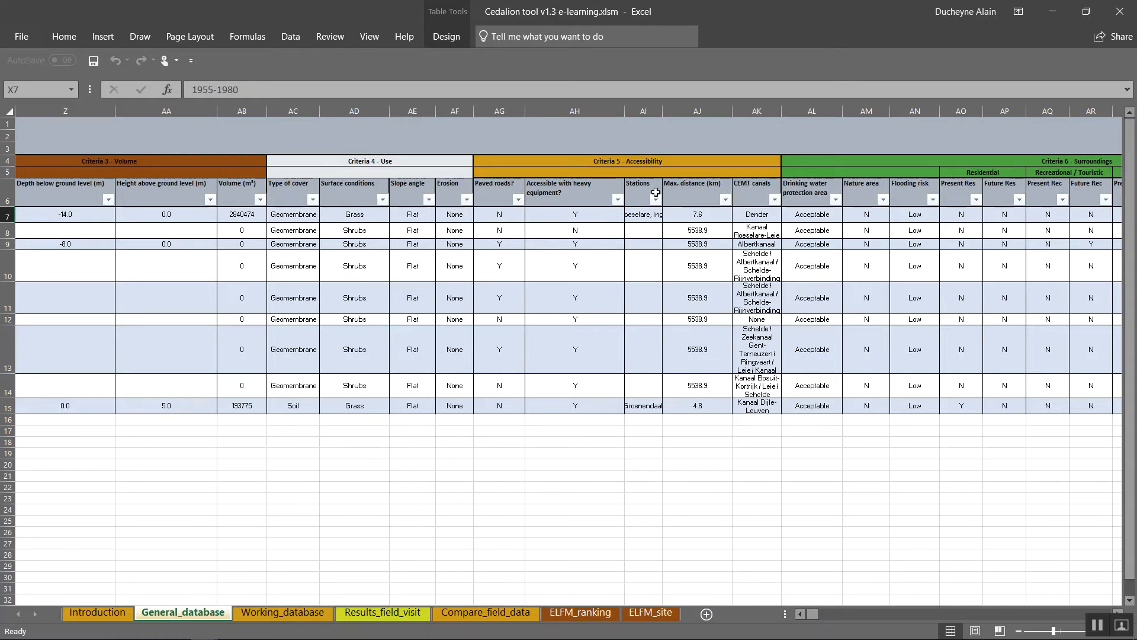
mouse_move(581, 197)
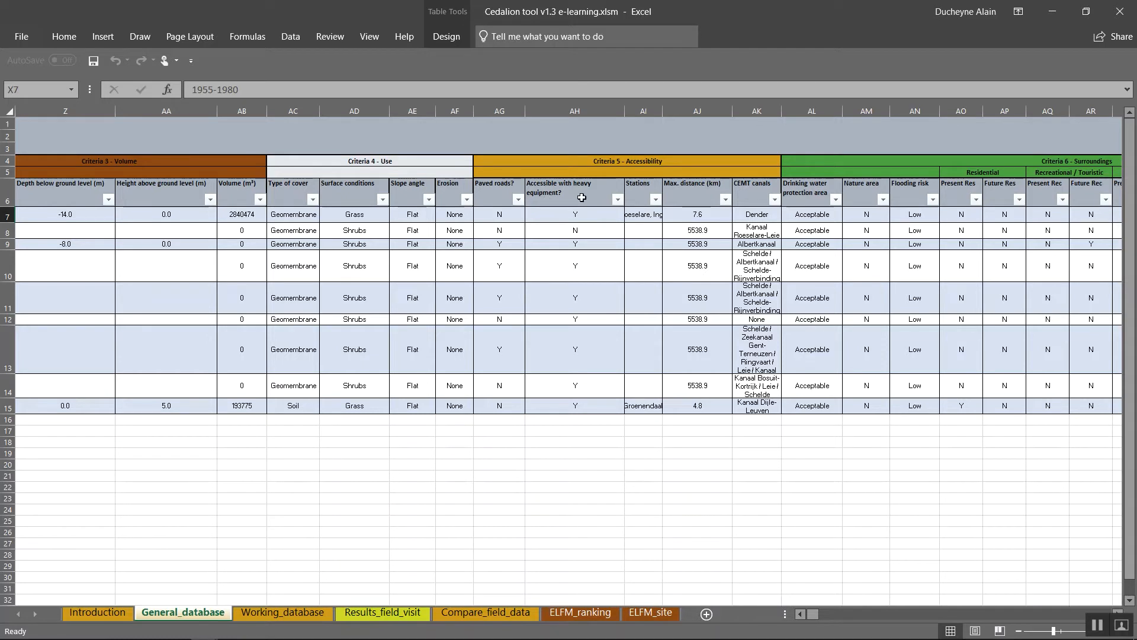
mouse_move(558, 190)
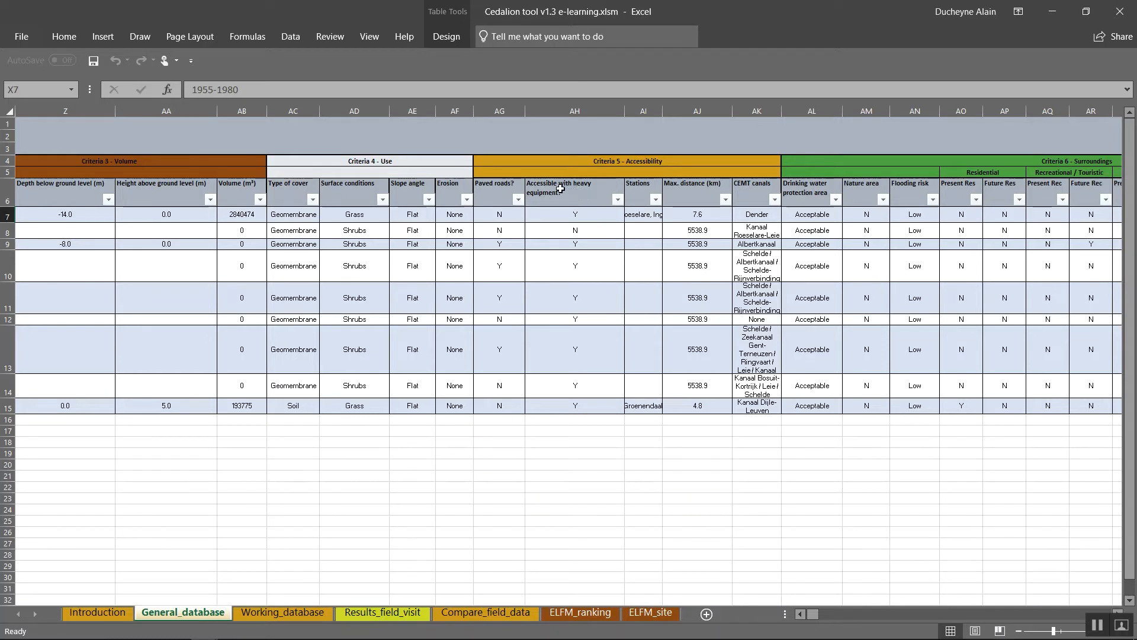
mouse_move(570, 187)
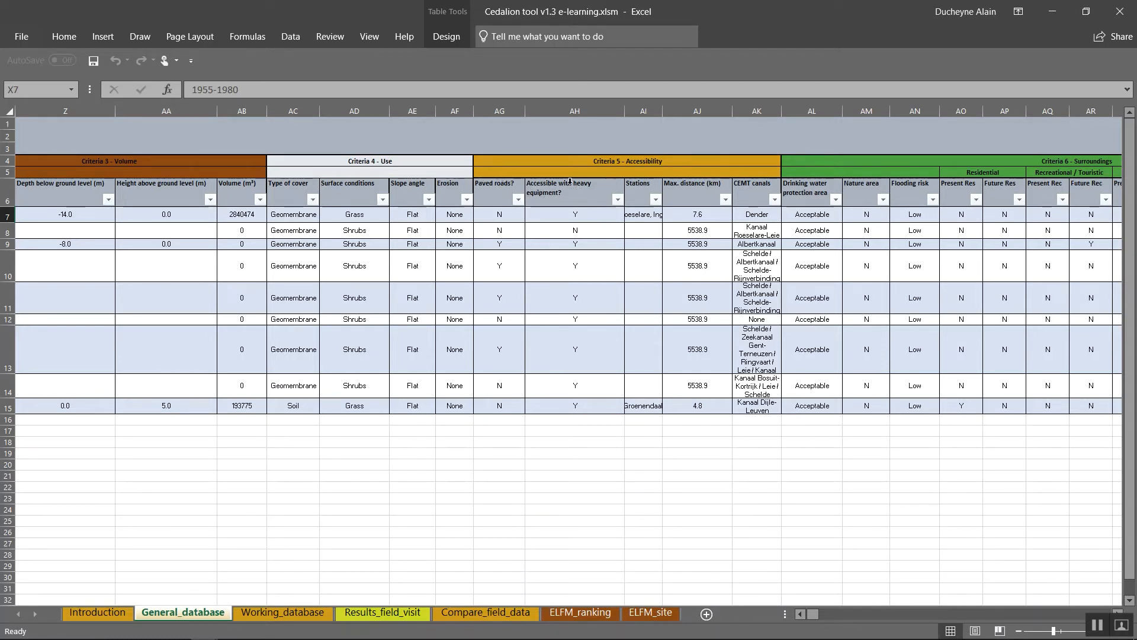
mouse_move(607, 224)
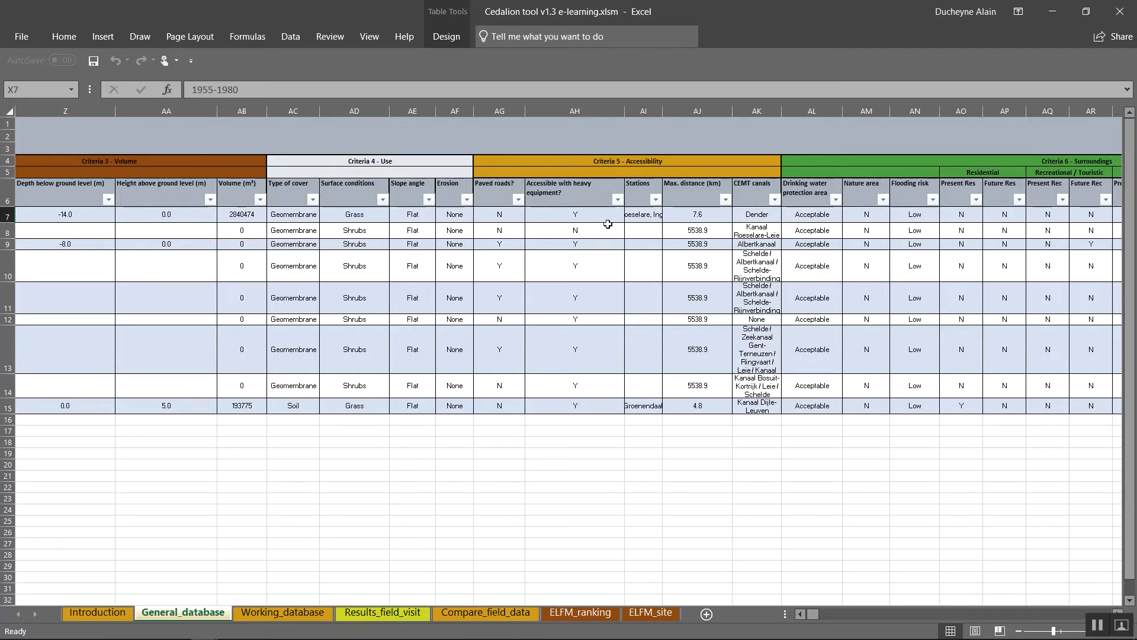
mouse_move(493, 394)
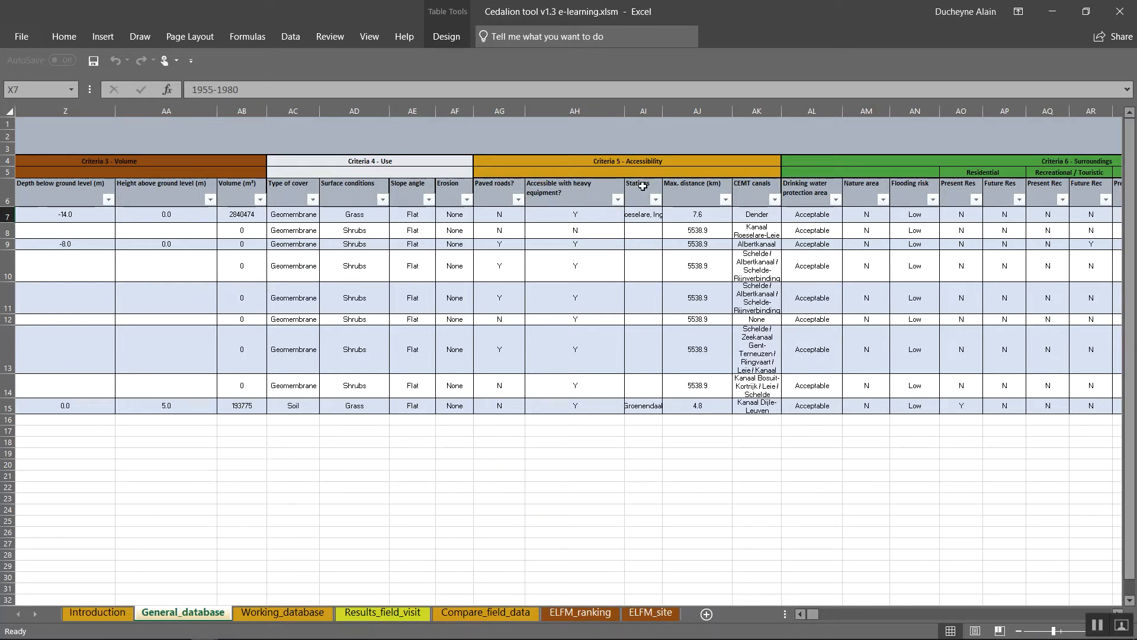
mouse_move(660, 188)
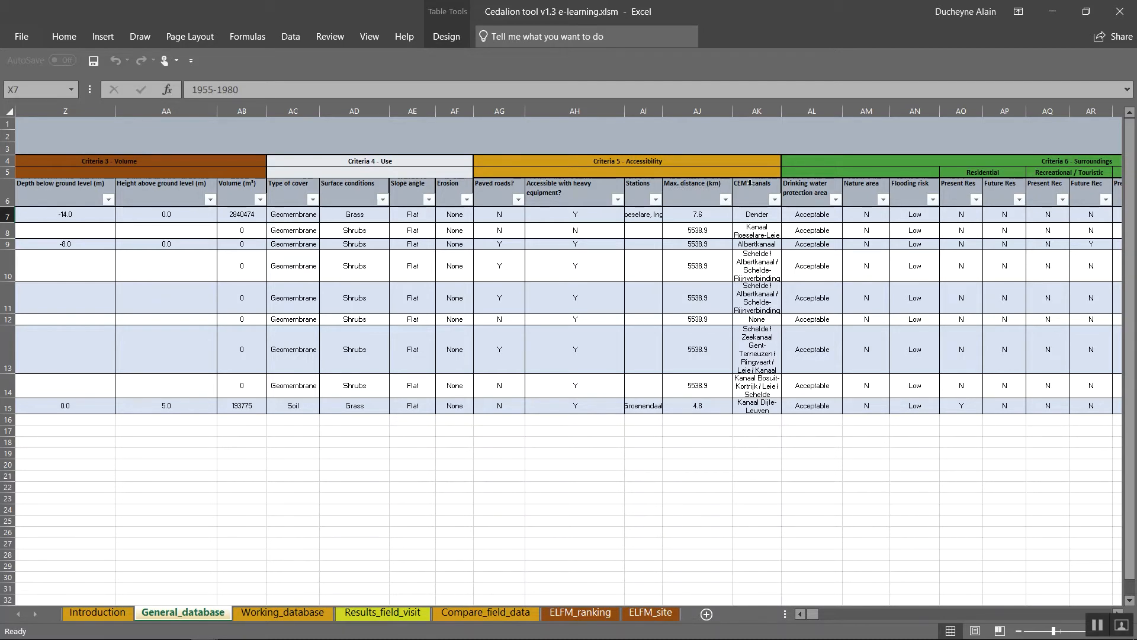
- Scroll right to columns AF–AY, showing all surroundings criteria and the General remarks column
scroll("right", 3)
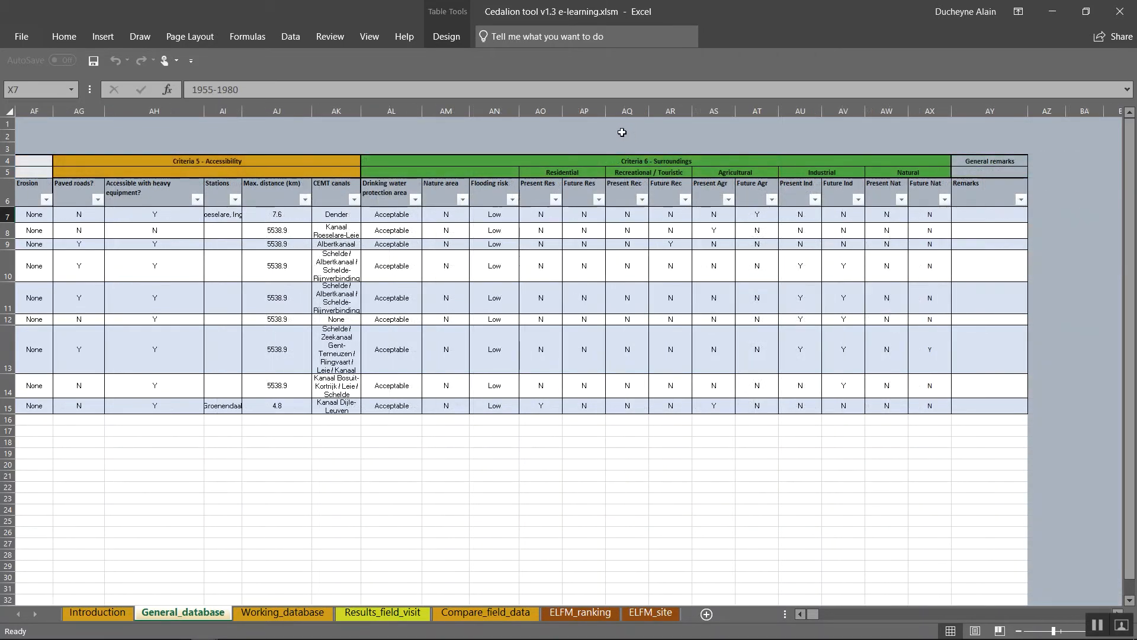
mouse_move(514, 149)
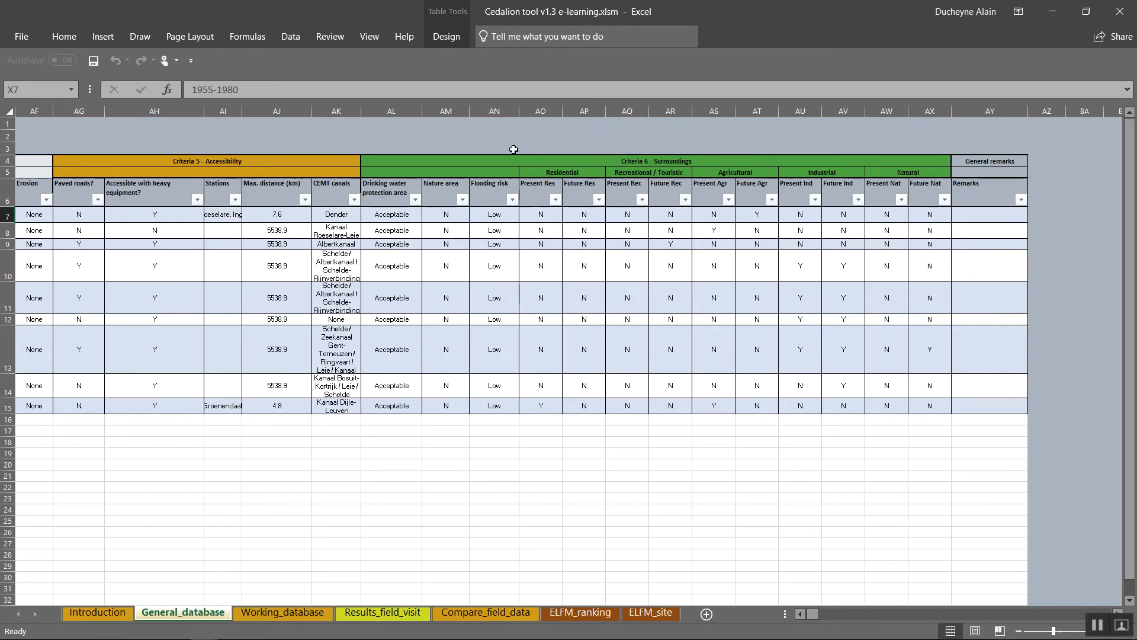
mouse_move(398, 327)
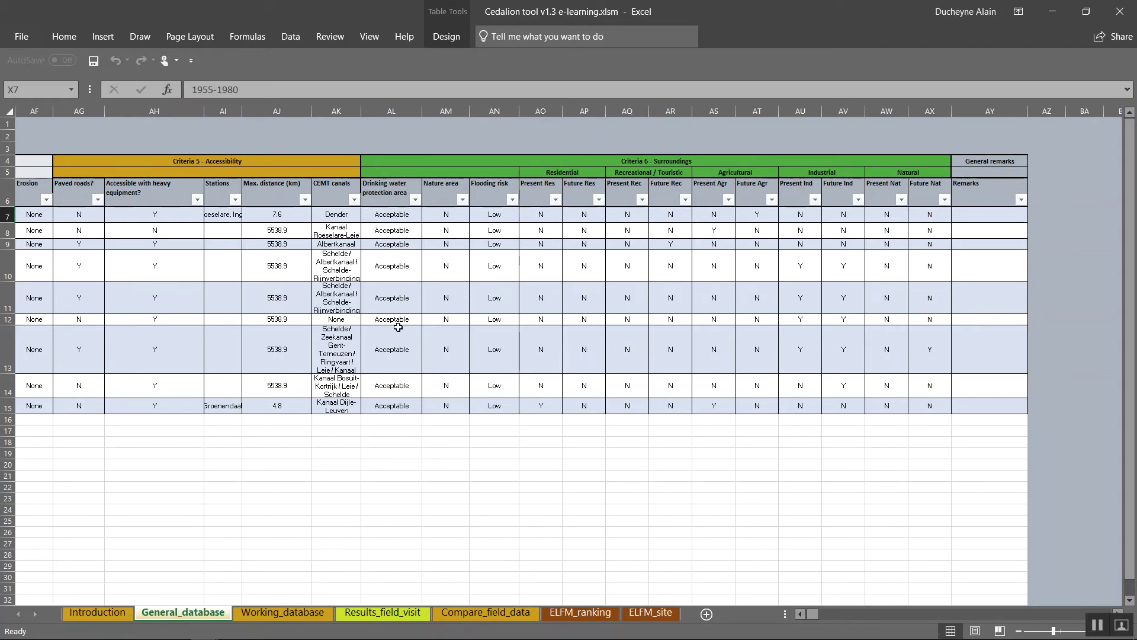
mouse_move(578, 170)
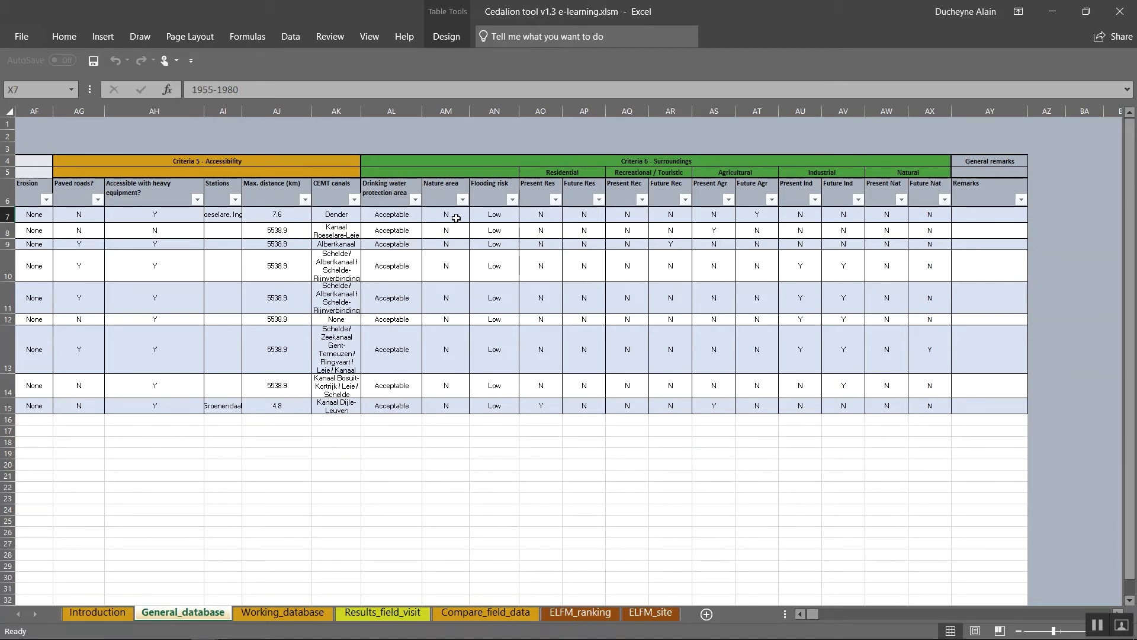
mouse_move(429, 330)
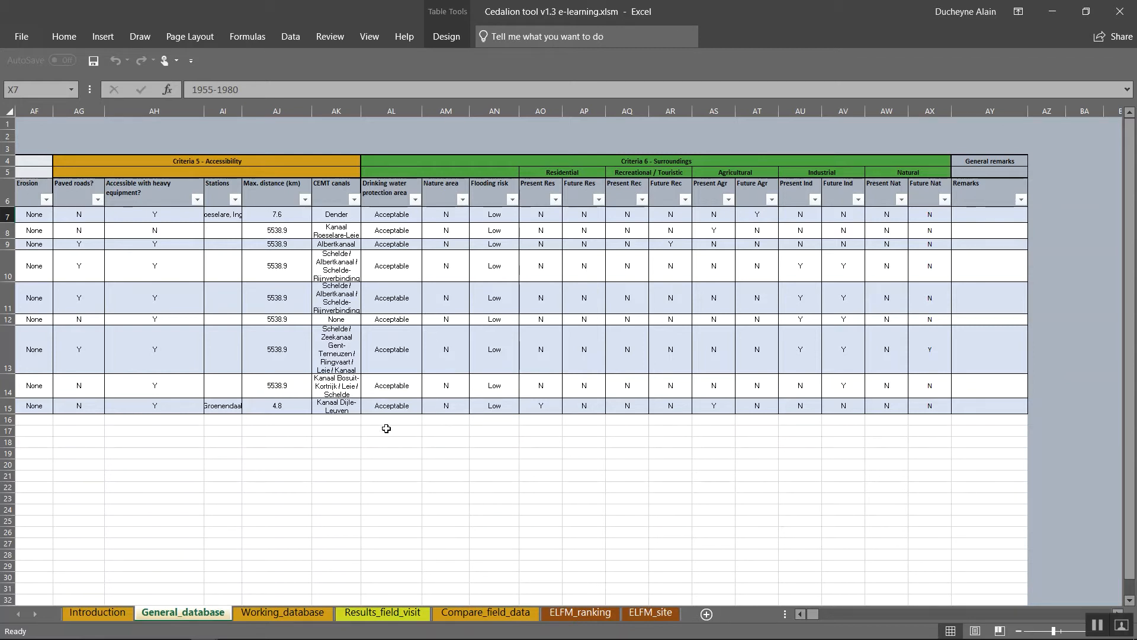
mouse_move(445, 436)
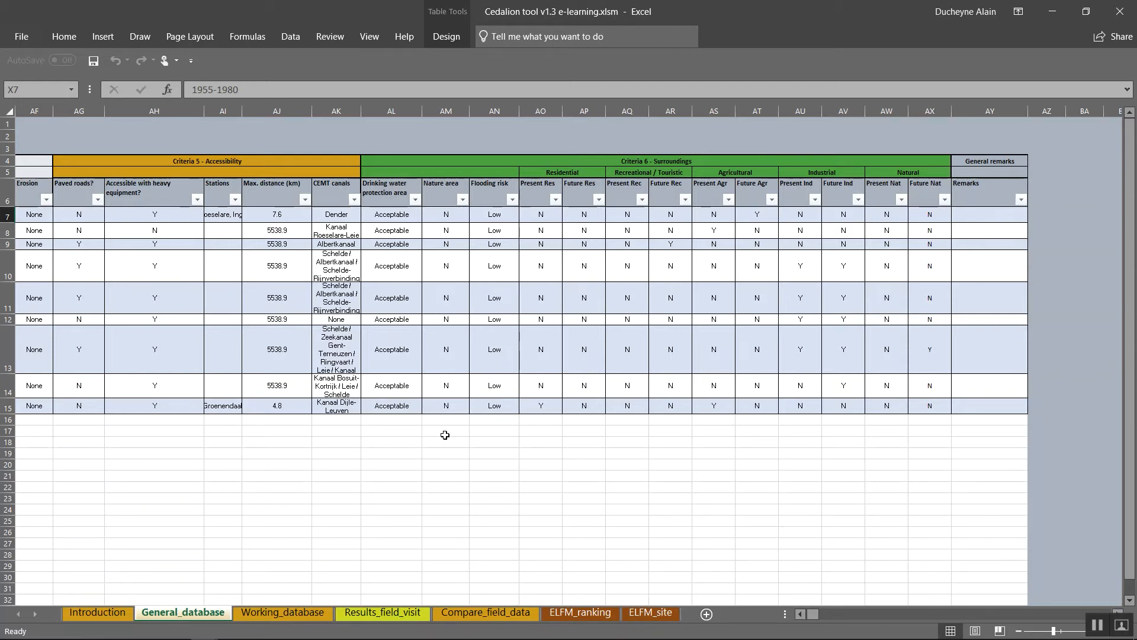
mouse_move(452, 418)
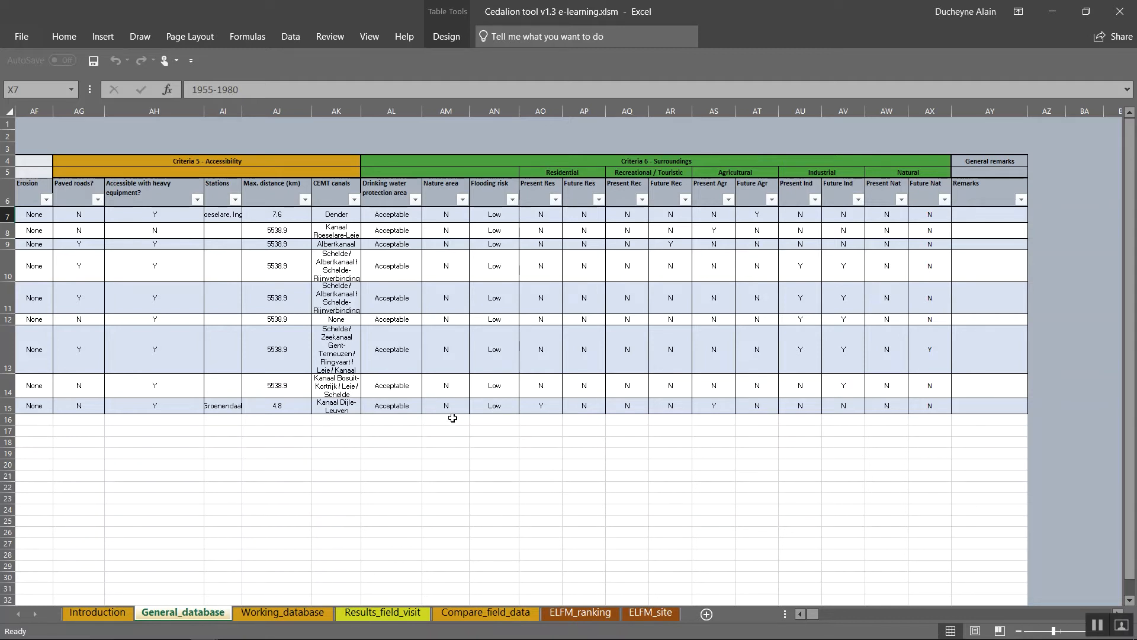
mouse_move(451, 423)
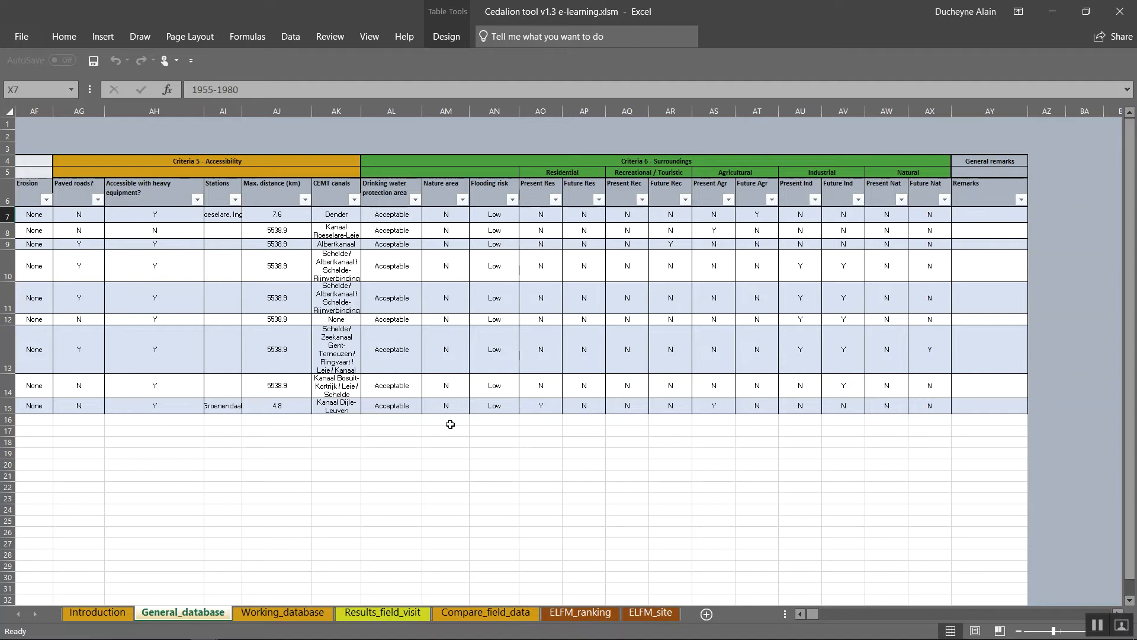
mouse_move(448, 131)
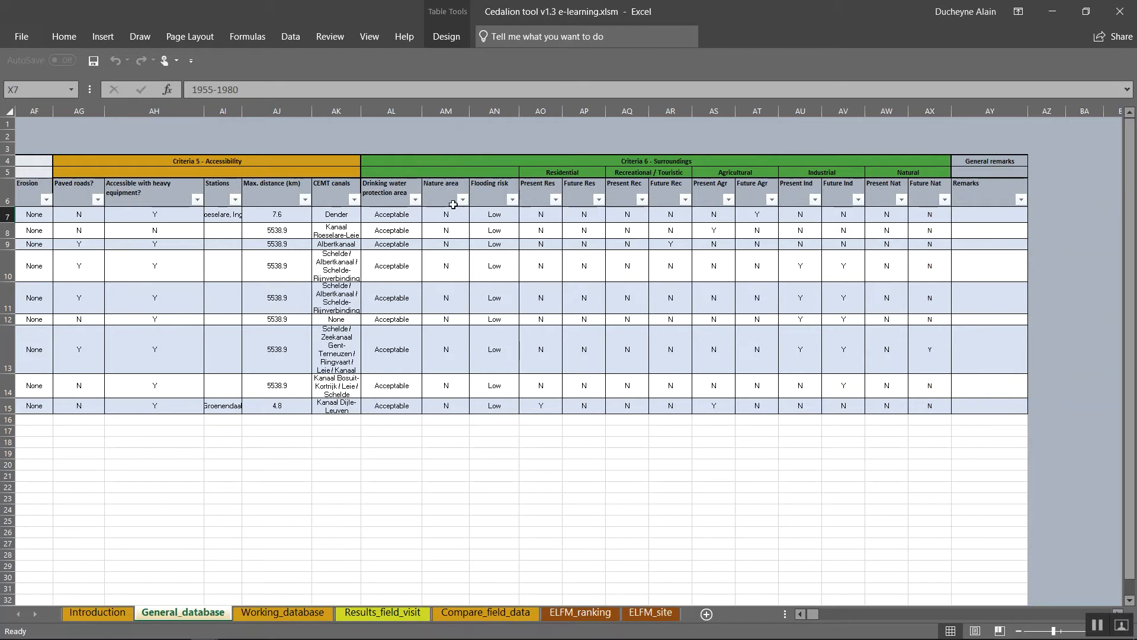
mouse_move(456, 171)
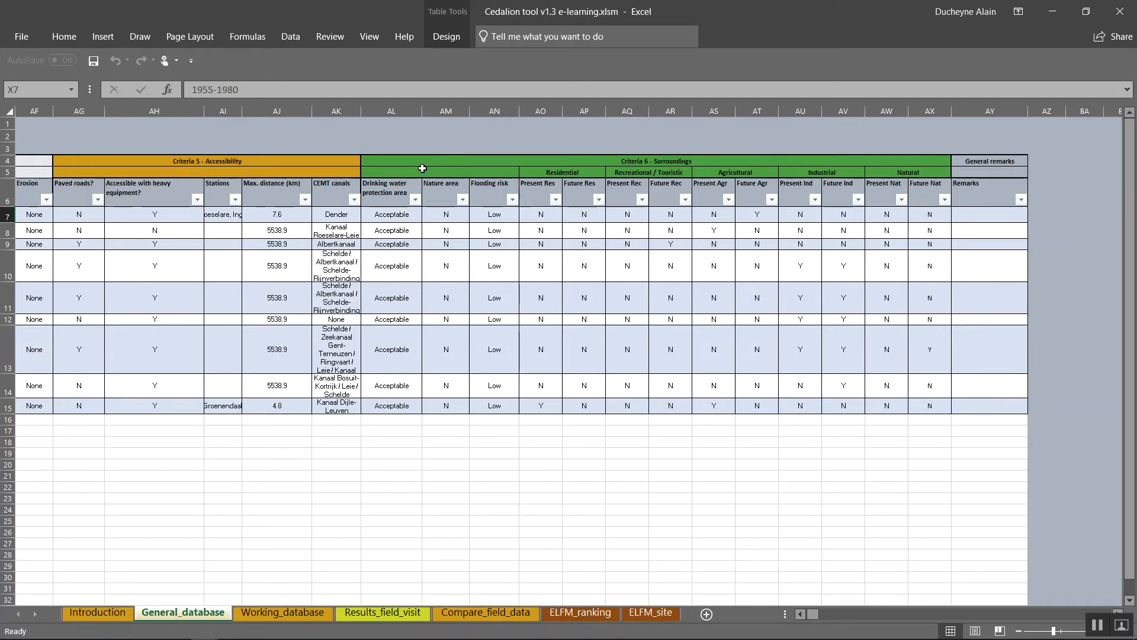
mouse_move(470, 182)
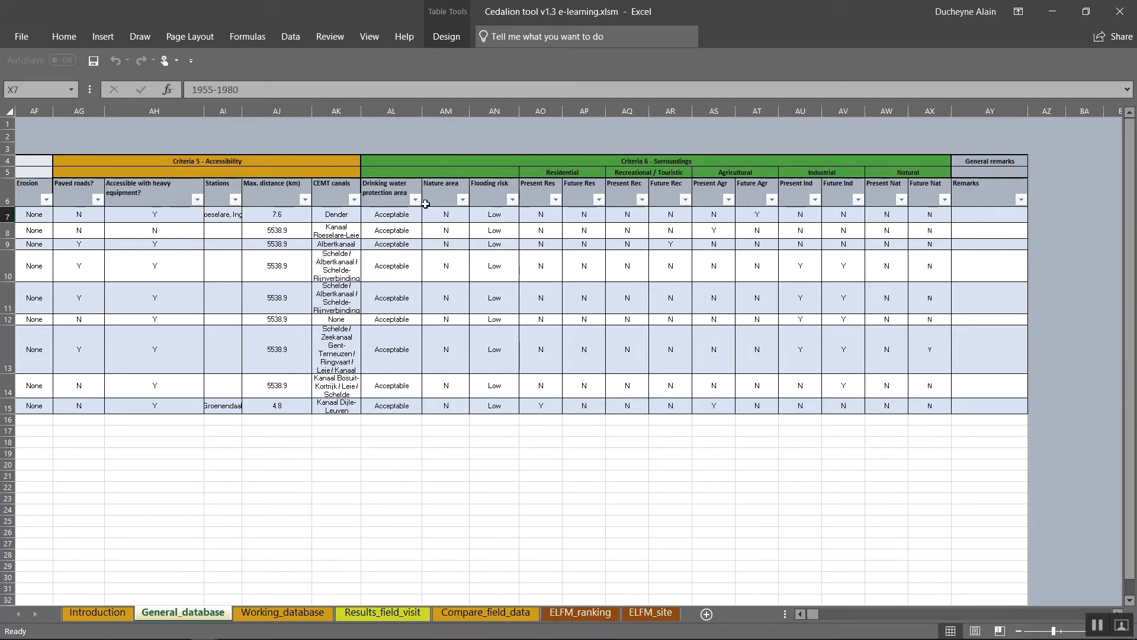
mouse_move(466, 211)
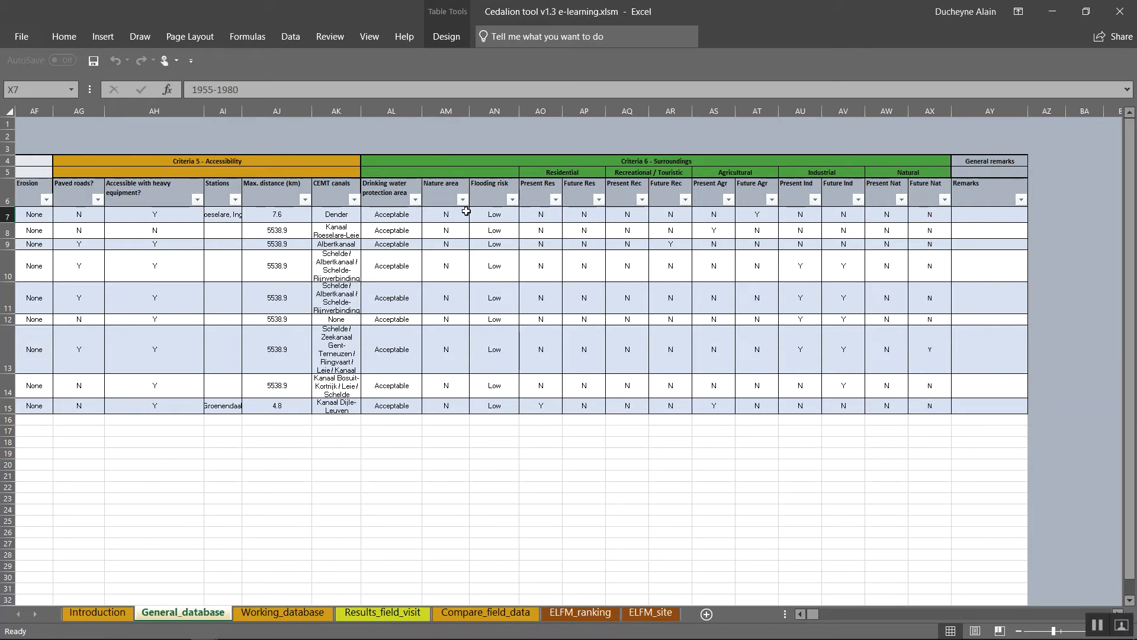
mouse_move(498, 241)
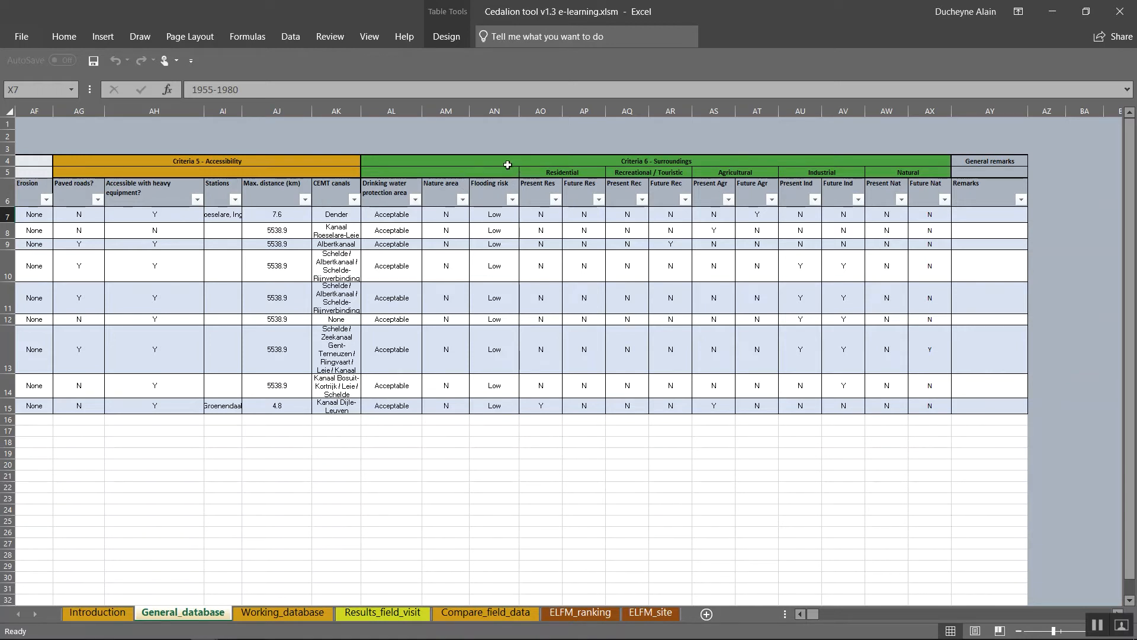
mouse_move(507, 419)
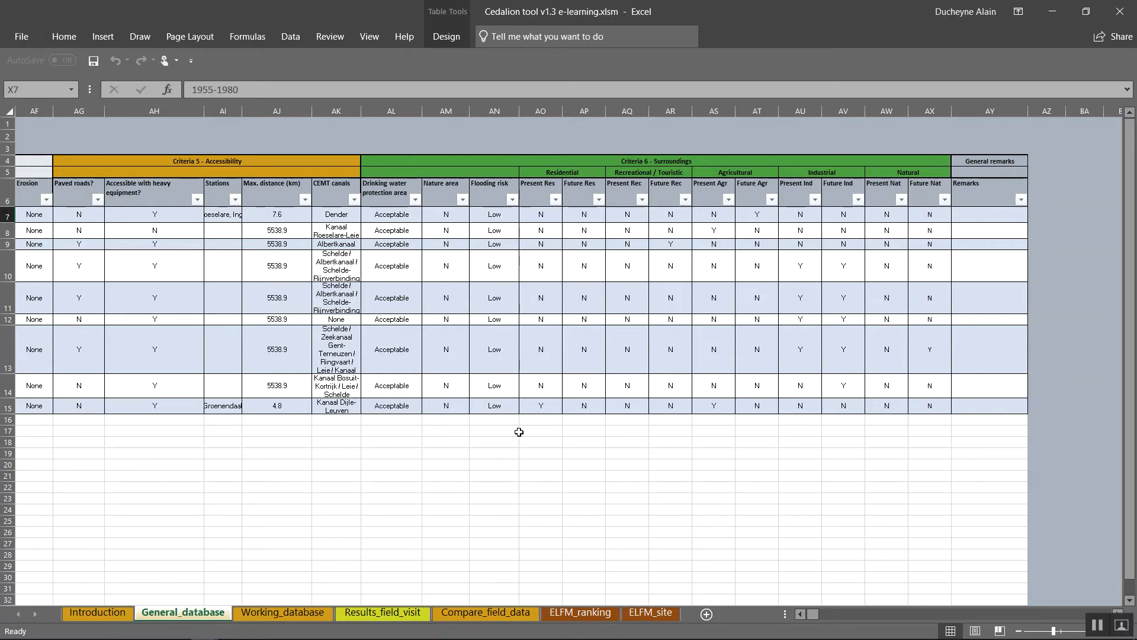
mouse_move(663, 191)
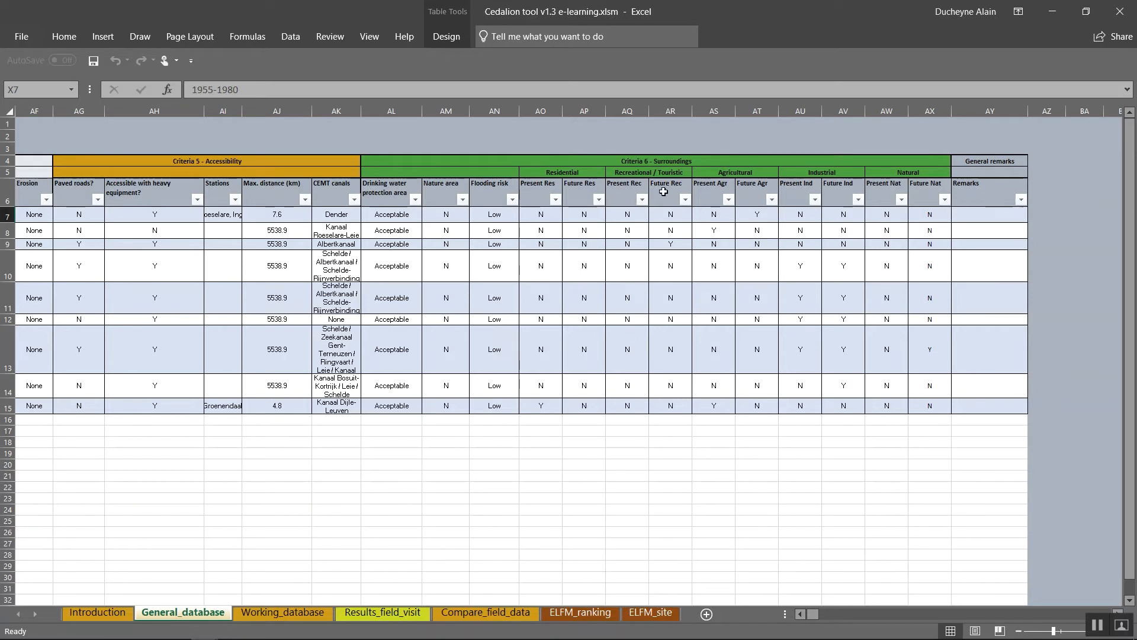
mouse_move(769, 208)
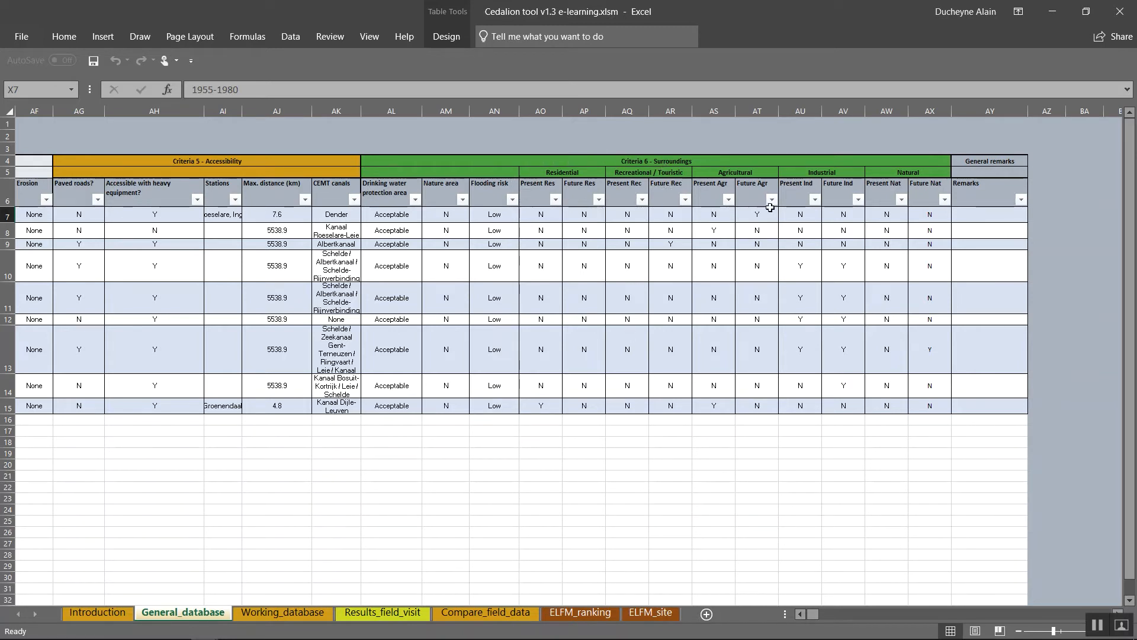
mouse_move(587, 155)
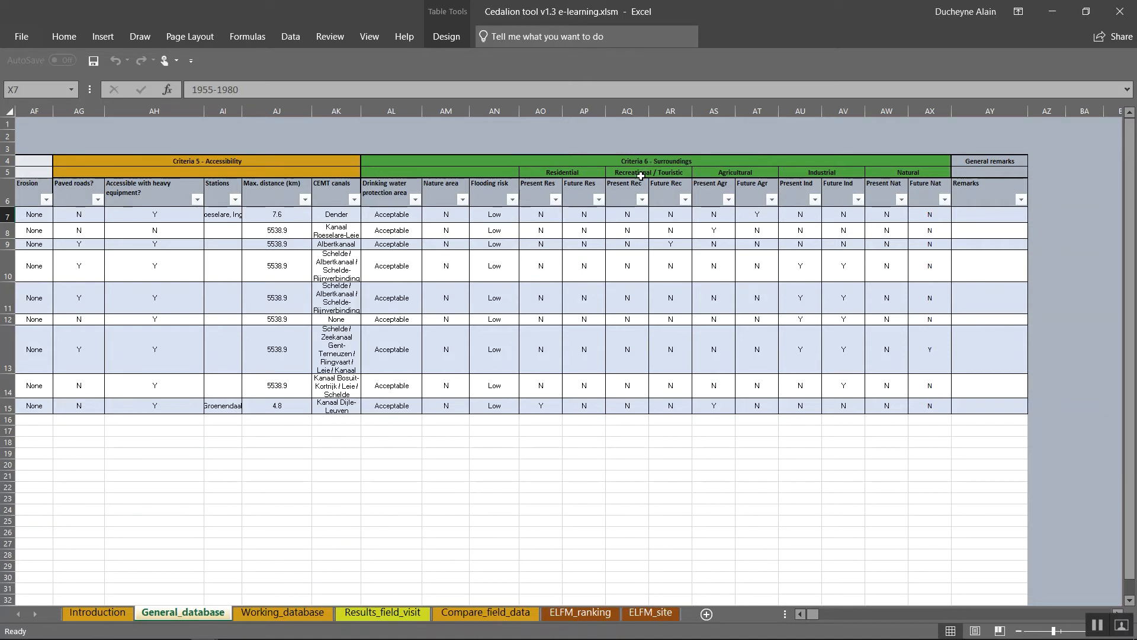
mouse_move(827, 171)
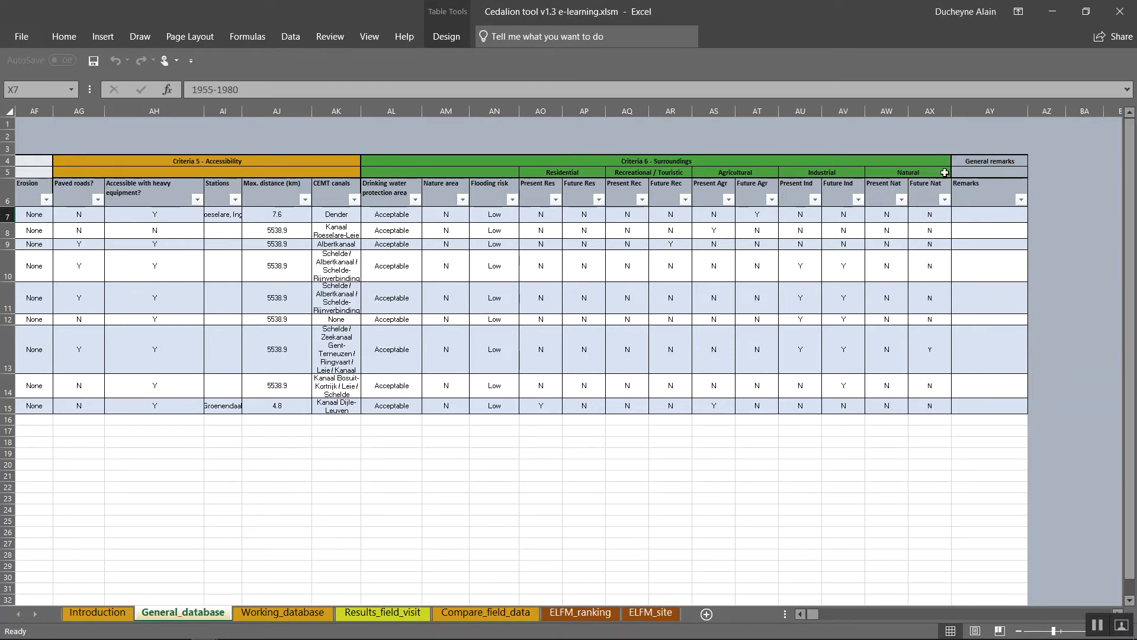
mouse_move(950, 150)
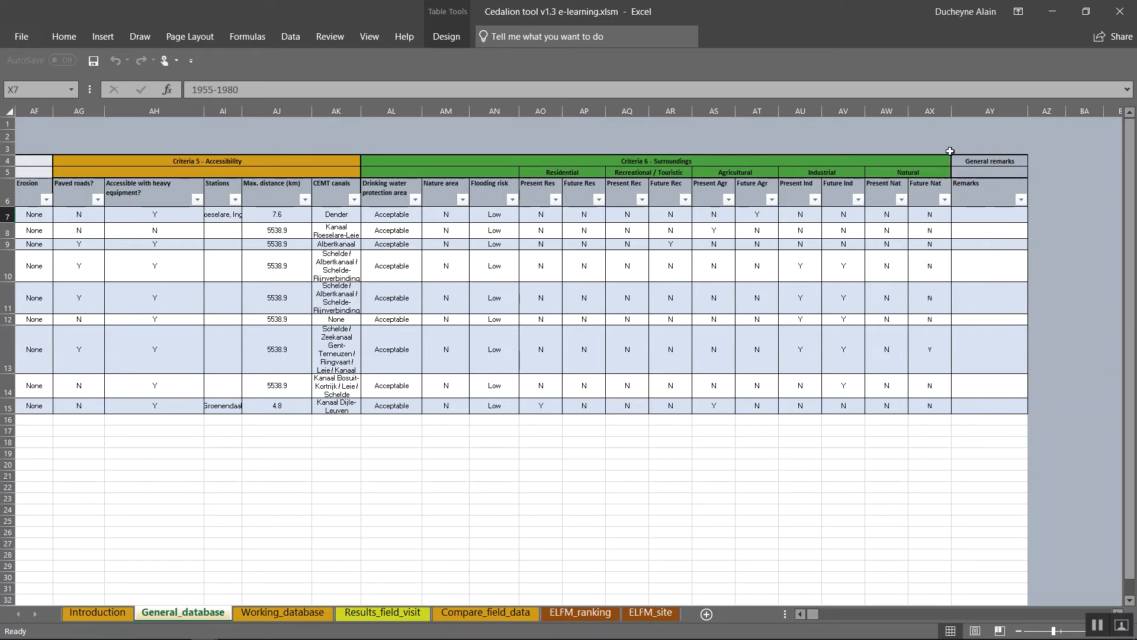
mouse_move(1028, 207)
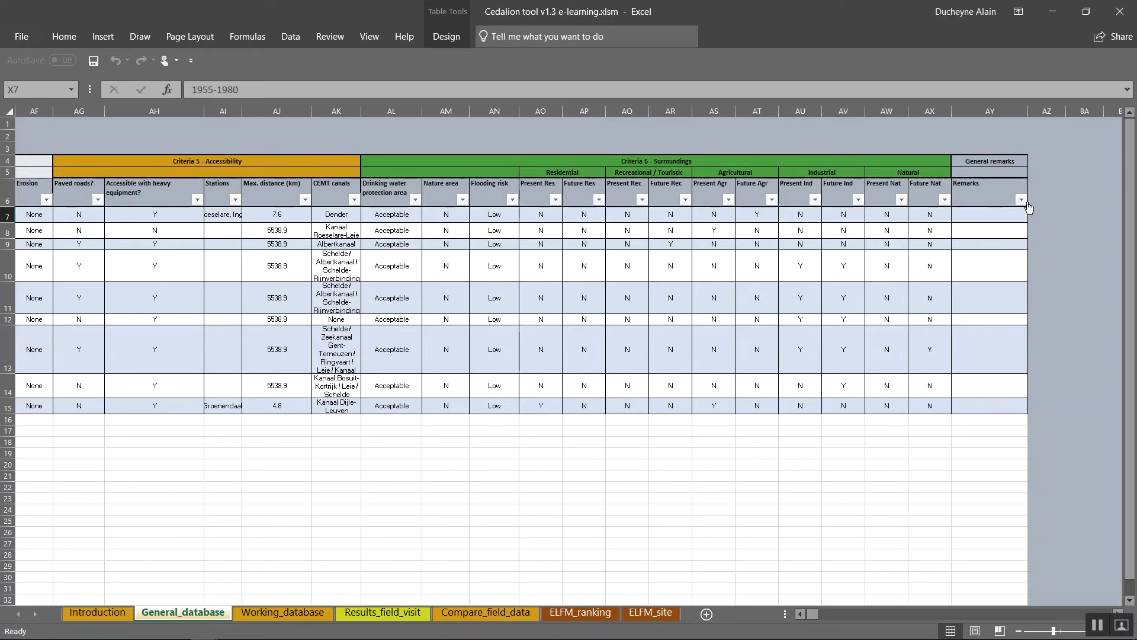
mouse_move(1015, 208)
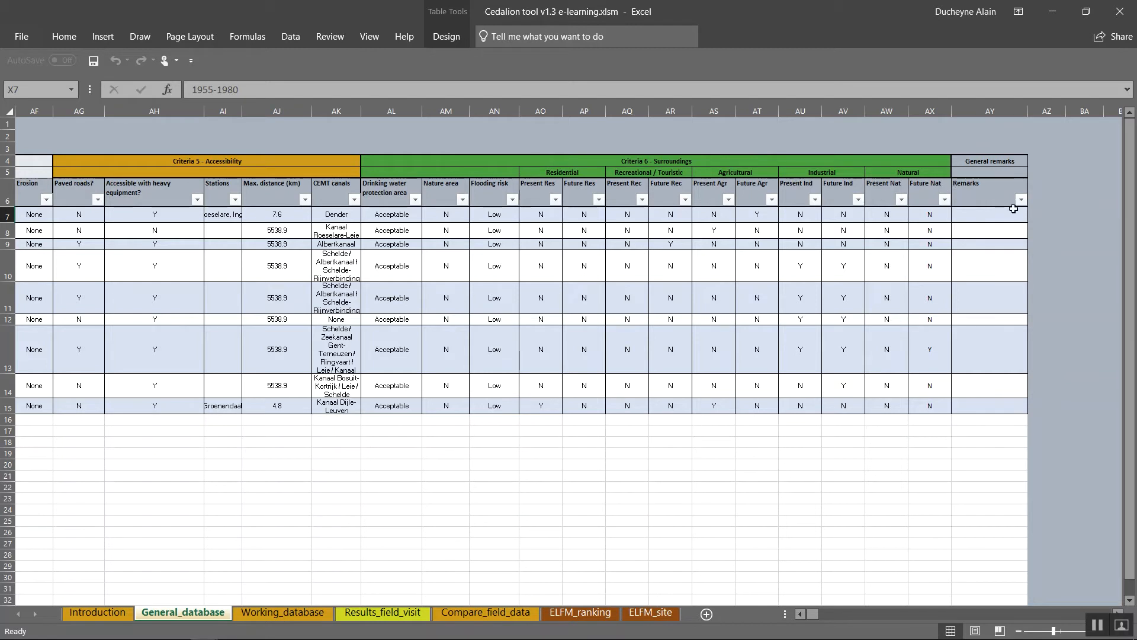
mouse_move(789, 398)
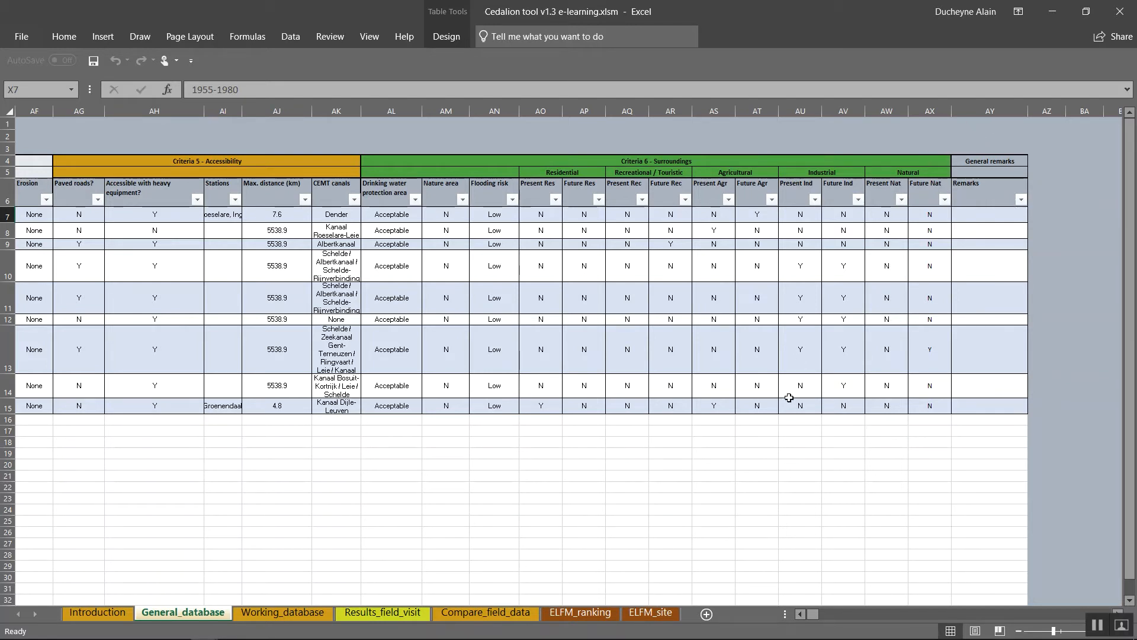
mouse_move(717, 423)
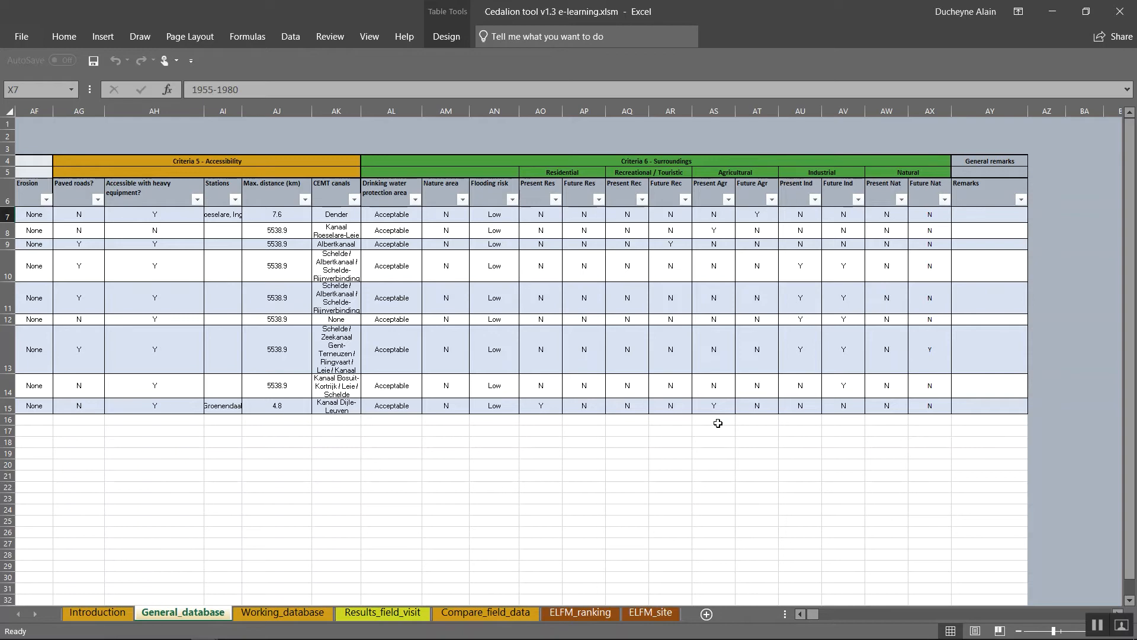
- Return General_database to column A and switch to Working_database showing only LF 2
left_click(801, 615)
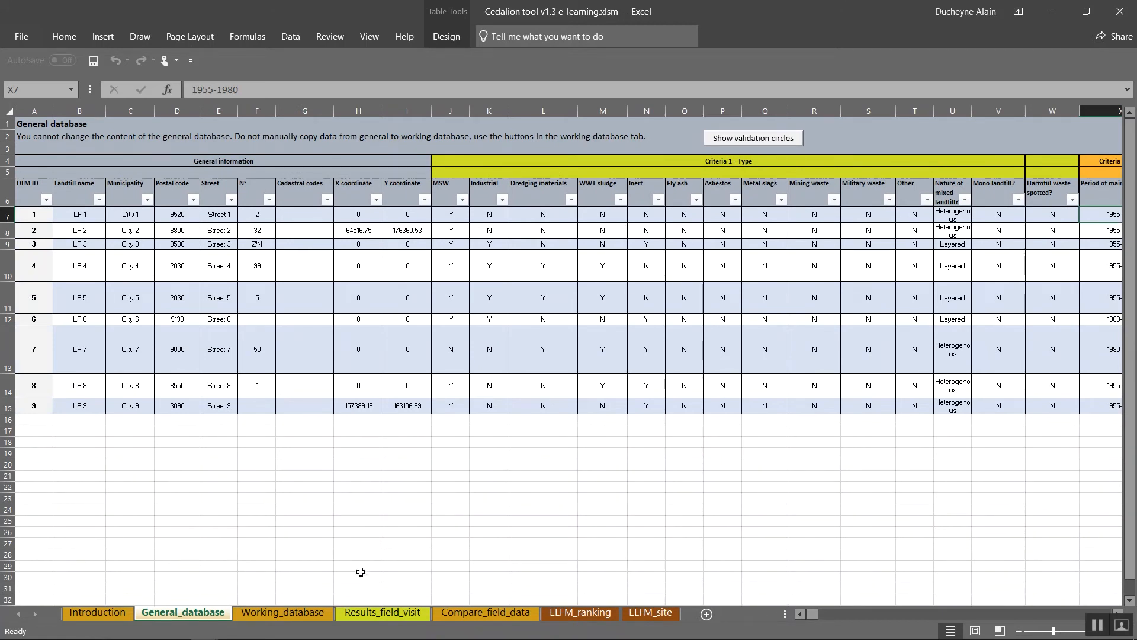
mouse_move(336, 531)
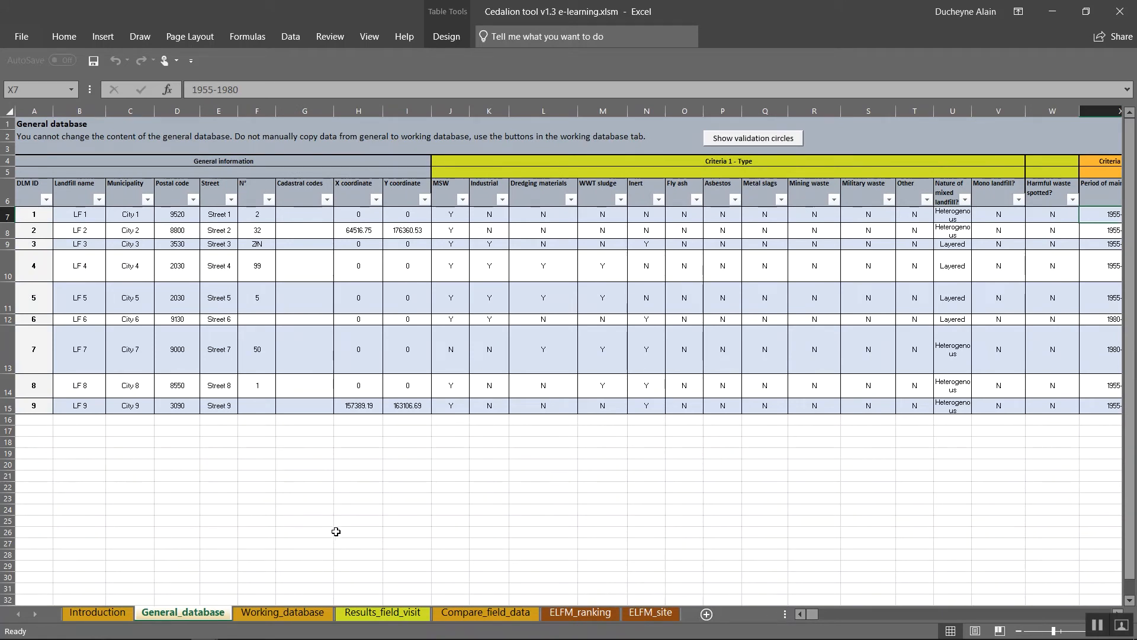
mouse_move(579, 292)
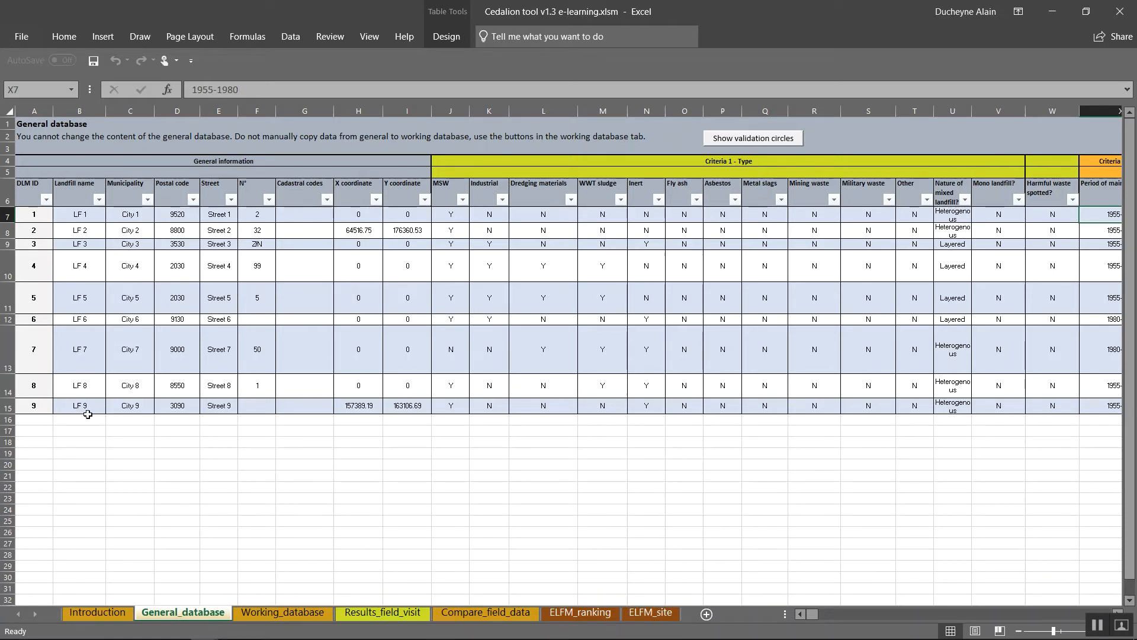
mouse_move(151, 178)
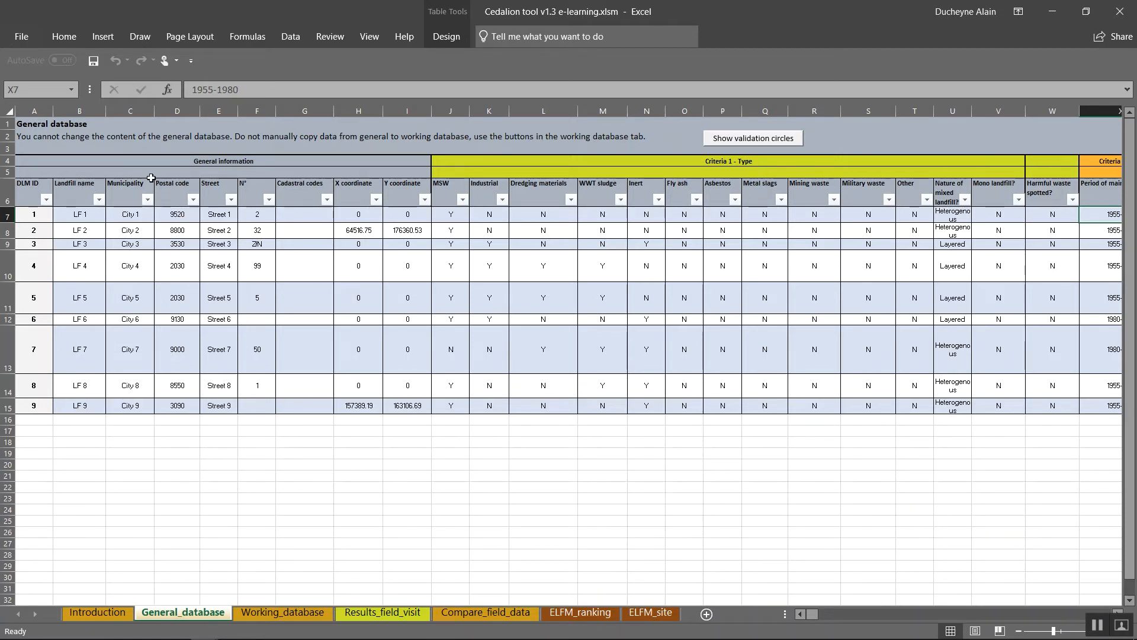
mouse_move(258, 532)
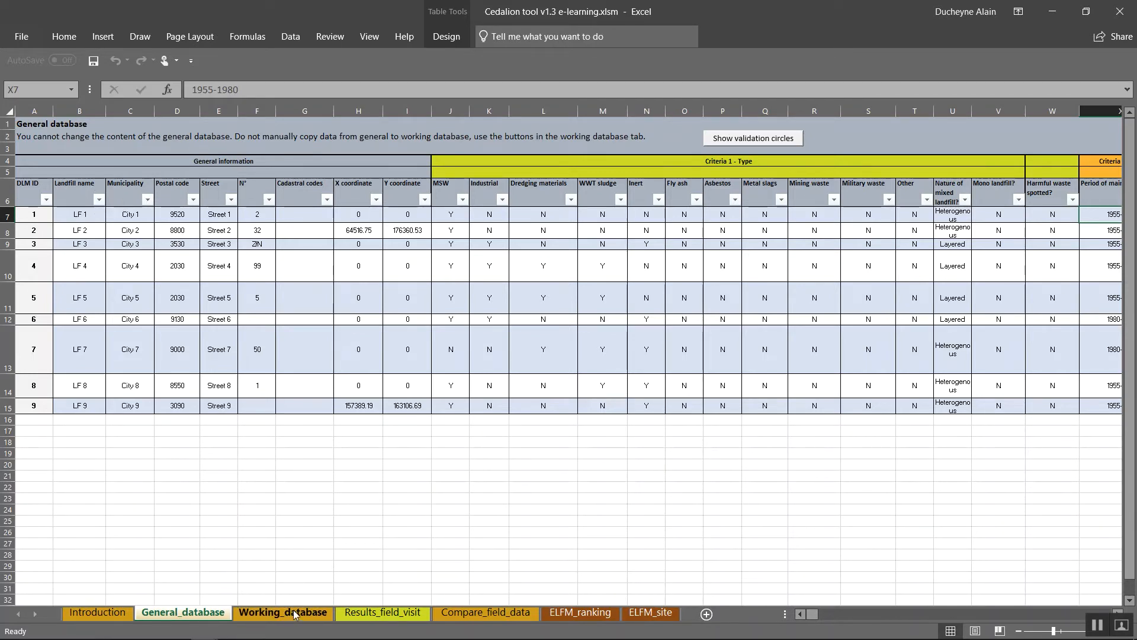
left_click(282, 611)
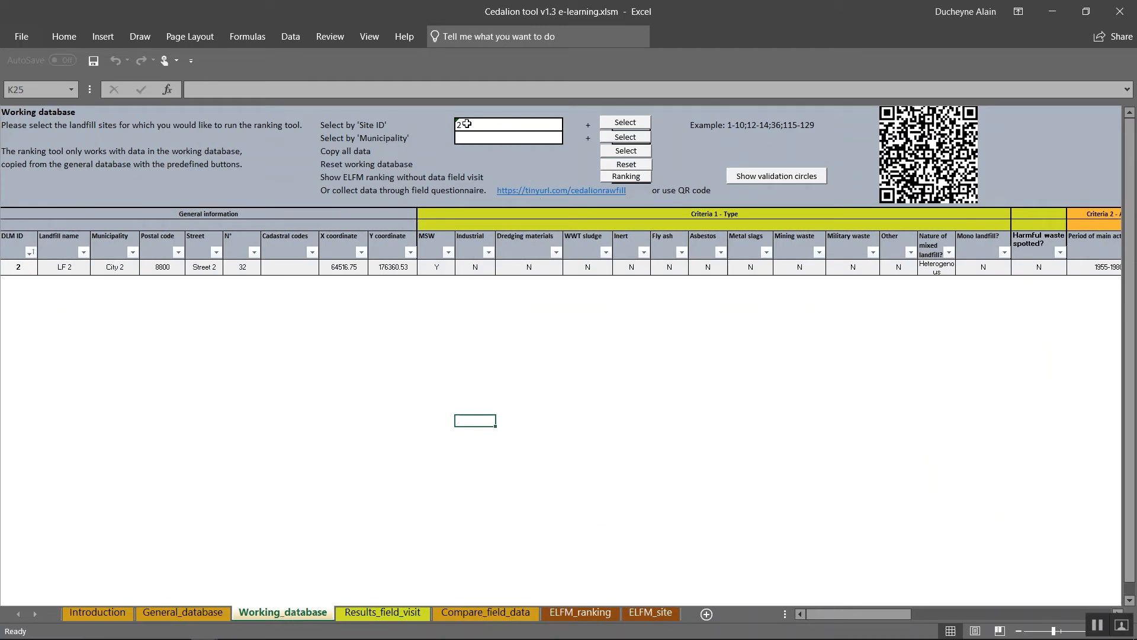
- Reset the working database and confirm Yes on the Overwrite data? prompt
left_click(507, 123)
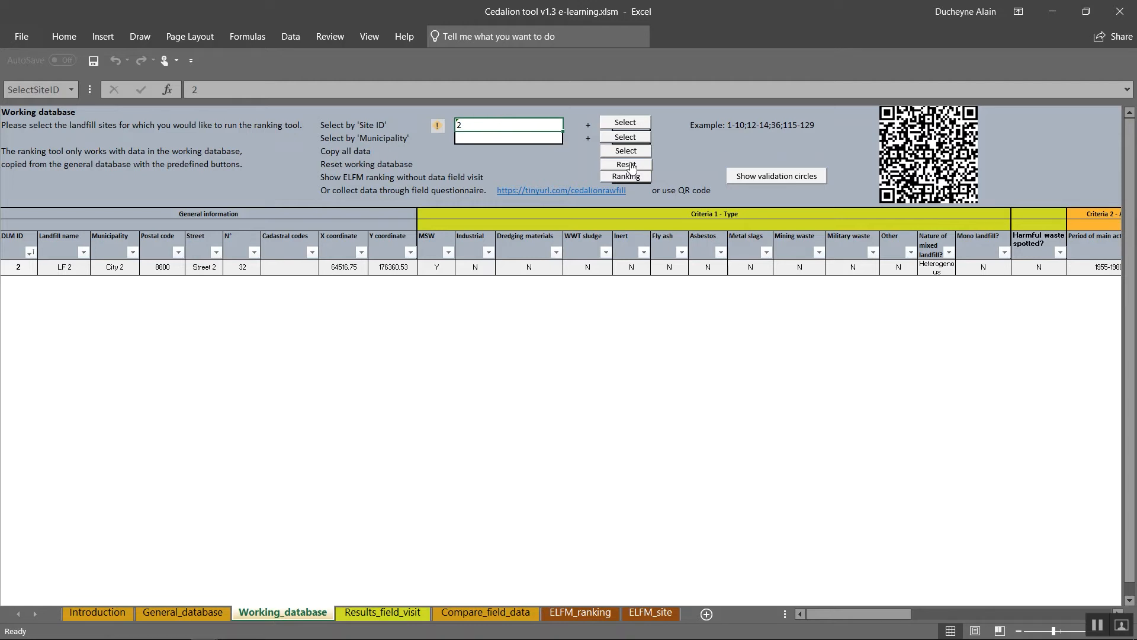
left_click(625, 175)
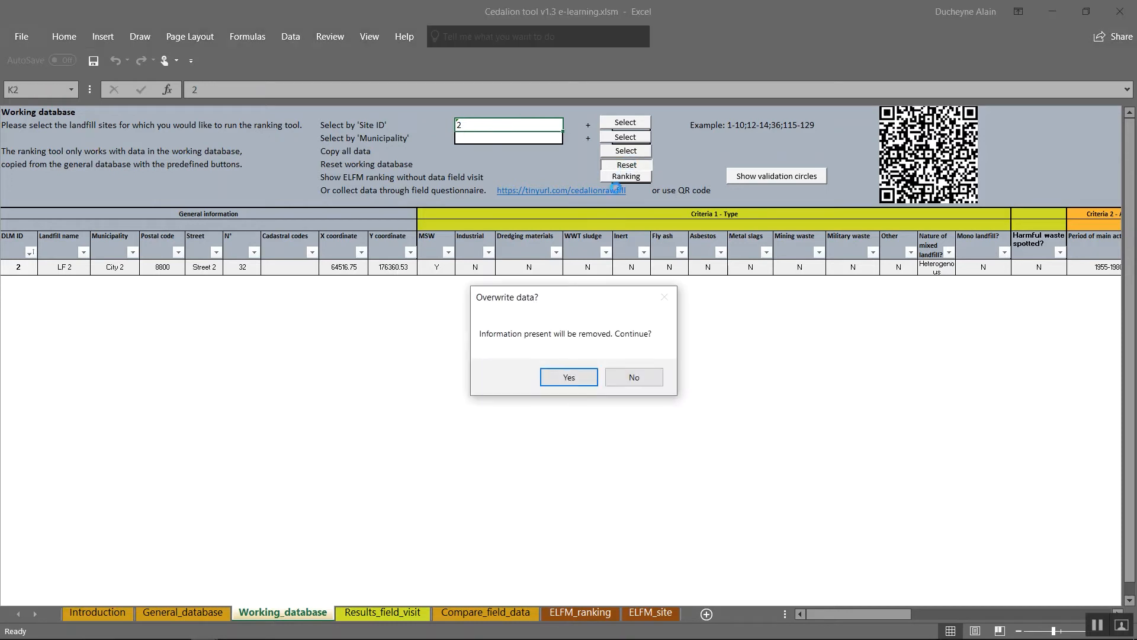
left_click(568, 376)
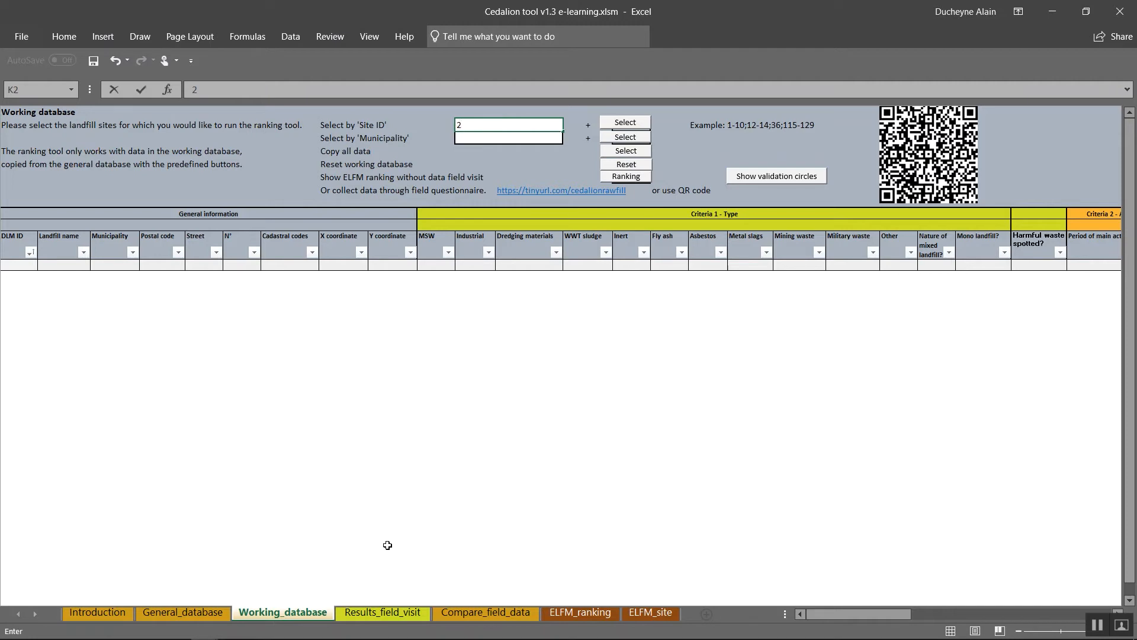
mouse_move(408, 371)
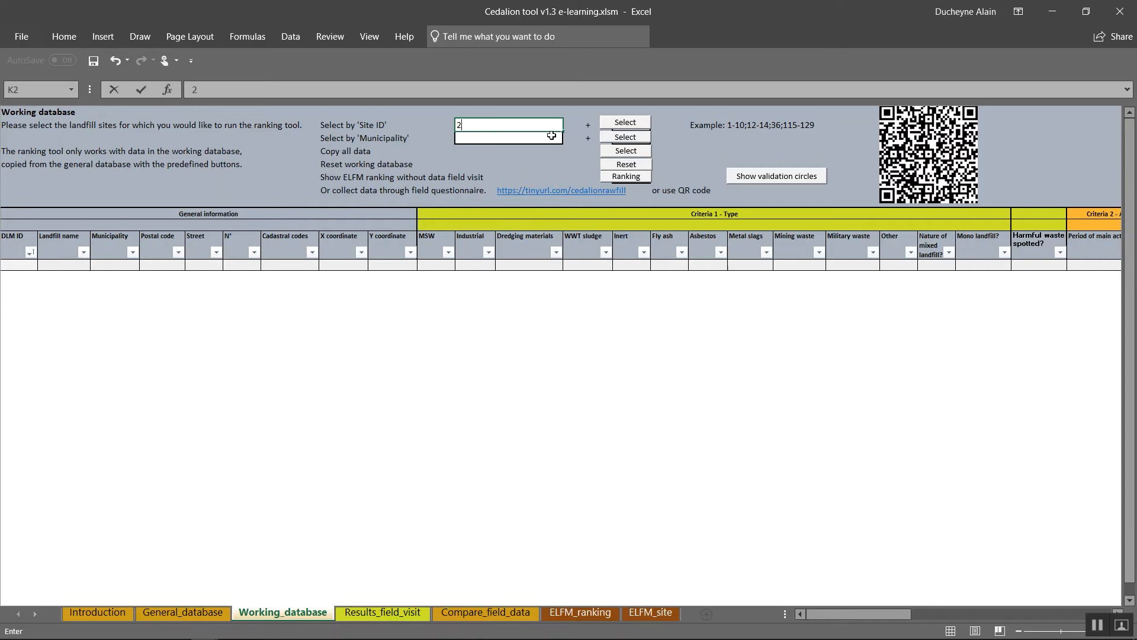
mouse_move(317, 179)
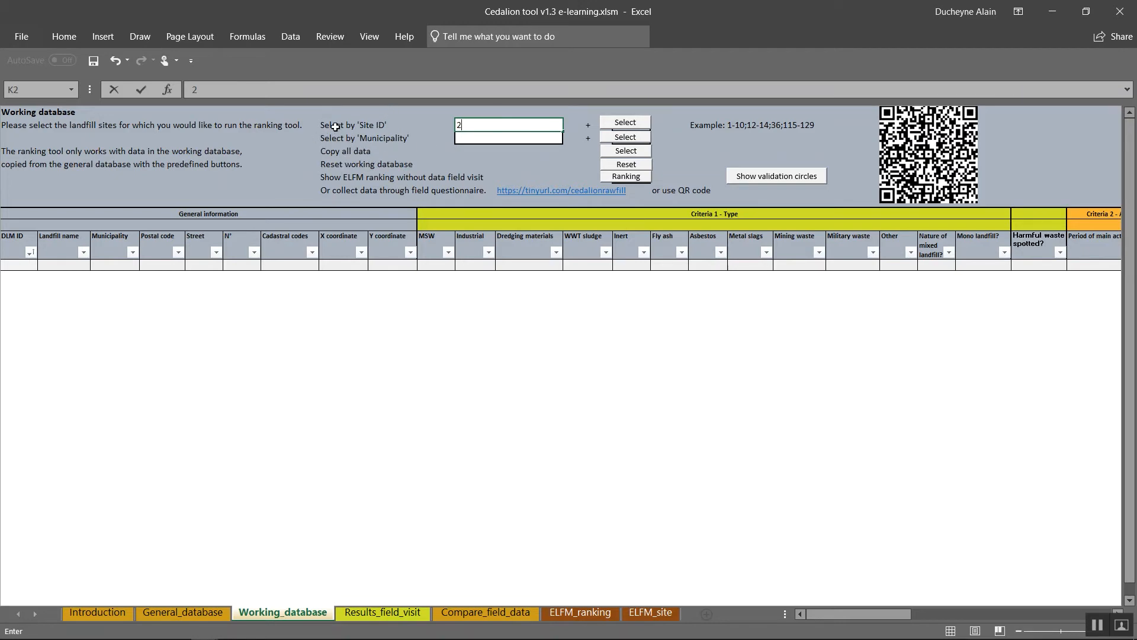
mouse_move(532, 135)
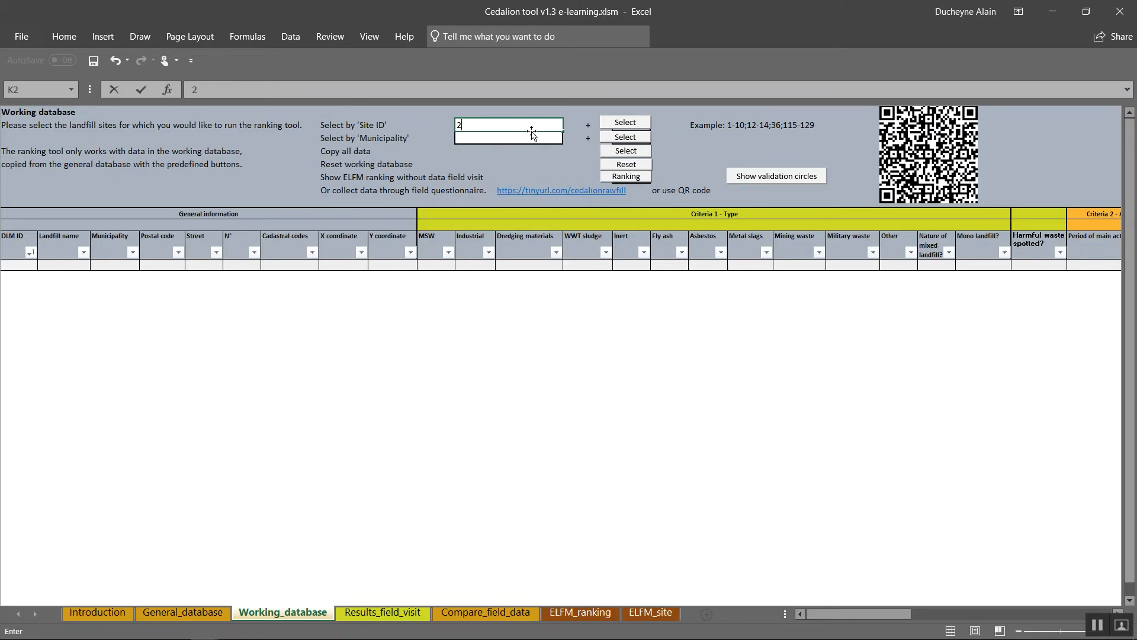
- Select site ID 2 to copy landfill LF 2 into the working database
left_click(624, 122)
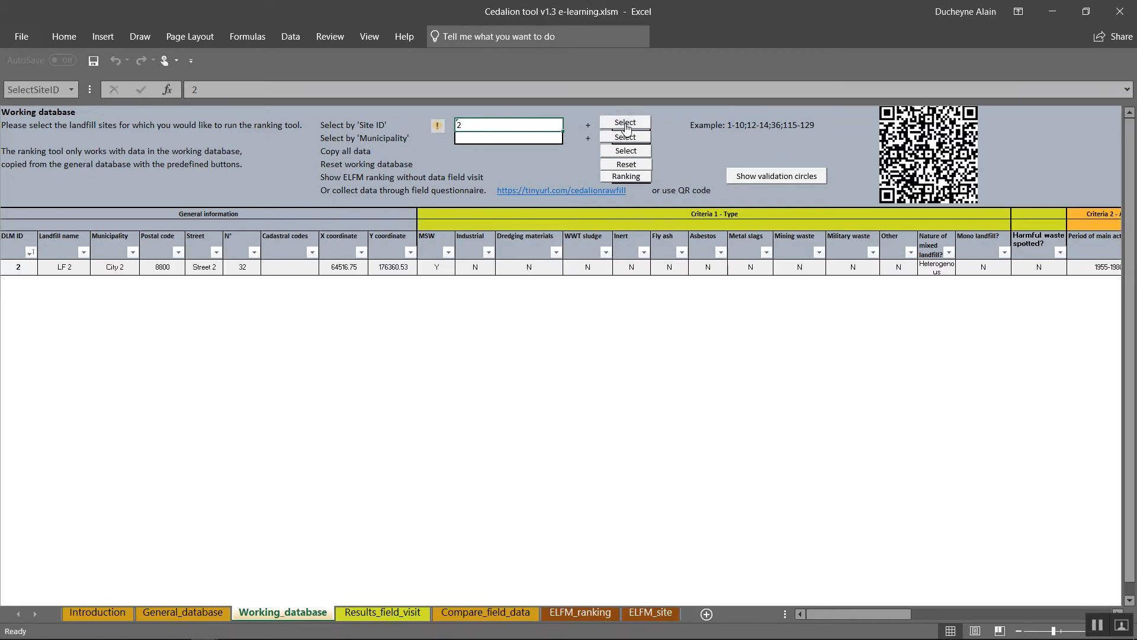
mouse_move(370, 278)
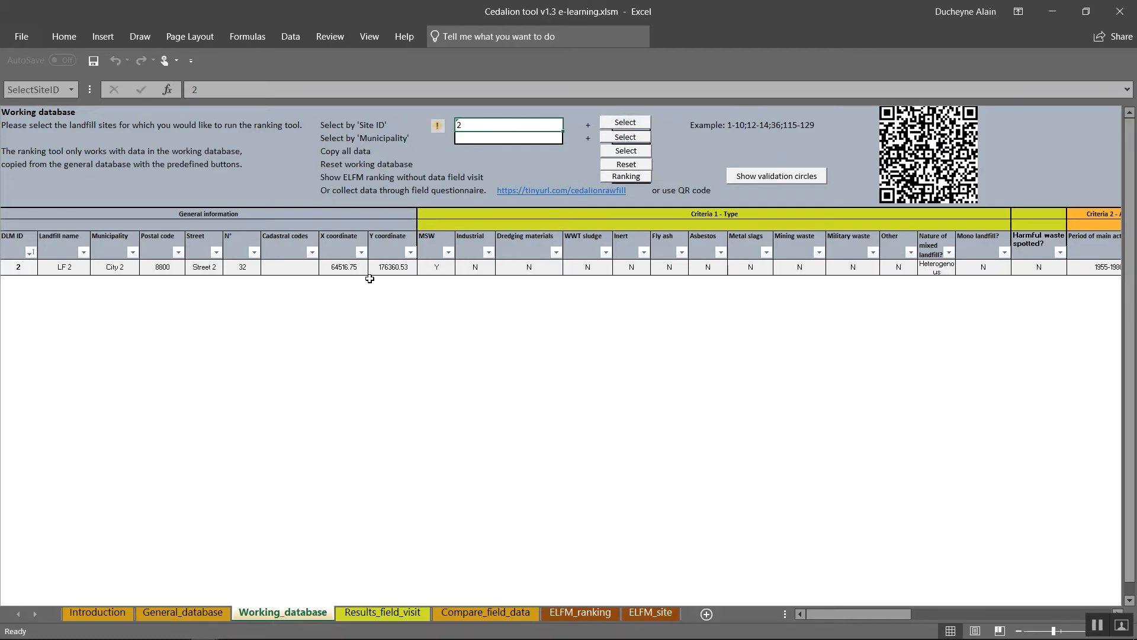
mouse_move(447, 294)
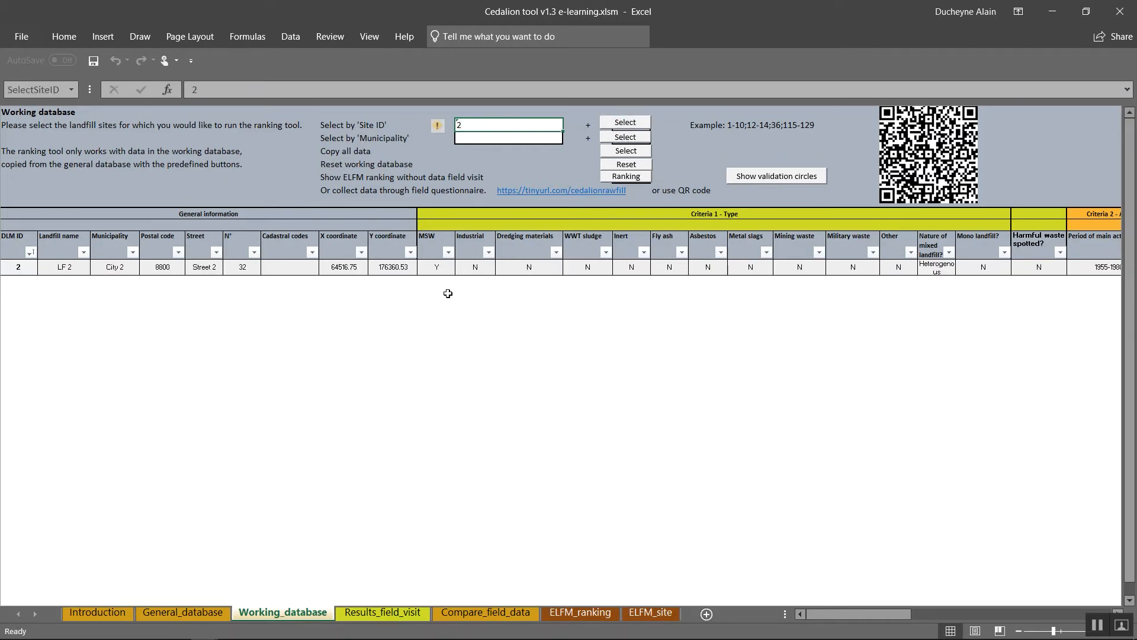
mouse_move(642, 222)
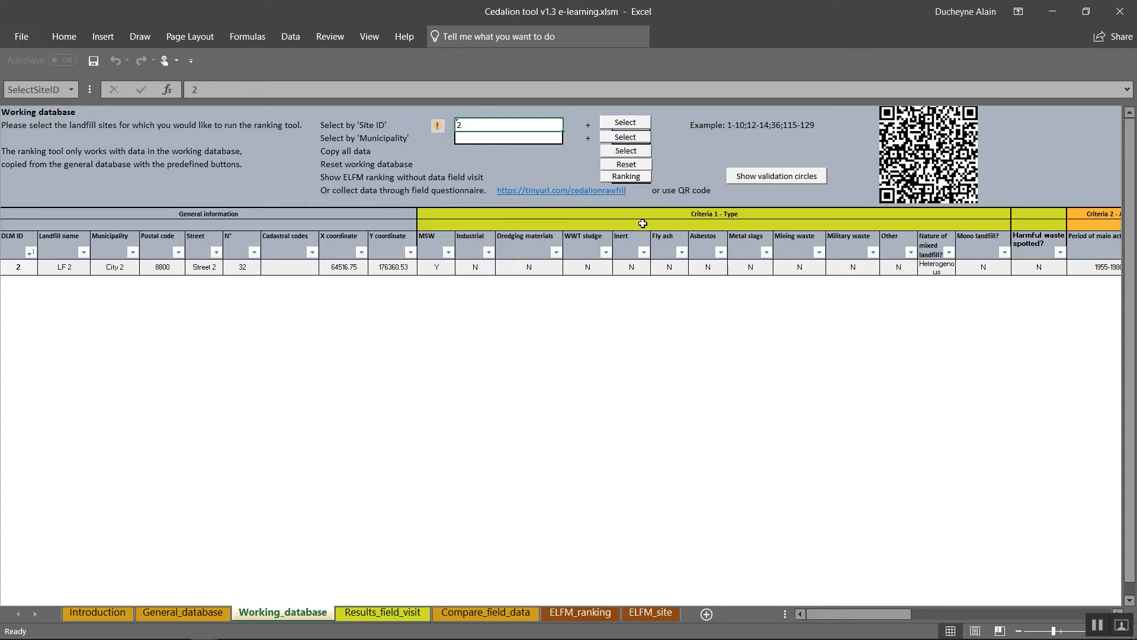
mouse_move(609, 333)
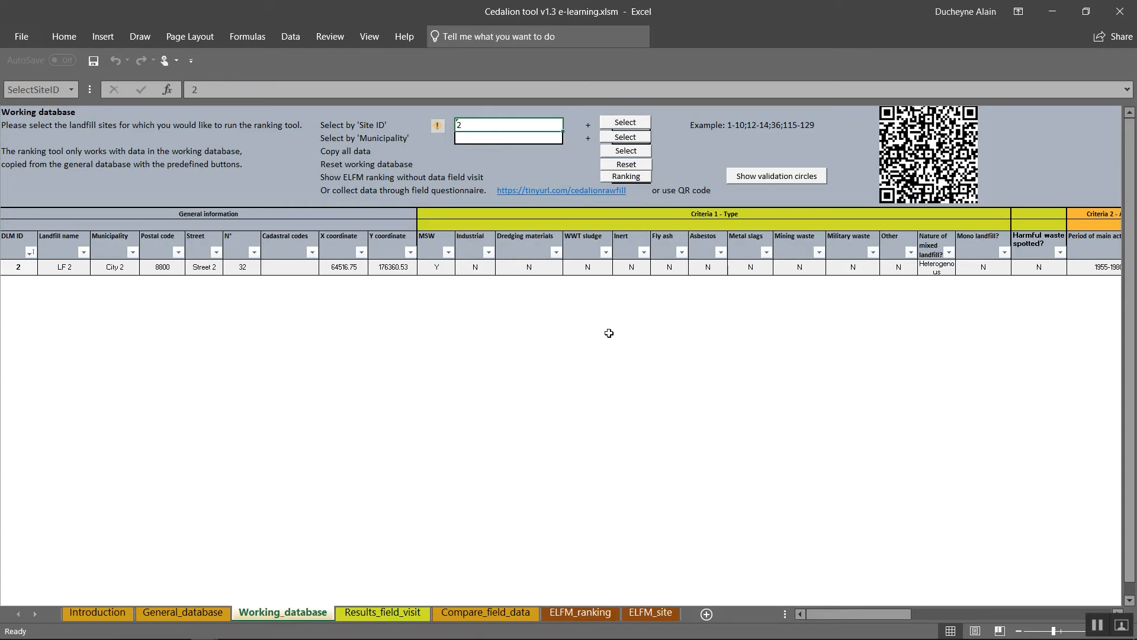
mouse_move(580, 356)
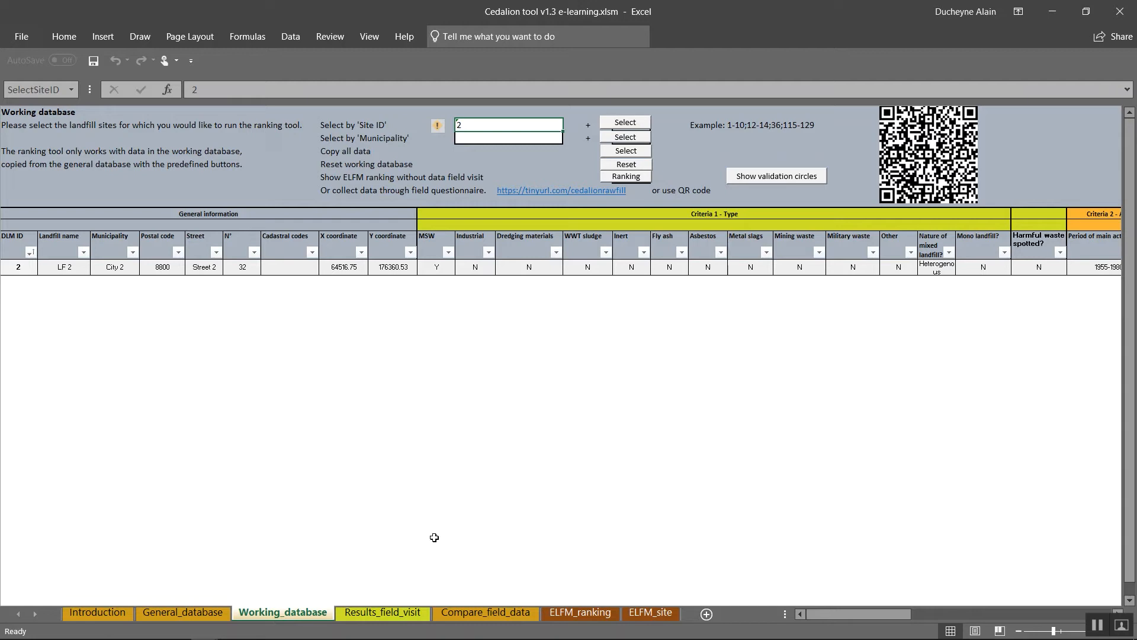
mouse_move(615, 298)
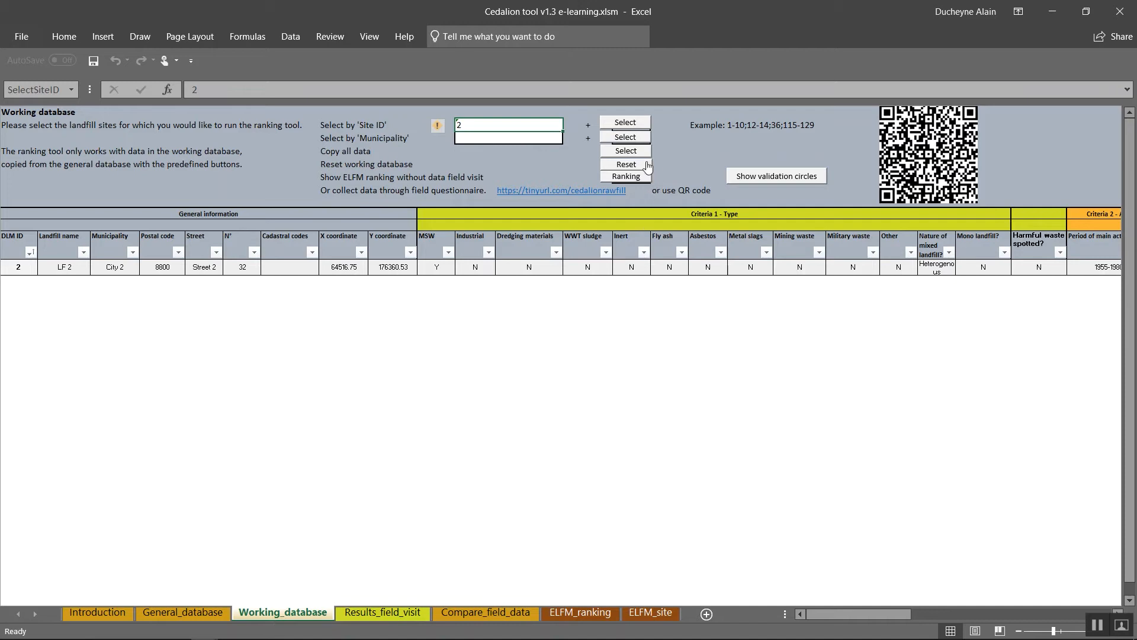
- Reset the working database again, confirm, and copy all nine landfills LF 1–LF 9 into it
left_click(625, 165)
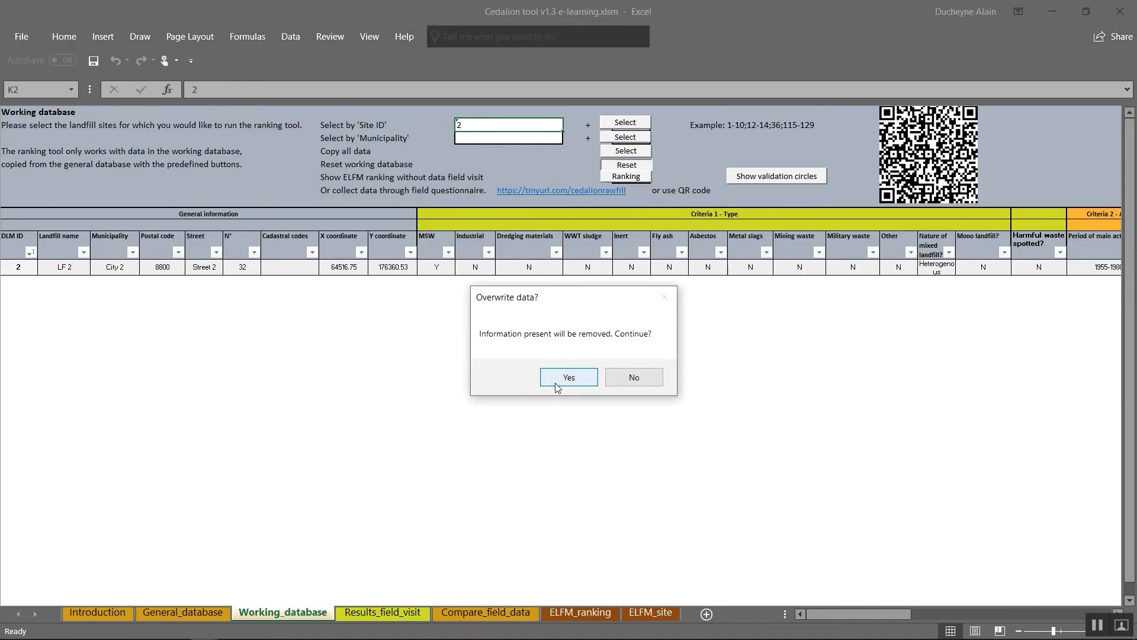
left_click(568, 377)
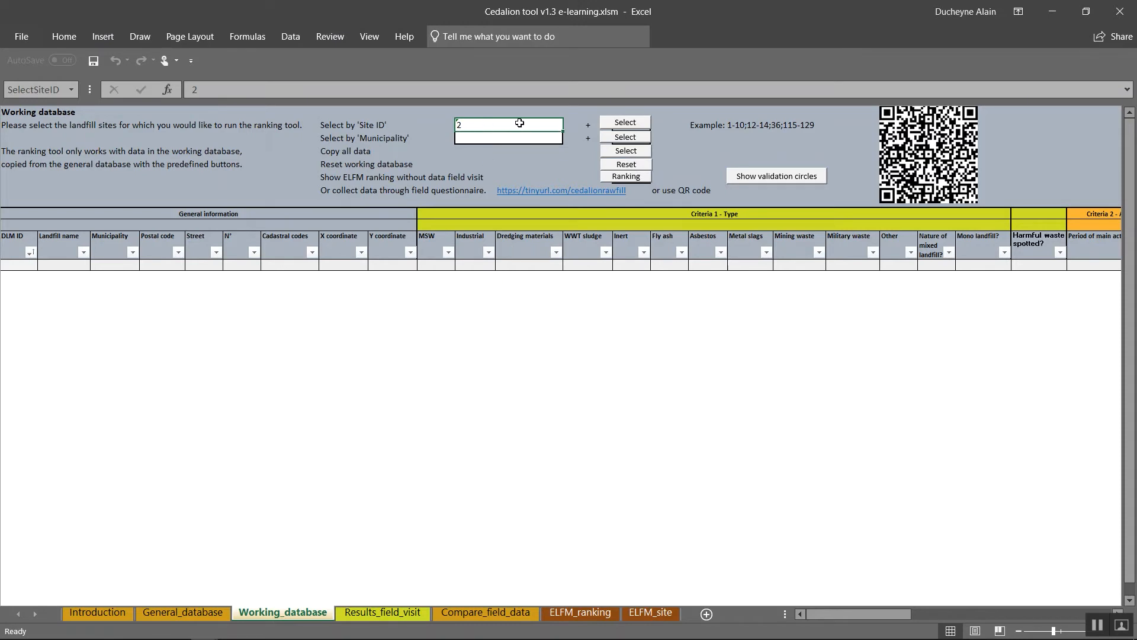
mouse_move(516, 162)
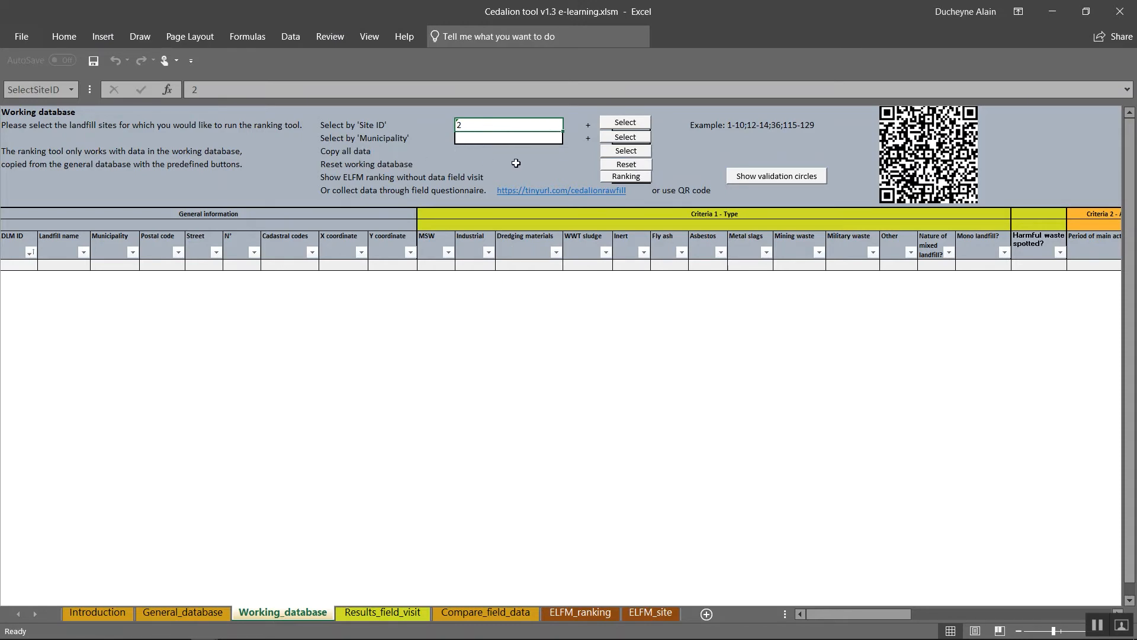
left_click(624, 151)
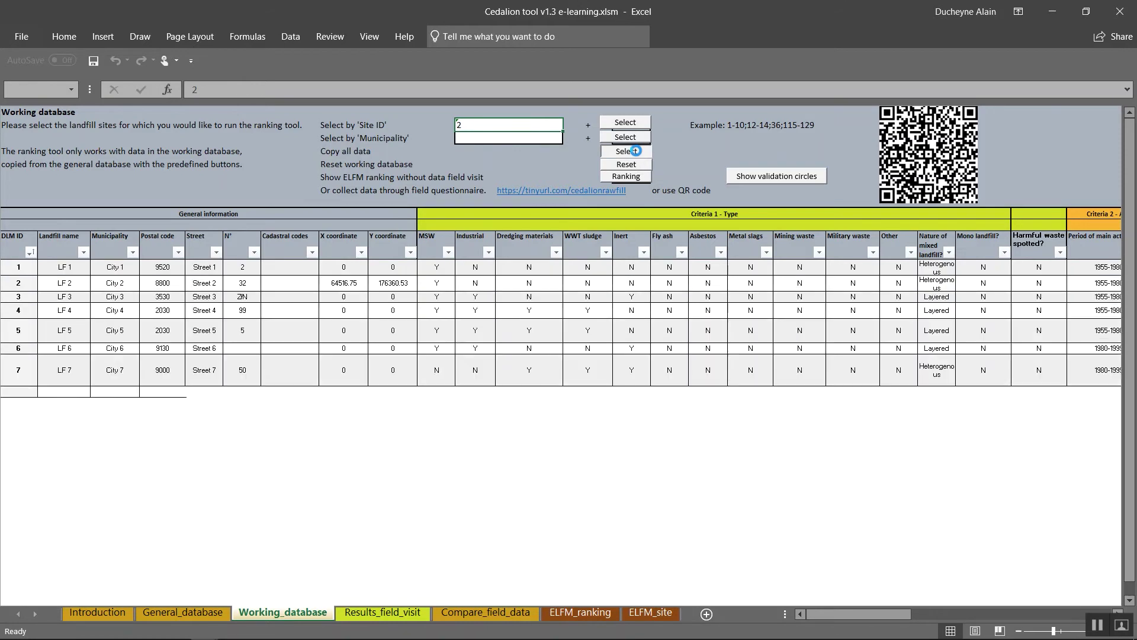
left_click(626, 151)
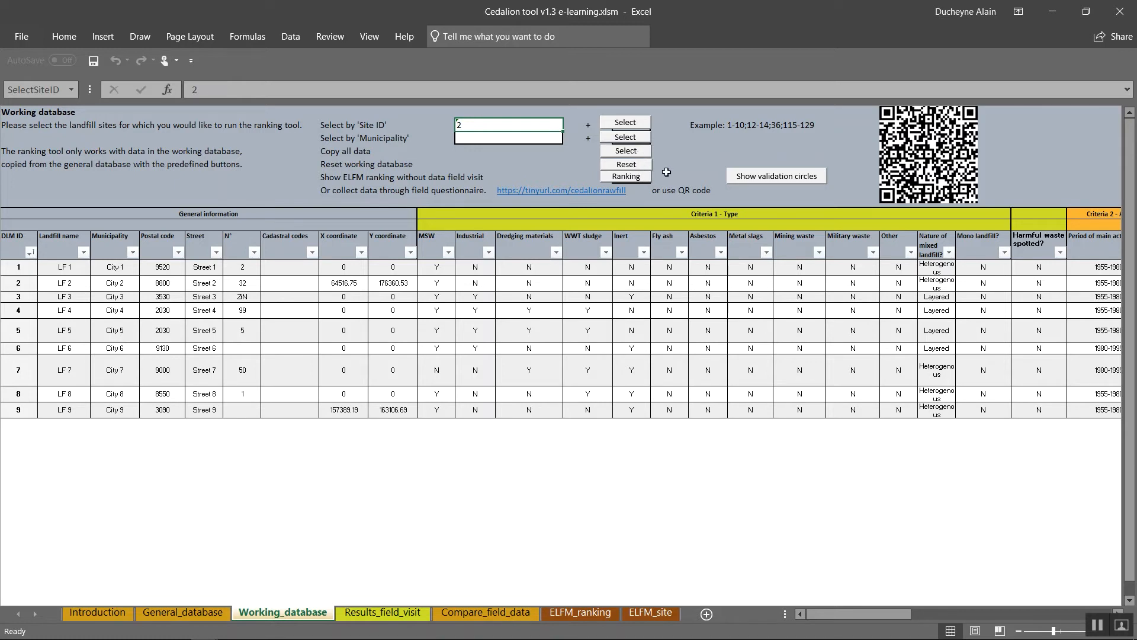
mouse_move(632, 201)
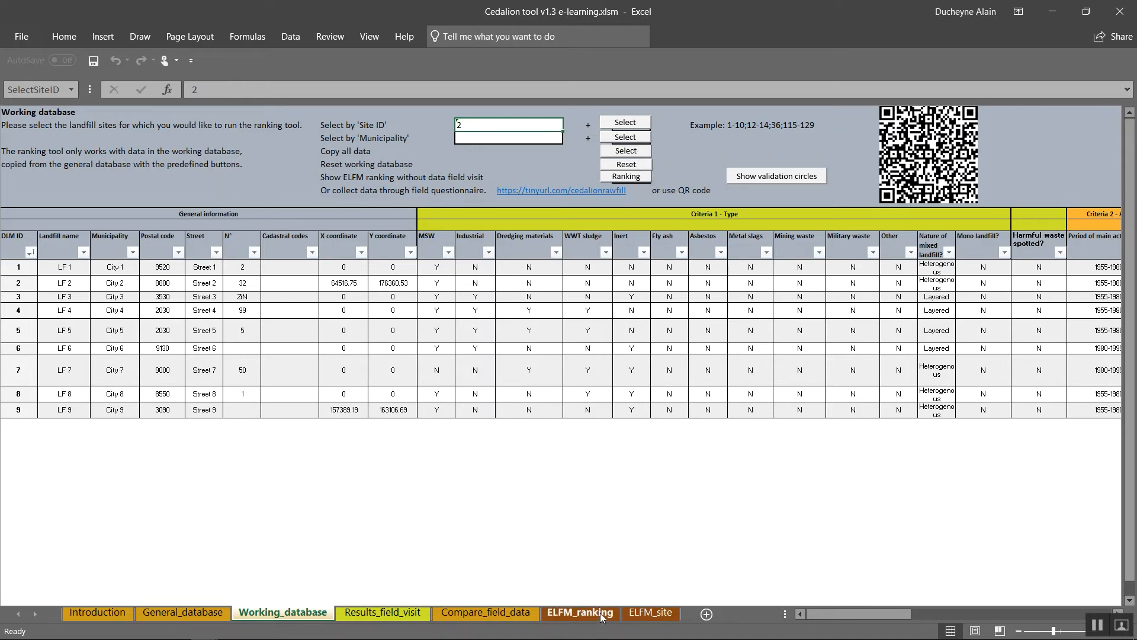
- Recalculate ELFM scenario scores for all nine landfills, then return to Working_database
left_click(581, 612)
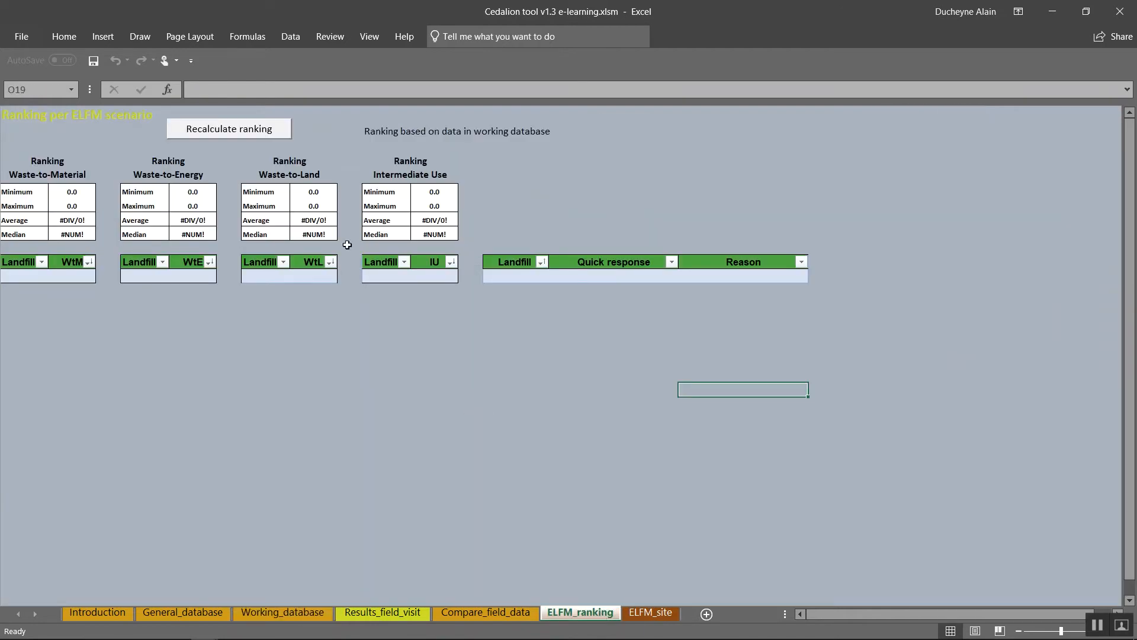
left_click(228, 129)
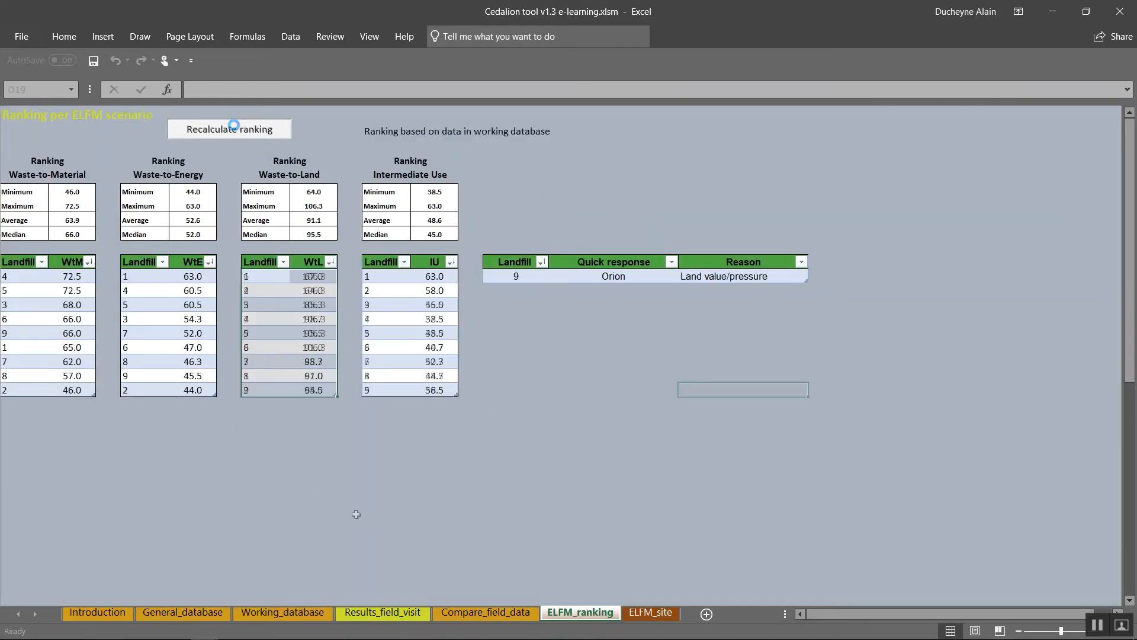
left_click(229, 128)
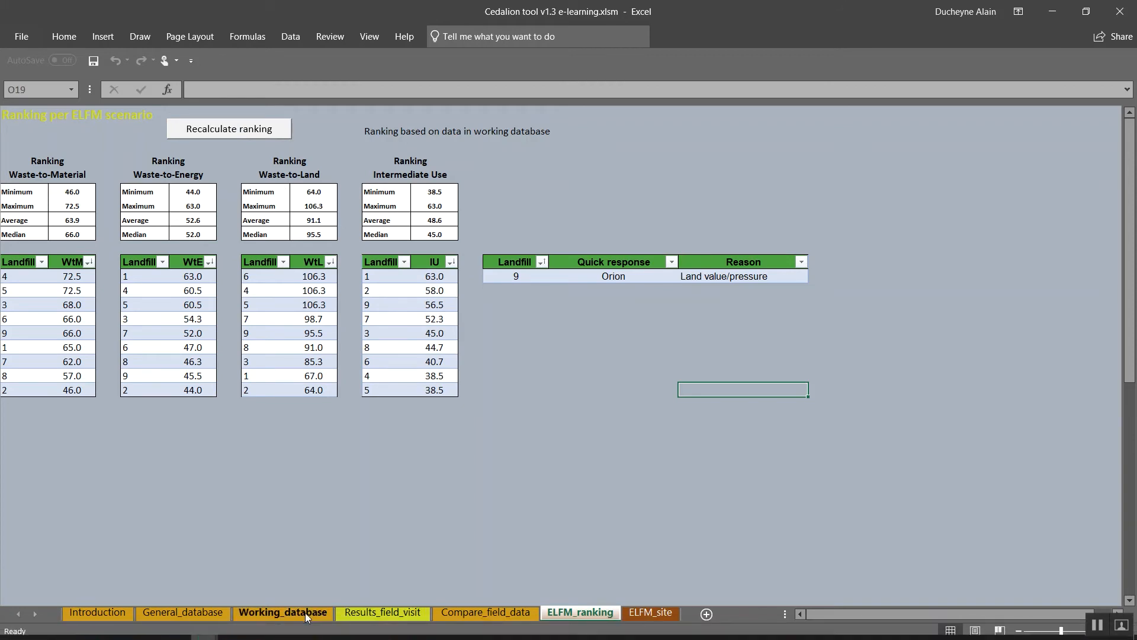
left_click(282, 611)
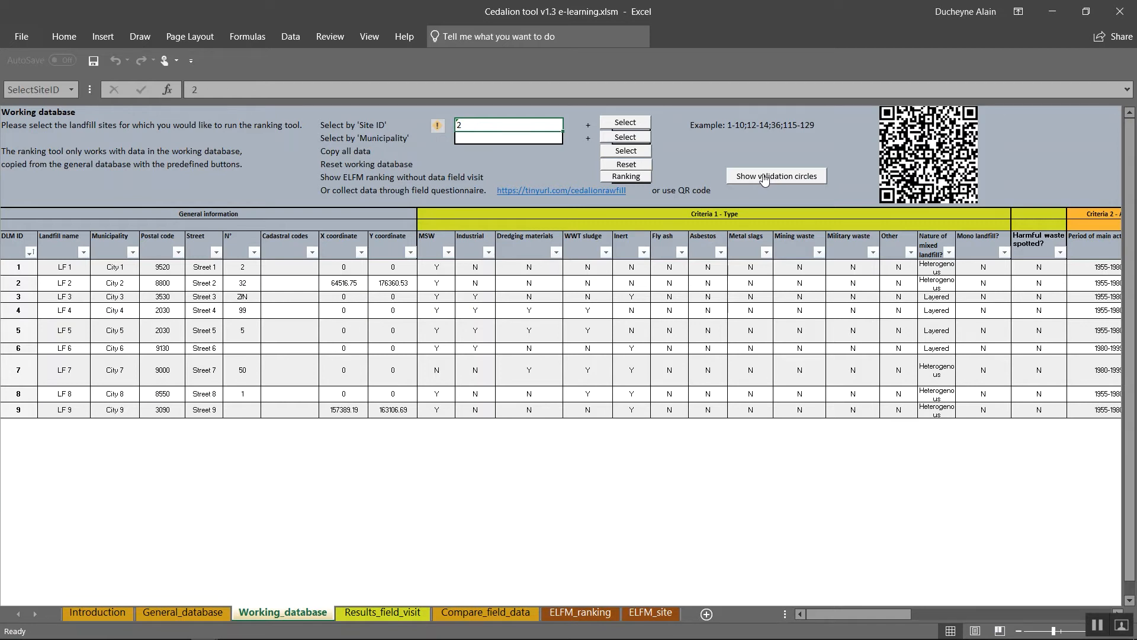
mouse_move(760, 558)
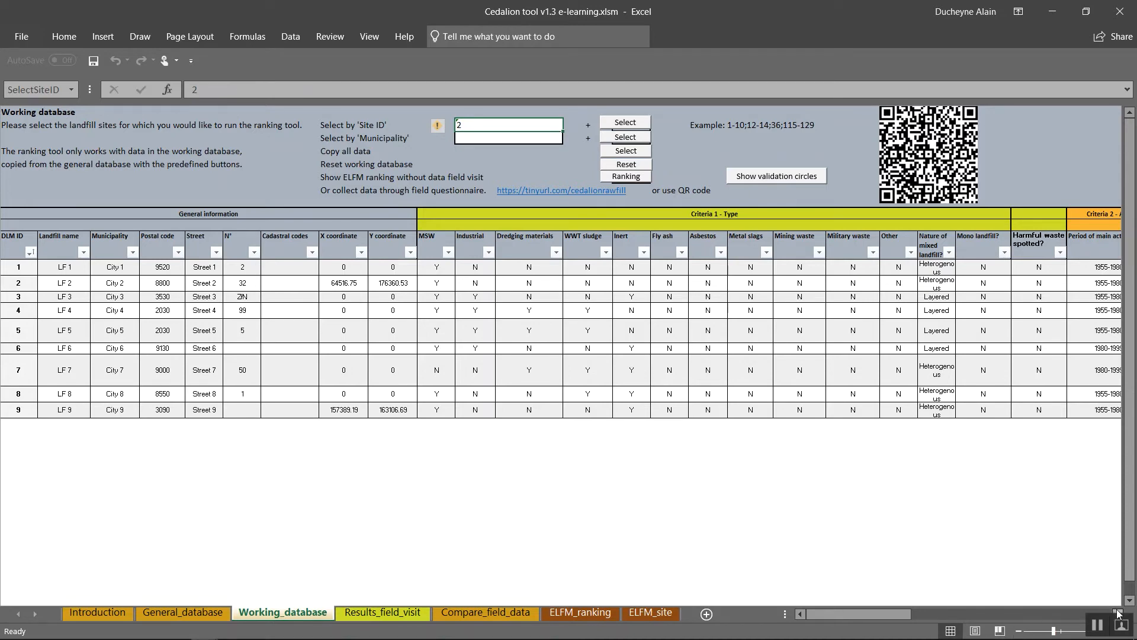
- Scroll right to the Volume columns to inspect the circled zero height-above-ground cells
scroll("right", 3)
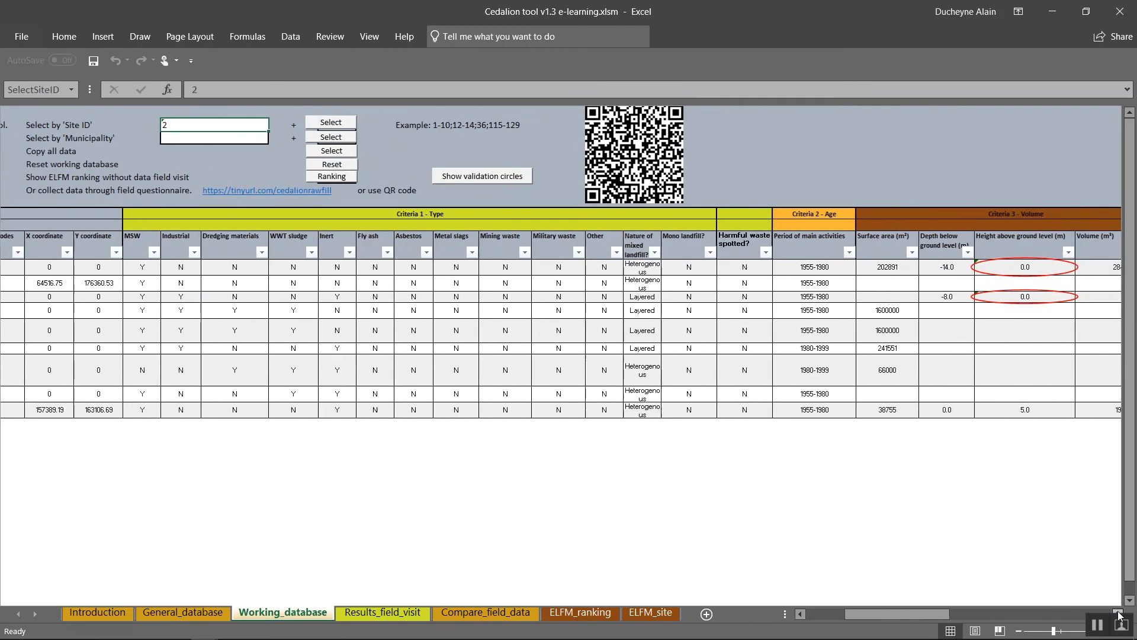
scroll("right", 3)
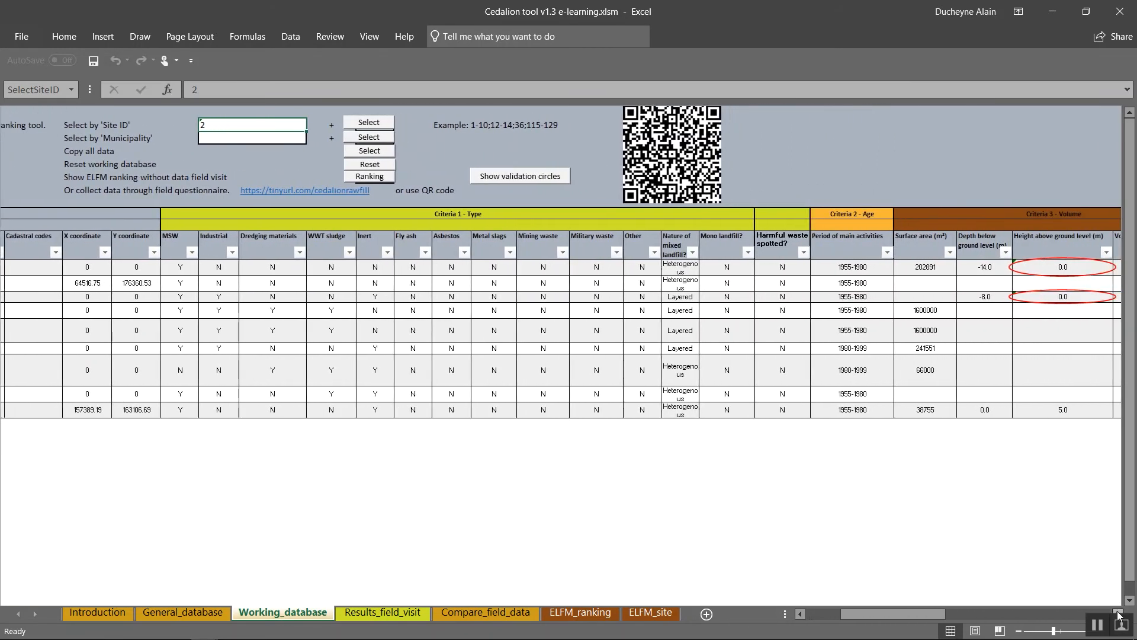
scroll("right", 3)
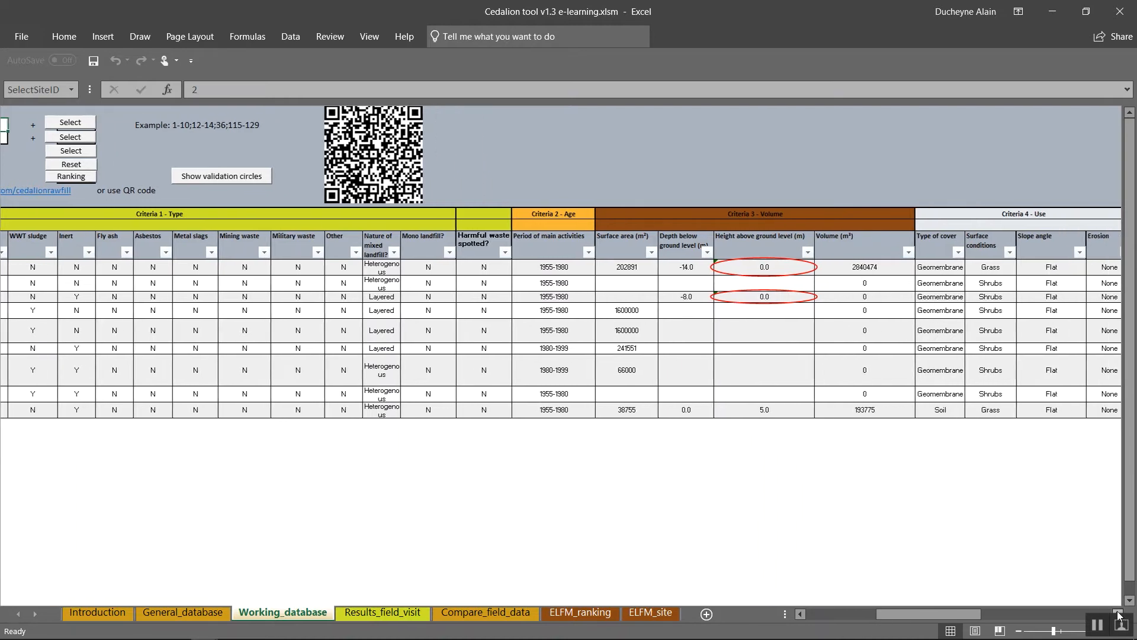
scroll("right", 3)
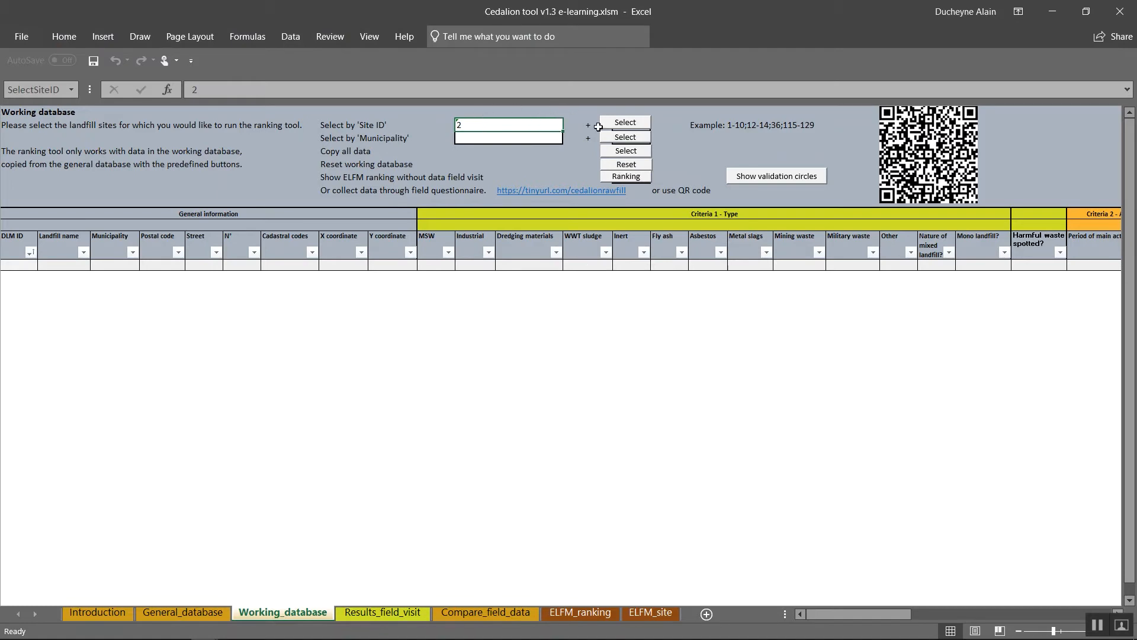
- Load only landfill LF 2 into Working_database after glancing at the empty Results_field_visit sheet
left_click(624, 122)
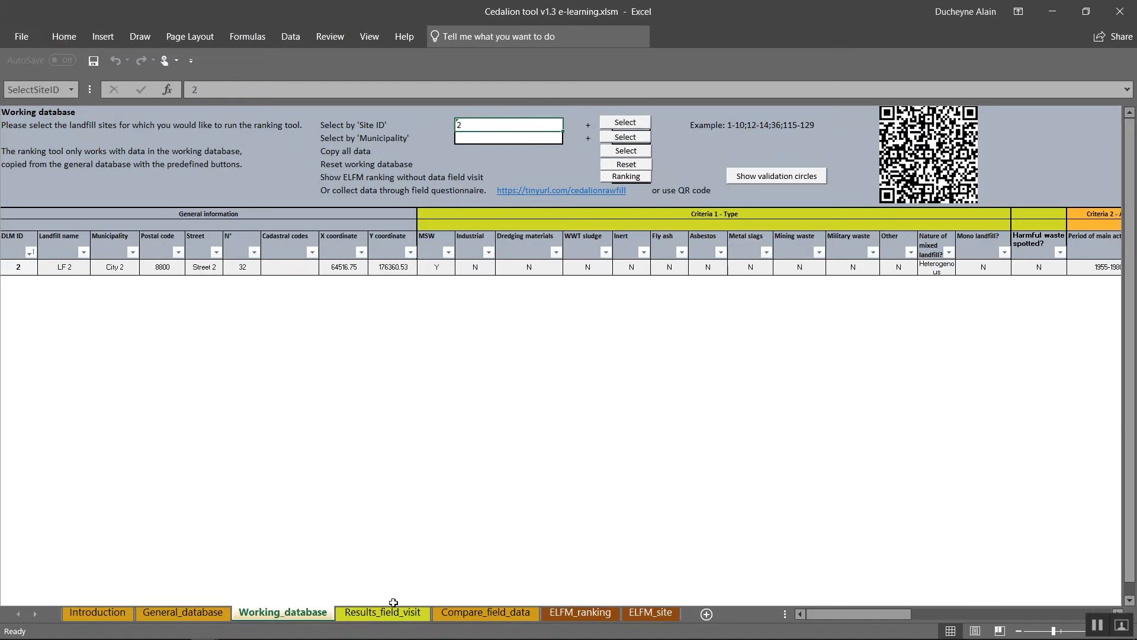
left_click(382, 612)
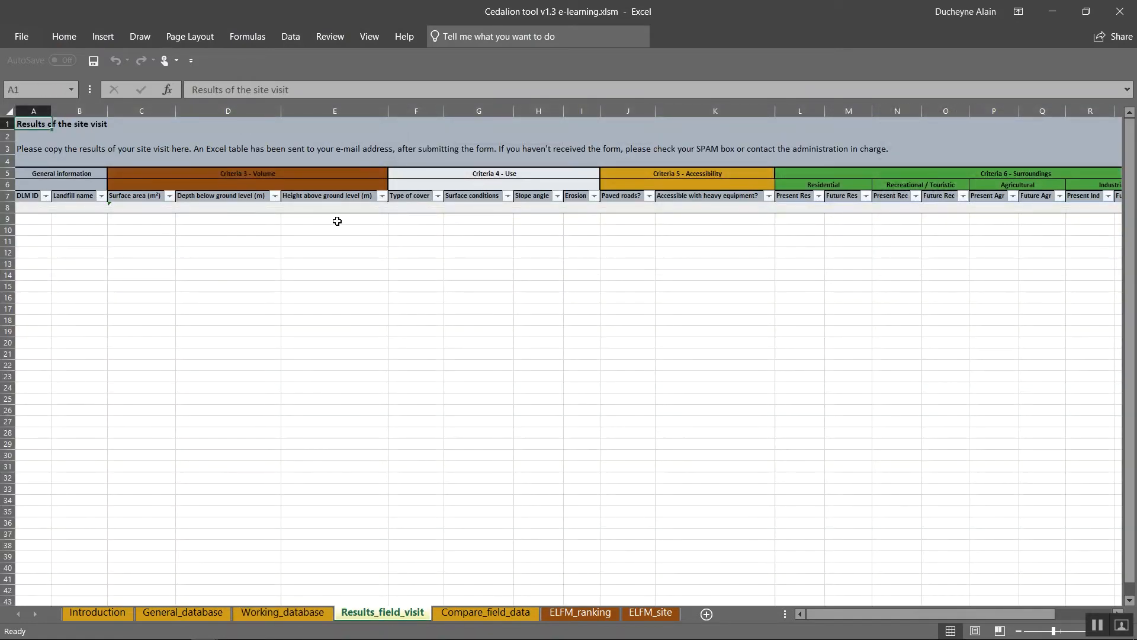
mouse_move(326, 245)
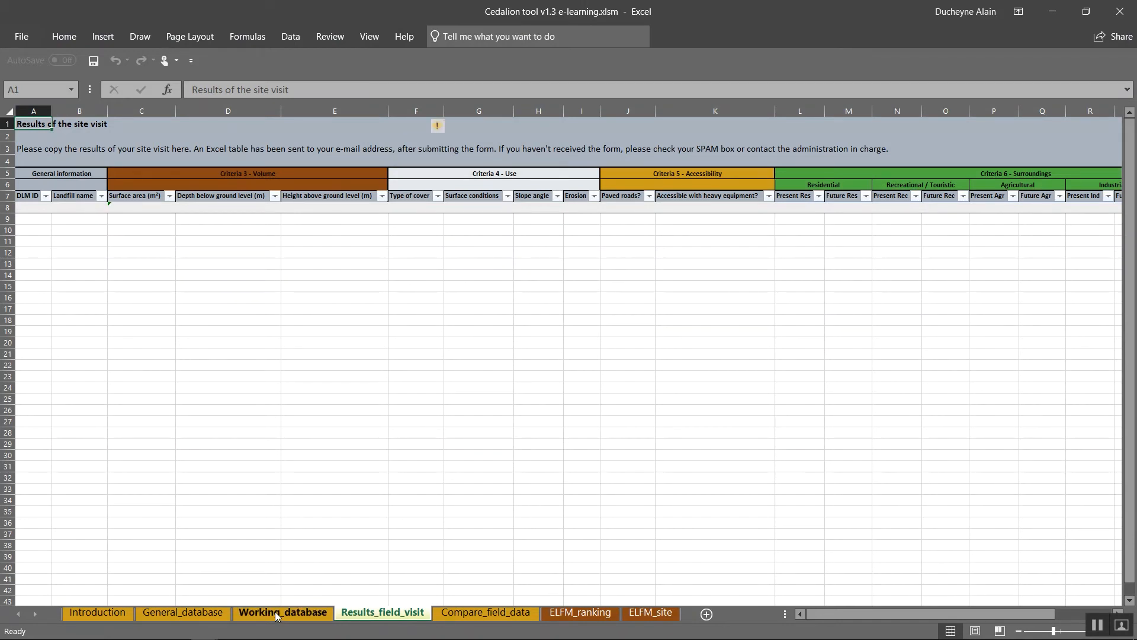
left_click(282, 612)
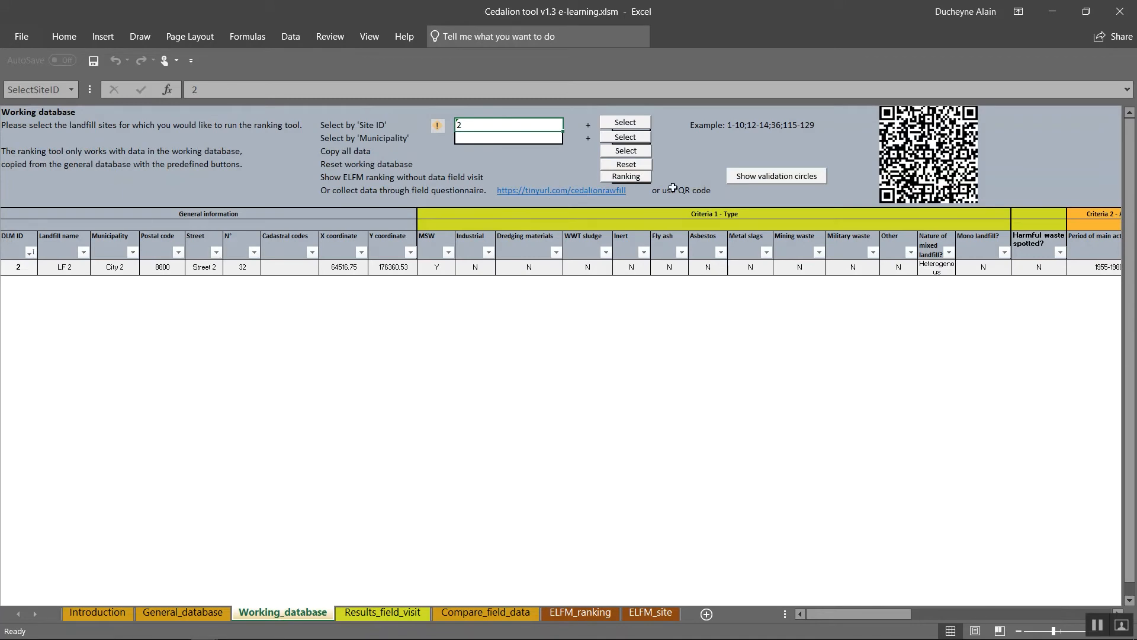
mouse_move(551, 194)
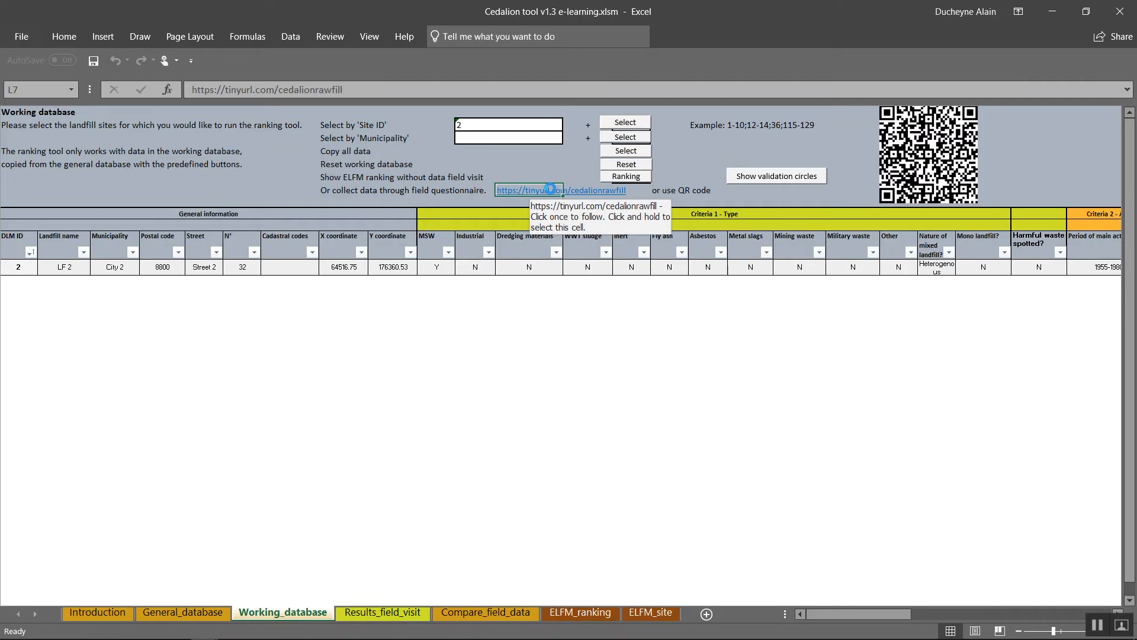
mouse_move(550, 191)
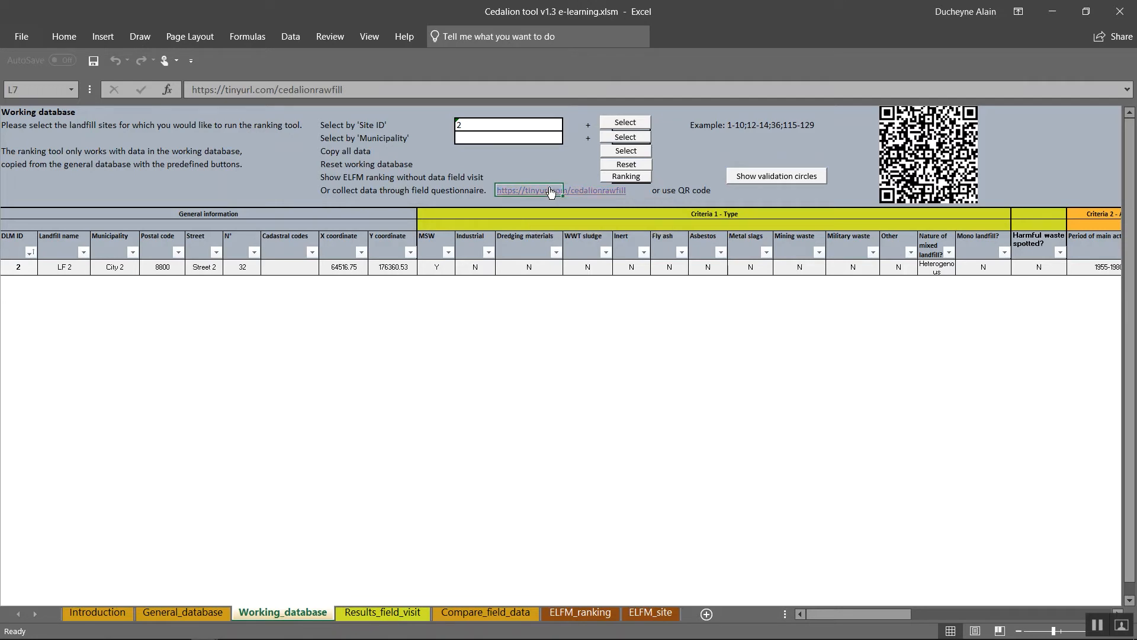
- Open the tinyurl cedalionrawfill questionnaire and clear its DLM ID and landfill name answers
left_click(559, 190)
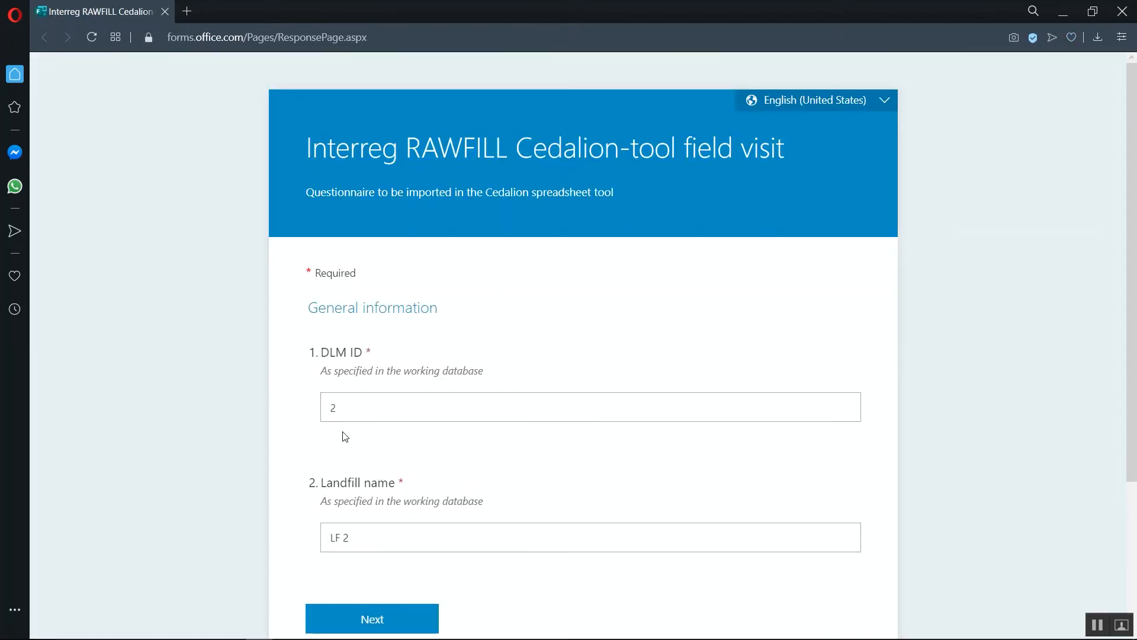
mouse_move(396, 387)
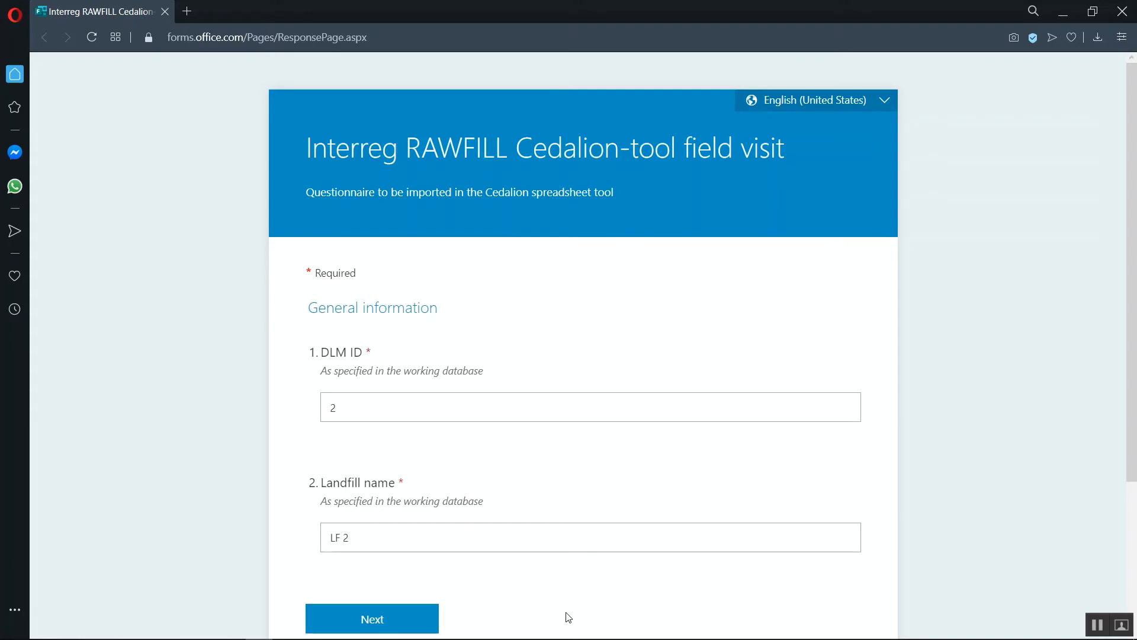
mouse_move(665, 469)
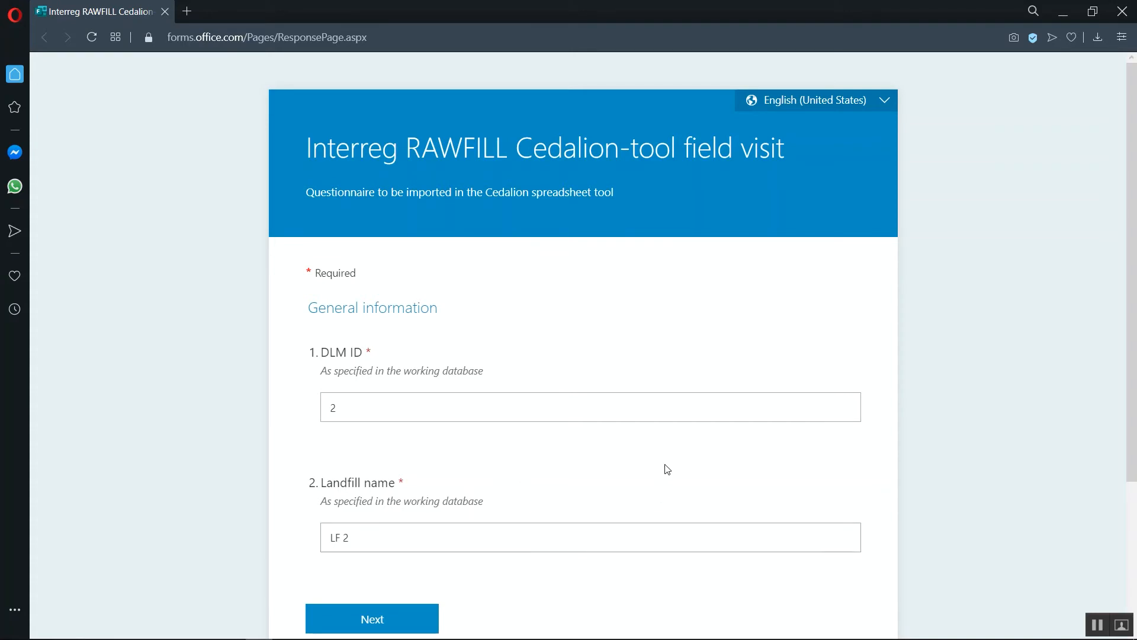
mouse_move(377, 435)
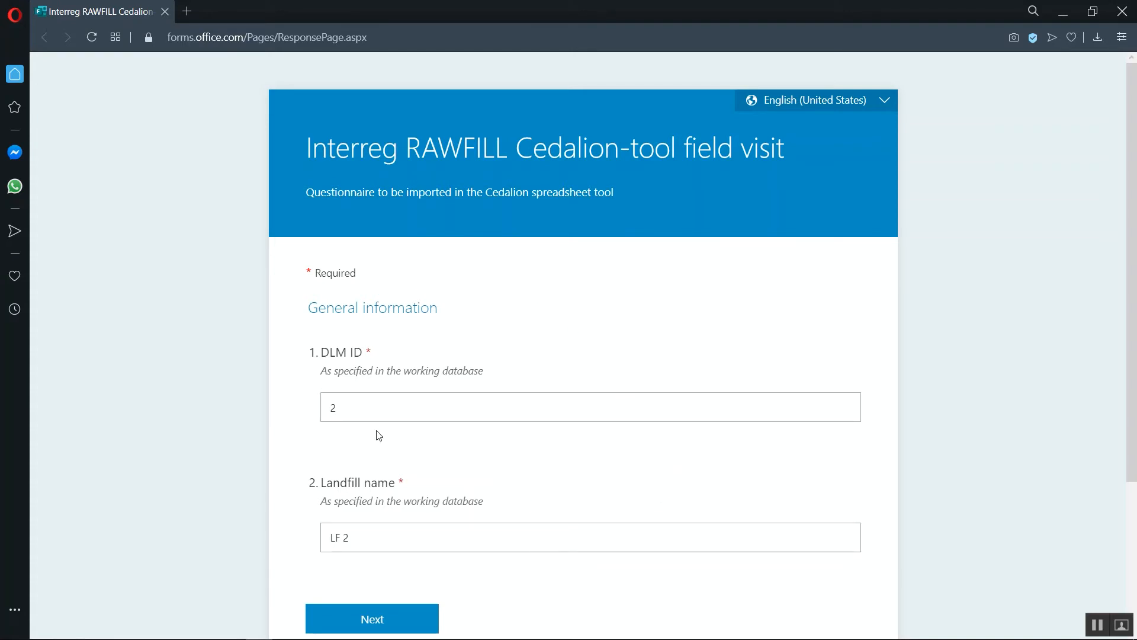
mouse_move(304, 362)
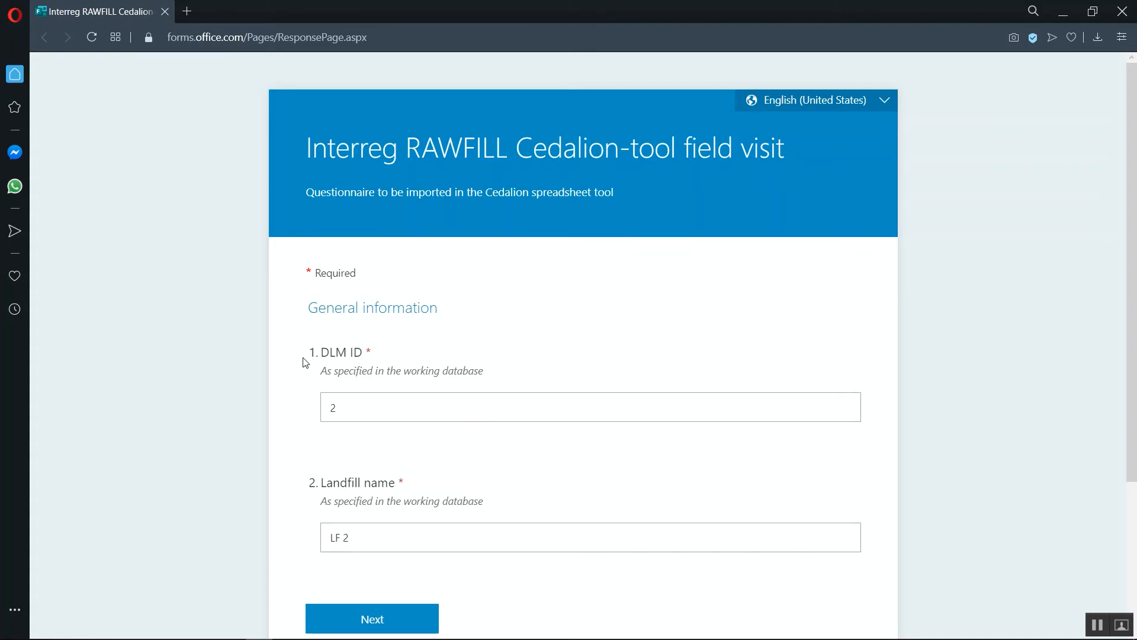
left_click(585, 537)
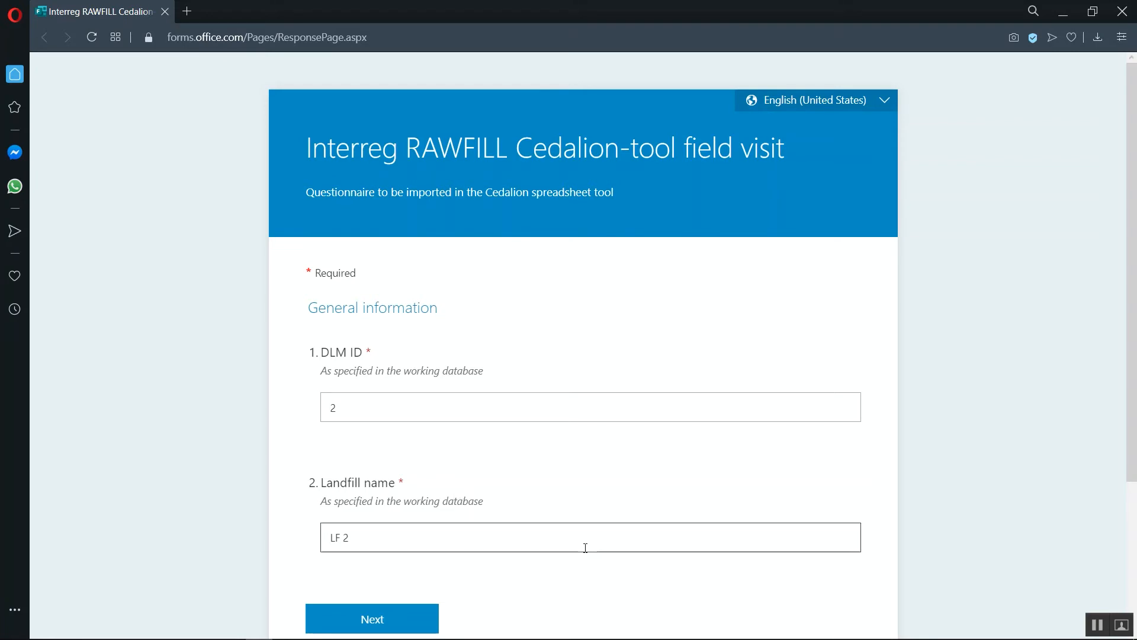
scroll("down", 3)
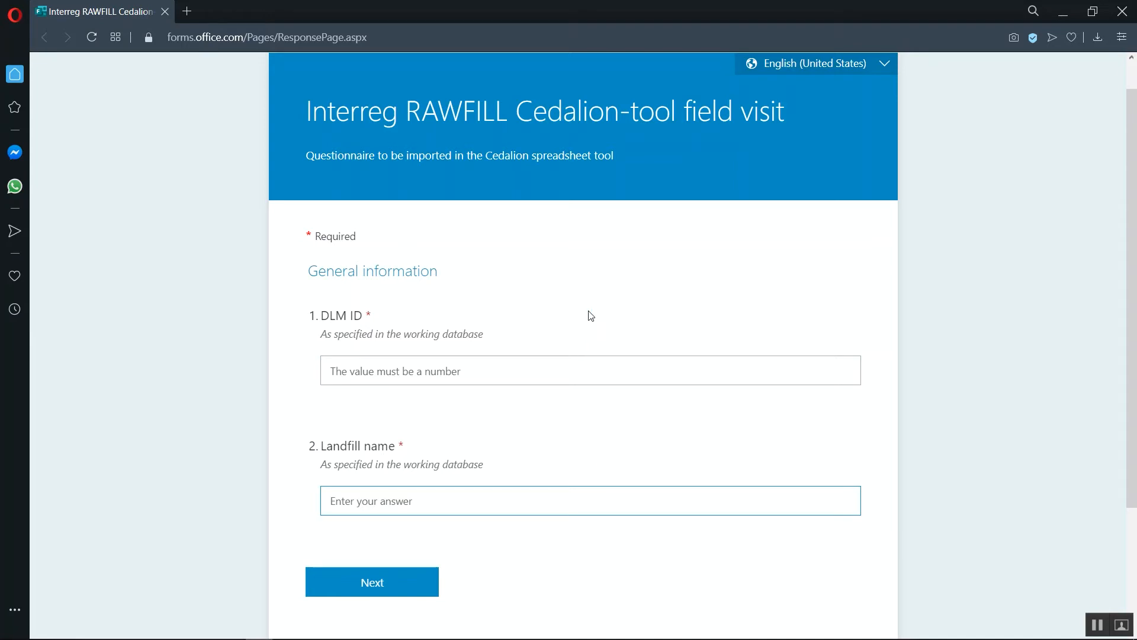
mouse_move(470, 293)
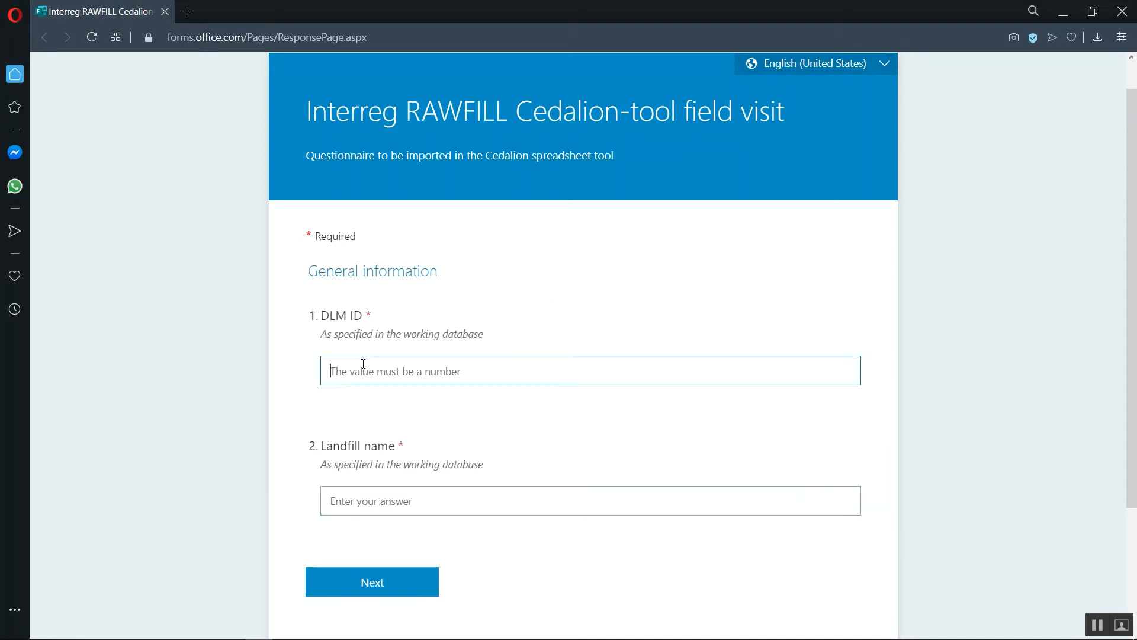
- Answer DLM ID 2 and landfill name LF2 on the first page
type("2")
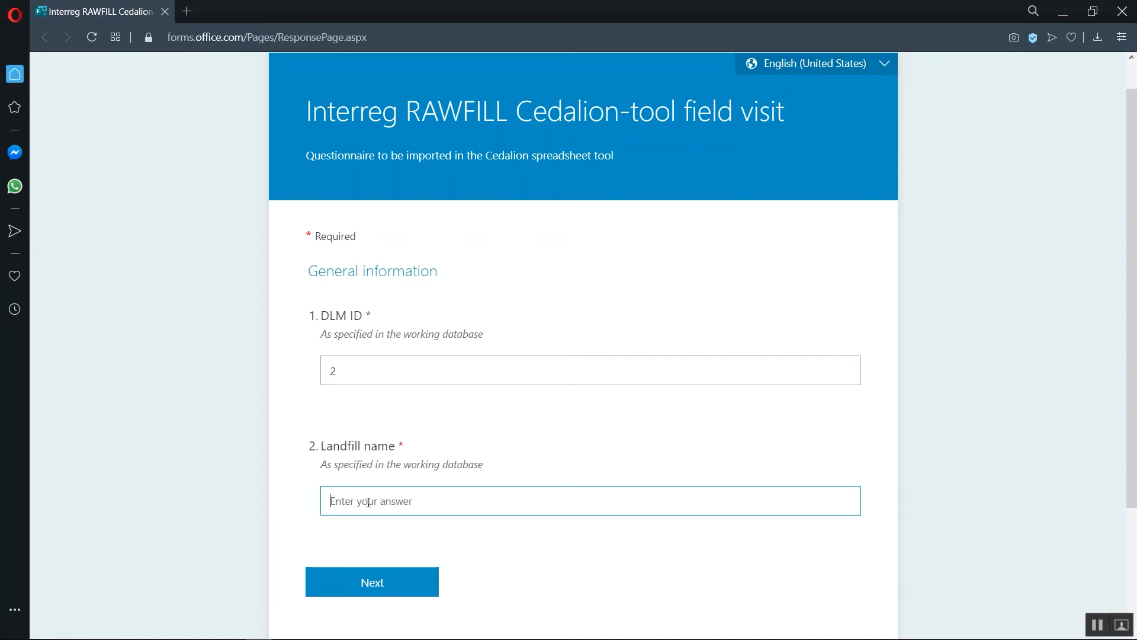
type("LF2")
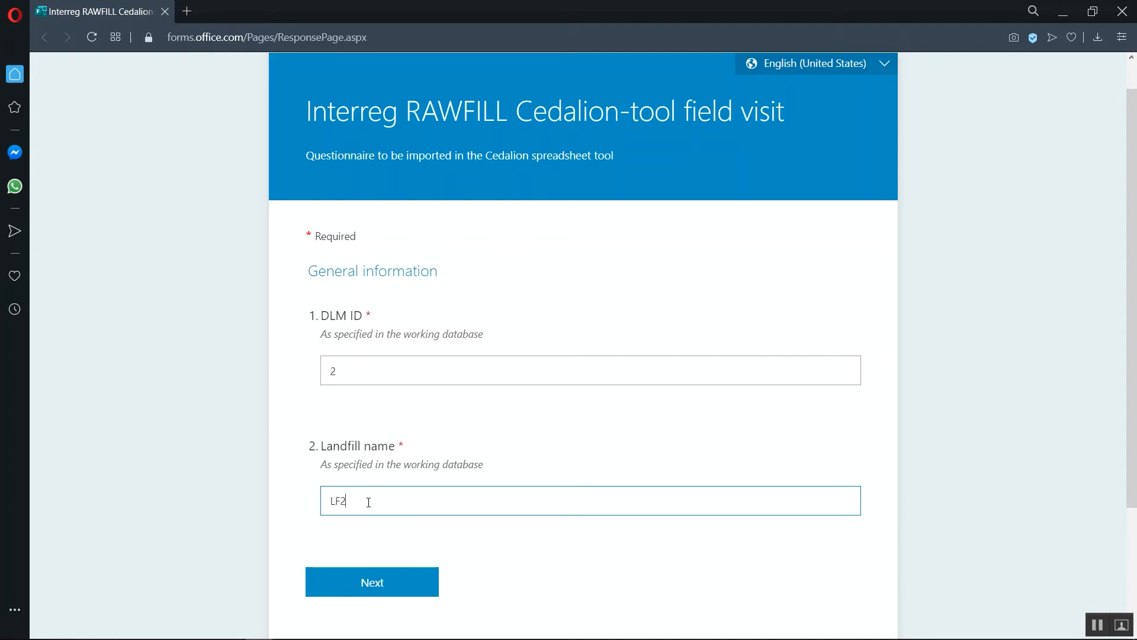
left_click(371, 582)
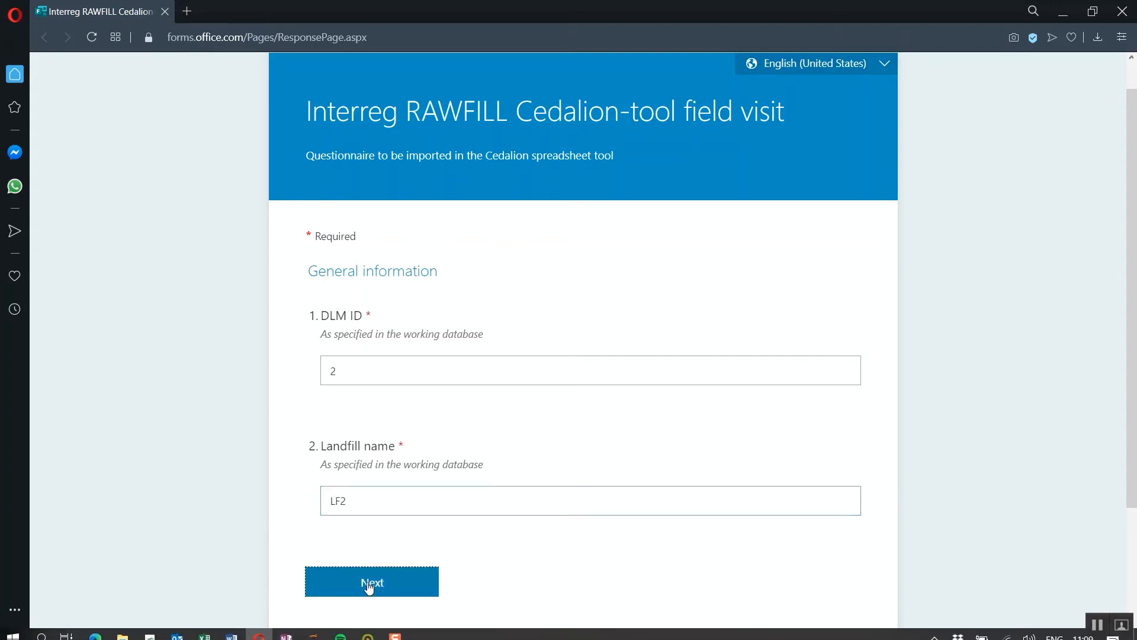
- Enter volume answers: surface area 45000, depth 4, height 2
left_click(371, 581)
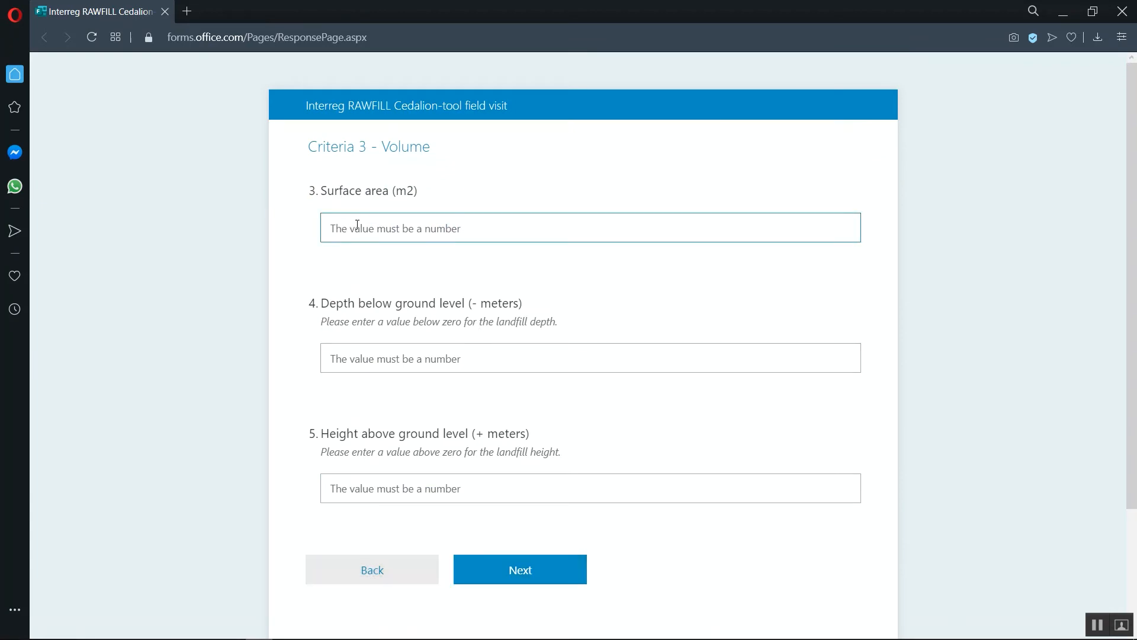
type("45")
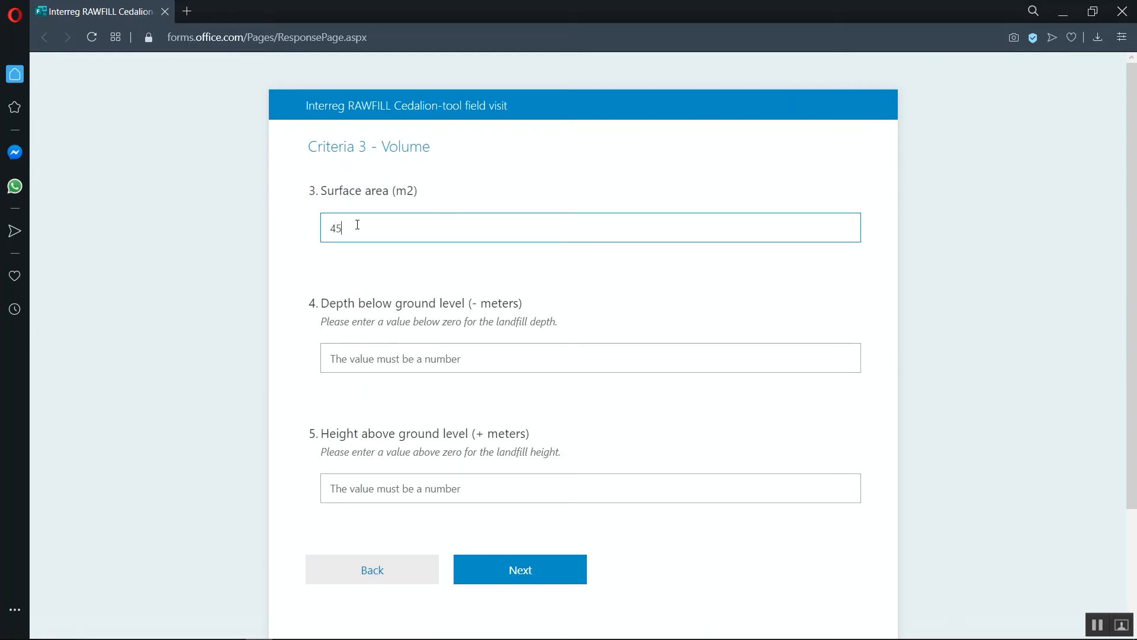
type("000")
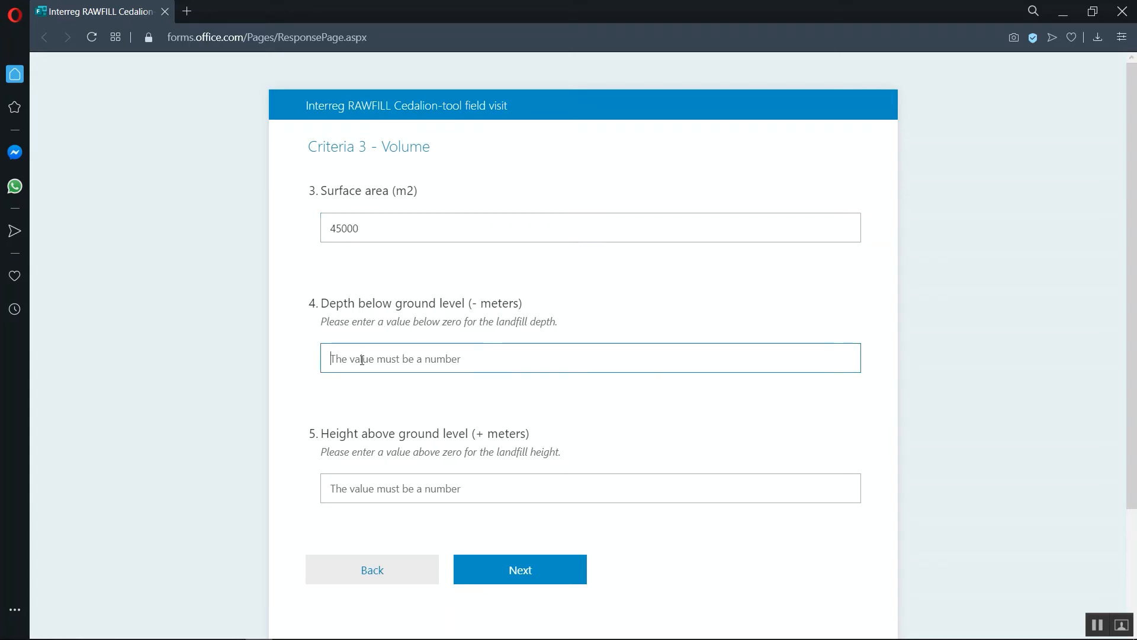
type("4")
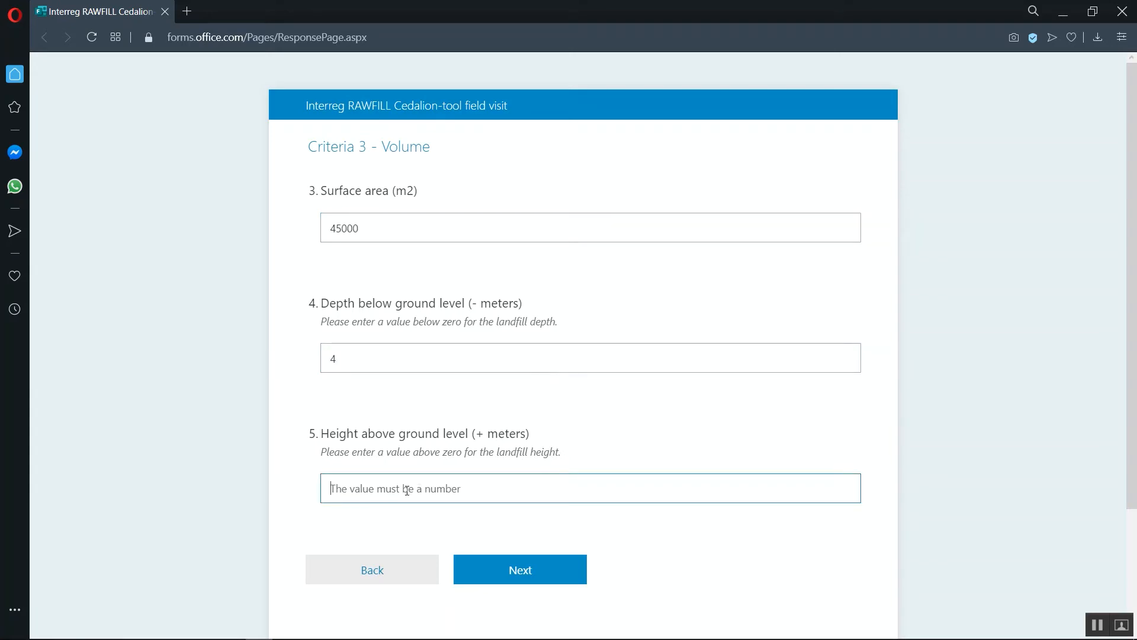
type("2")
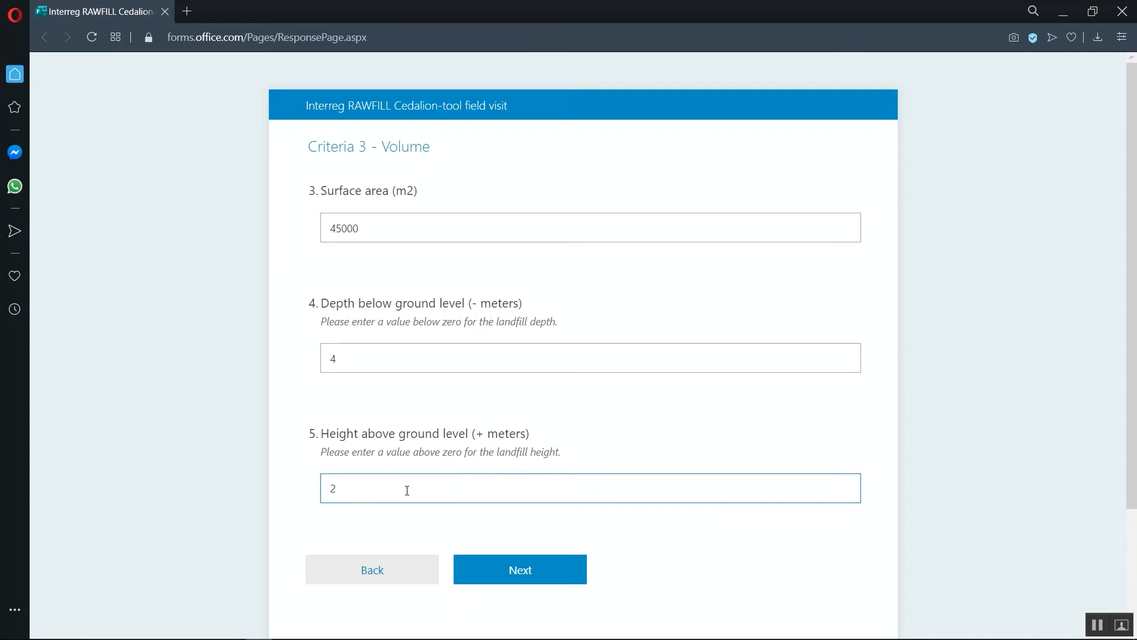
left_click(519, 568)
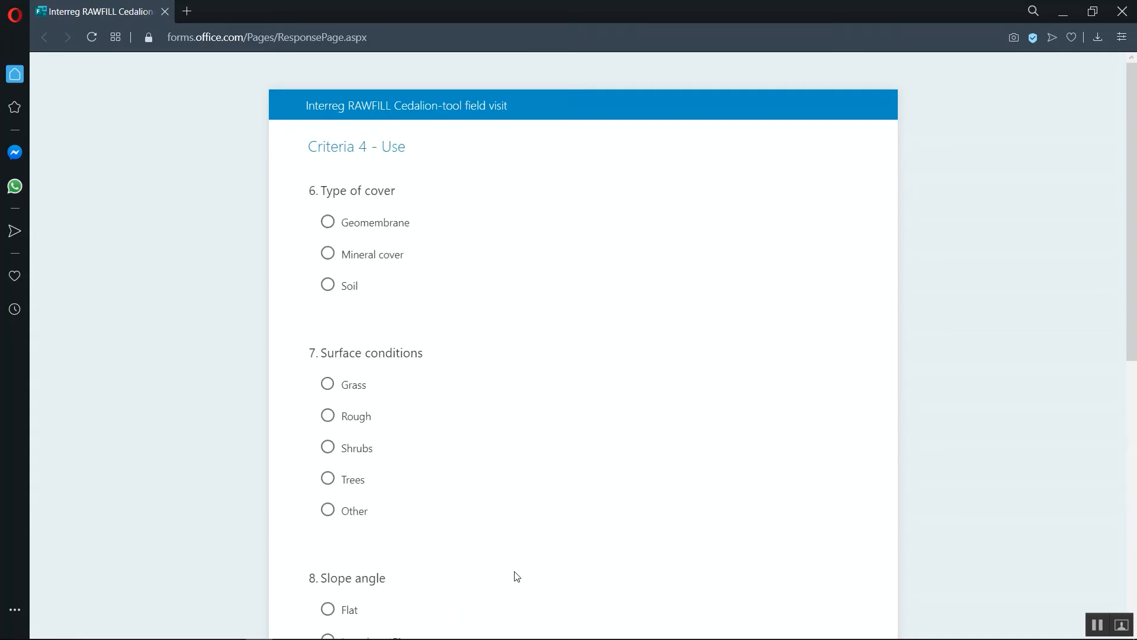
mouse_move(489, 265)
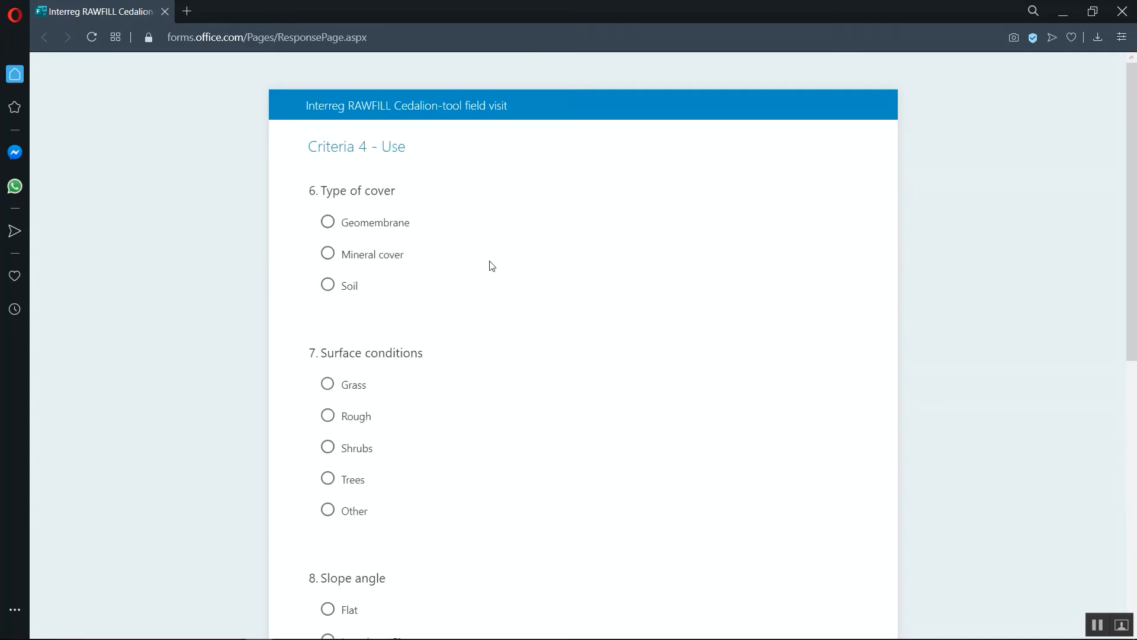
- Answer the use questions with Soil cover and a slope under 15°
left_click(327, 285)
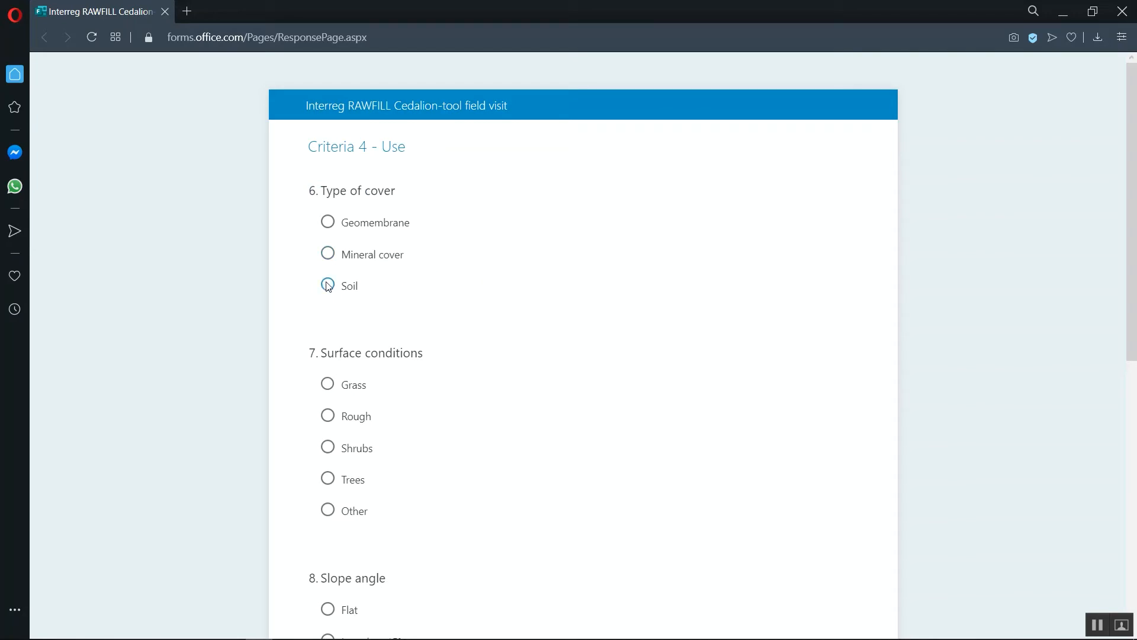
left_click(326, 285)
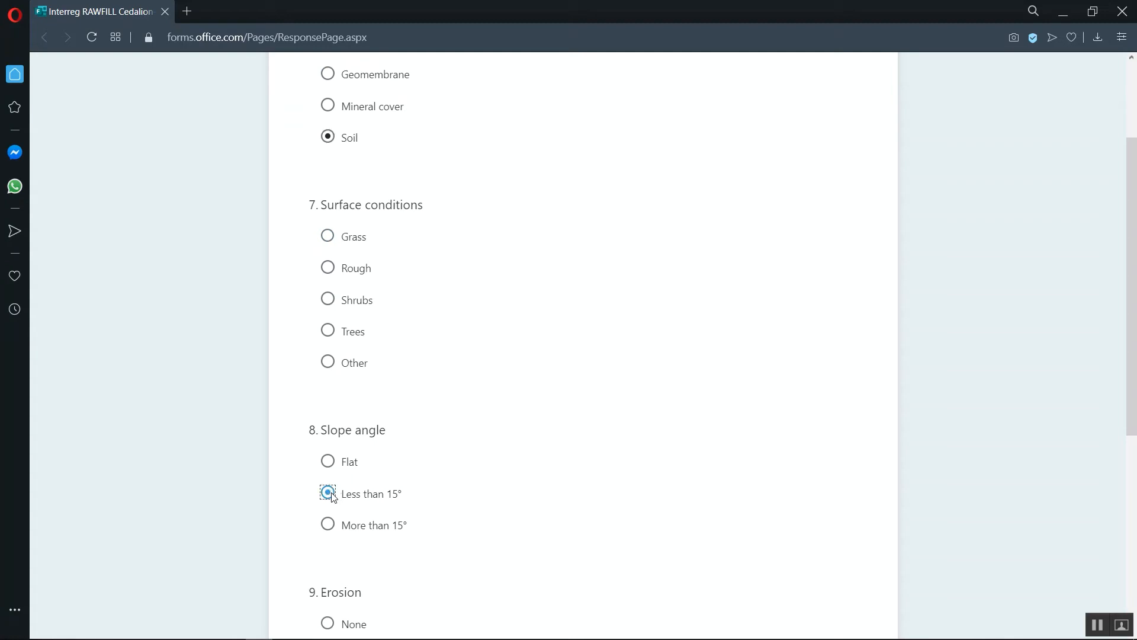
scroll("down", 3)
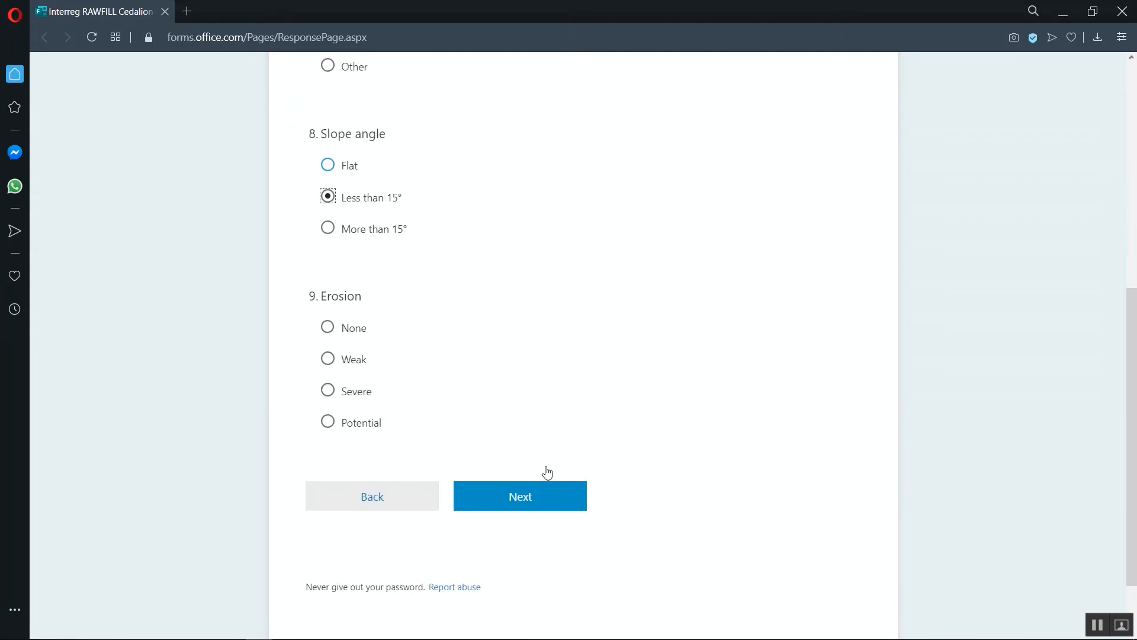
left_click(519, 497)
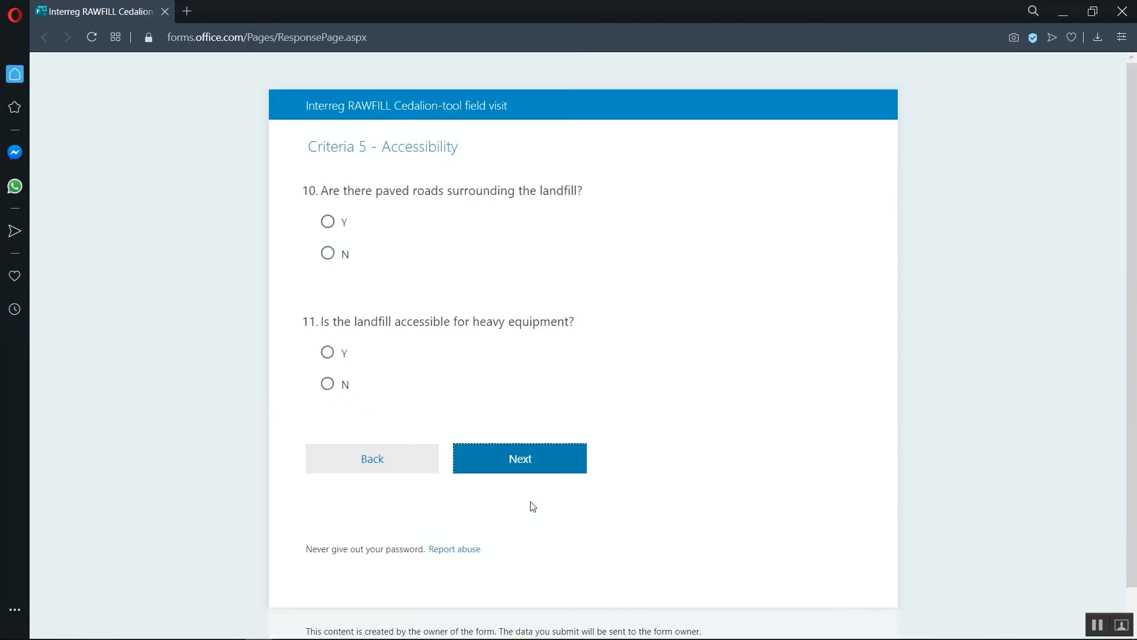
- Answer Y for paved roads and N for Present Residential surroundings
left_click(326, 222)
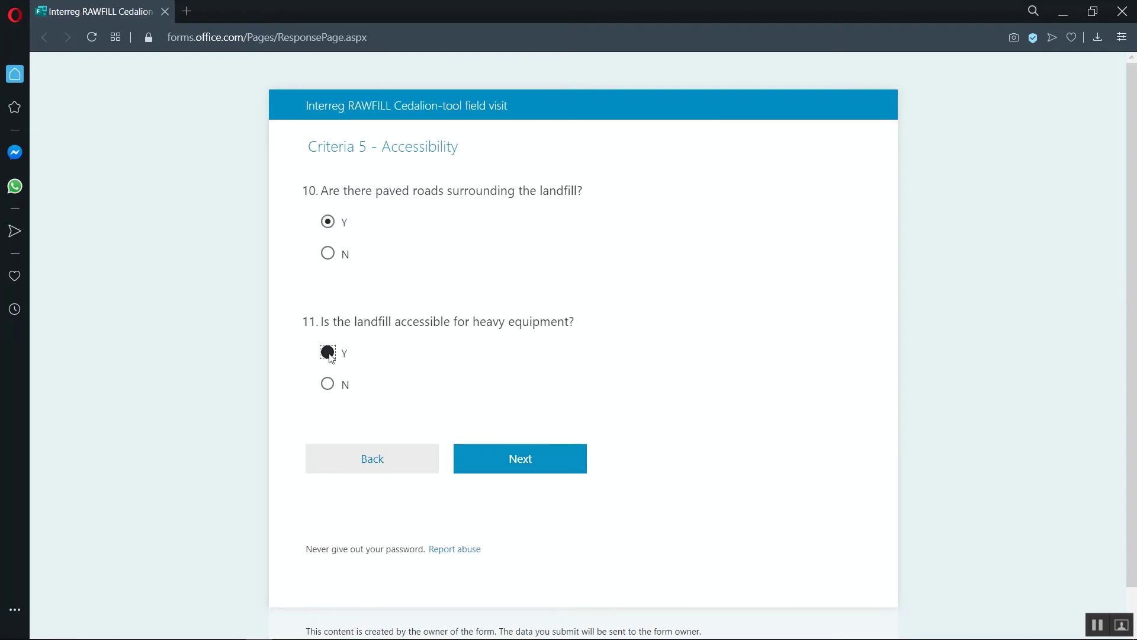
left_click(520, 459)
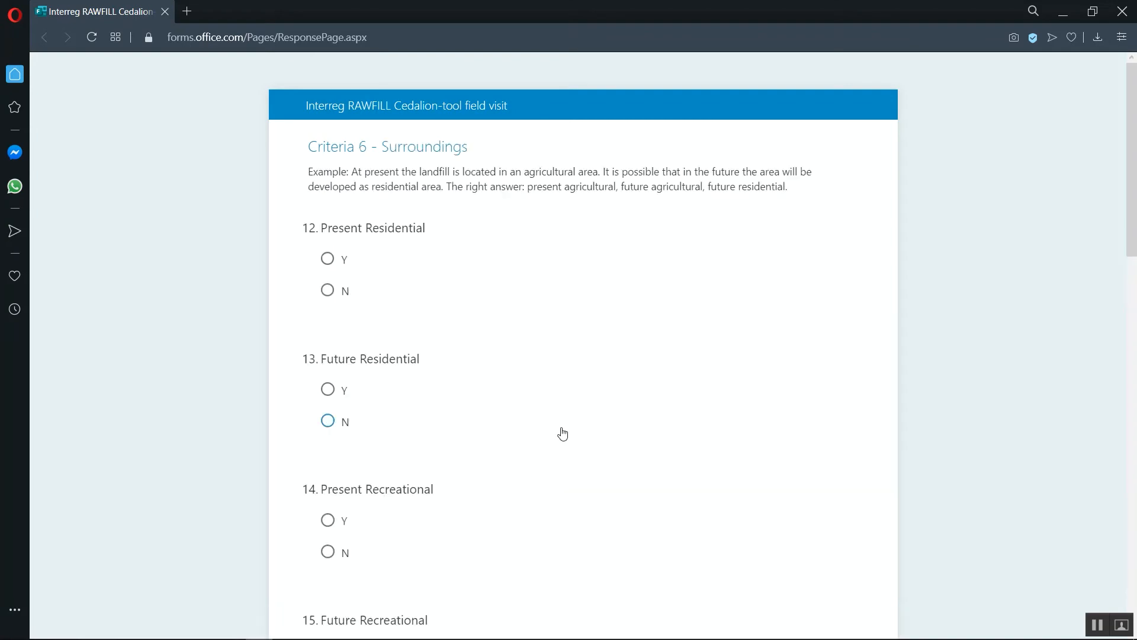
left_click(327, 290)
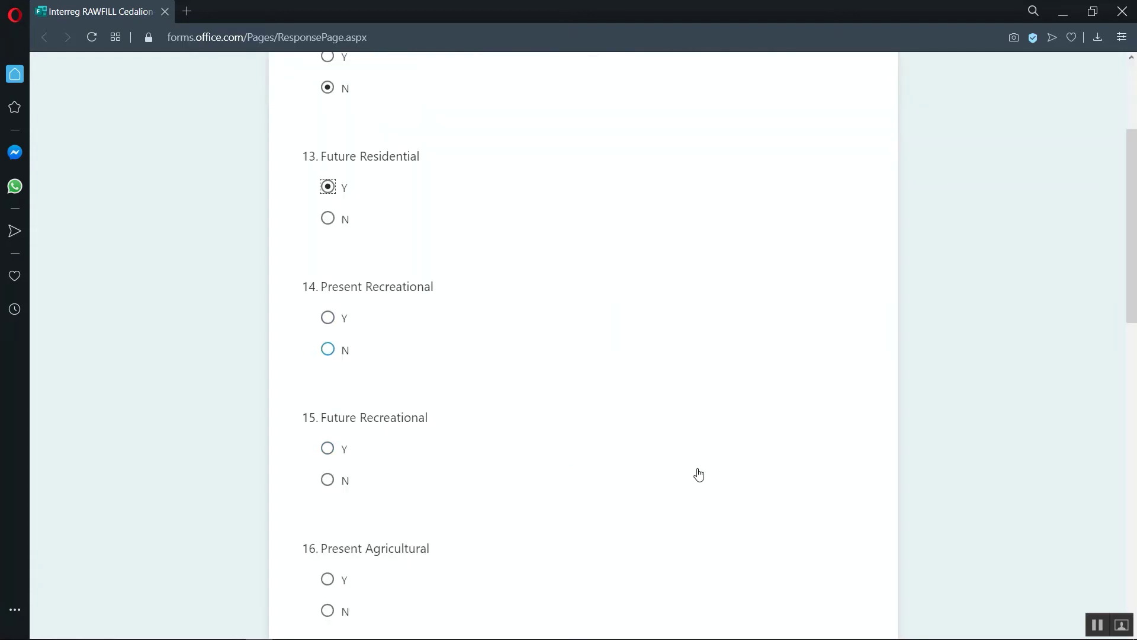
scroll("down", 3)
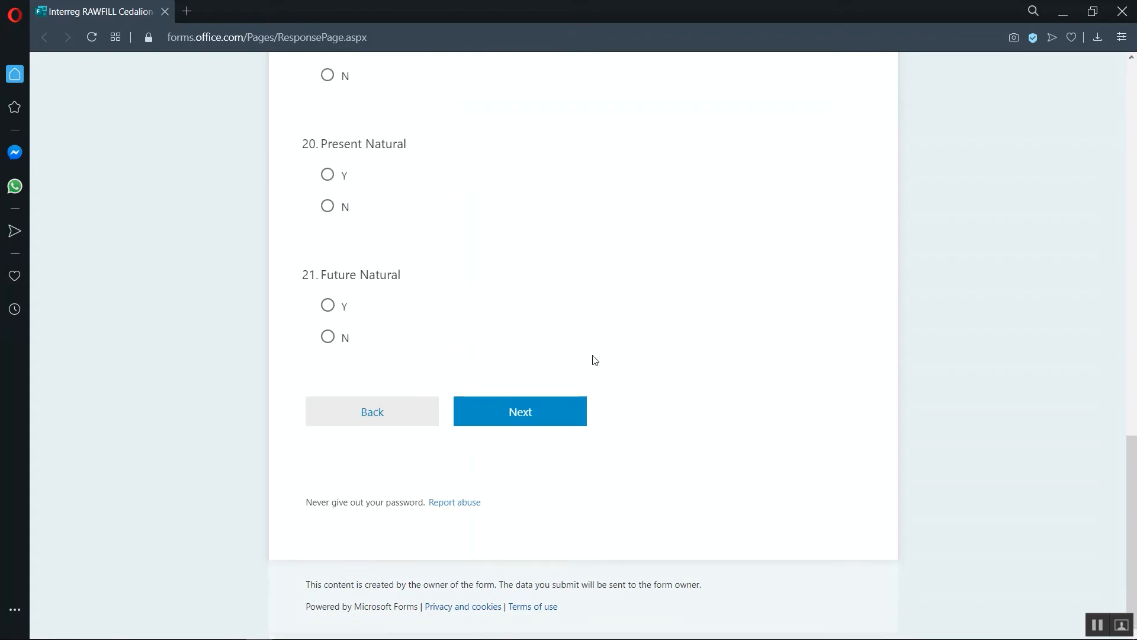
left_click(519, 411)
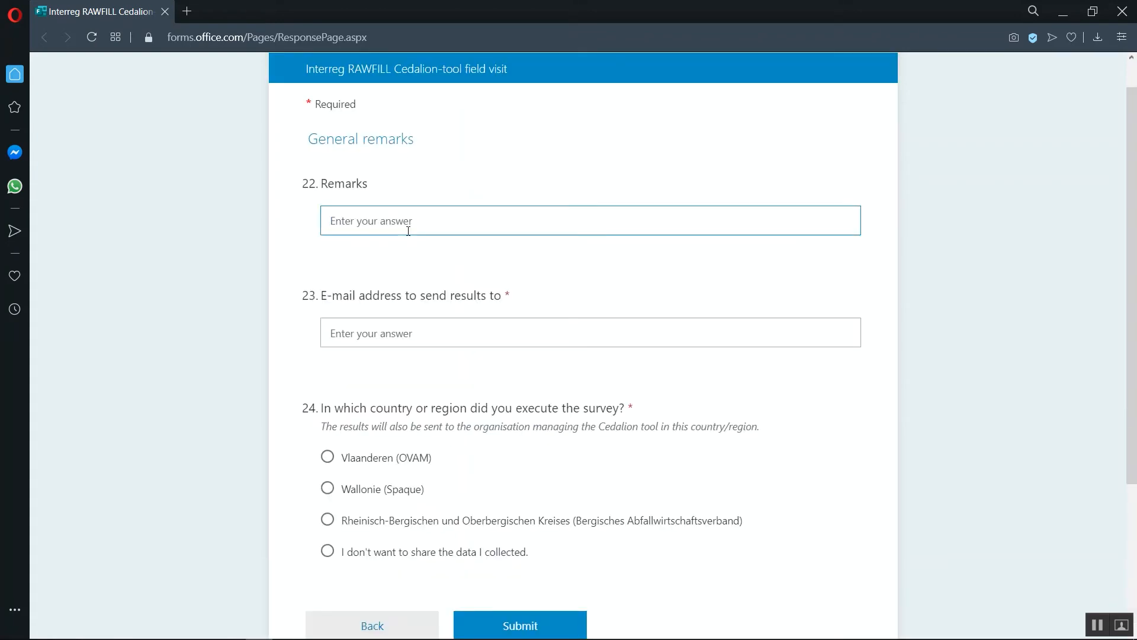
type("masterplan")
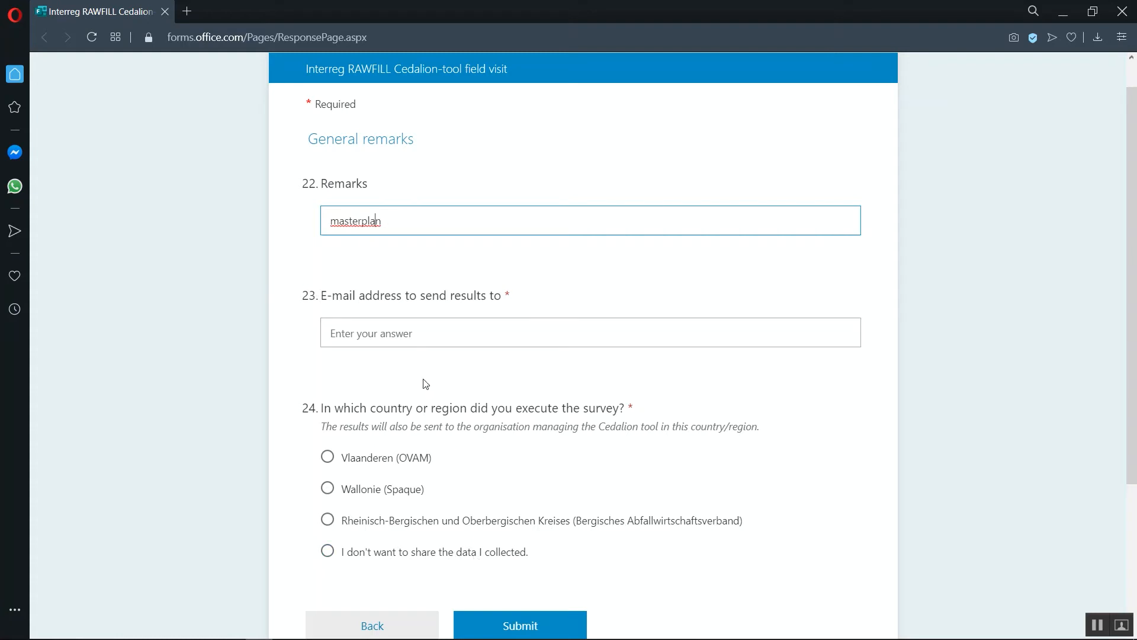
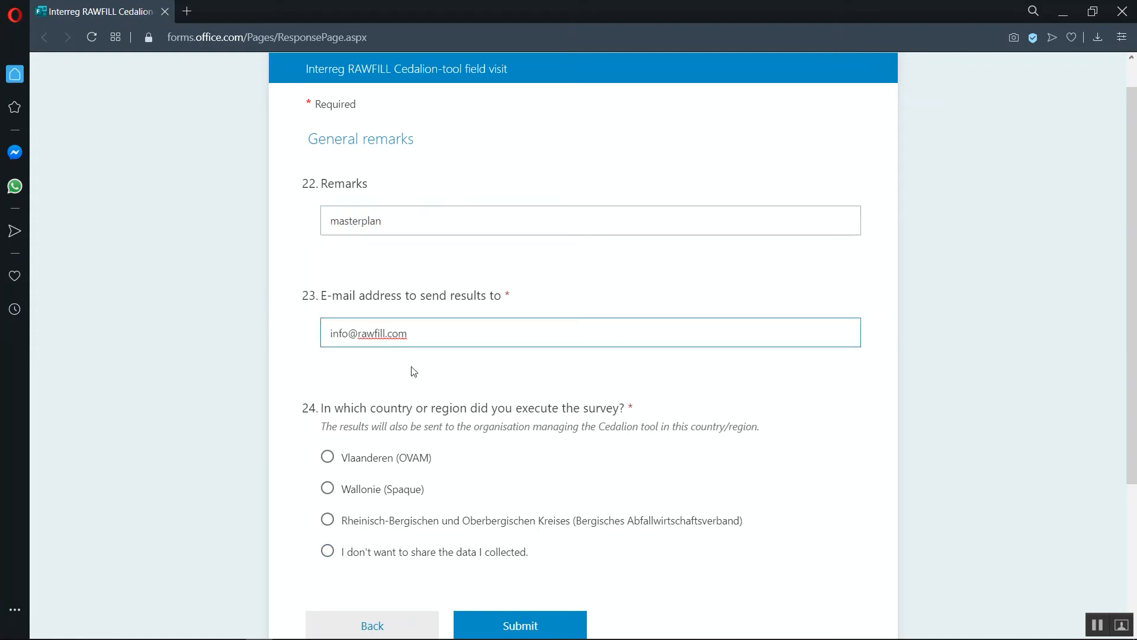
left_click(327, 551)
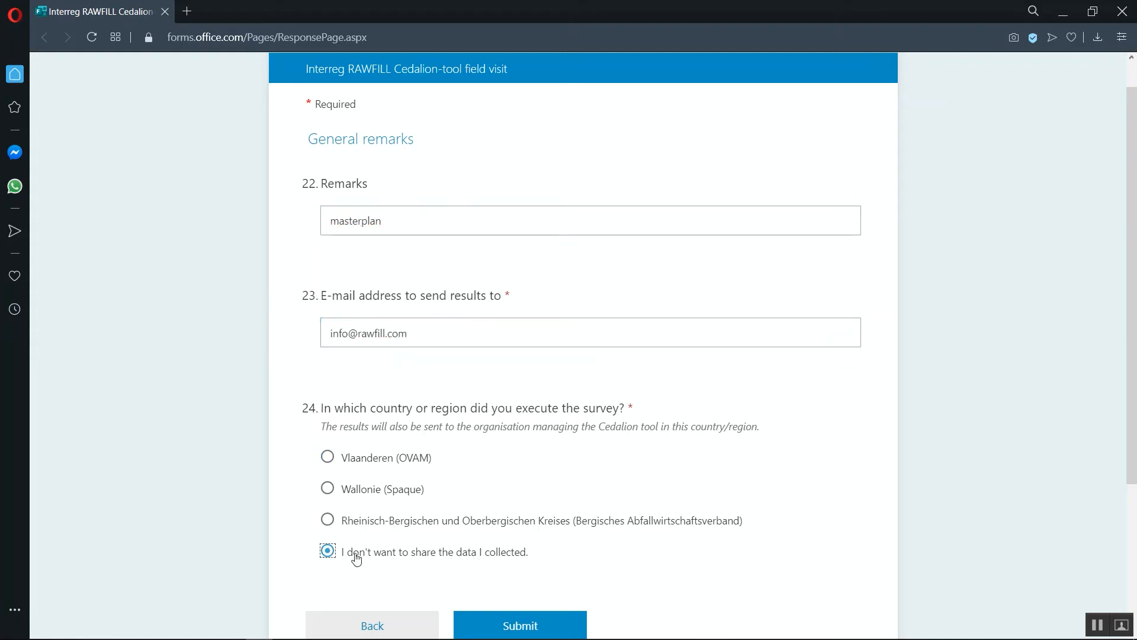
left_click(520, 625)
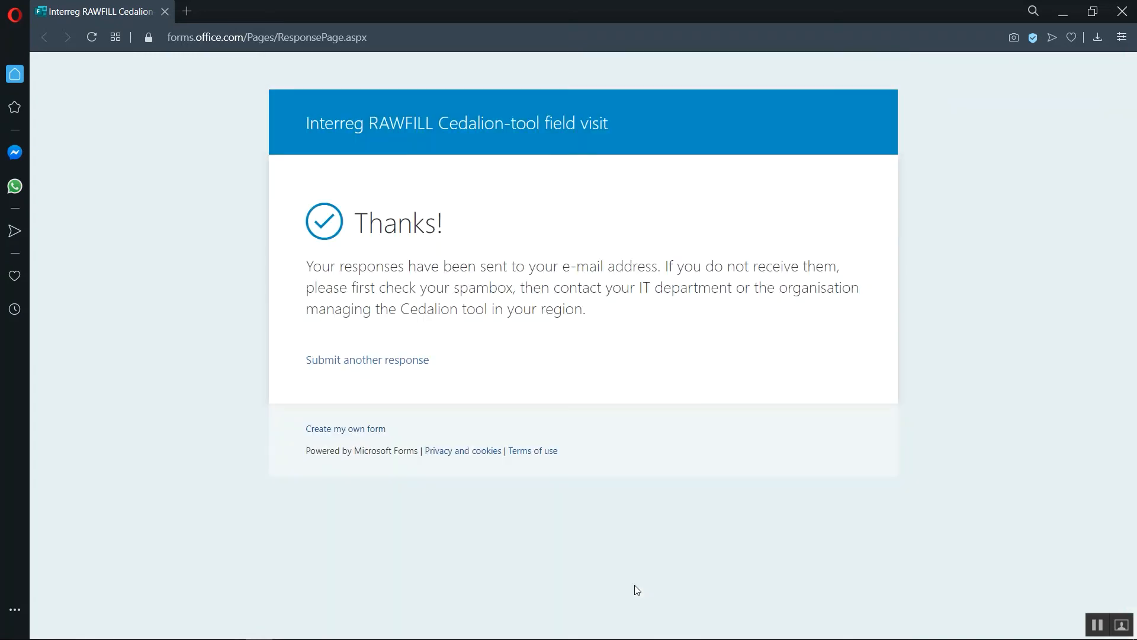
mouse_move(803, 536)
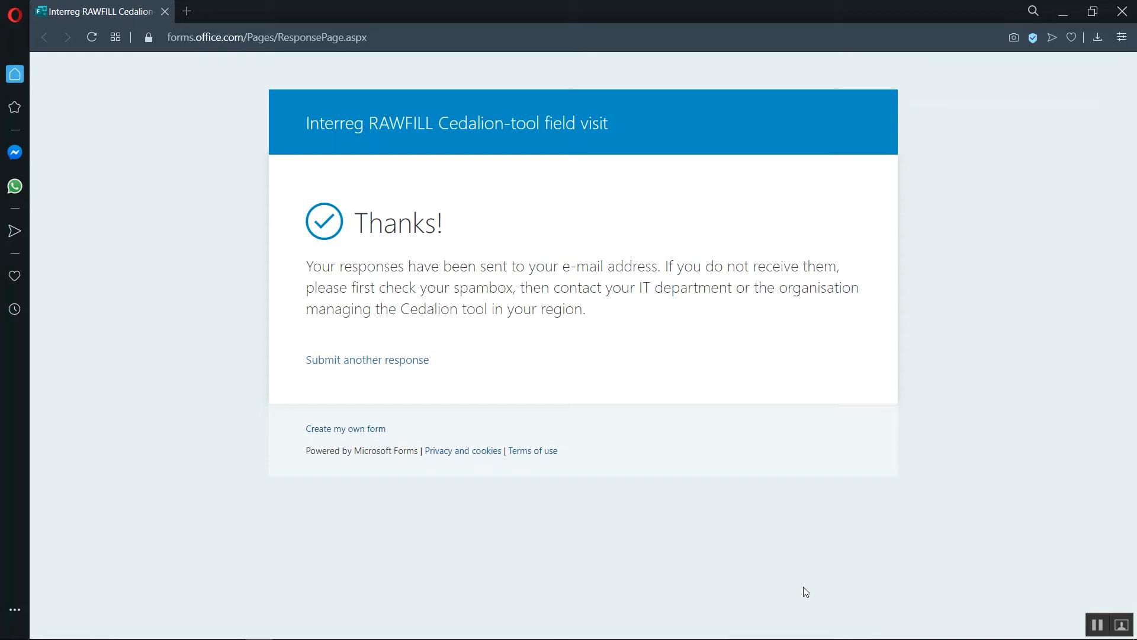
mouse_move(882, 578)
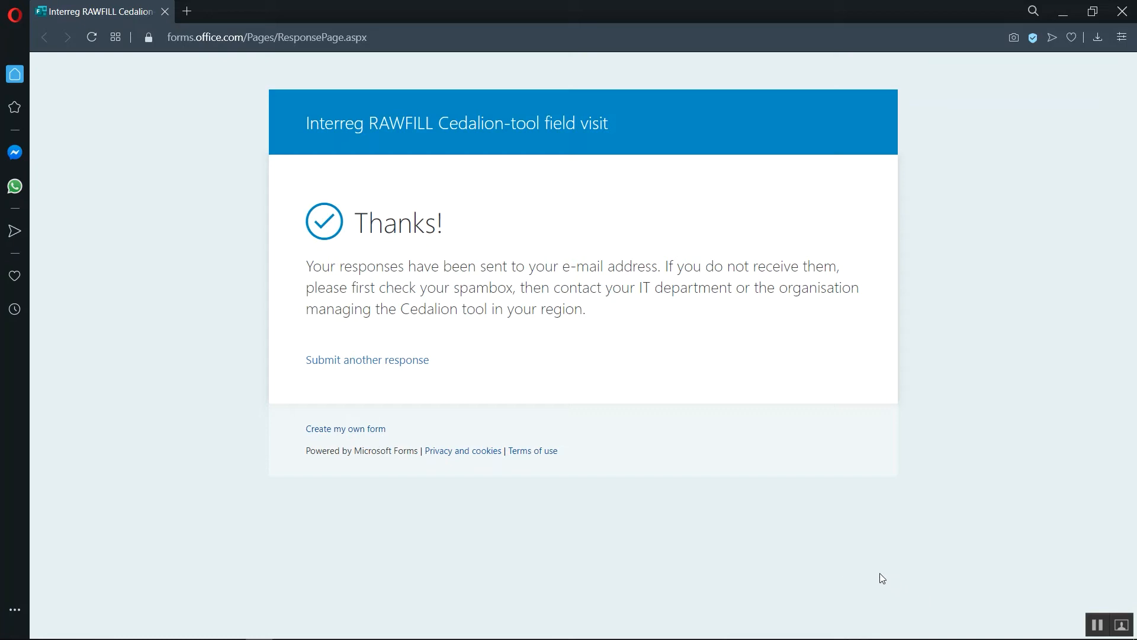
mouse_move(717, 585)
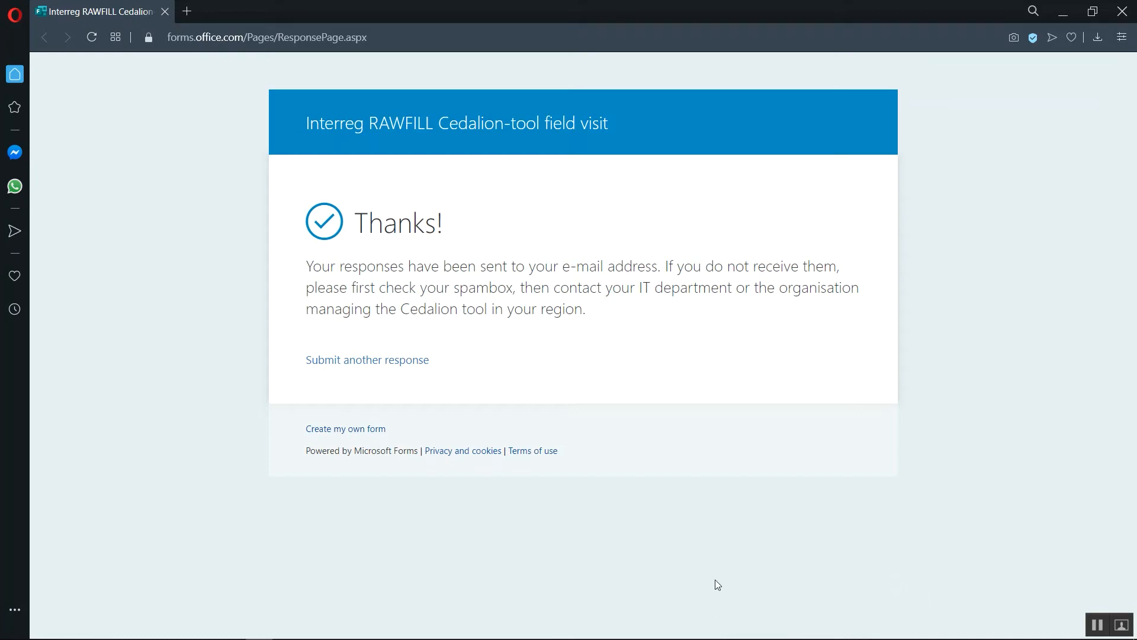
mouse_move(1122, 12)
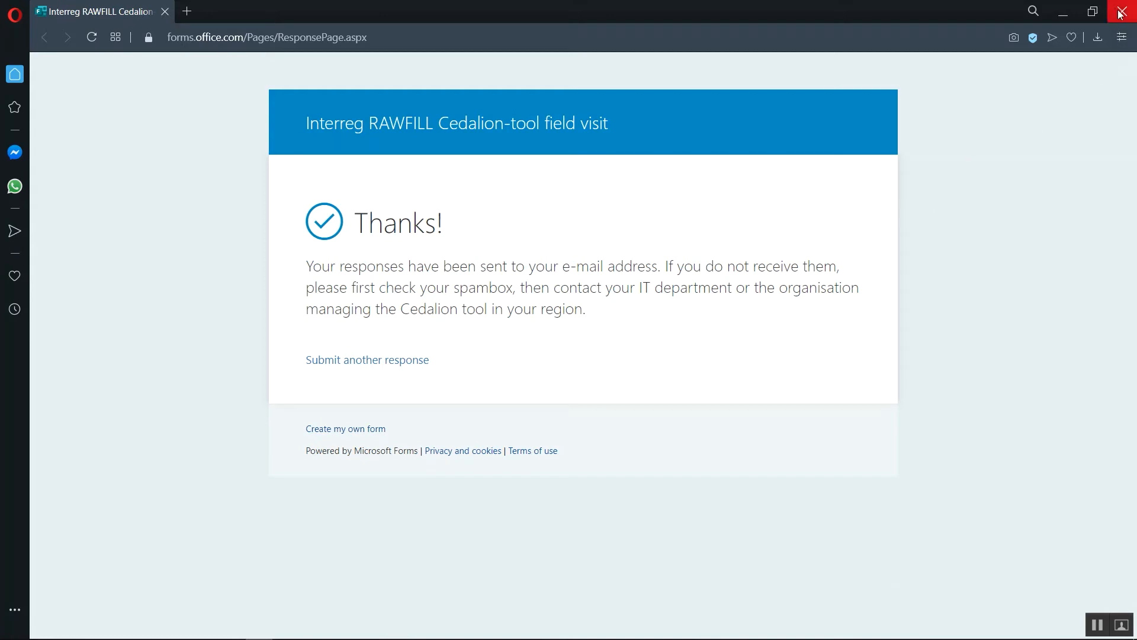
mouse_move(1120, 13)
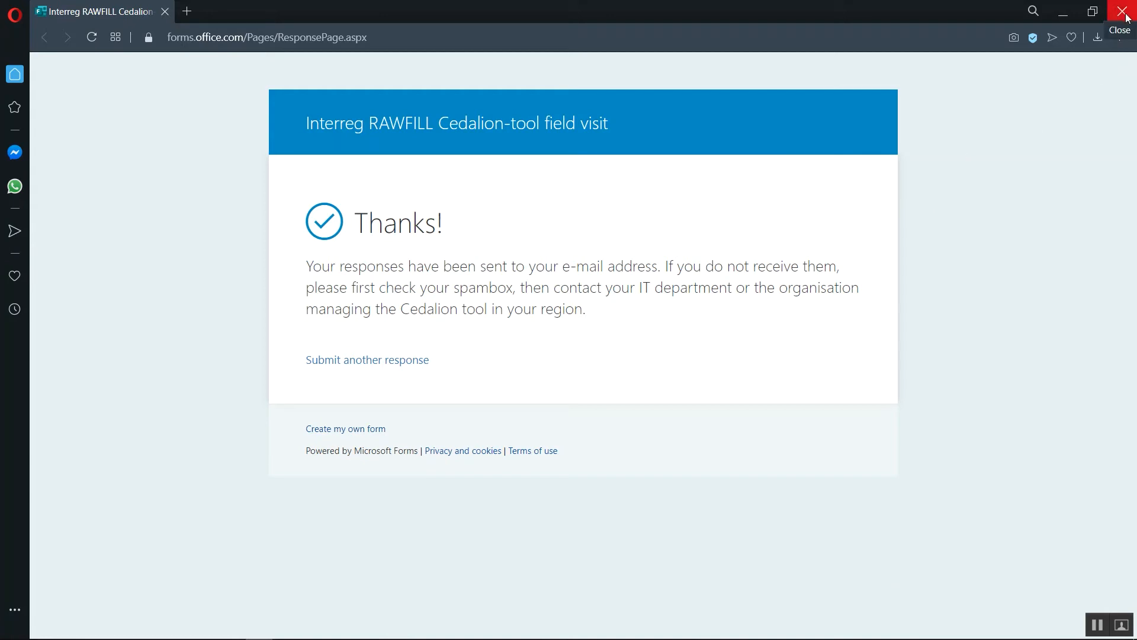
left_click(1126, 11)
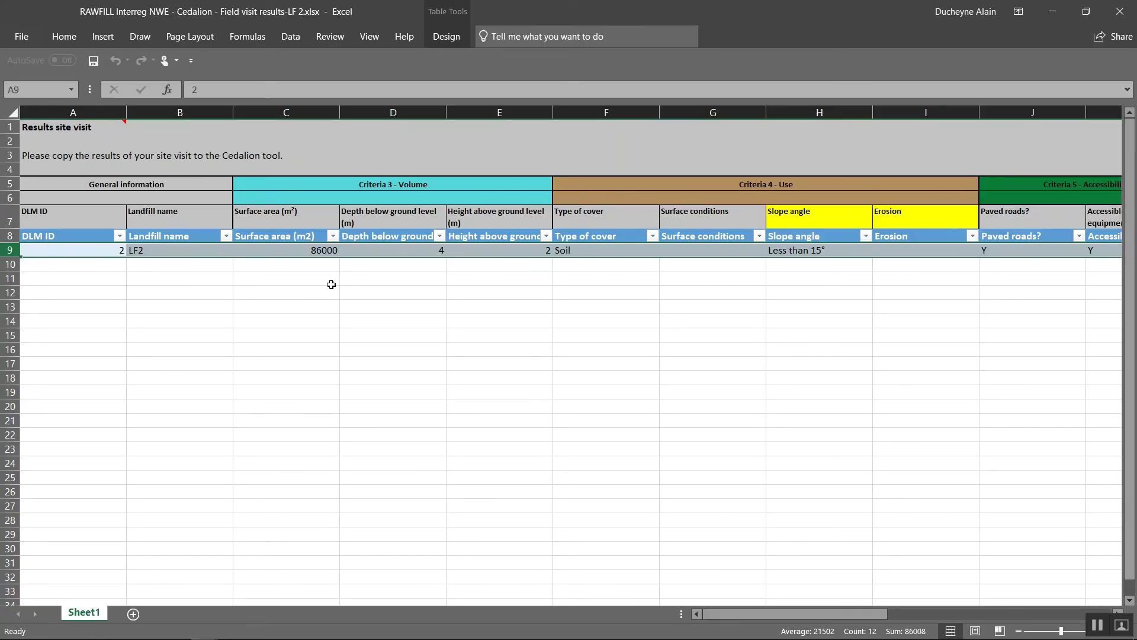
mouse_move(568, 292)
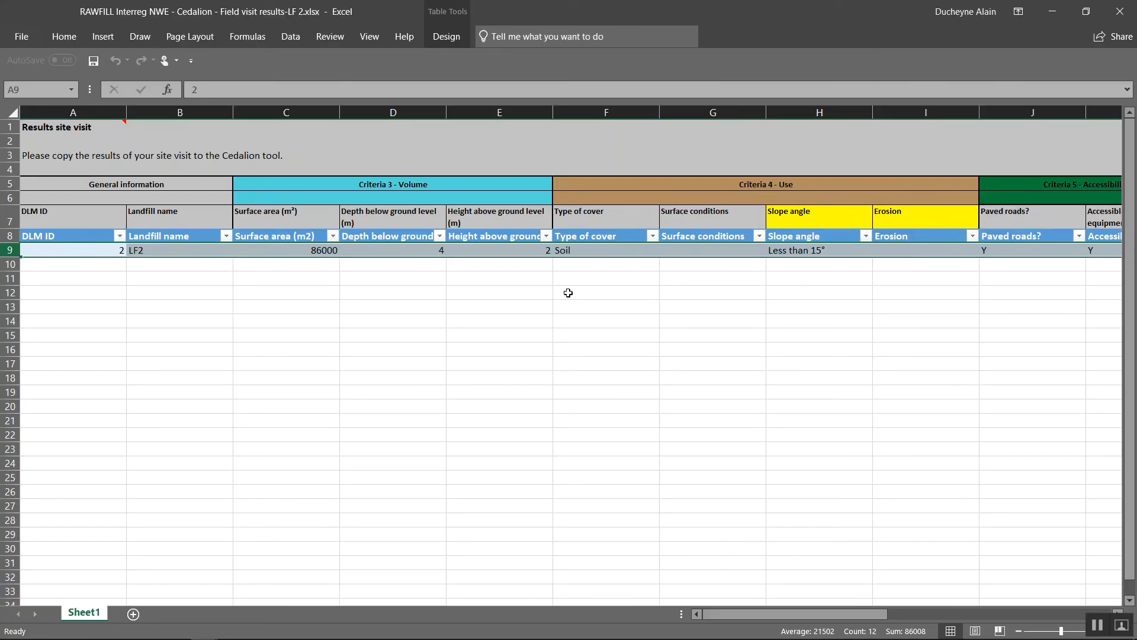
mouse_move(313, 261)
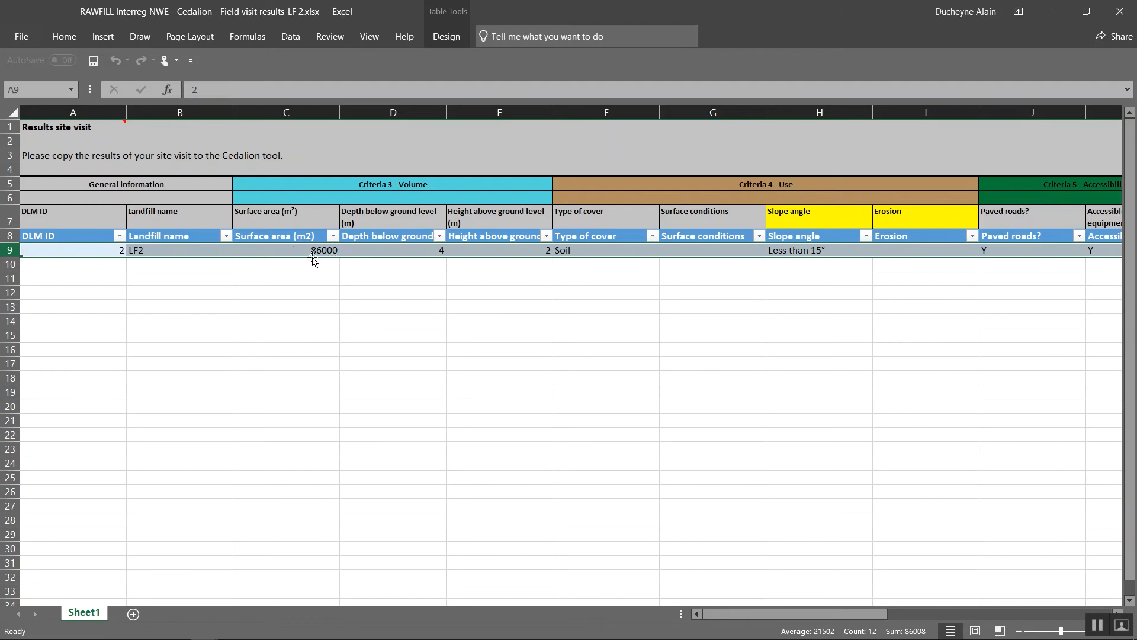
mouse_move(308, 263)
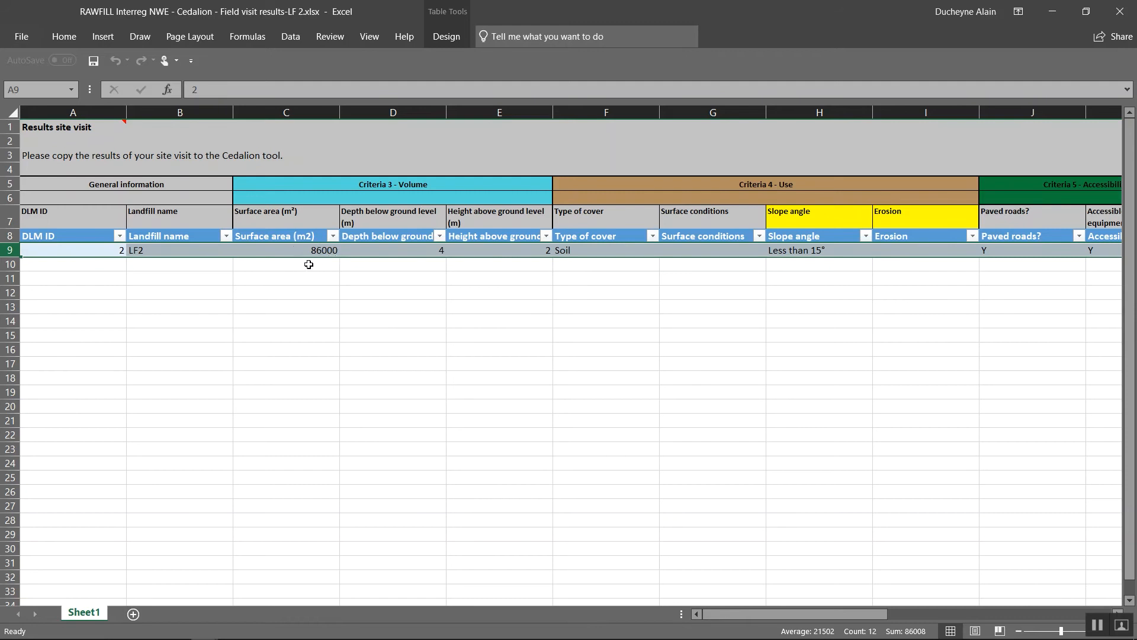
mouse_move(45, 248)
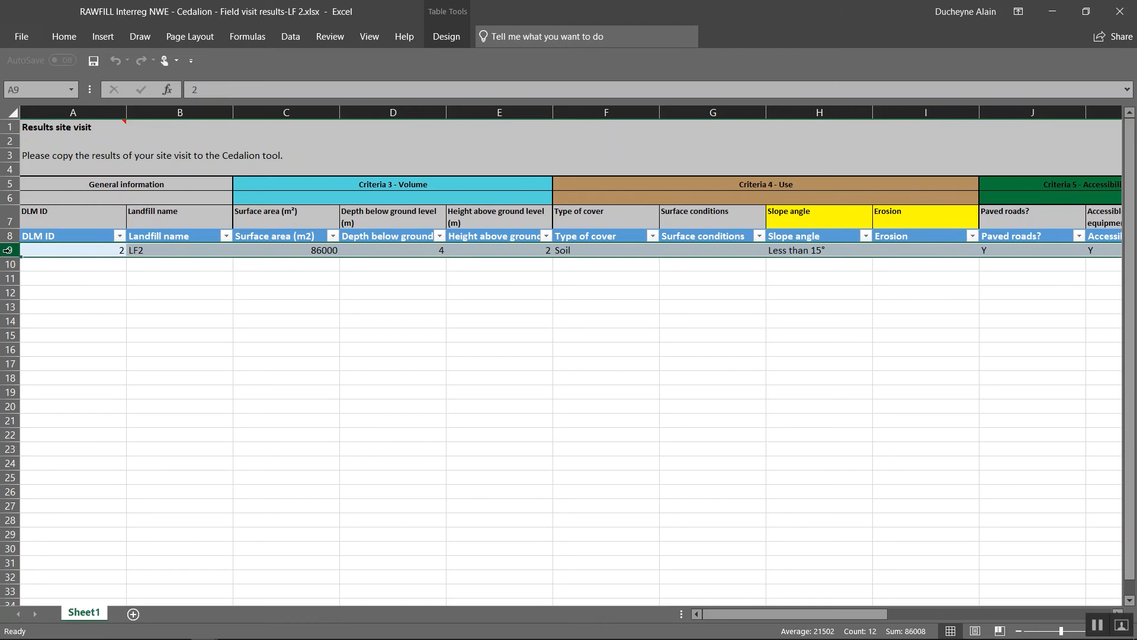
- Copy the LF2 results row 9 from the field visit results workbook
right_click(9, 250)
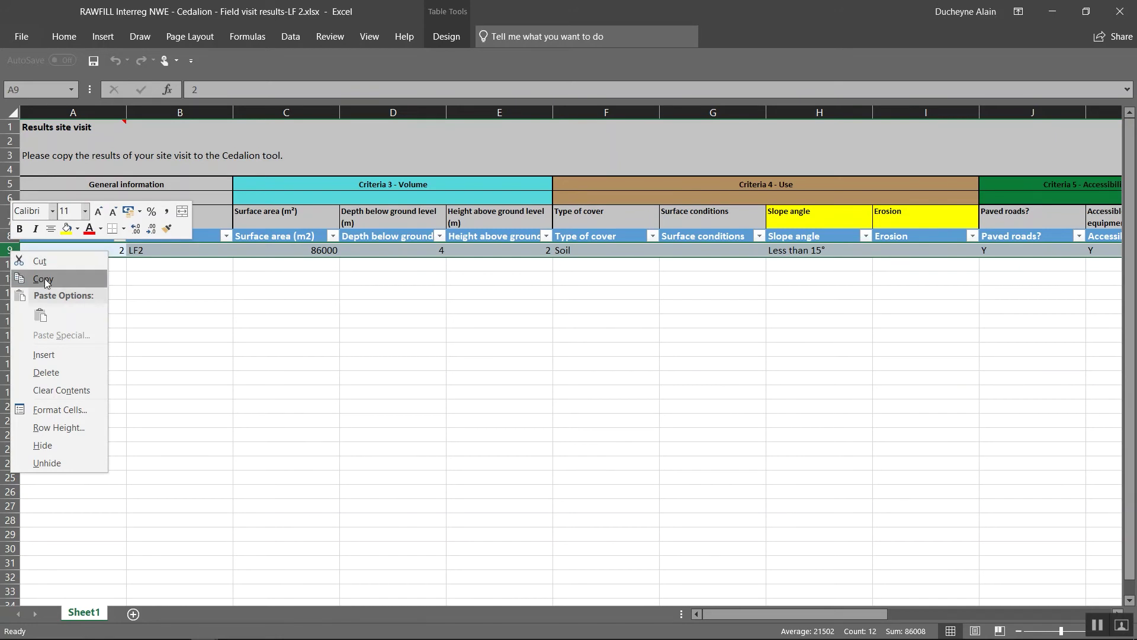
left_click(42, 278)
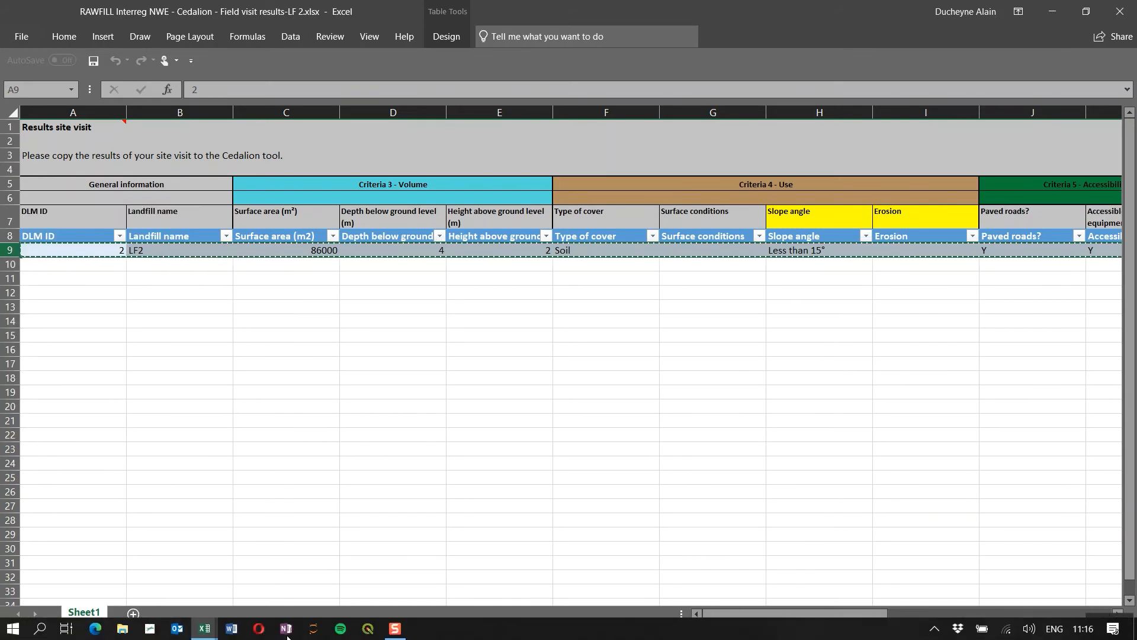
mouse_move(204, 627)
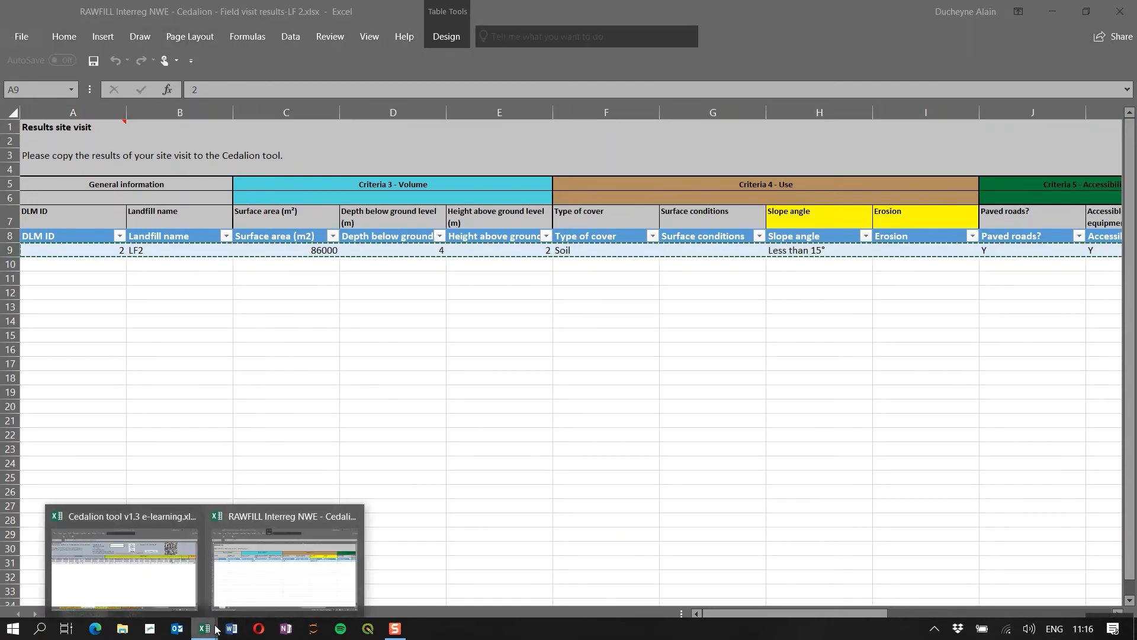
- Paste the LF2 results as values into row 8 of the Cedalion Results_field_visit sheet
left_click(123, 569)
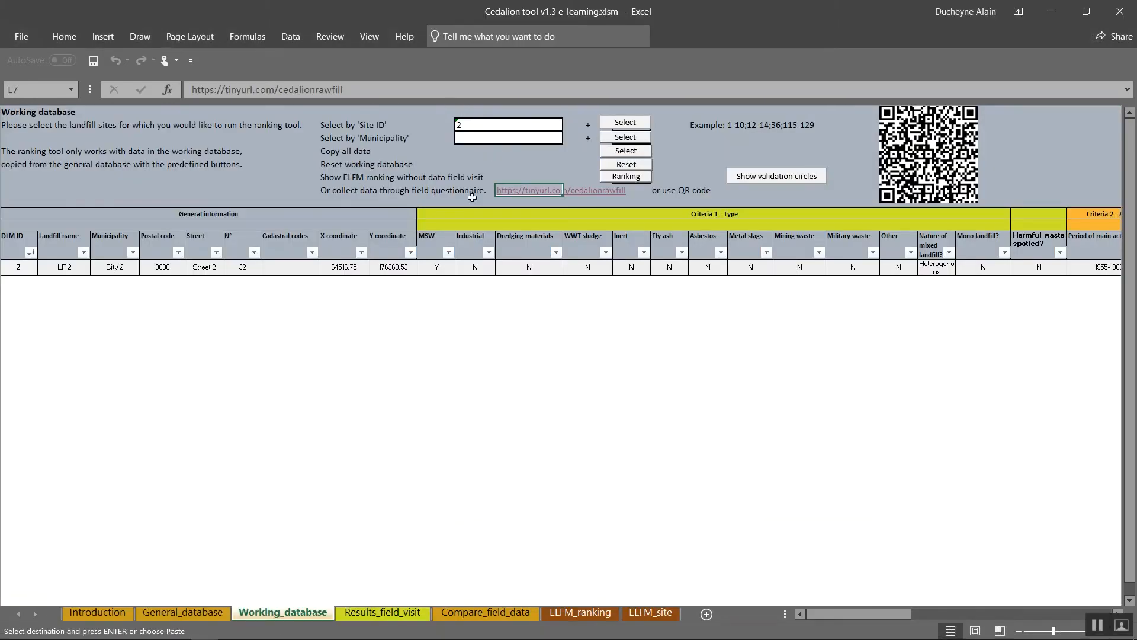
left_click(382, 612)
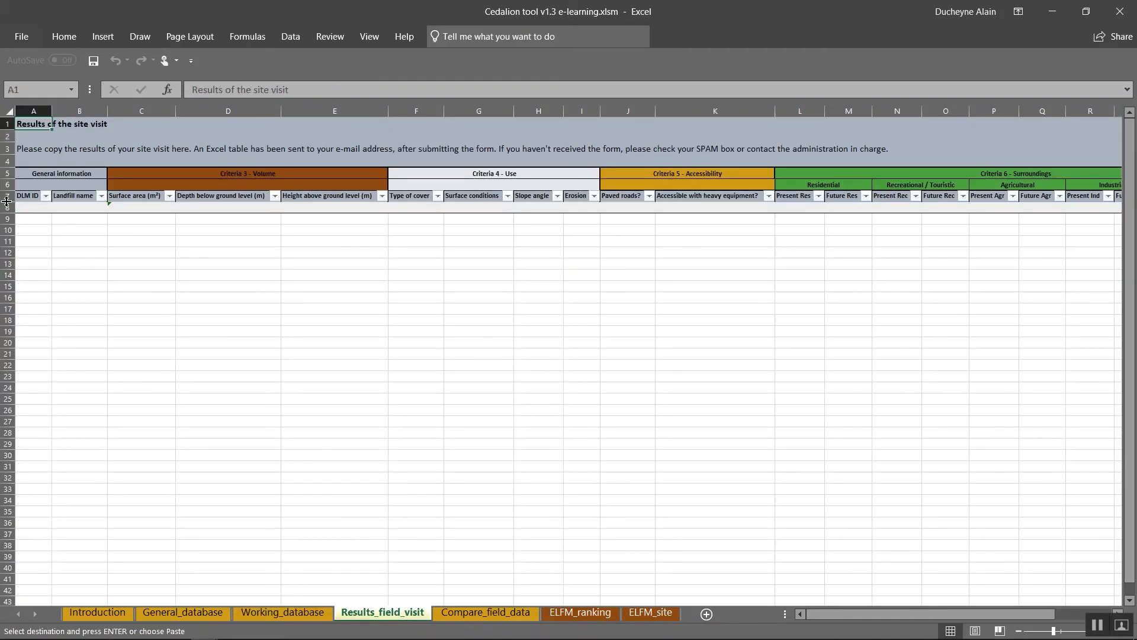
right_click(6, 206)
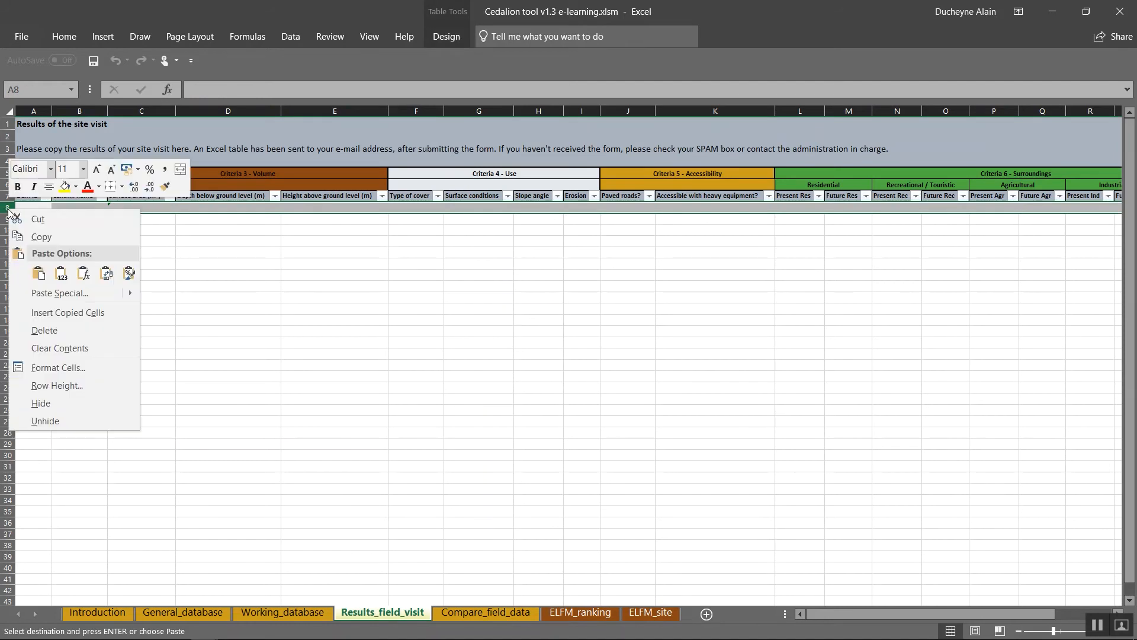
mouse_move(61, 272)
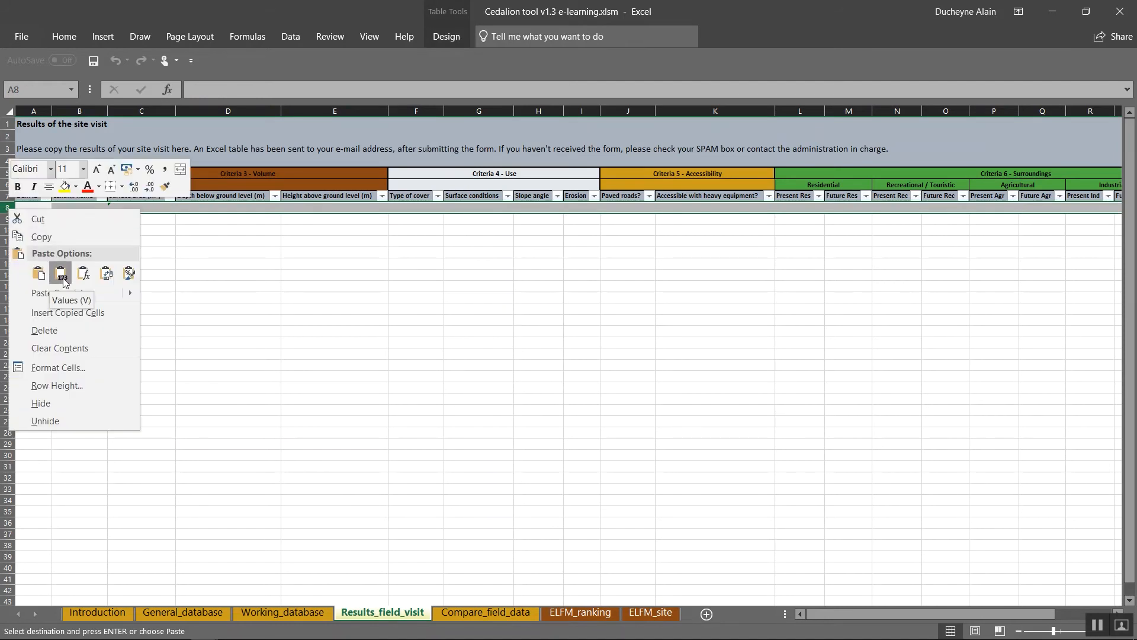
left_click(60, 274)
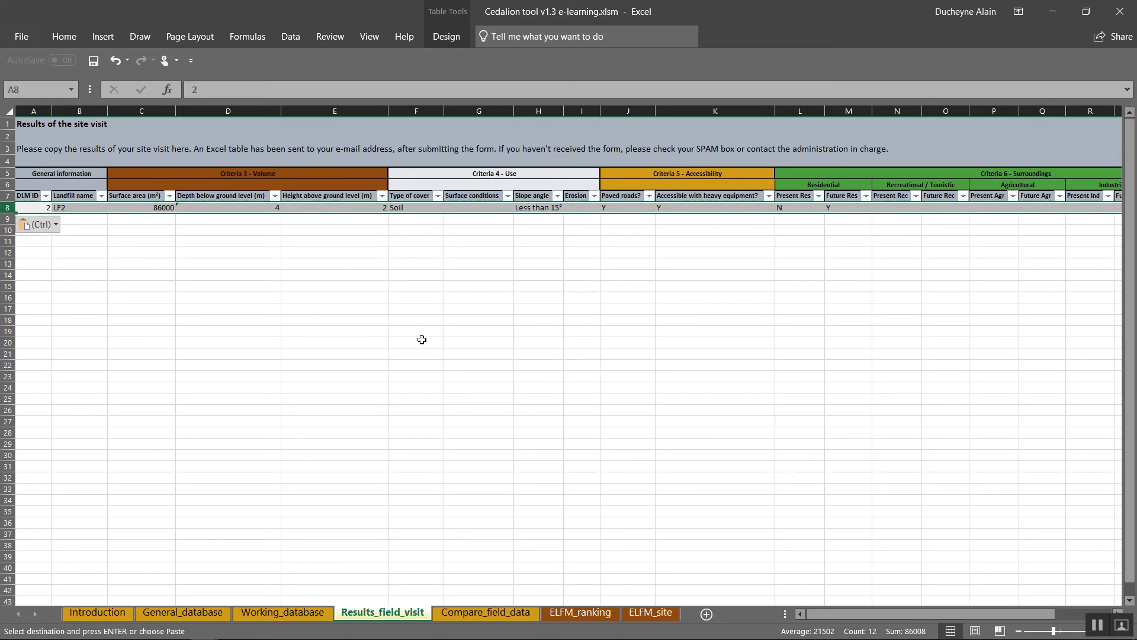
mouse_move(490, 576)
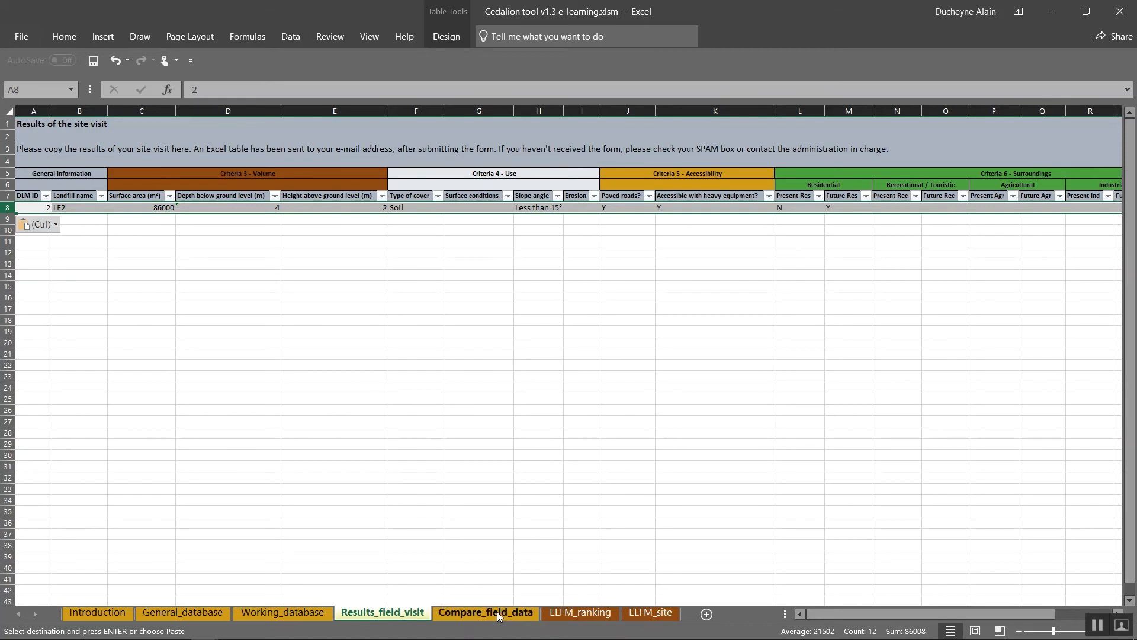
- Get field visit data into Compare_field_data beside LF 2, confirming the overwrite
left_click(485, 612)
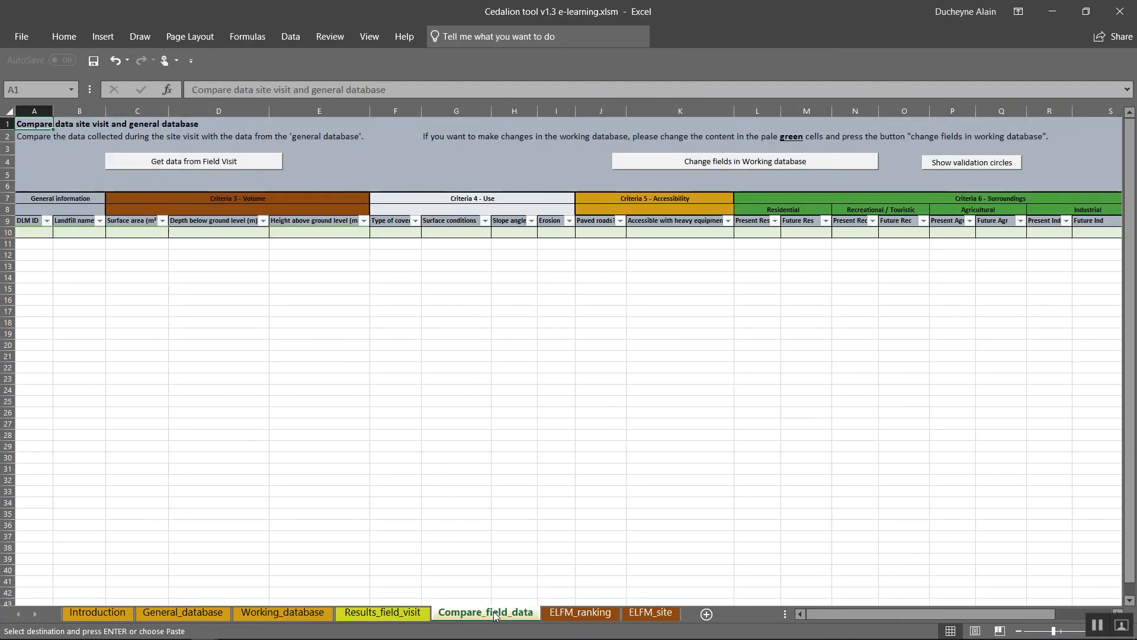
mouse_move(412, 274)
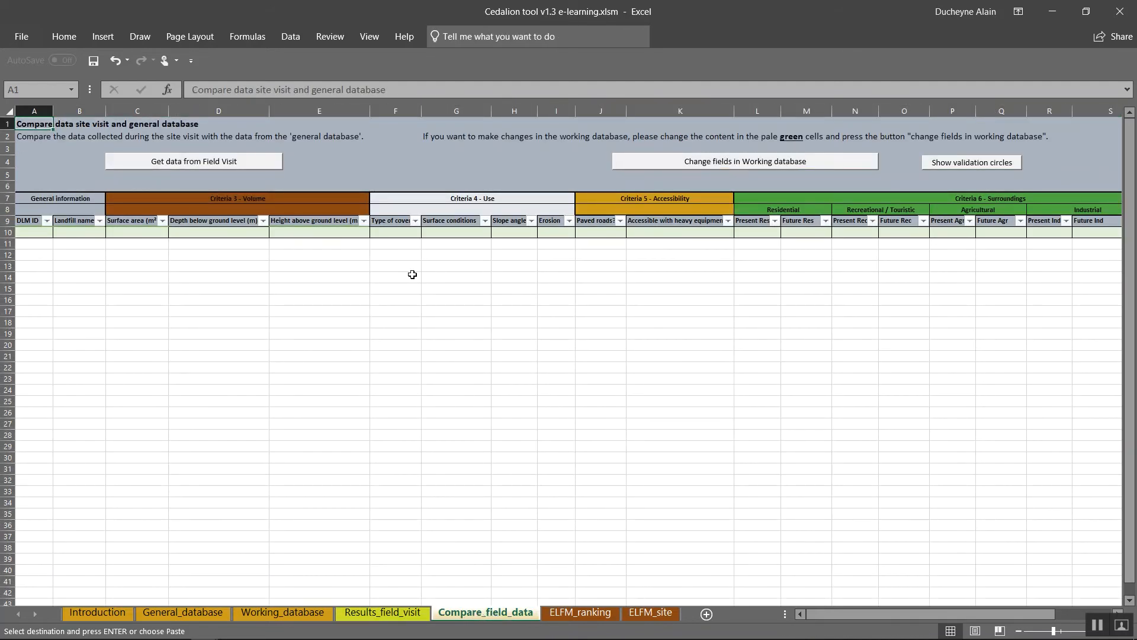
mouse_move(208, 161)
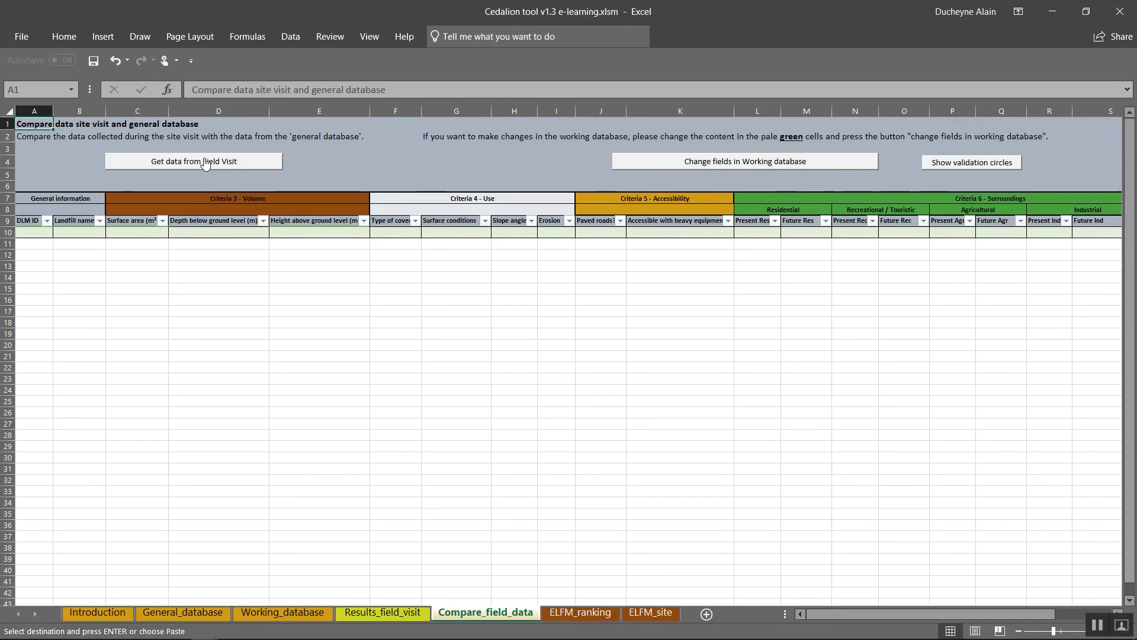
left_click(193, 161)
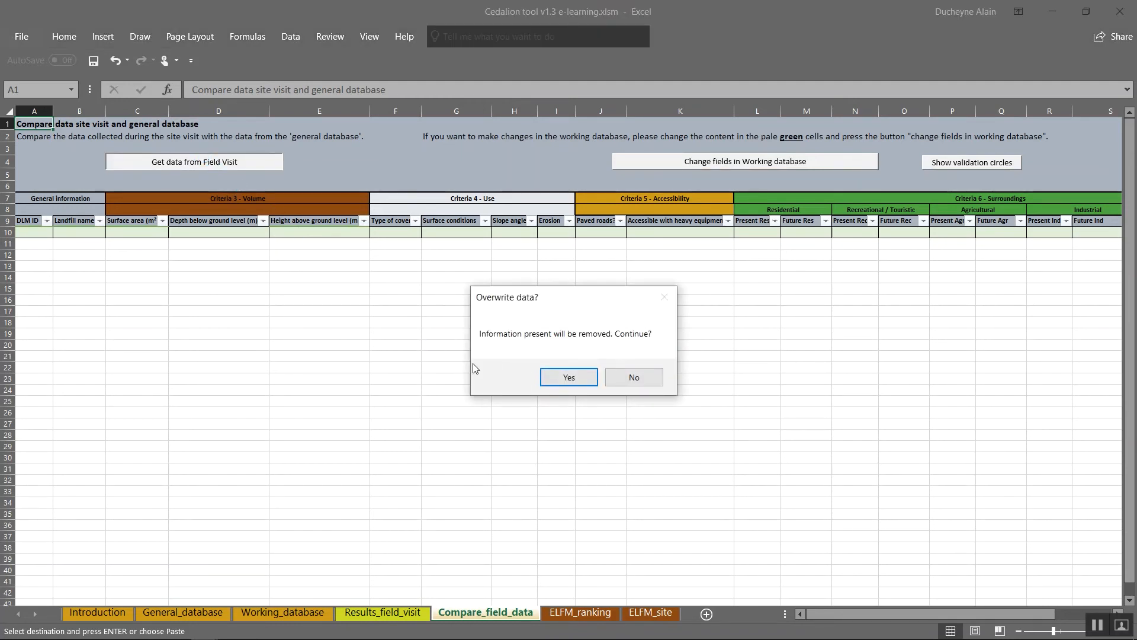
left_click(568, 377)
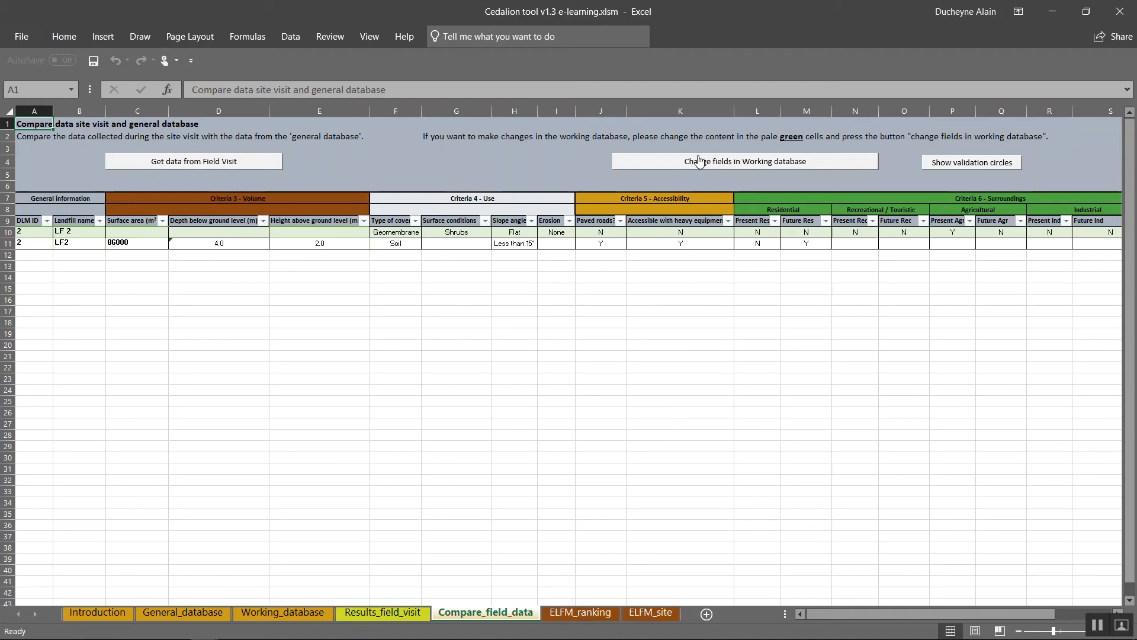
mouse_move(479, 413)
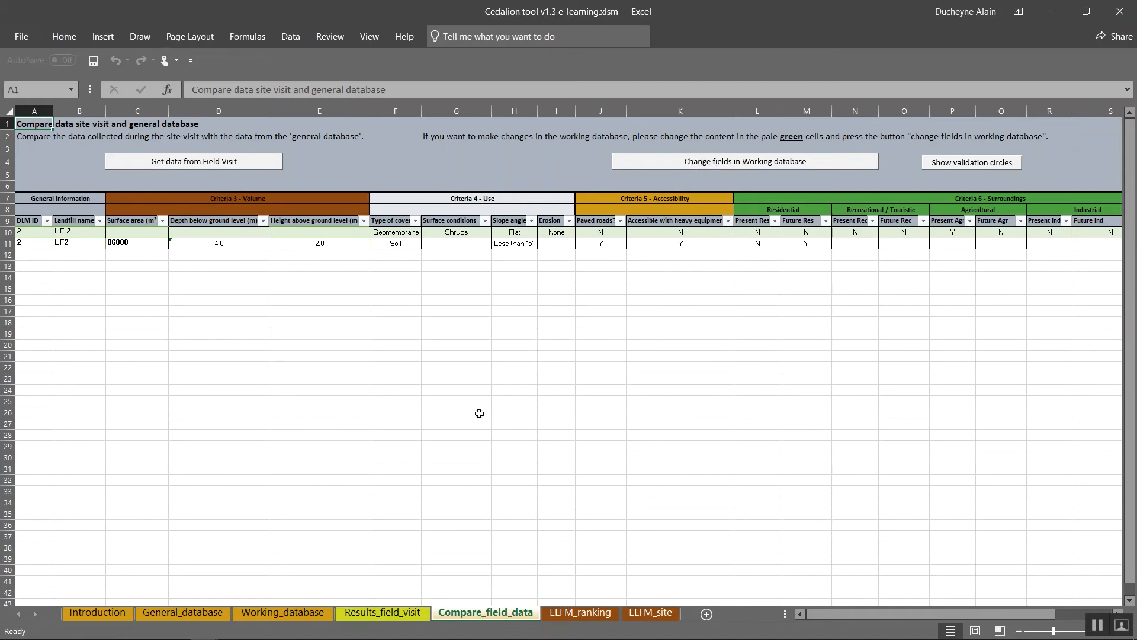
mouse_move(260, 350)
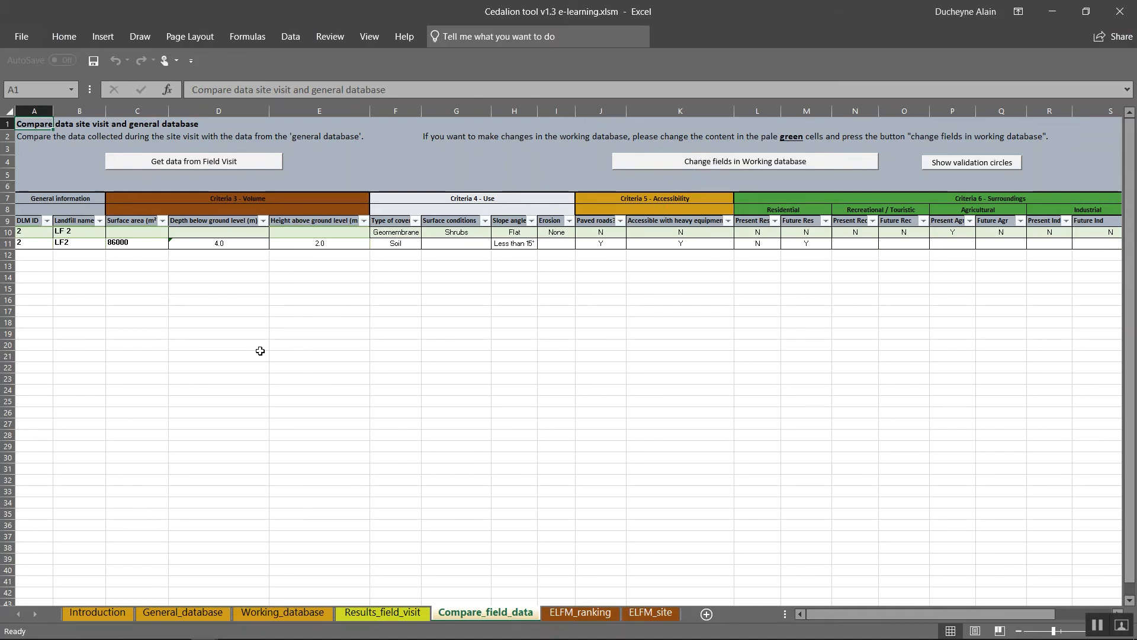
- Correct LF 2's working-database row to surface area 86000 and depth -4, then go to ELFM_ranking
left_click(136, 231)
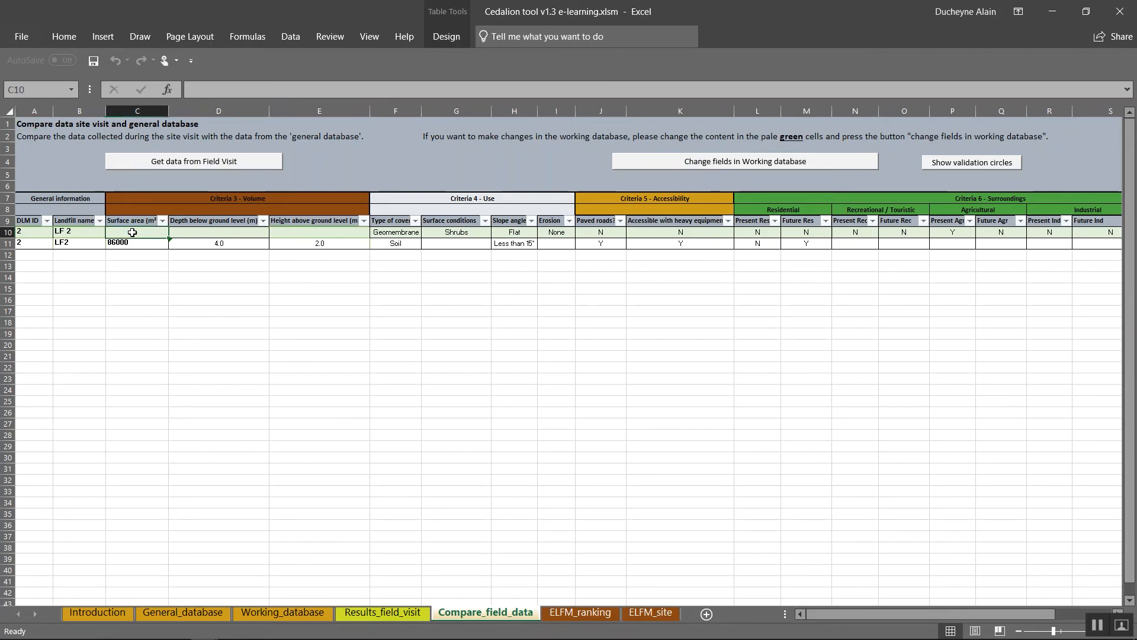
type("860")
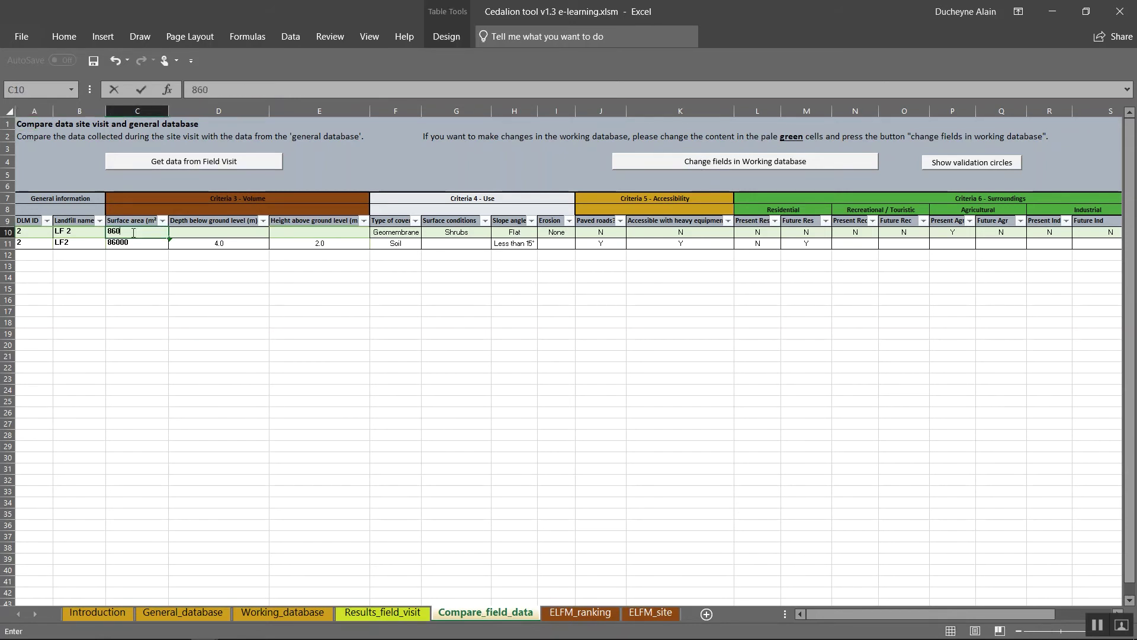
type("86000")
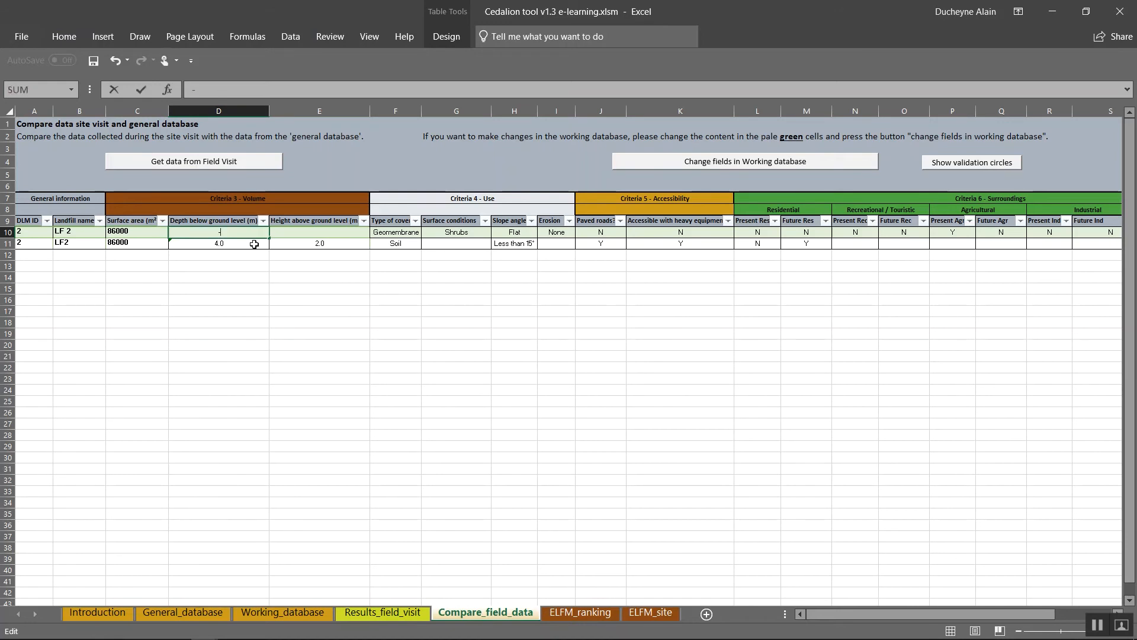
type("-4")
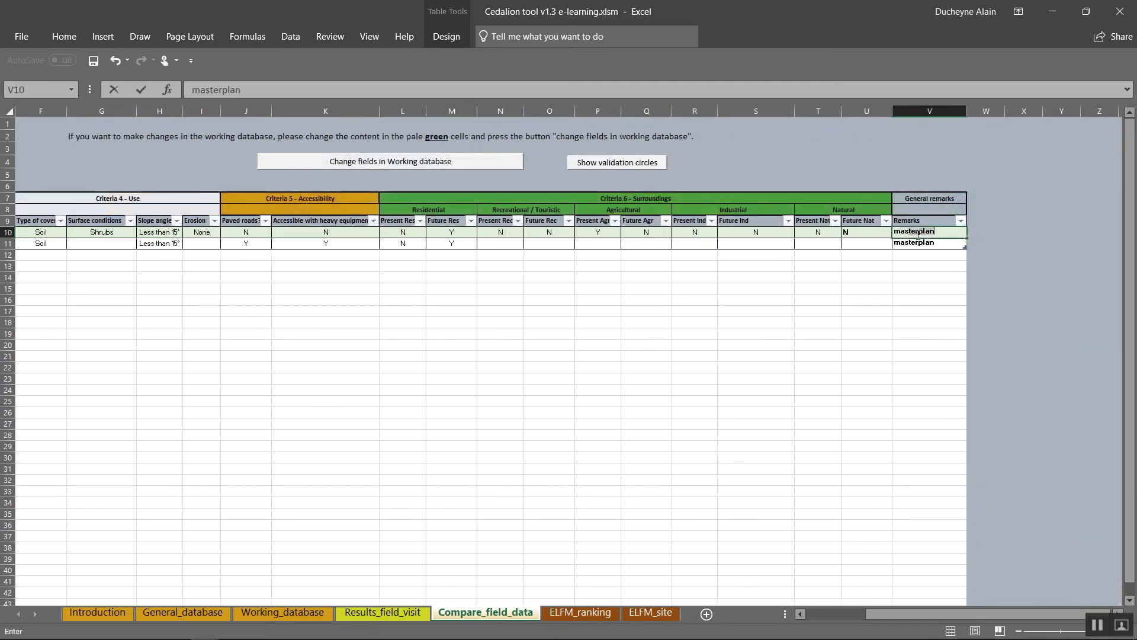
mouse_move(362, 170)
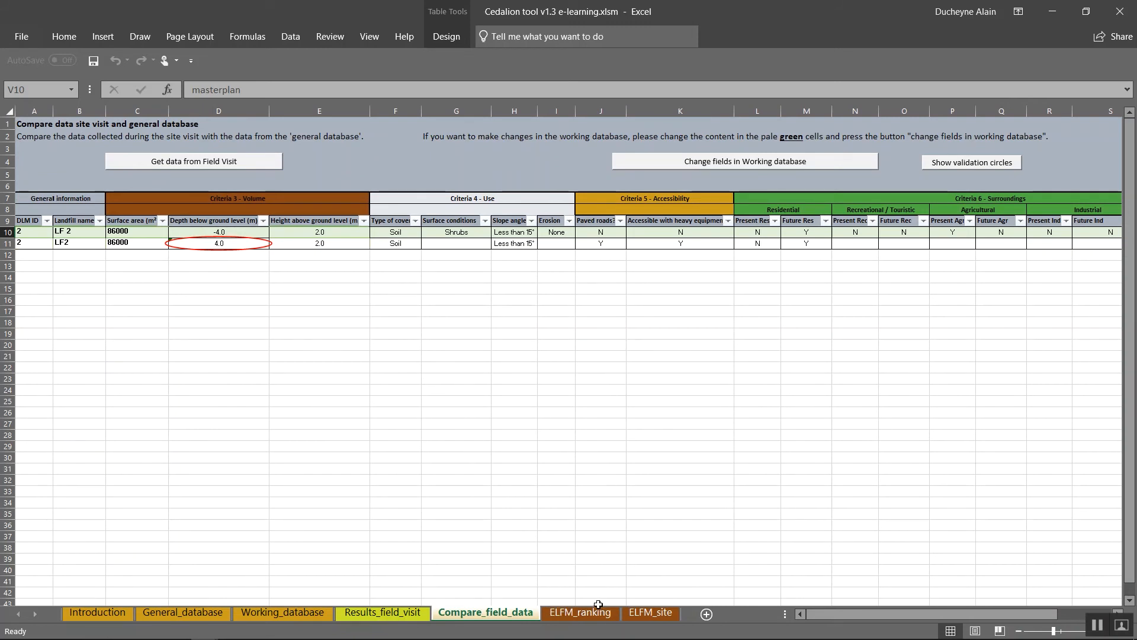
left_click(579, 613)
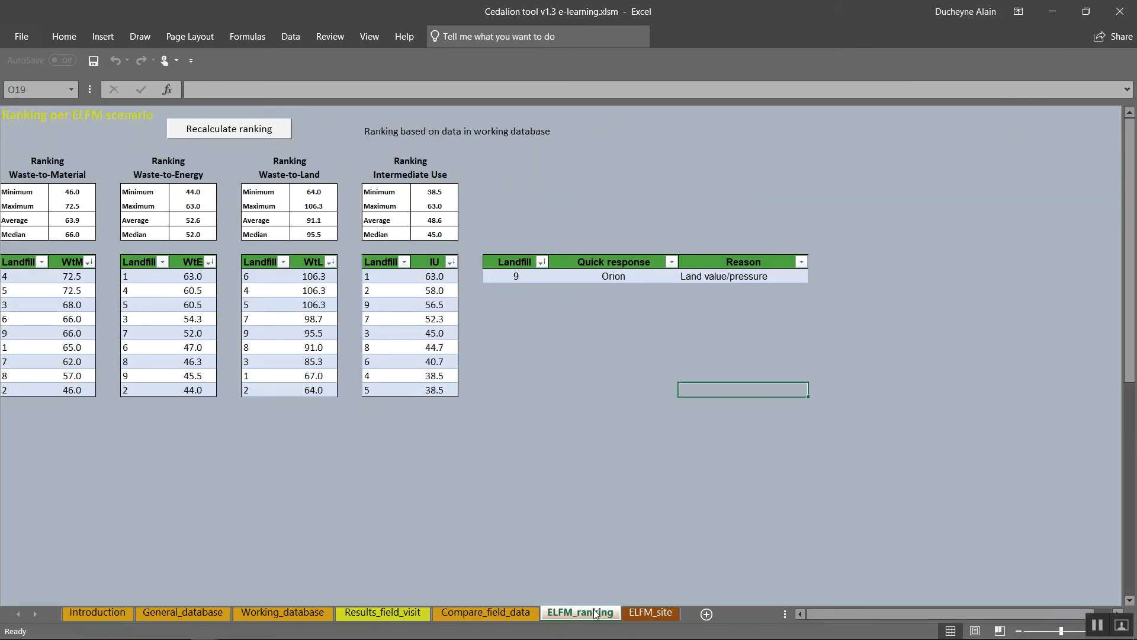
mouse_move(359, 472)
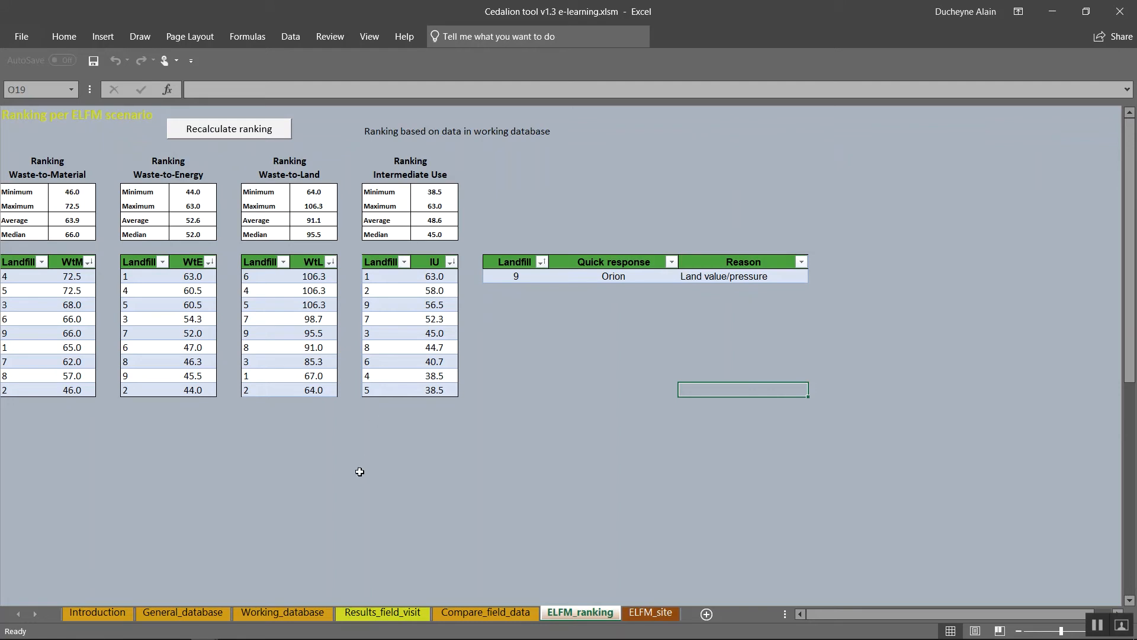
mouse_move(45, 111)
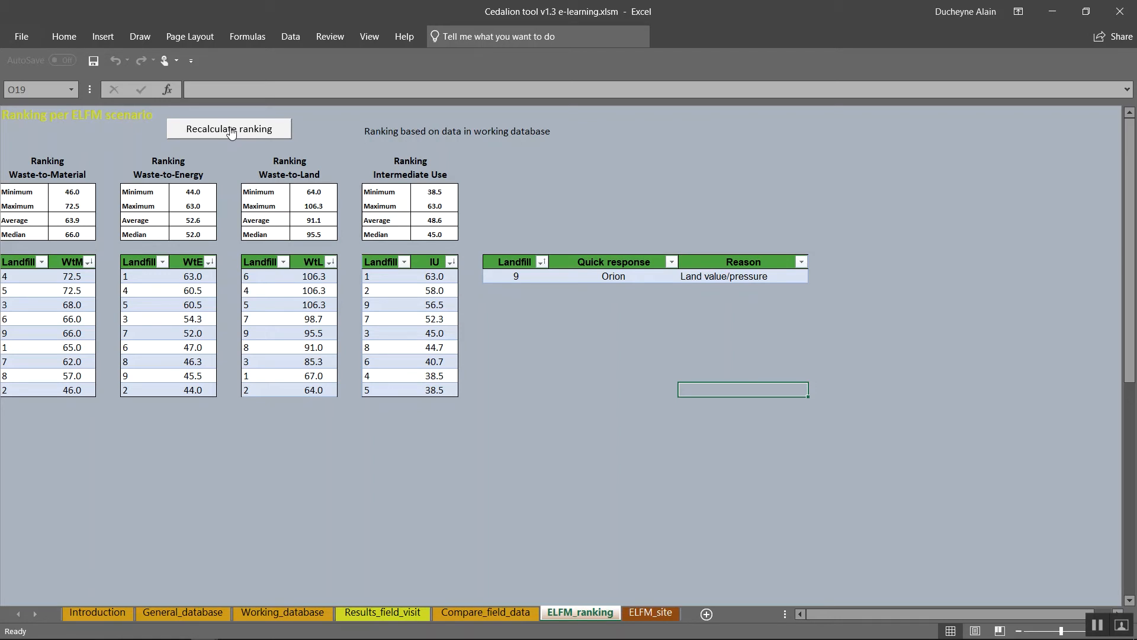
- Recalculate the ranking for landfill 2 only (WtM 62, WtE 53, WtL 79, IU 53)
left_click(229, 128)
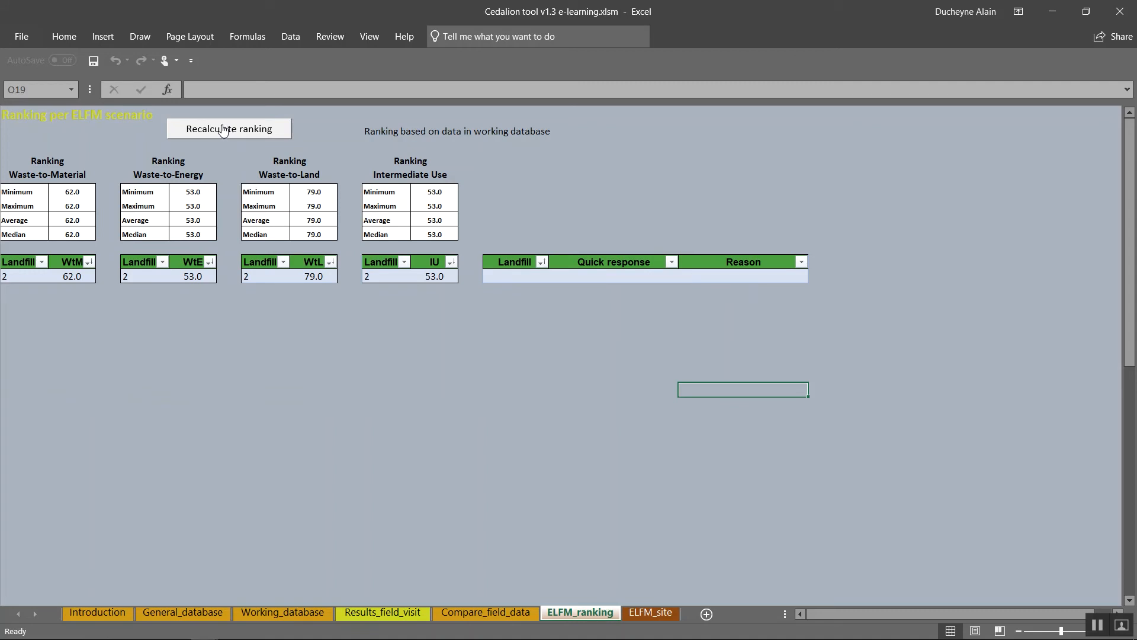
mouse_move(241, 141)
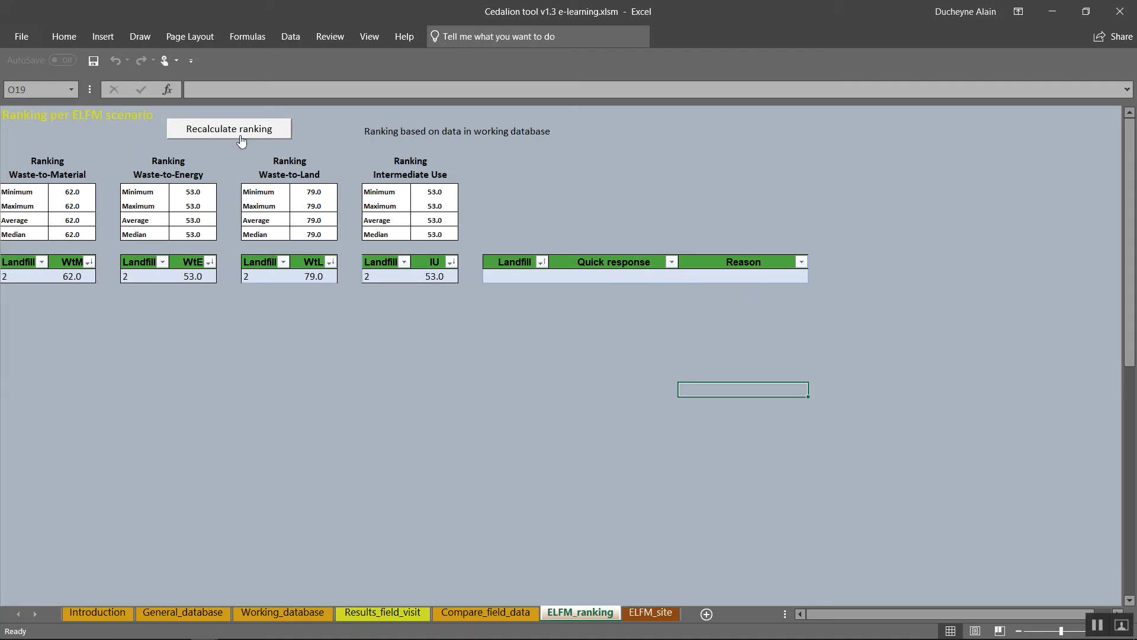
mouse_move(64, 304)
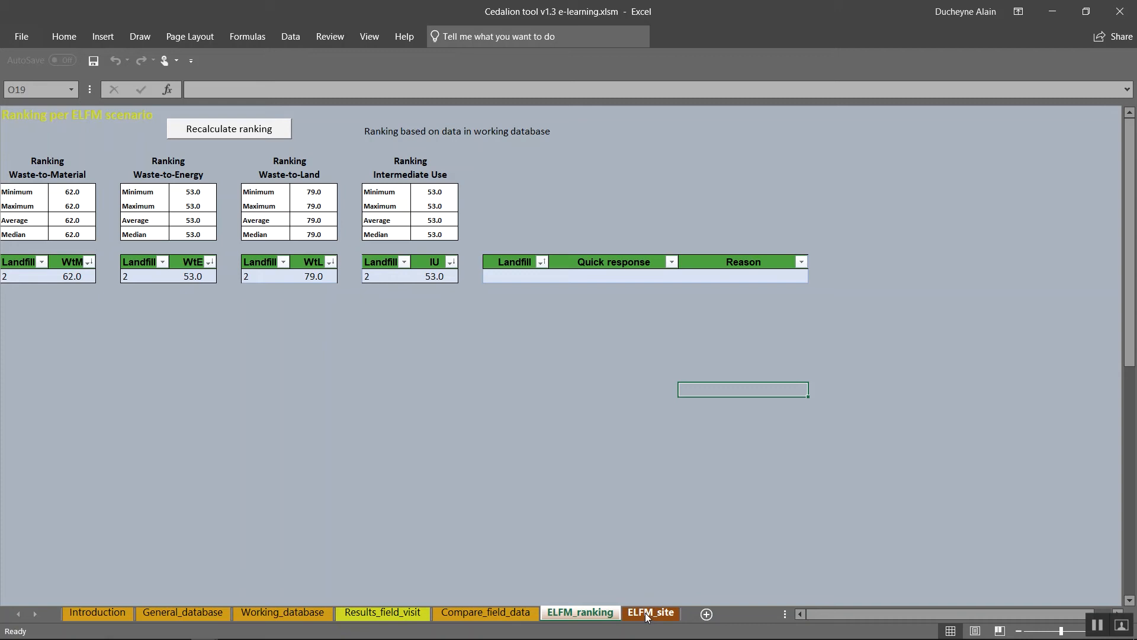
left_click(649, 612)
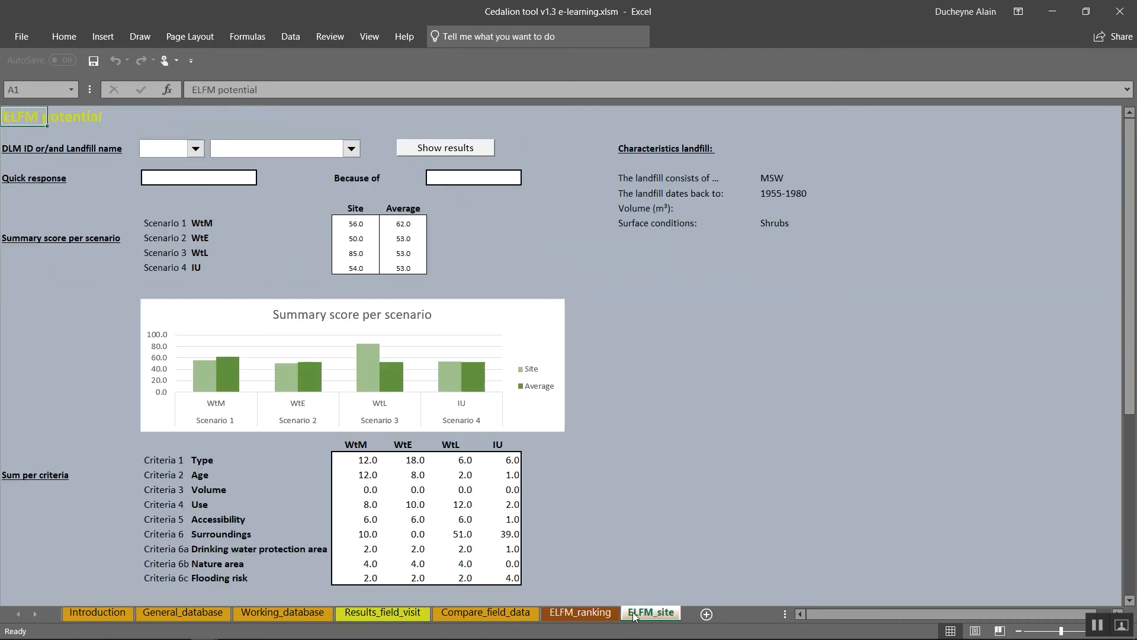
mouse_move(543, 372)
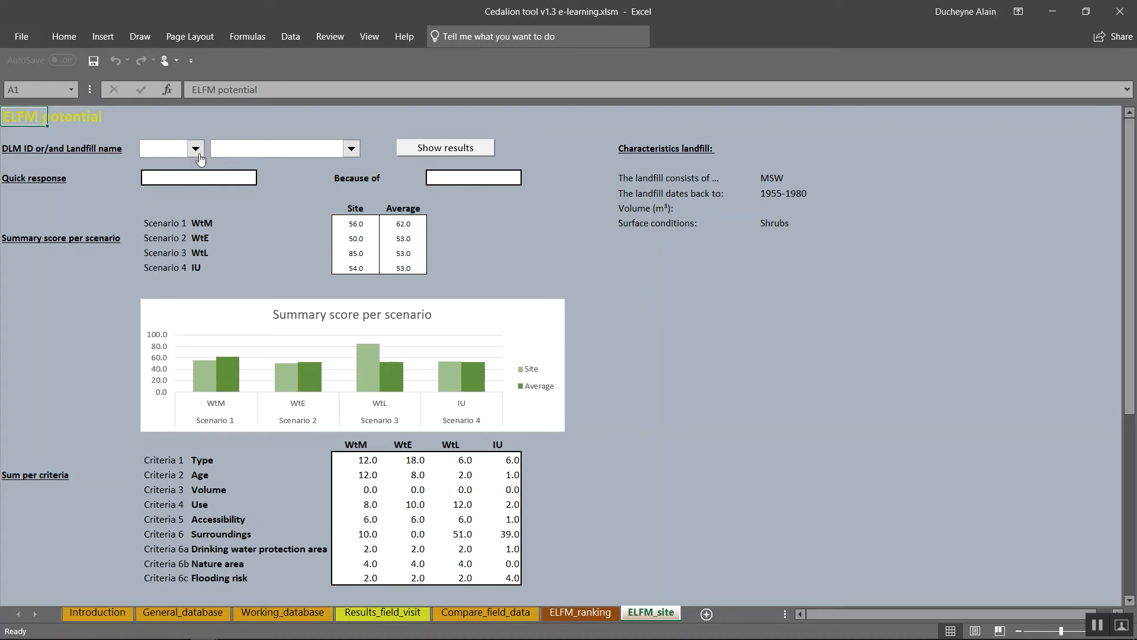
- Choose DLM ID 2 and display its site results, scores 62, 53, 79 and 53
left_click(195, 148)
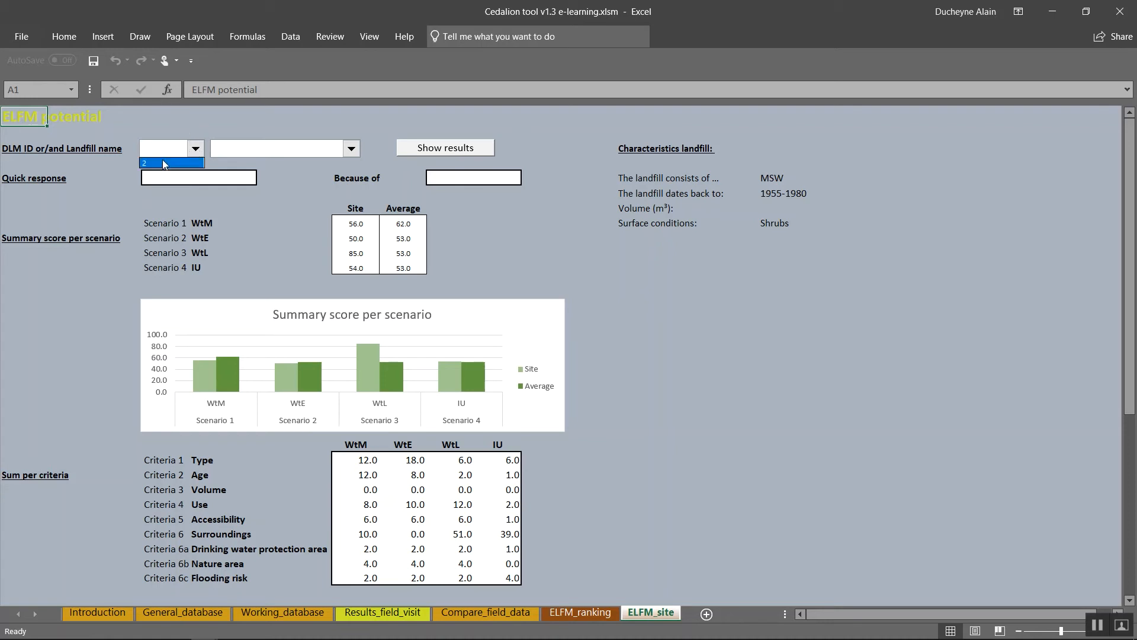
left_click(170, 162)
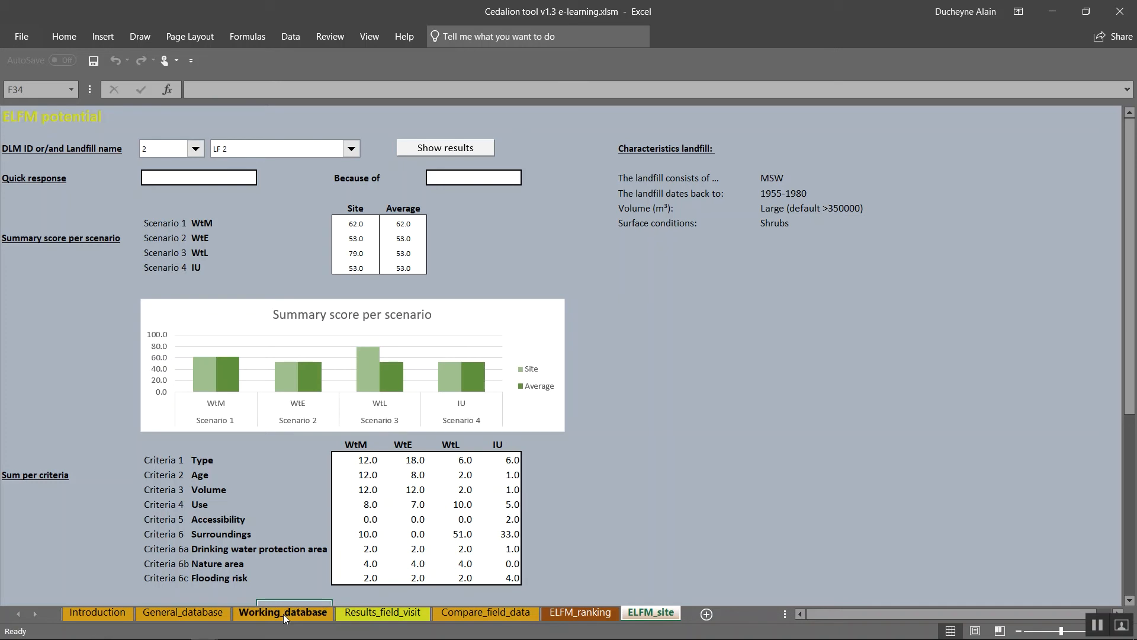
mouse_move(641, 486)
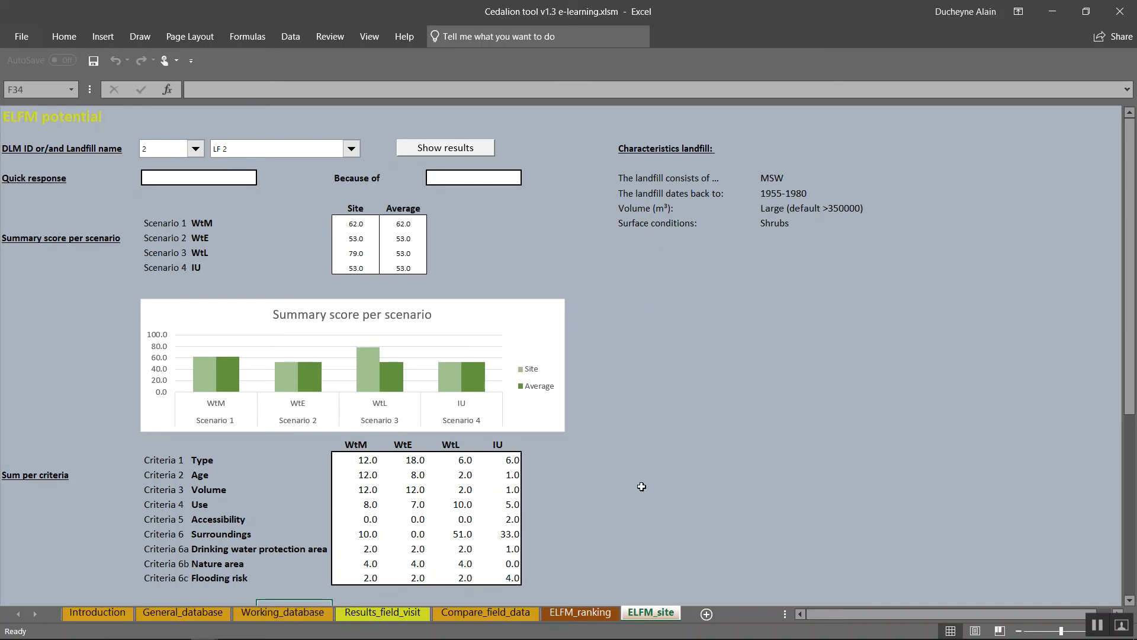
scroll("down", 3)
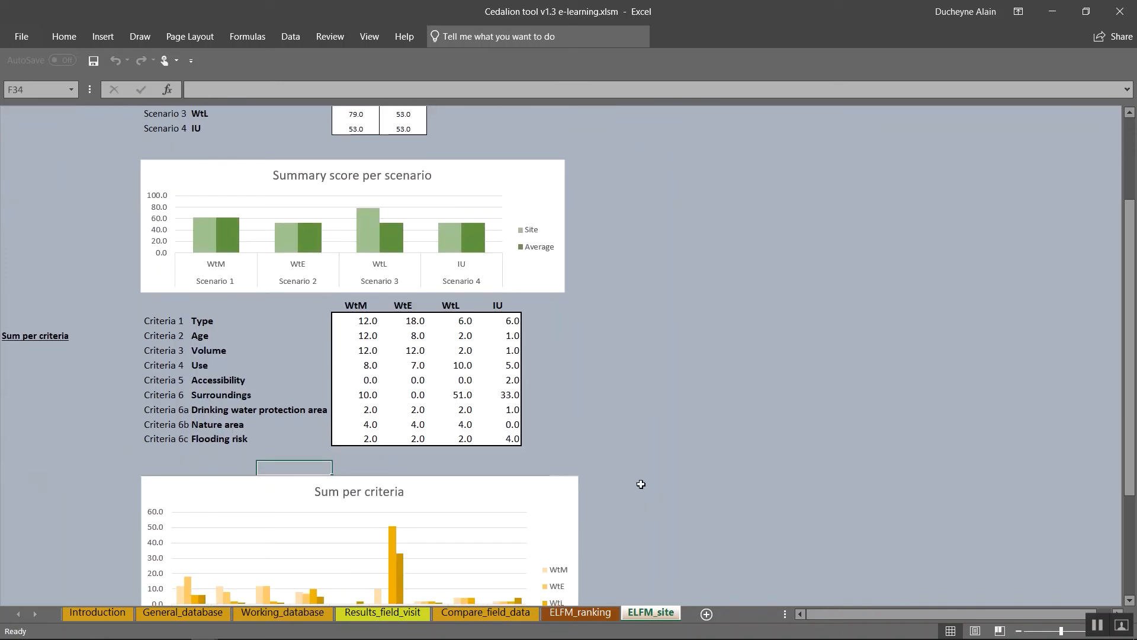
scroll("up", 3)
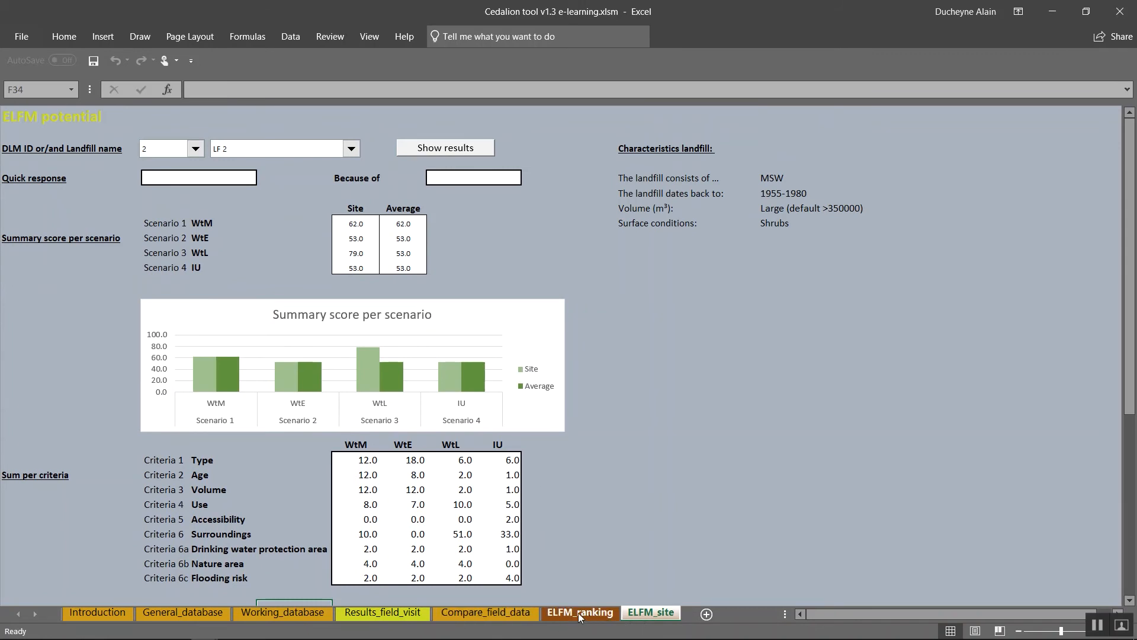
left_click(650, 611)
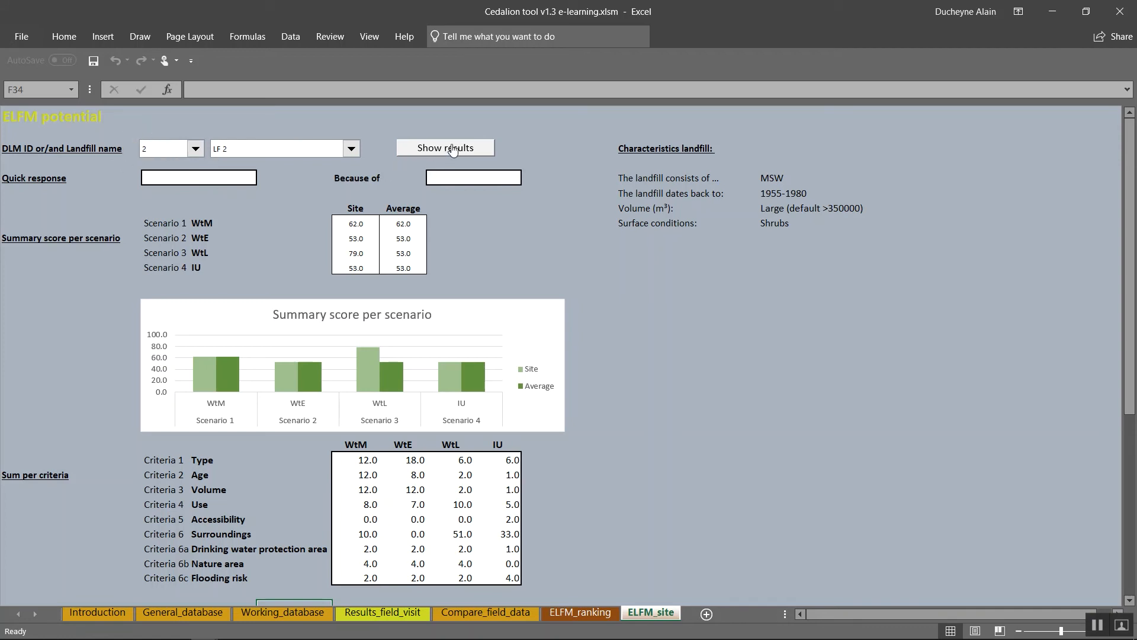
mouse_move(190, 220)
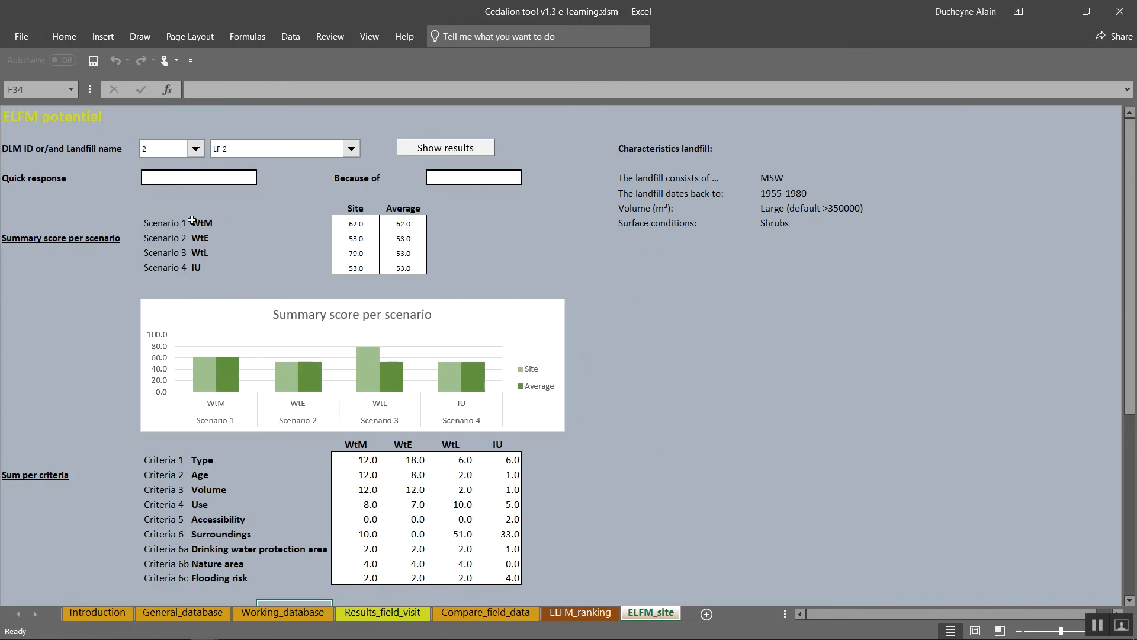
mouse_move(49, 266)
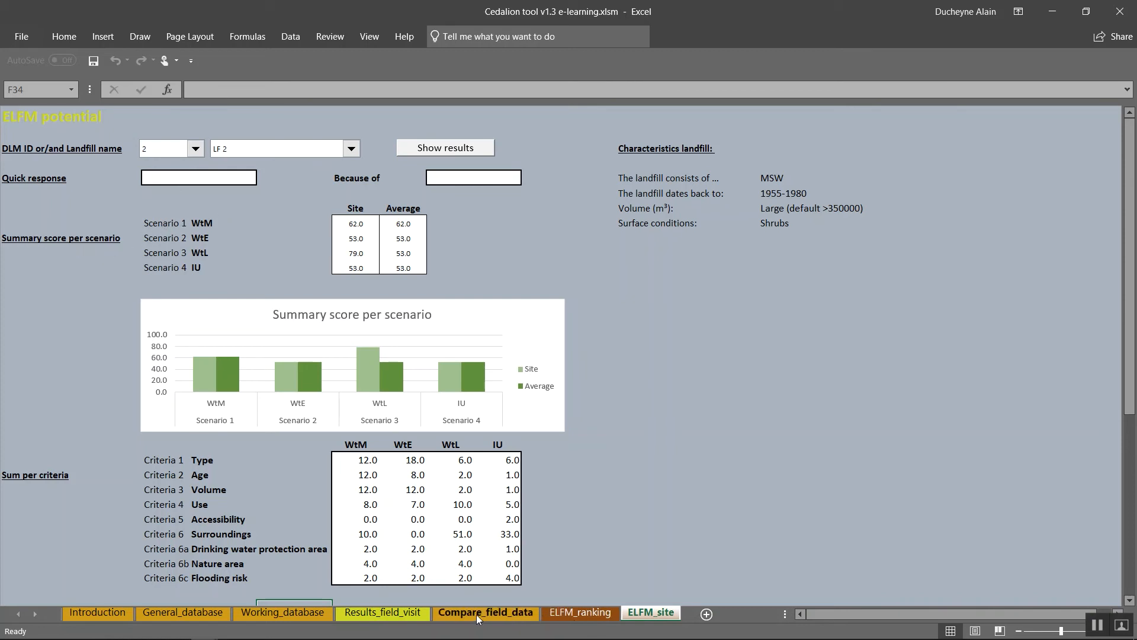
left_click(579, 612)
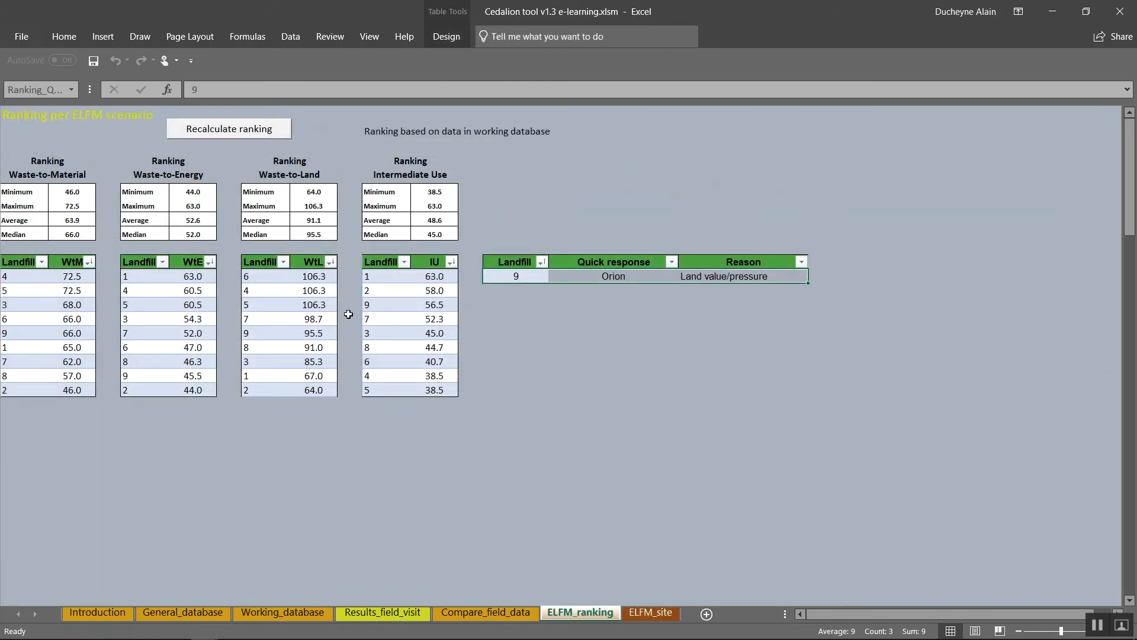
mouse_move(532, 535)
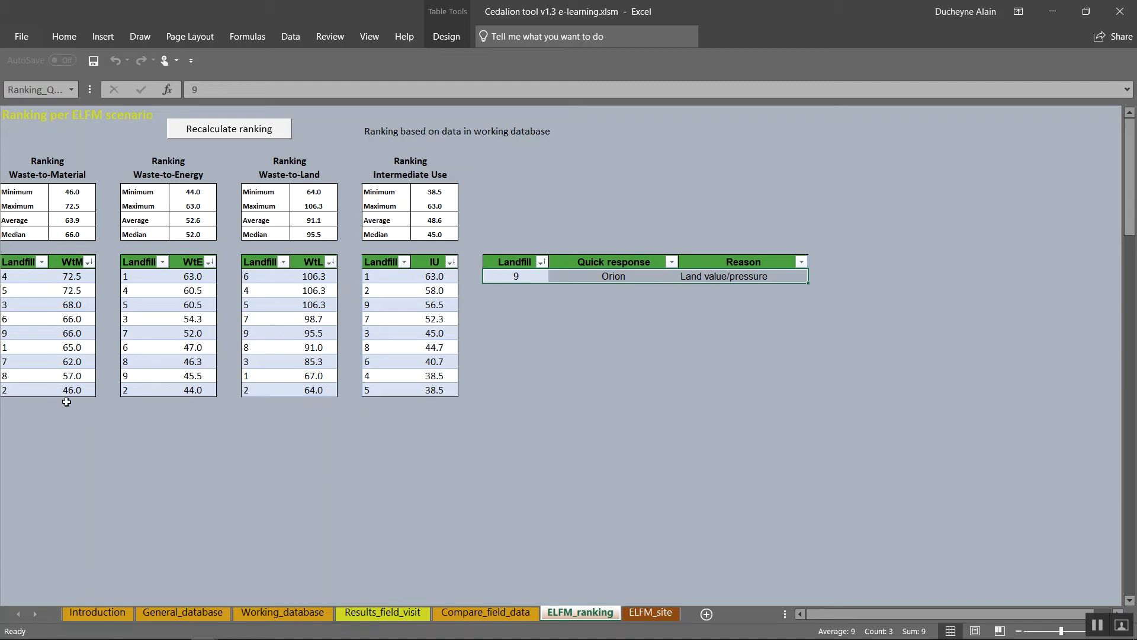
mouse_move(98, 218)
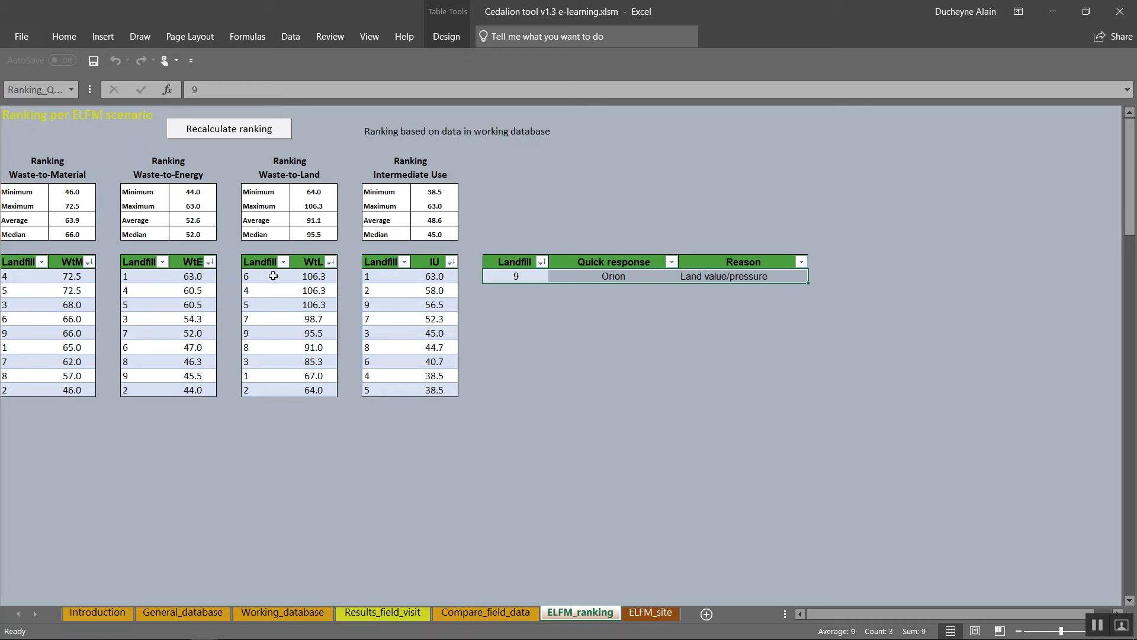
mouse_move(424, 275)
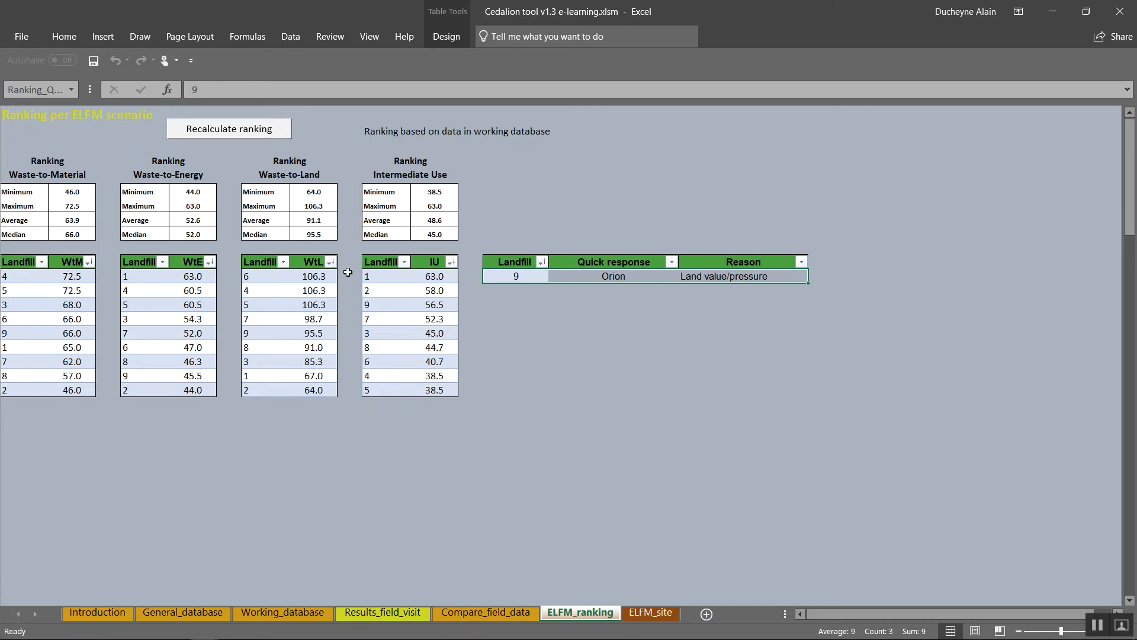
mouse_move(142, 390)
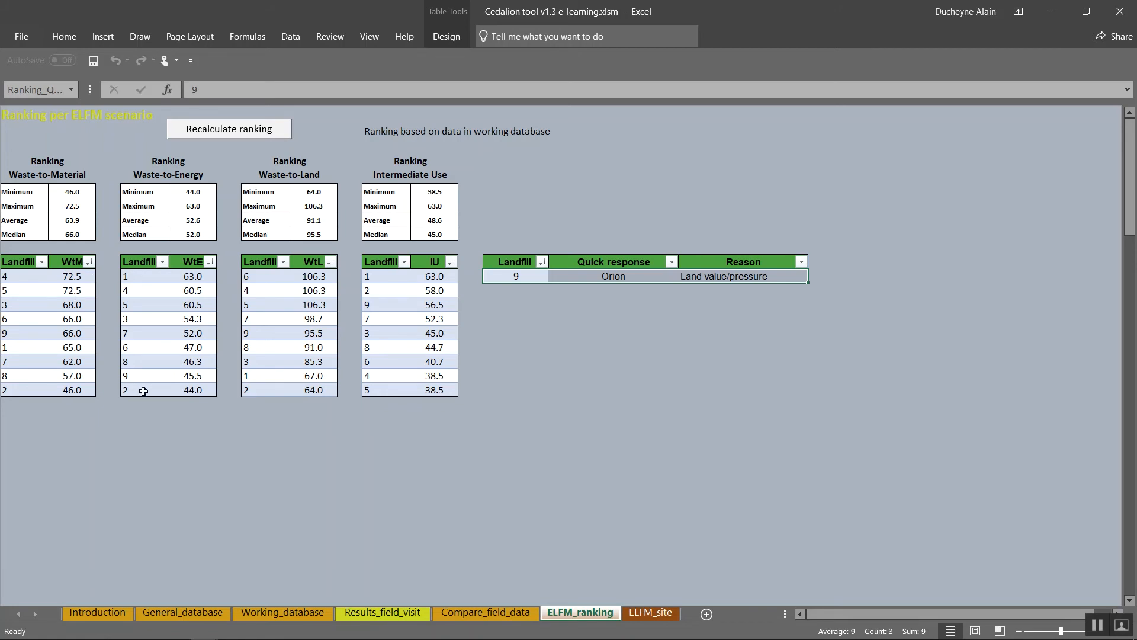
mouse_move(187, 567)
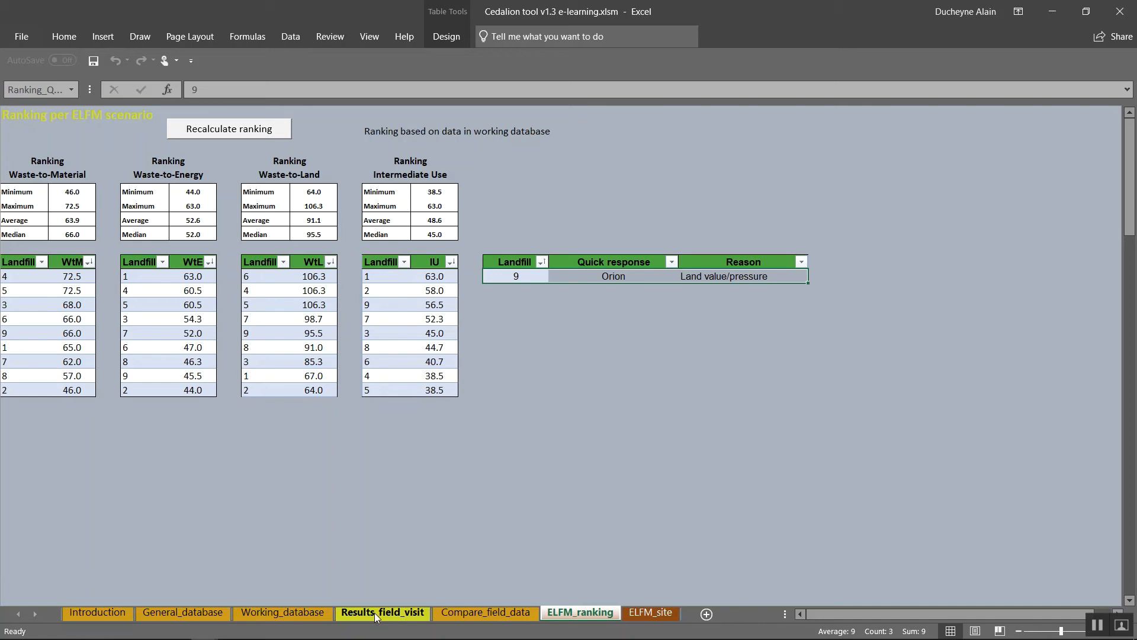
mouse_move(689, 620)
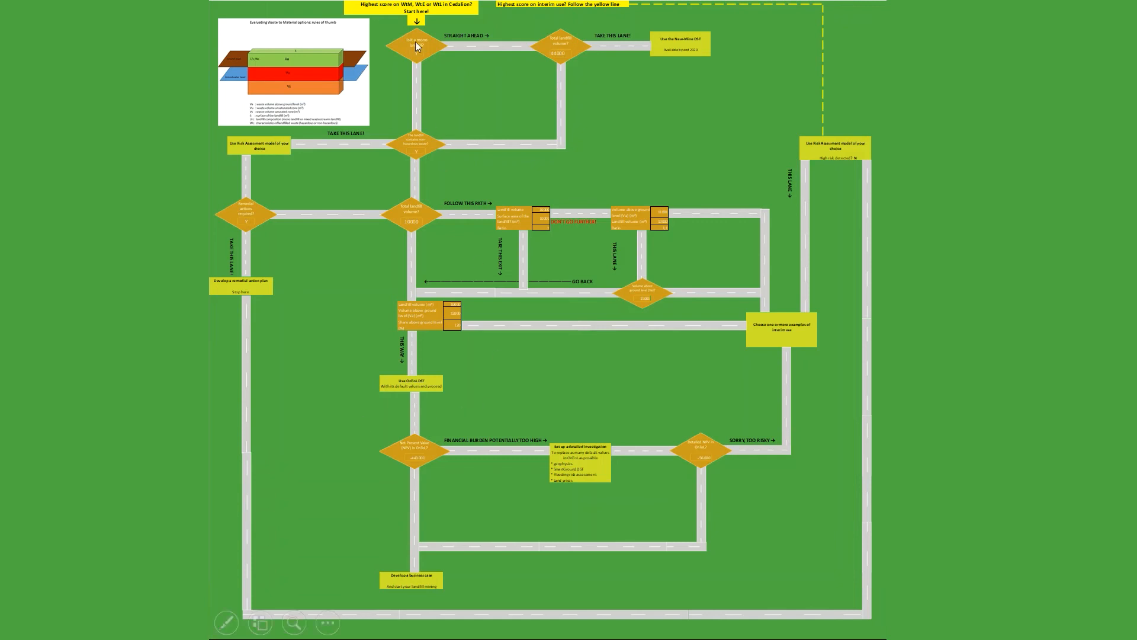
mouse_move(728, 278)
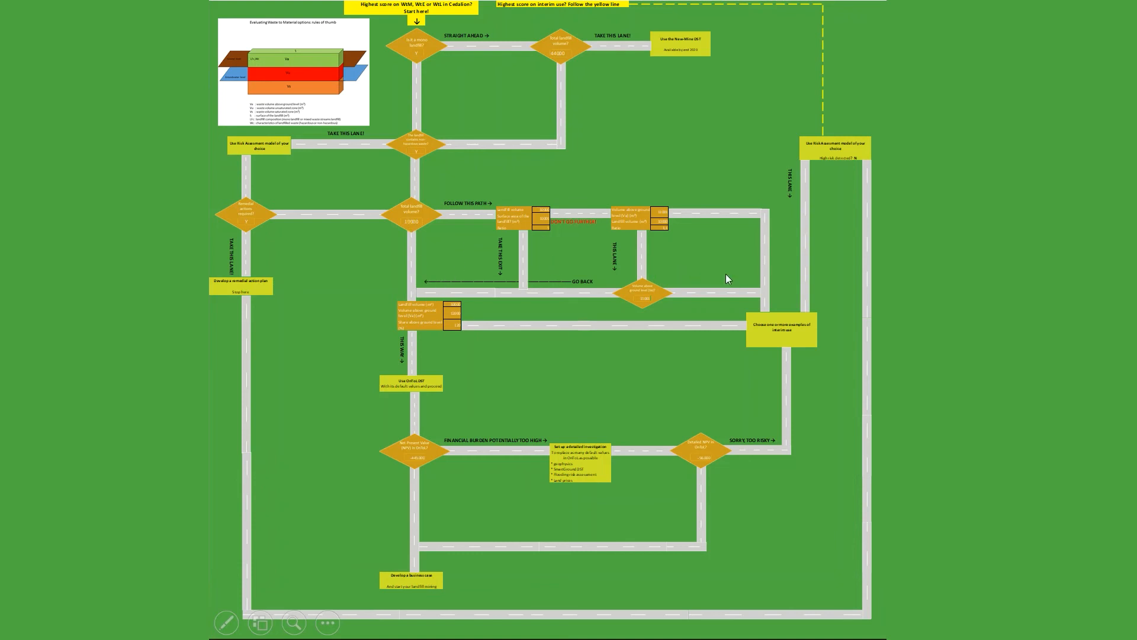
mouse_move(222, 315)
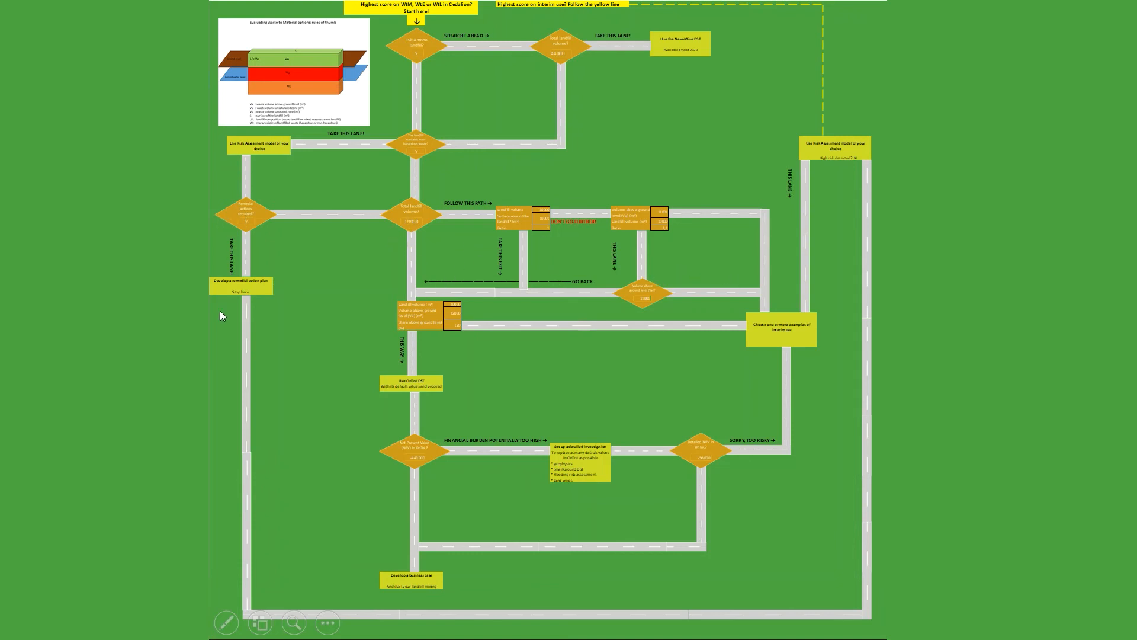
mouse_move(547, 455)
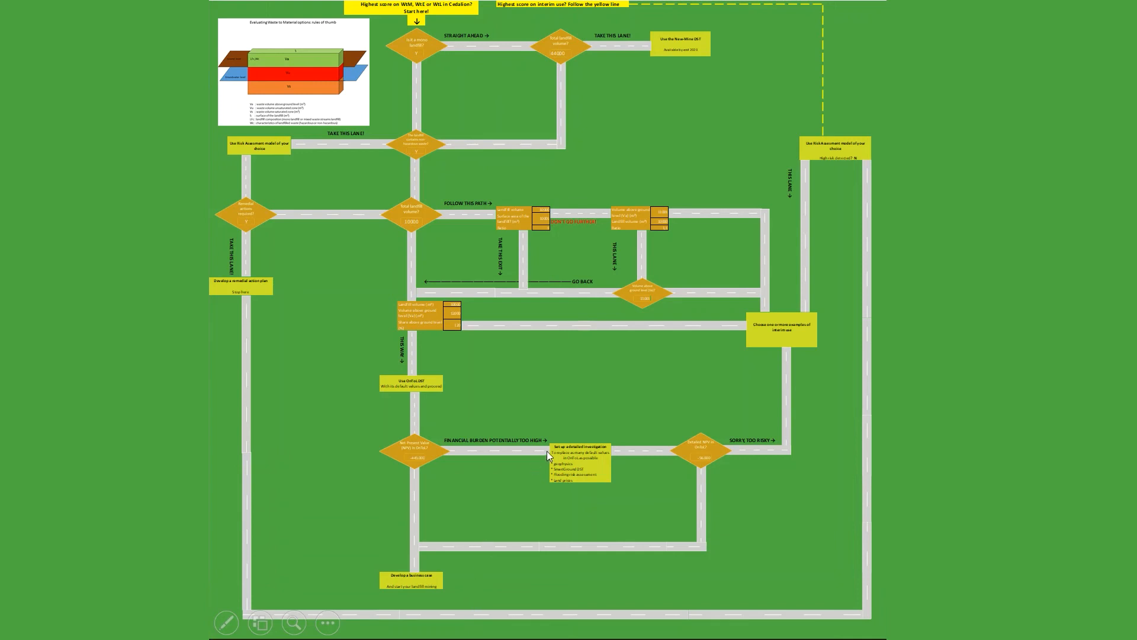
mouse_move(571, 456)
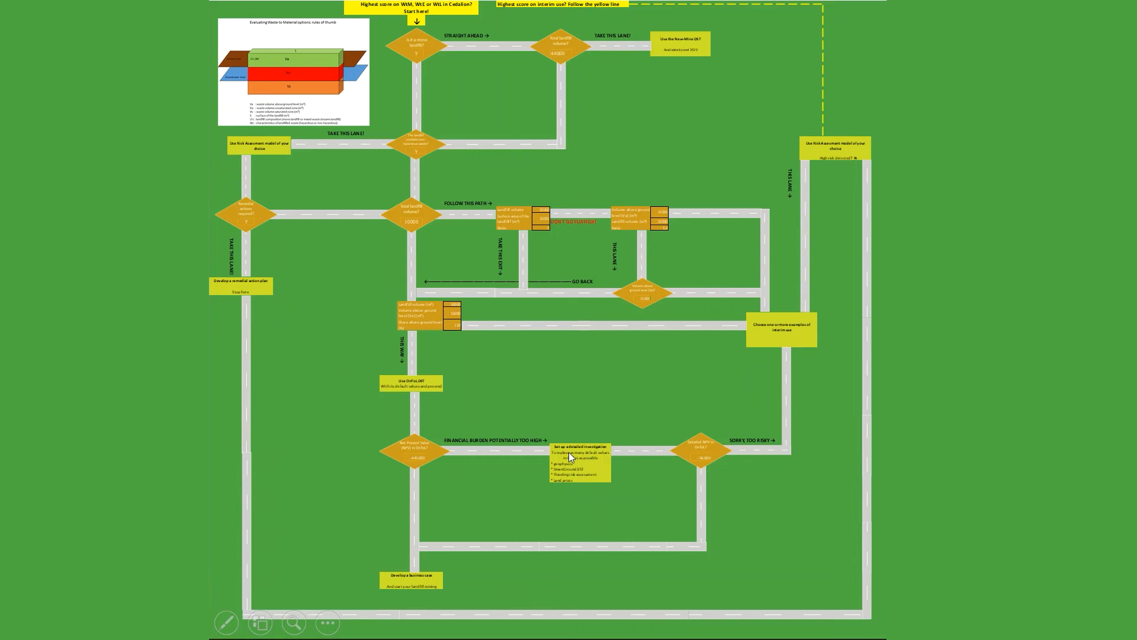
mouse_move(397, 37)
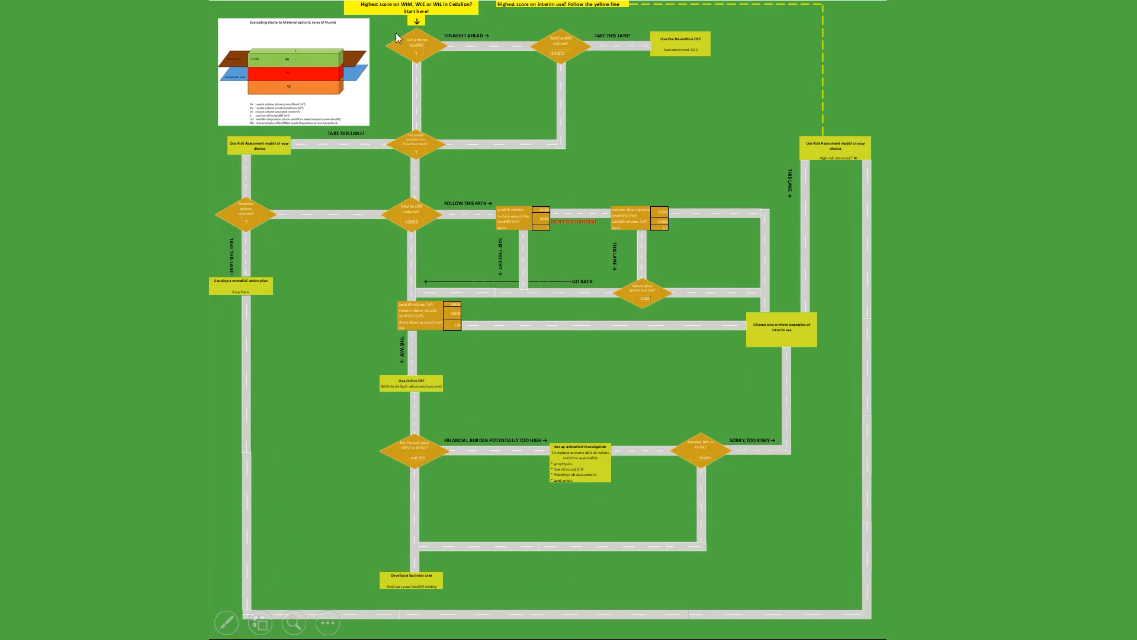
mouse_move(426, 56)
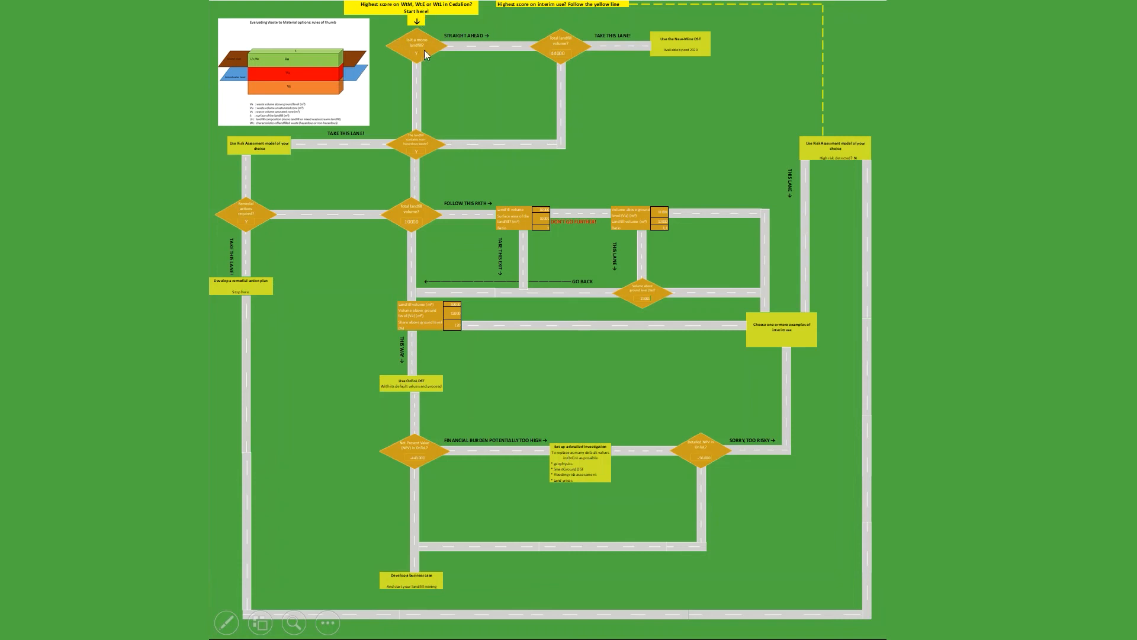
mouse_move(622, 44)
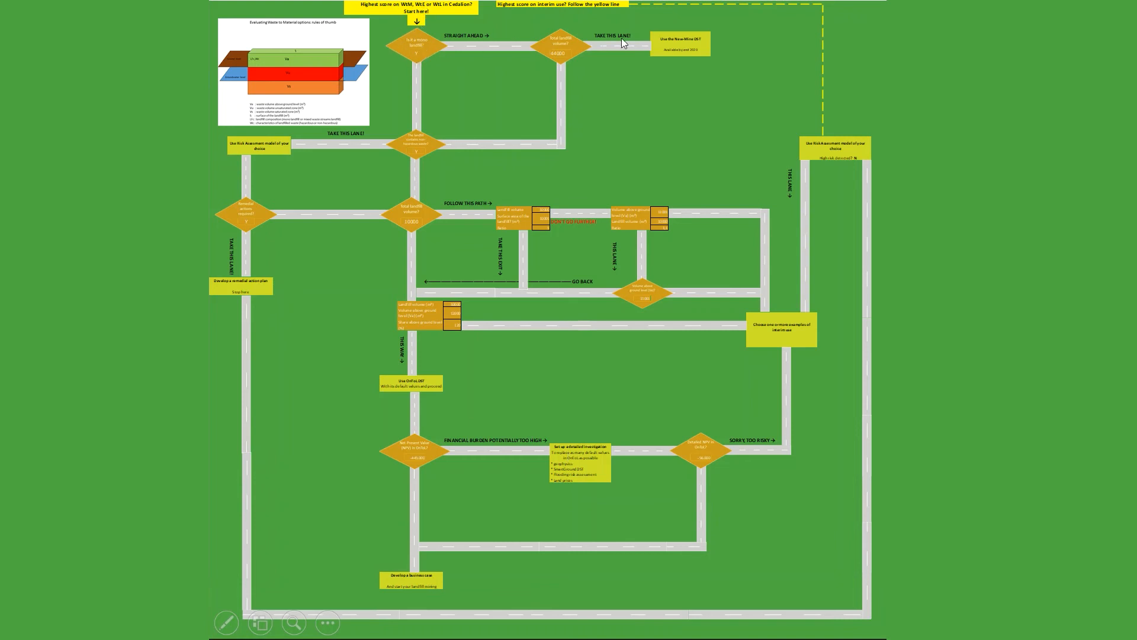
mouse_move(665, 64)
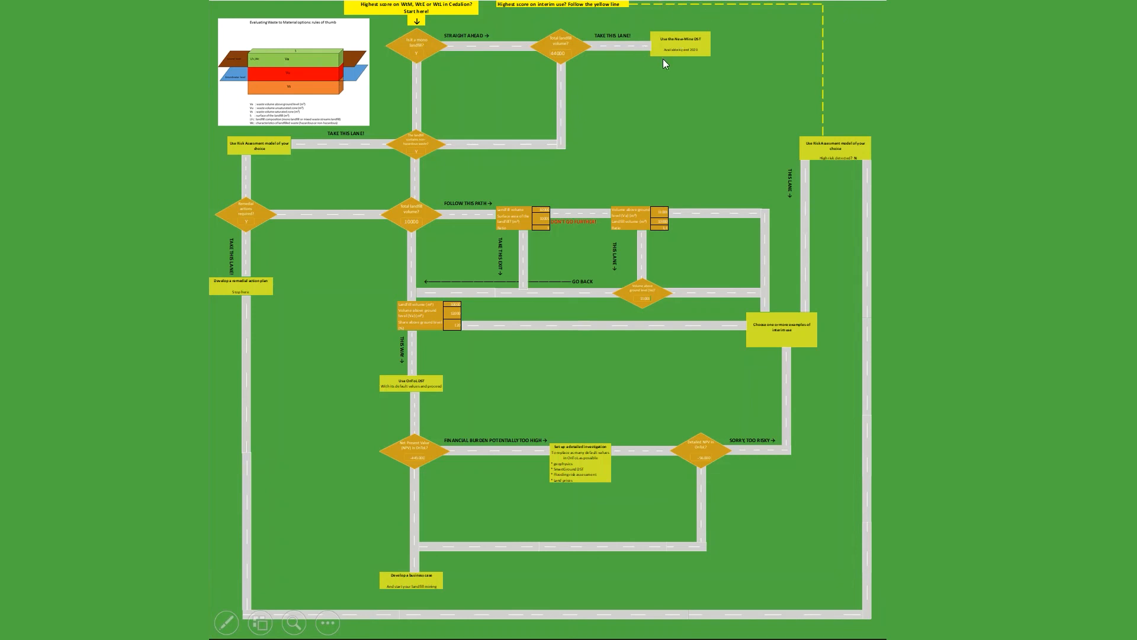
mouse_move(569, 58)
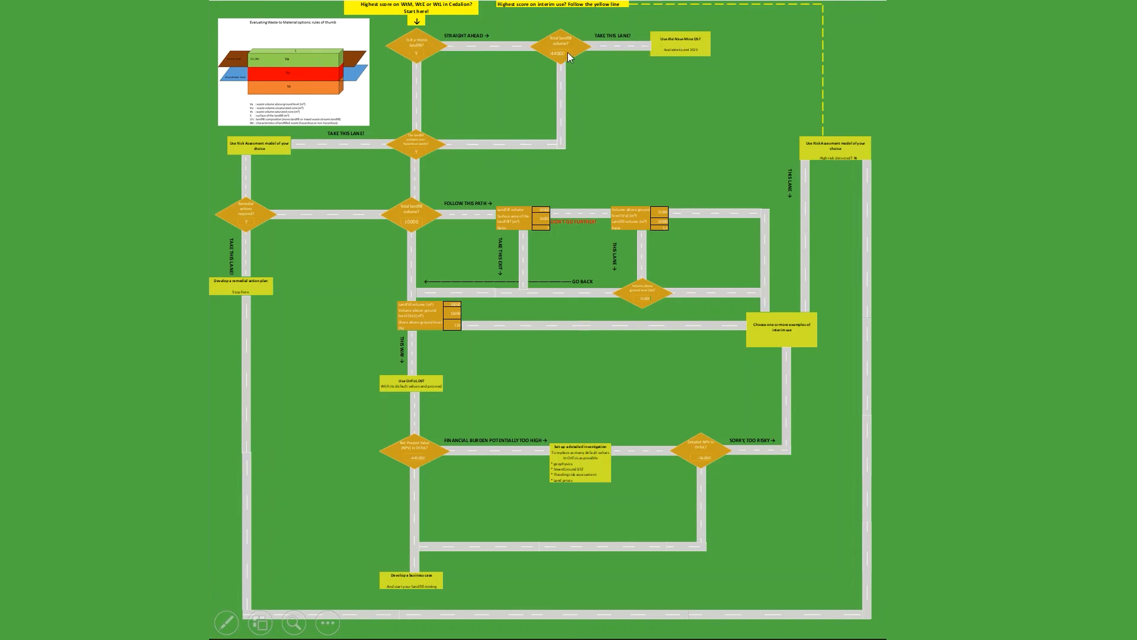
mouse_move(420, 70)
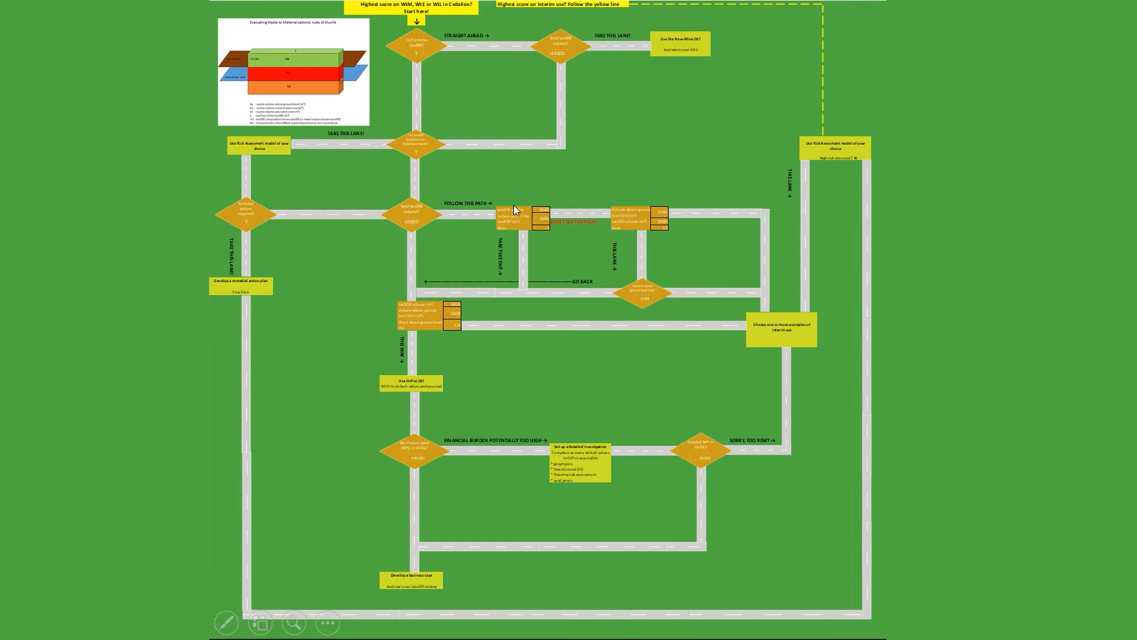
mouse_move(514, 238)
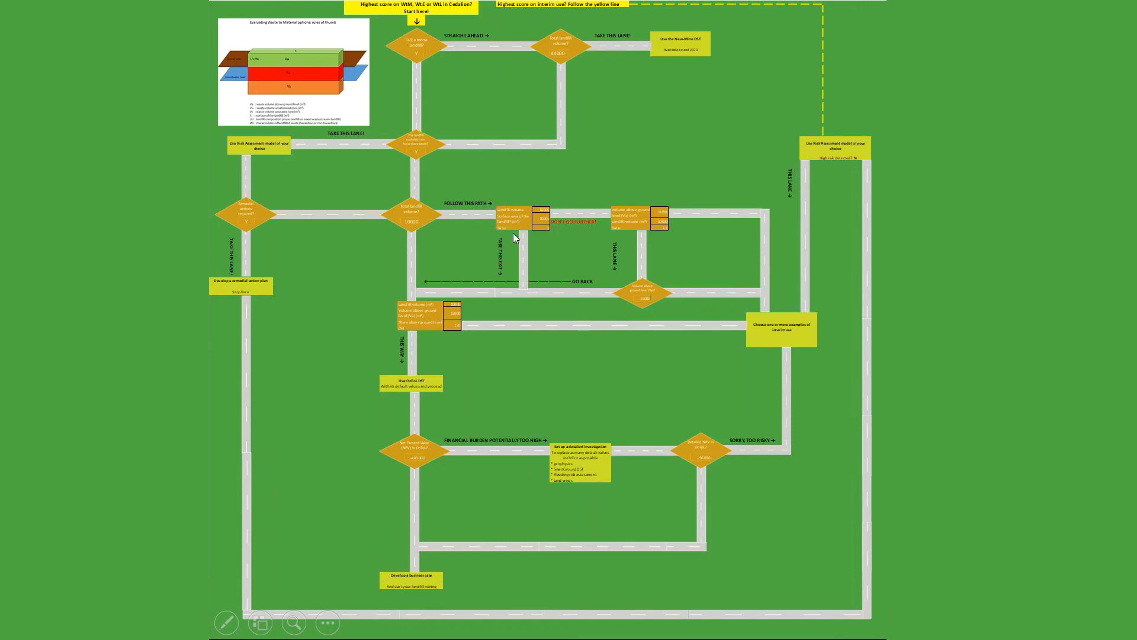
mouse_move(680, 221)
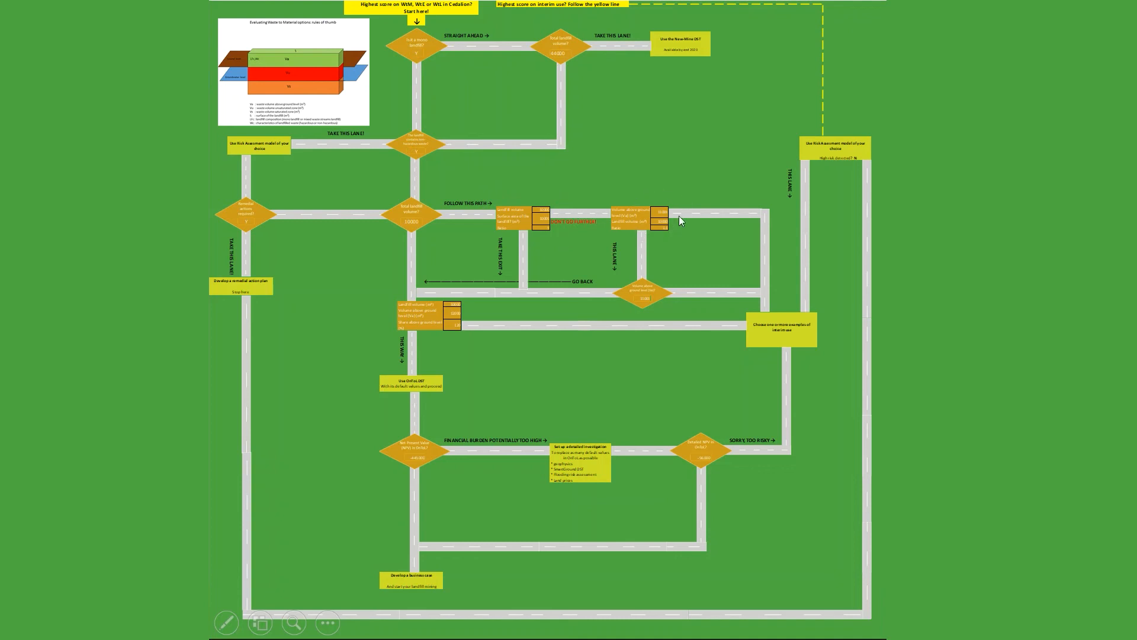
mouse_move(426, 345)
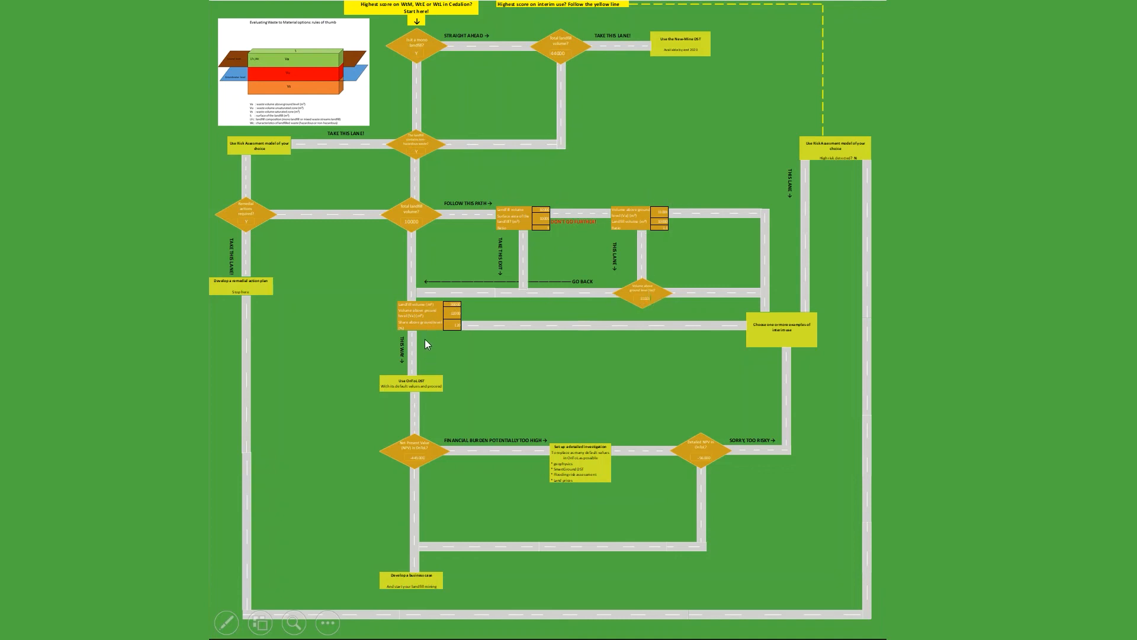
mouse_move(425, 581)
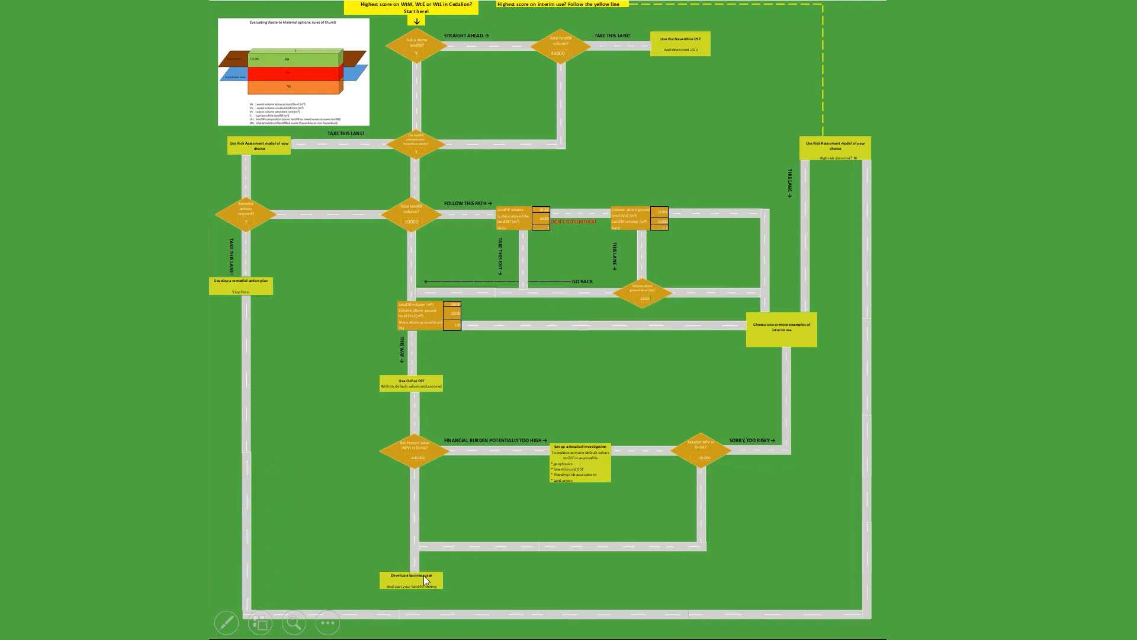
mouse_move(798, 159)
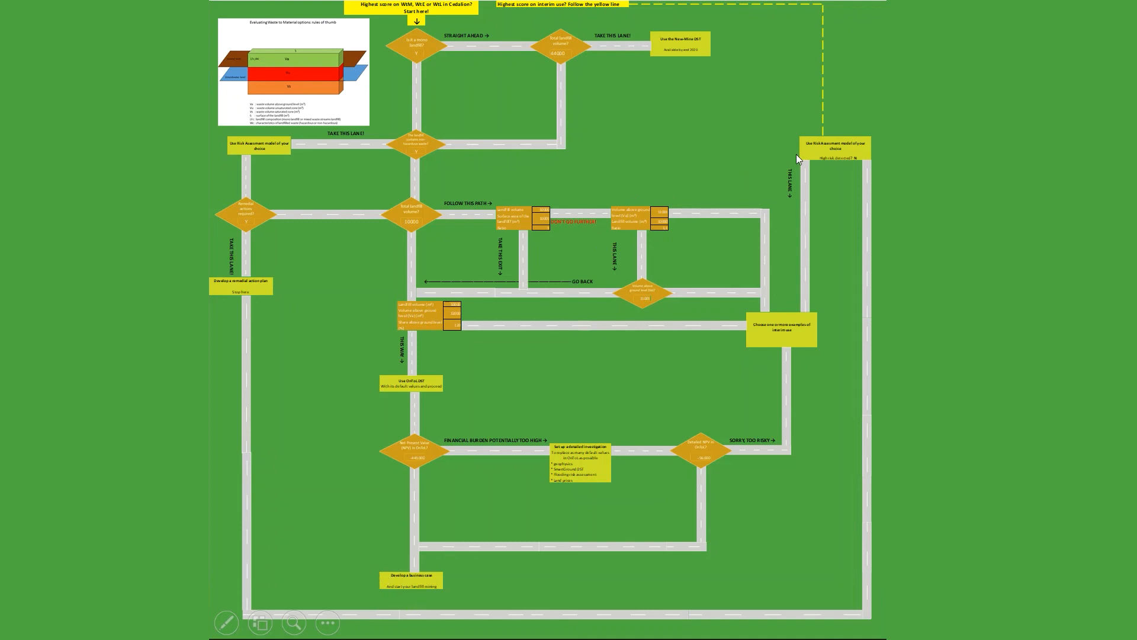
mouse_move(265, 303)
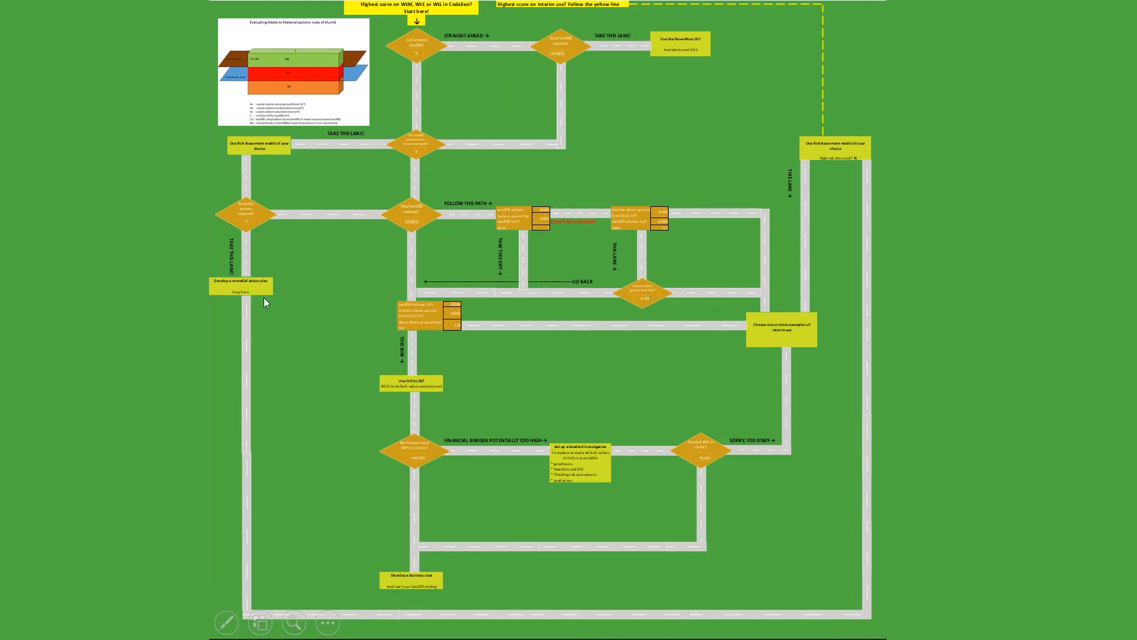
mouse_move(571, 457)
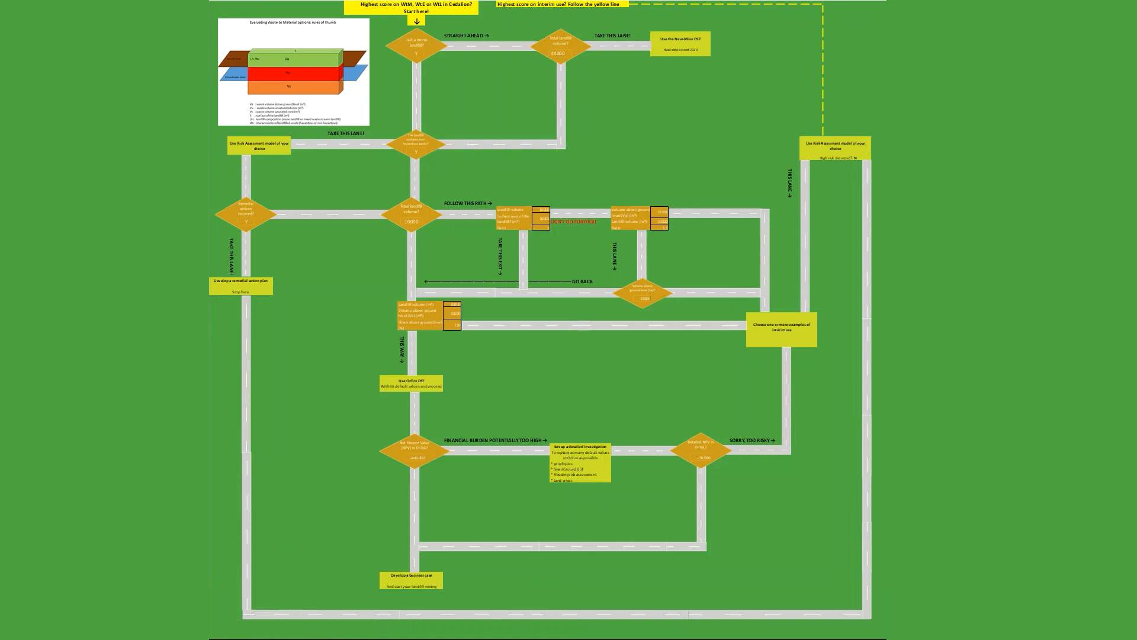
- Advance the slide show to the 'Orion Dashboard and its tools' slide
key("right")
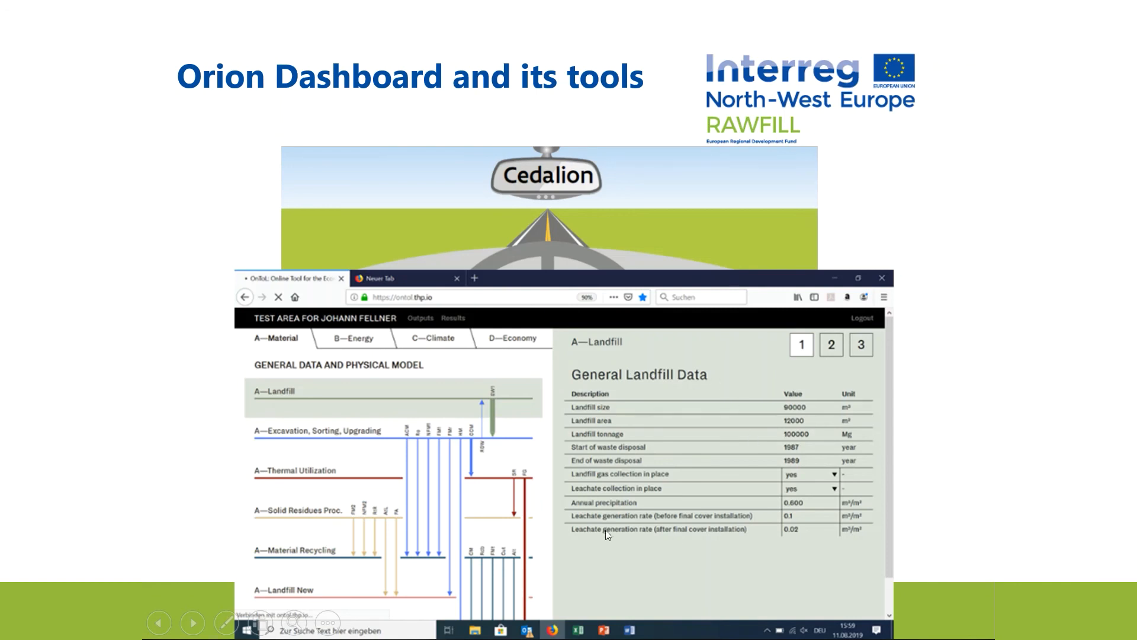
mouse_move(643, 507)
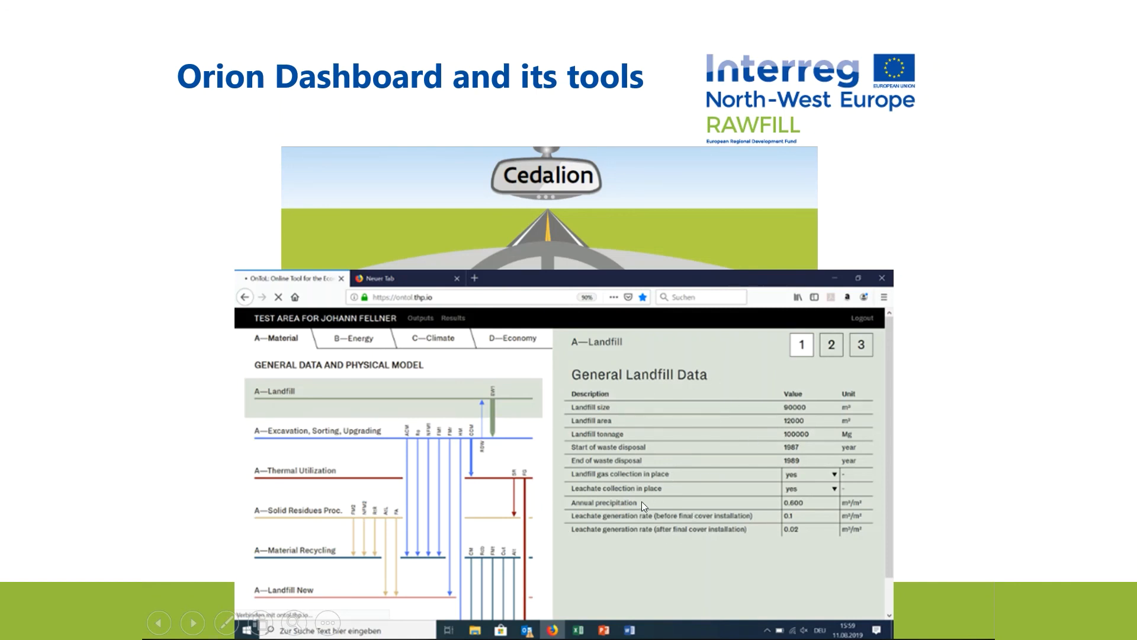